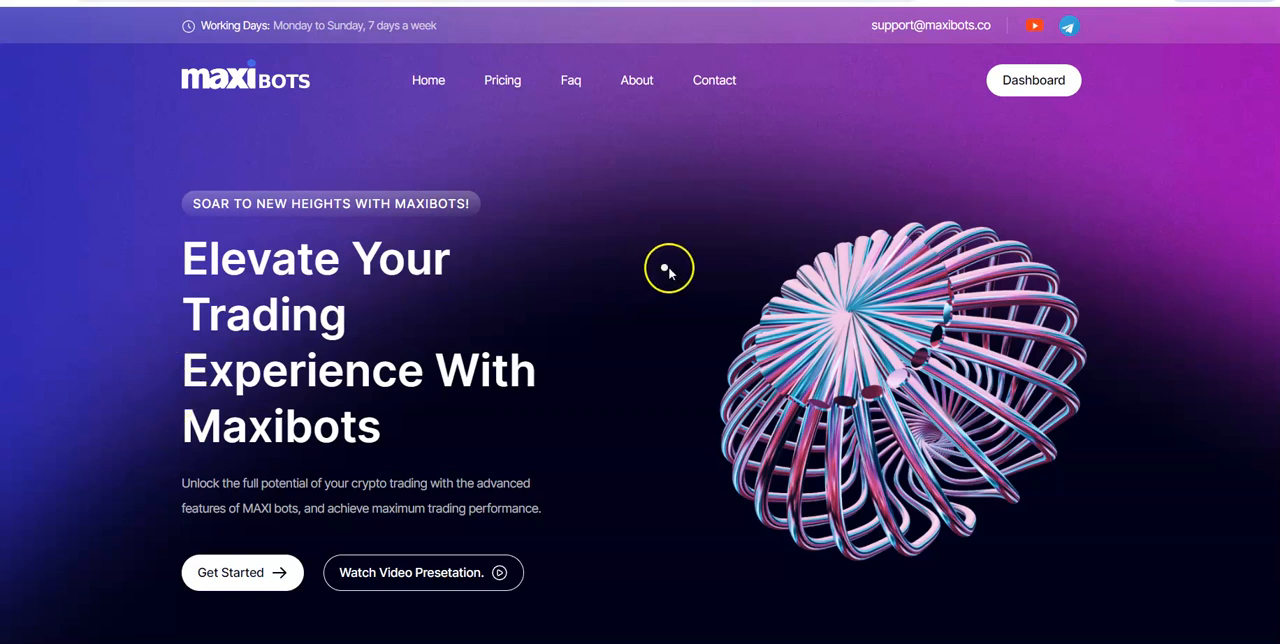
Scroll the Maxibots home page past the hero banner to the About Maxibots section.
scroll("down", 3)
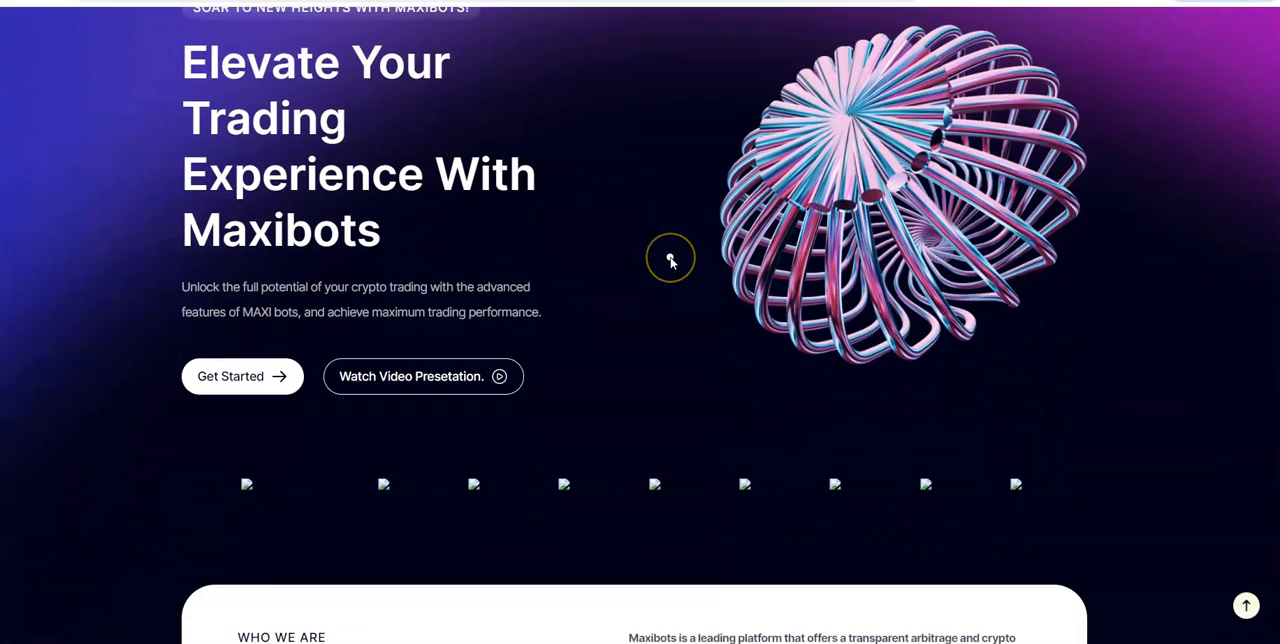
scroll("down", 3)
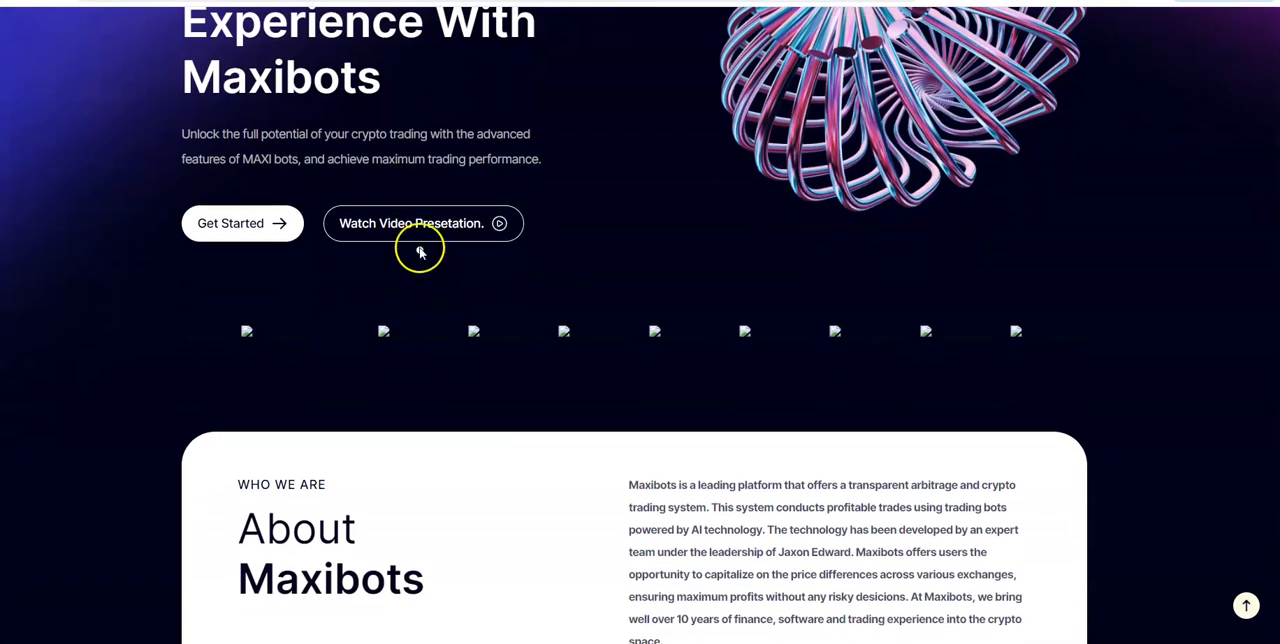
scroll("down", 3)
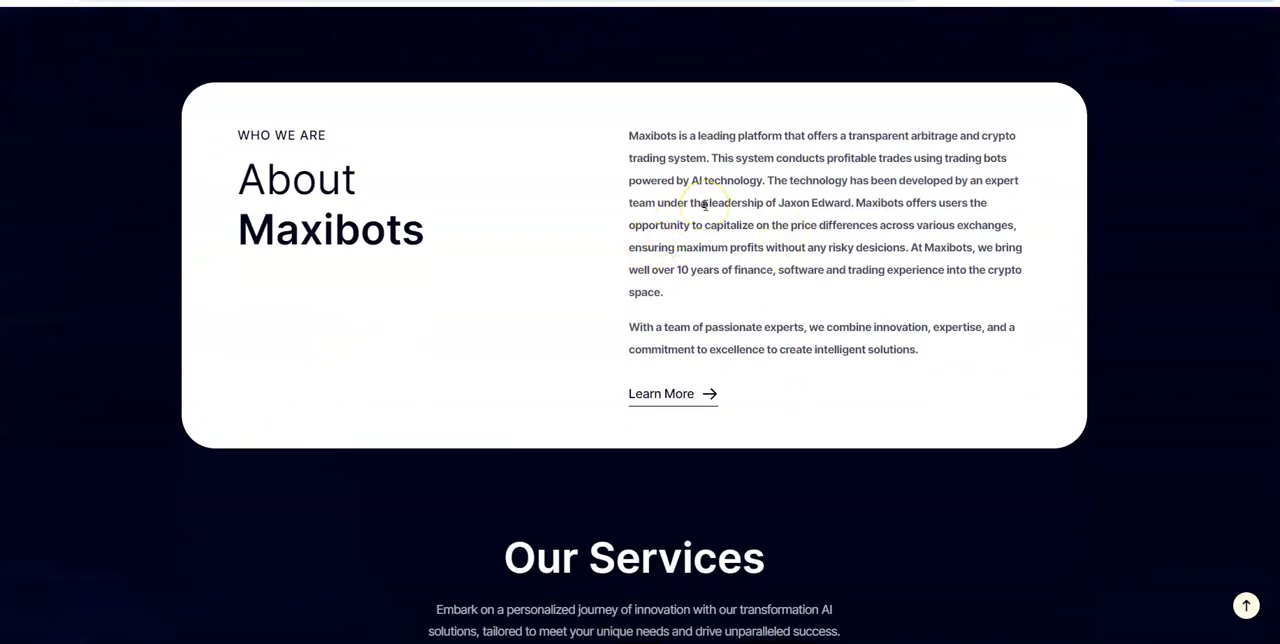
mouse_move(686, 155)
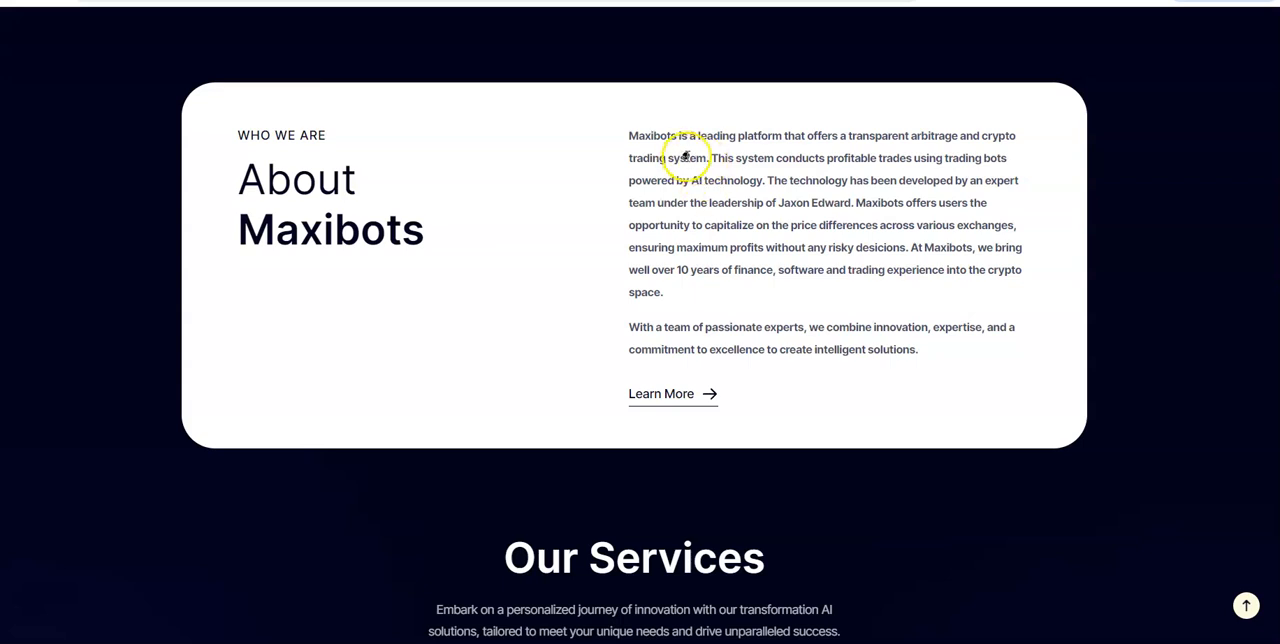
mouse_move(935, 170)
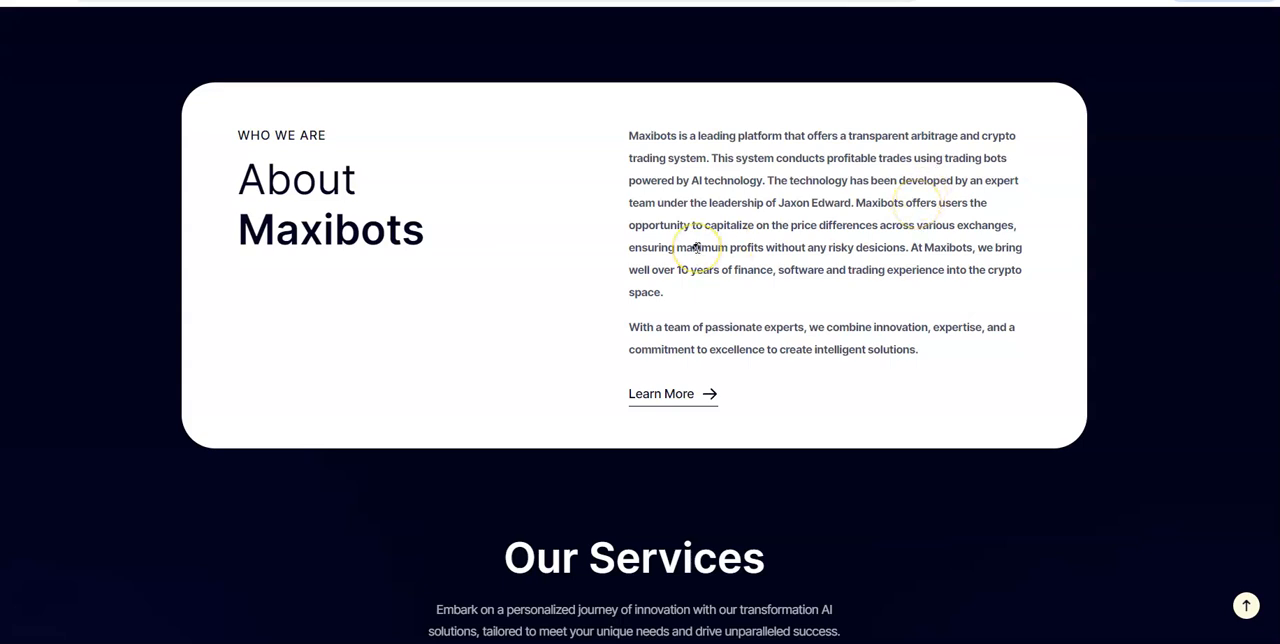
mouse_move(790, 235)
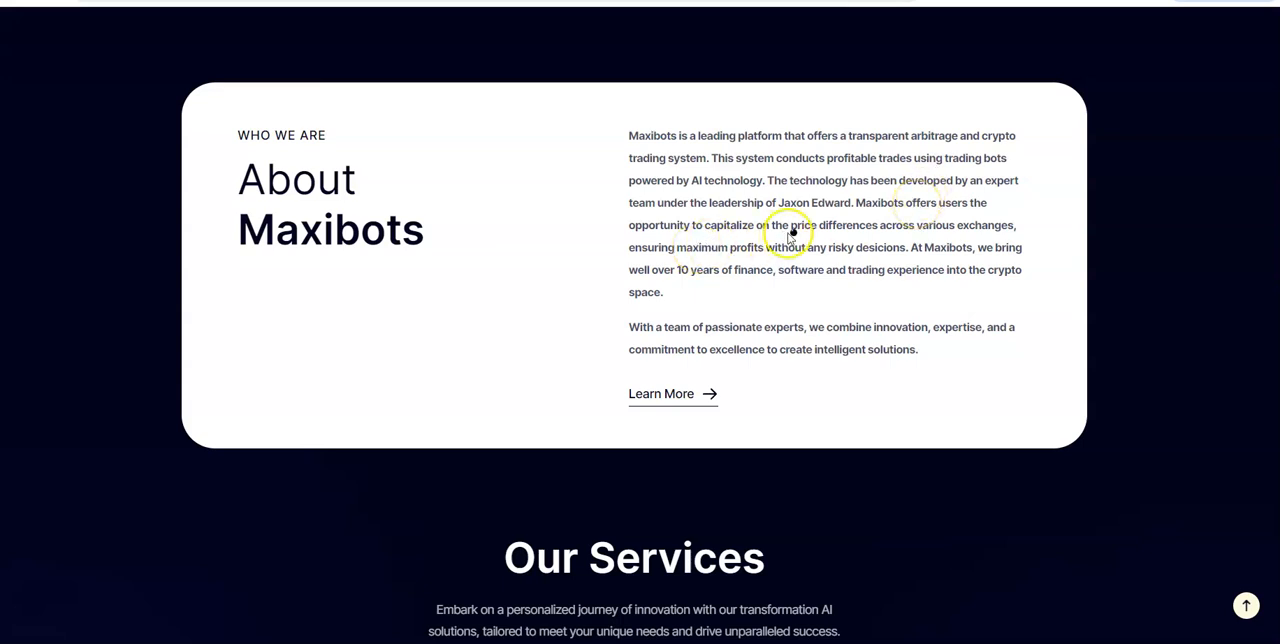
mouse_move(850, 218)
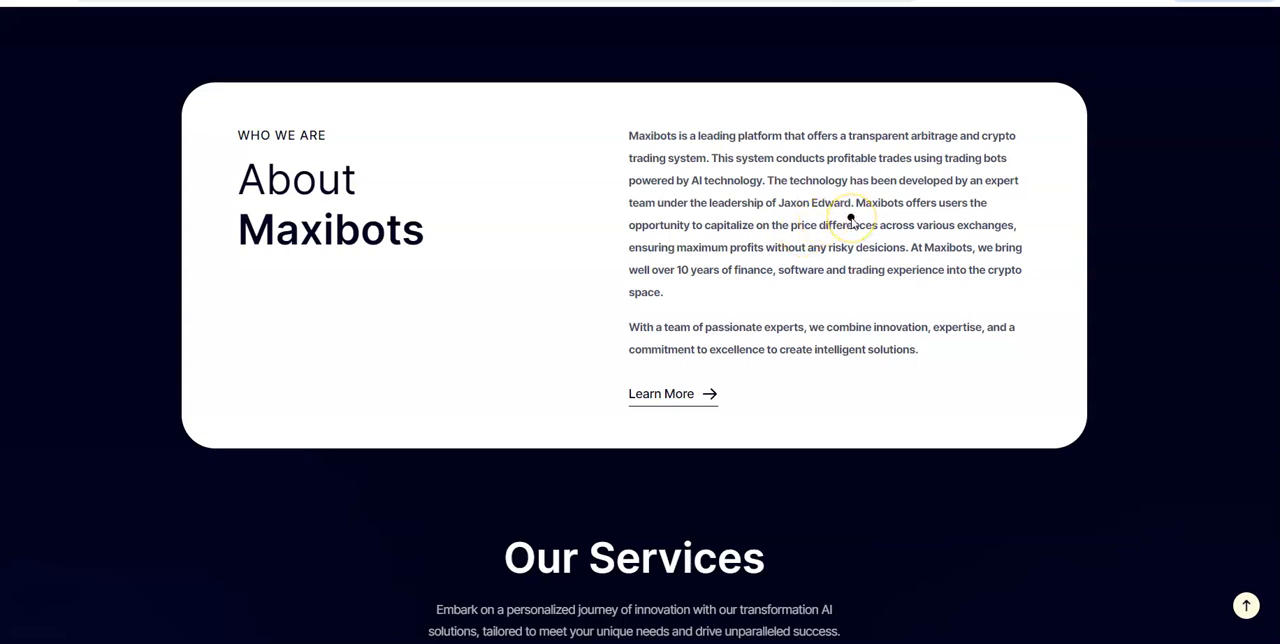
mouse_move(828, 205)
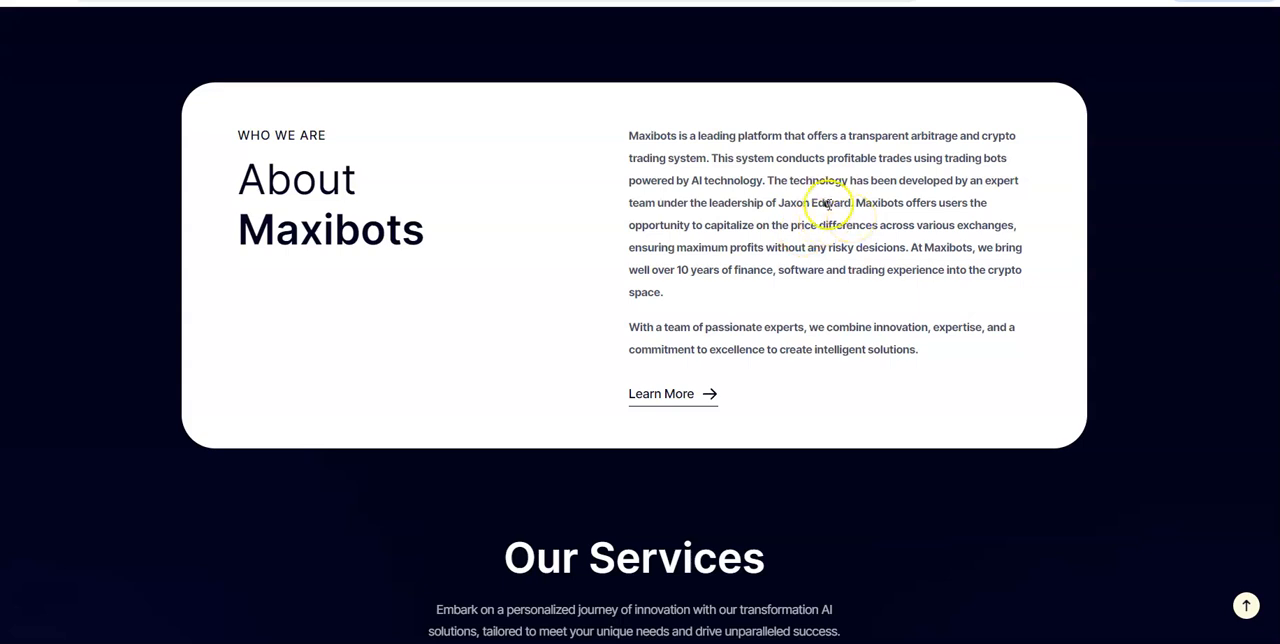
mouse_move(931, 251)
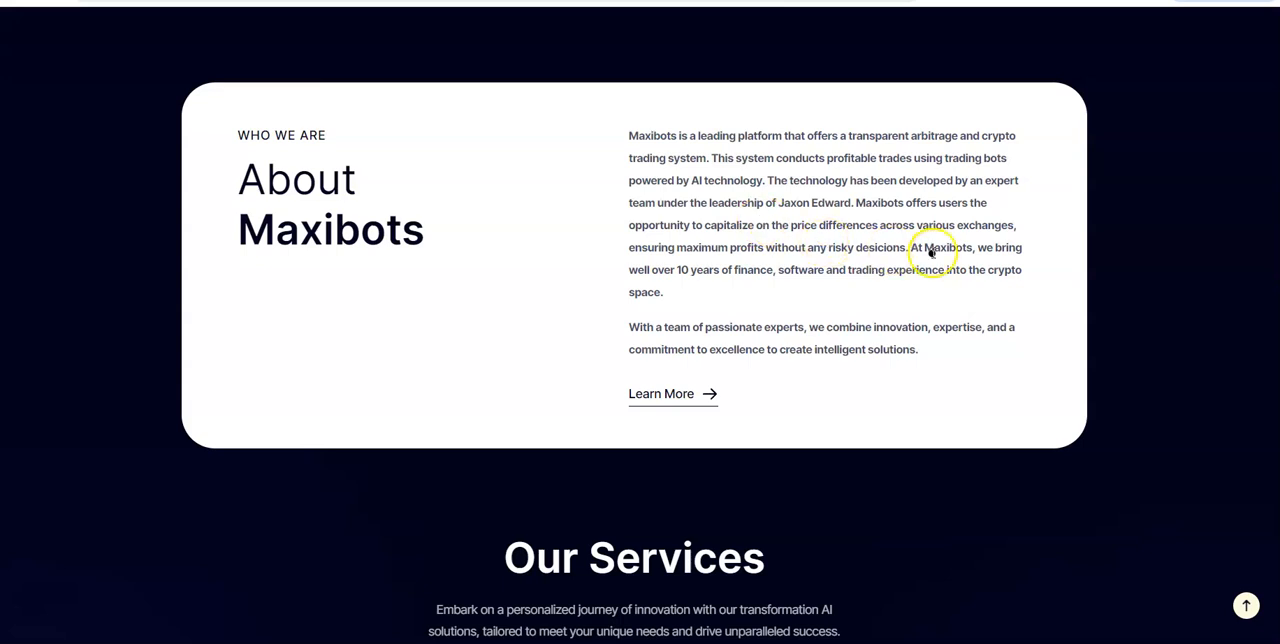
mouse_move(920, 262)
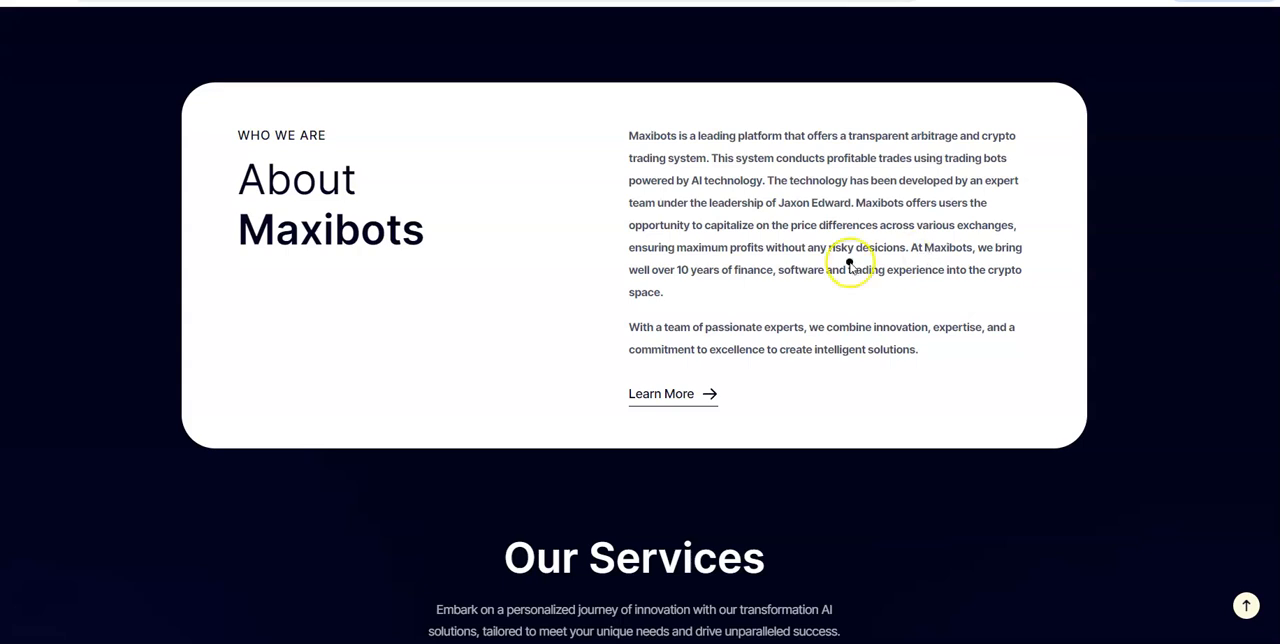
mouse_move(898, 262)
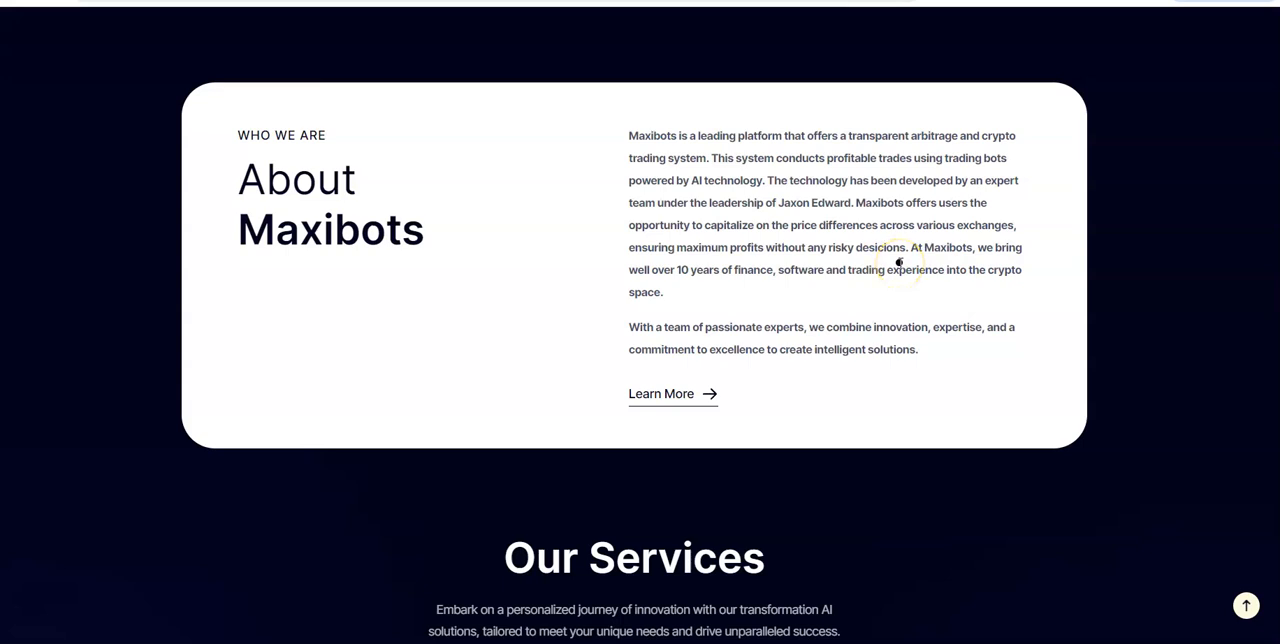
mouse_move(928, 243)
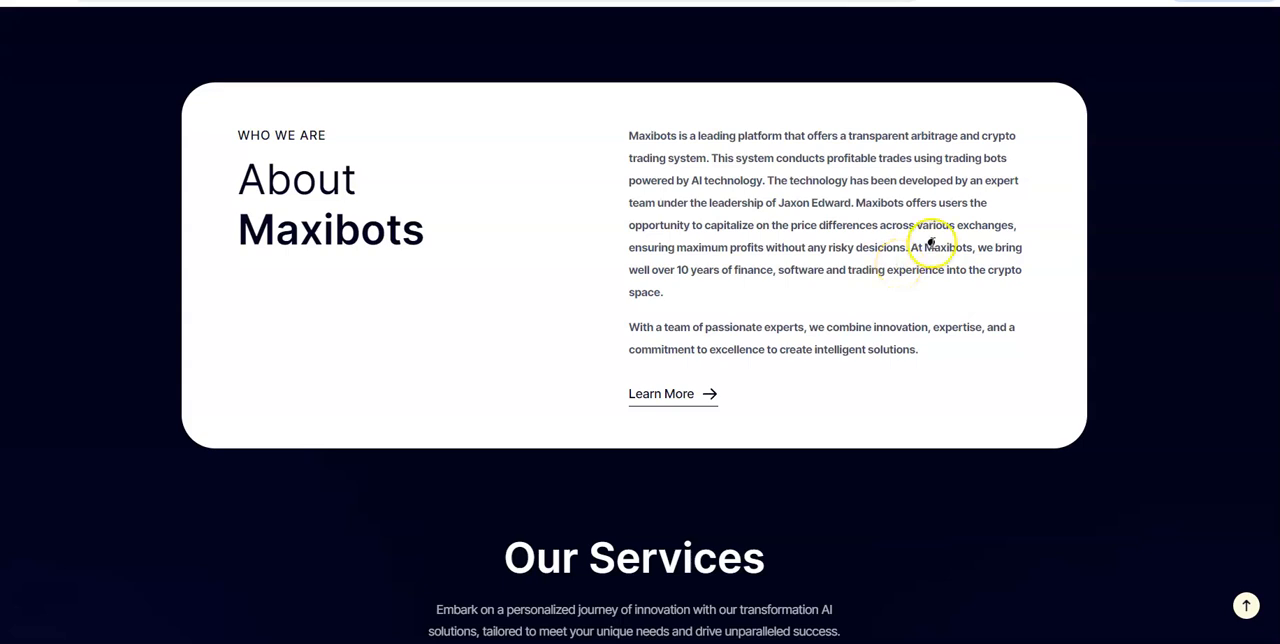
mouse_move(865, 247)
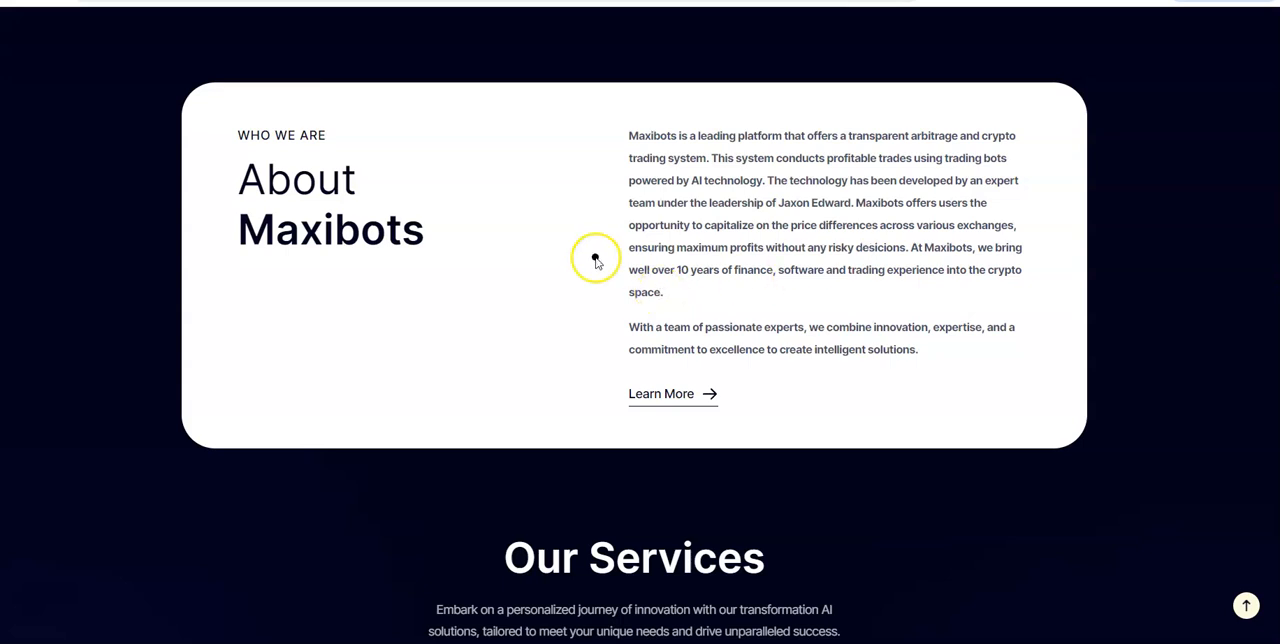
mouse_move(408, 268)
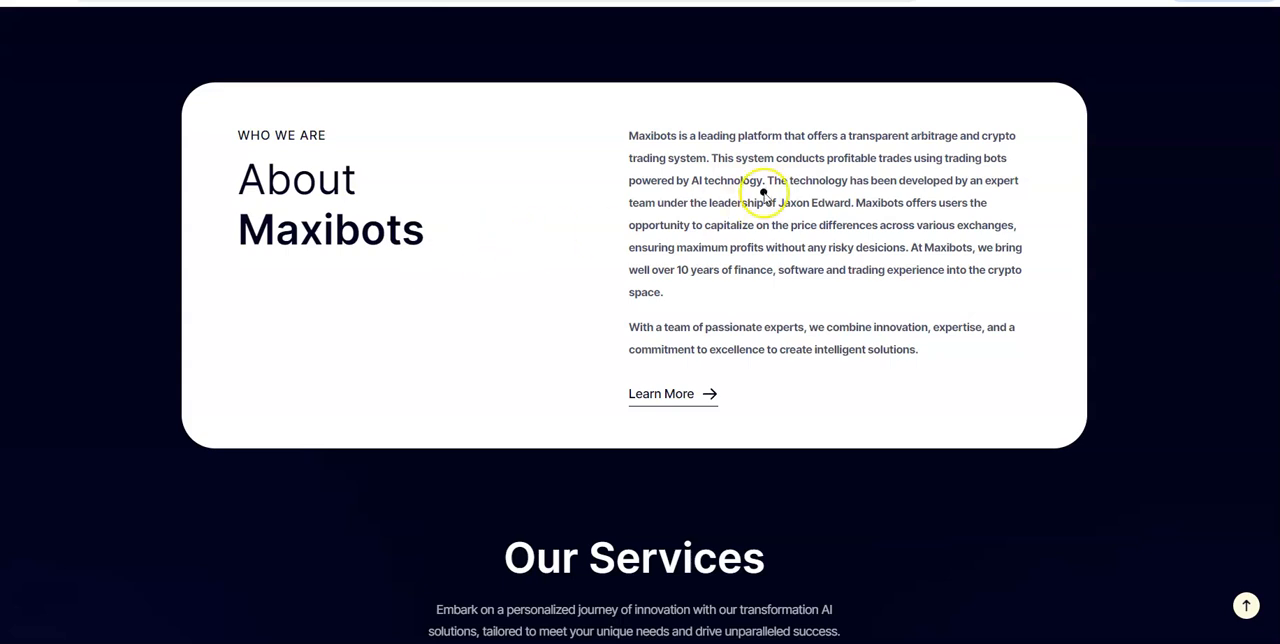
Scroll past Our Services and Our Core Values to the 100% accuracy, 200+ countries figures.
scroll("down", 3)
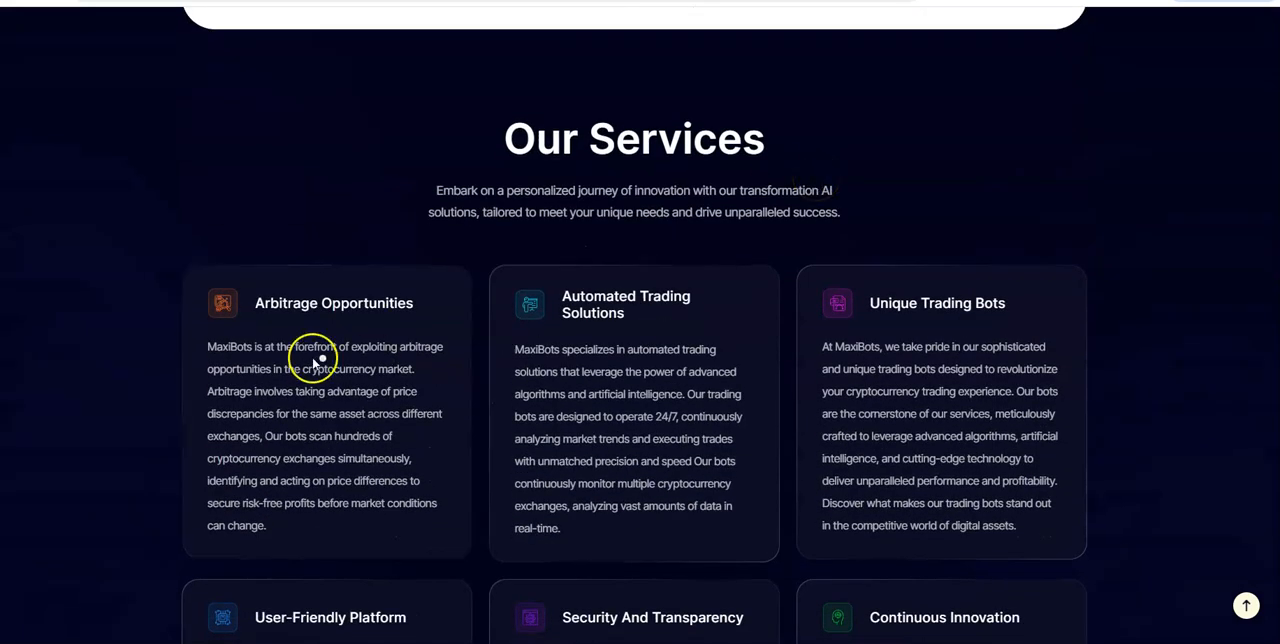
mouse_move(960, 340)
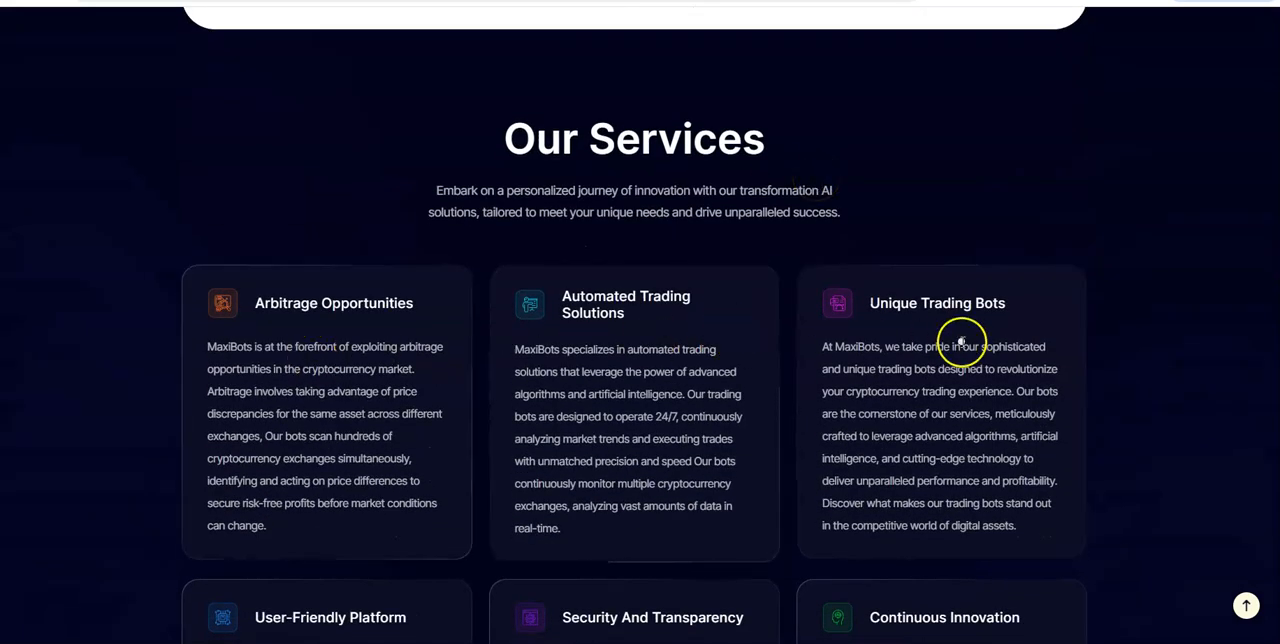
scroll("down", 3)
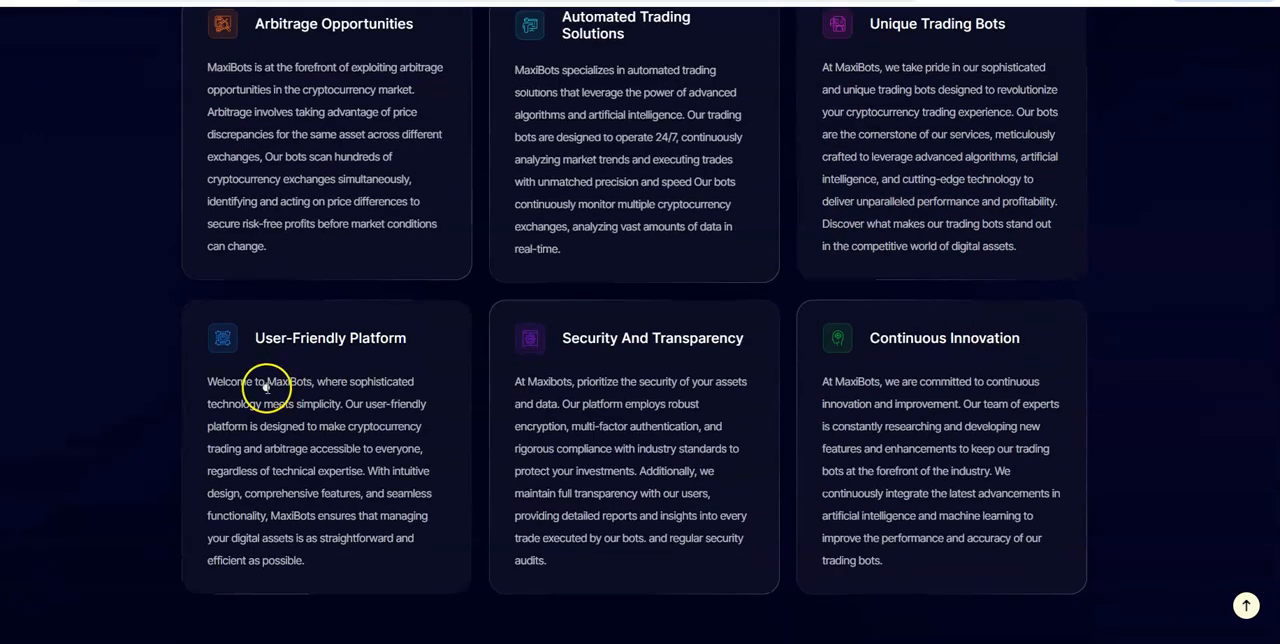
mouse_move(852, 363)
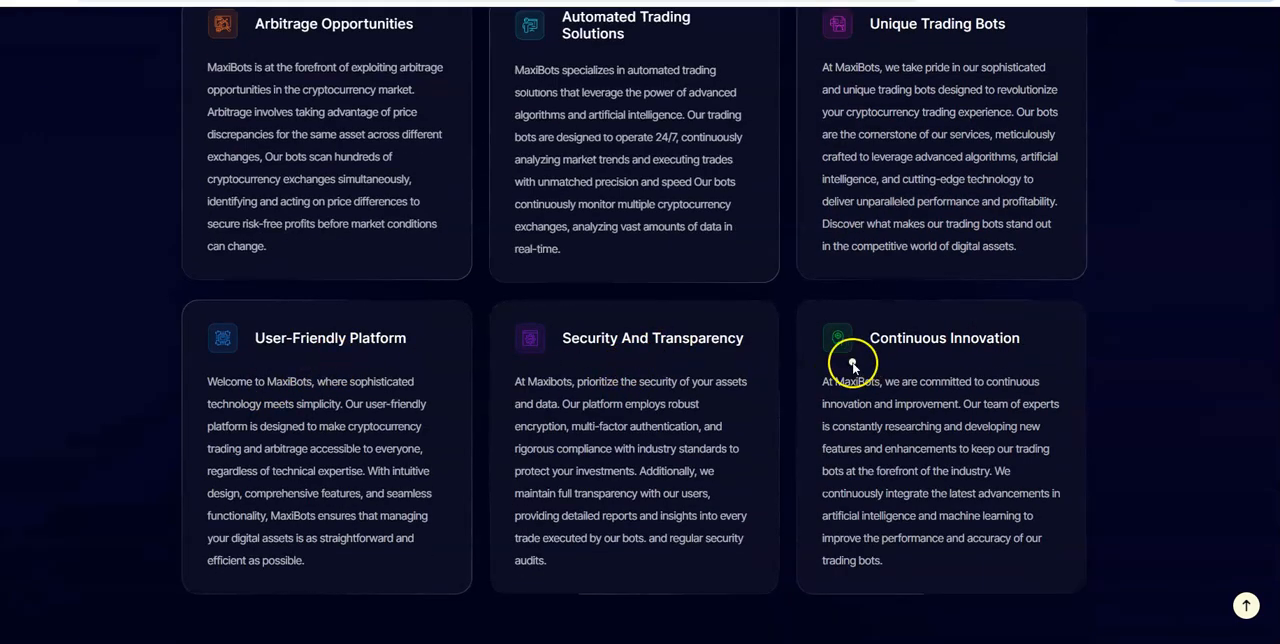
scroll("down", 3)
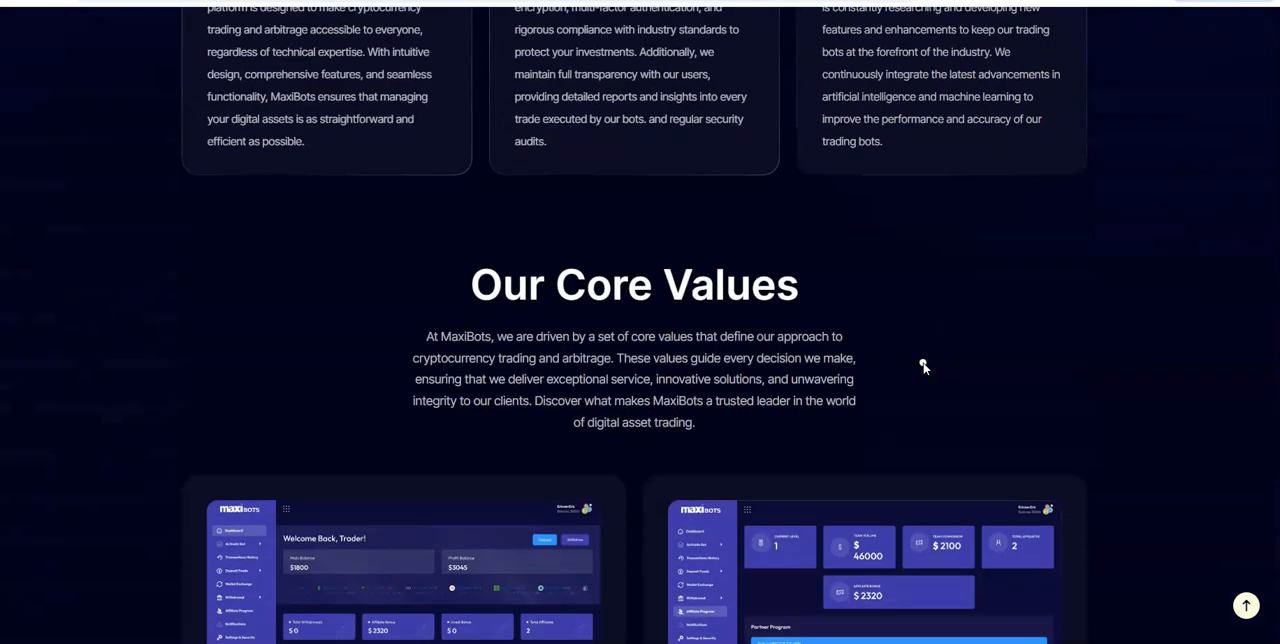
scroll("down", 3)
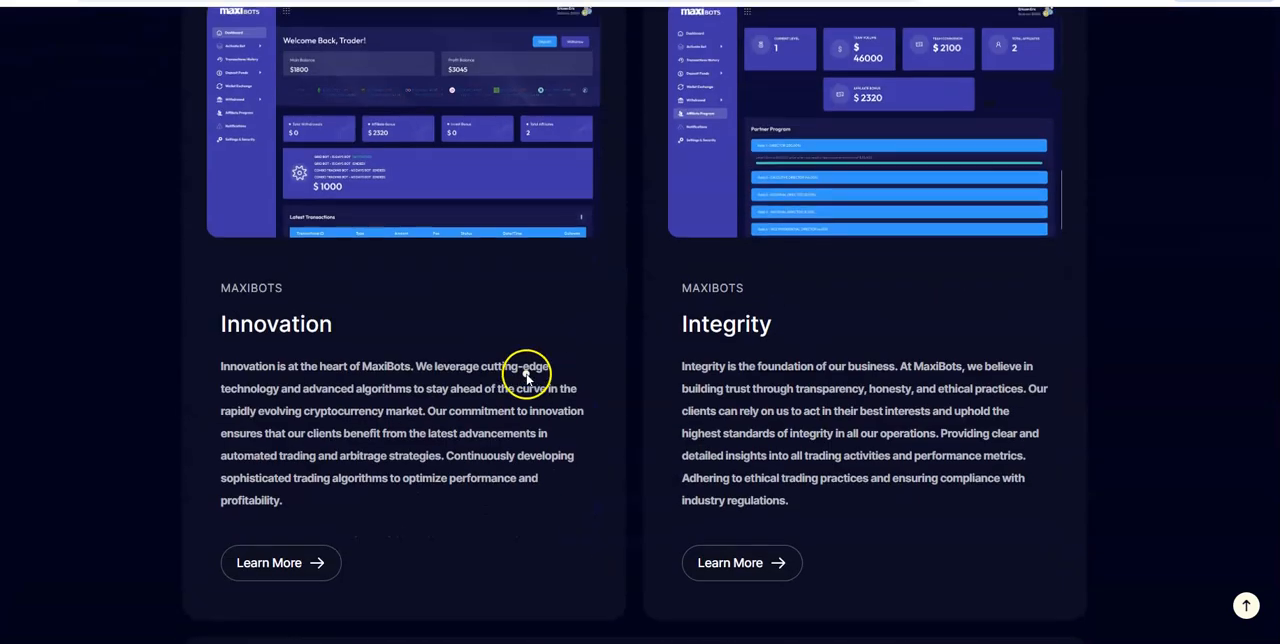
scroll("down", 3)
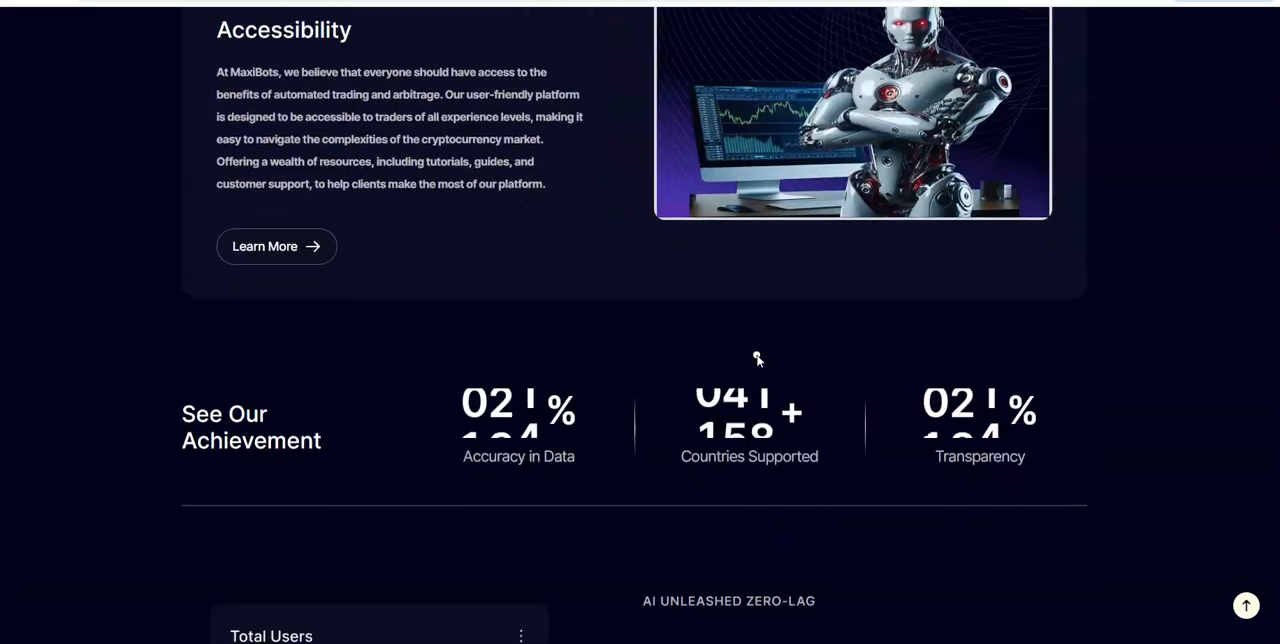
scroll("down", 3)
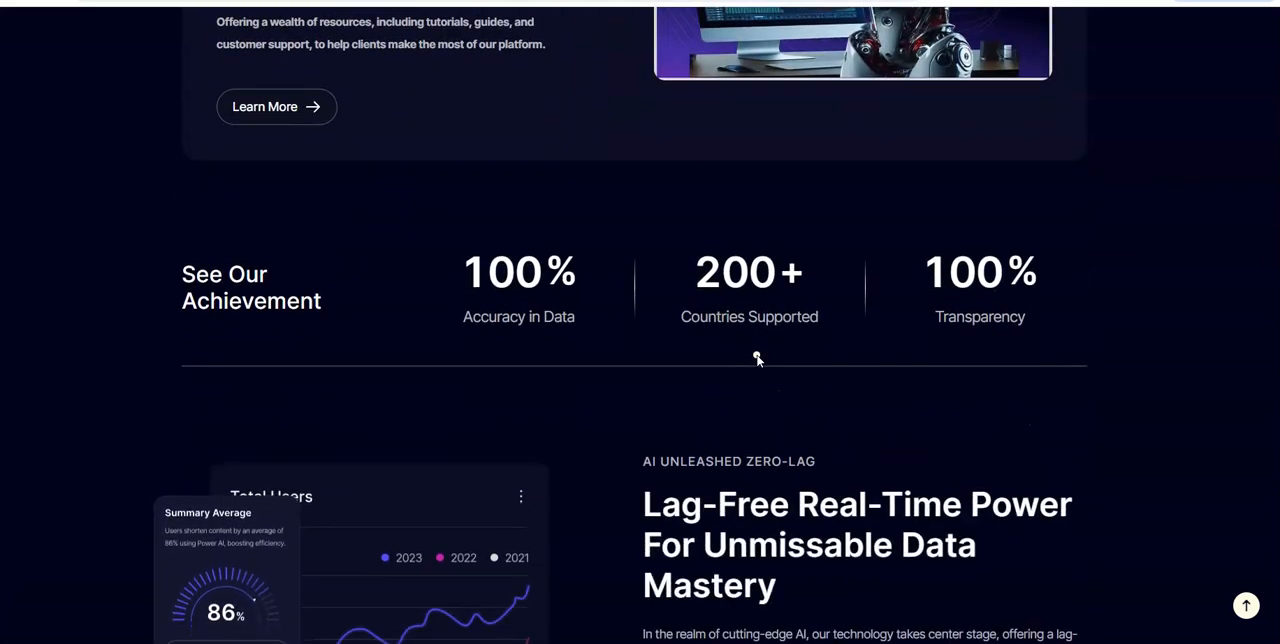
scroll("down", 3)
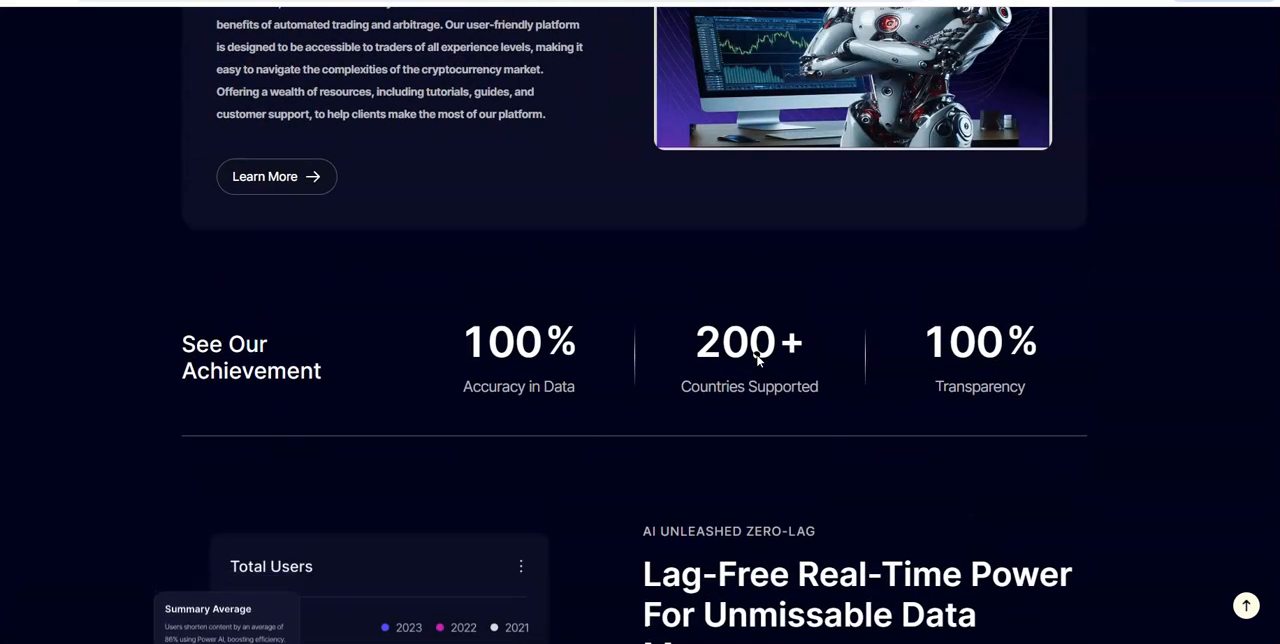
scroll("down", 3)
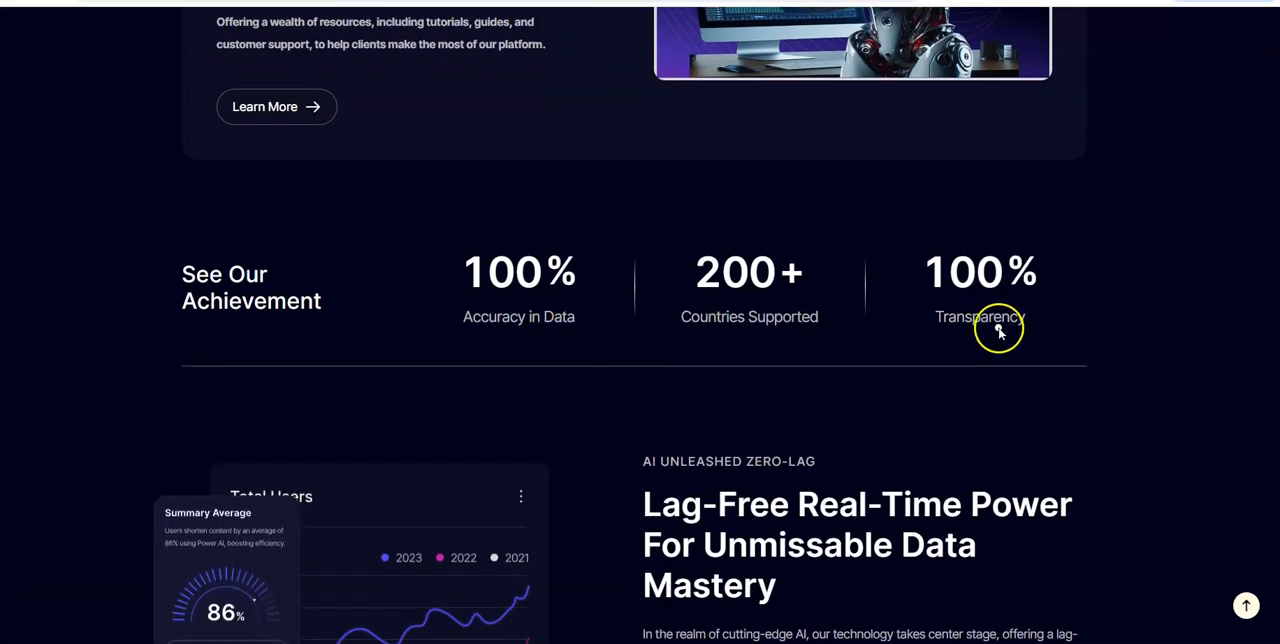
mouse_move(695, 320)
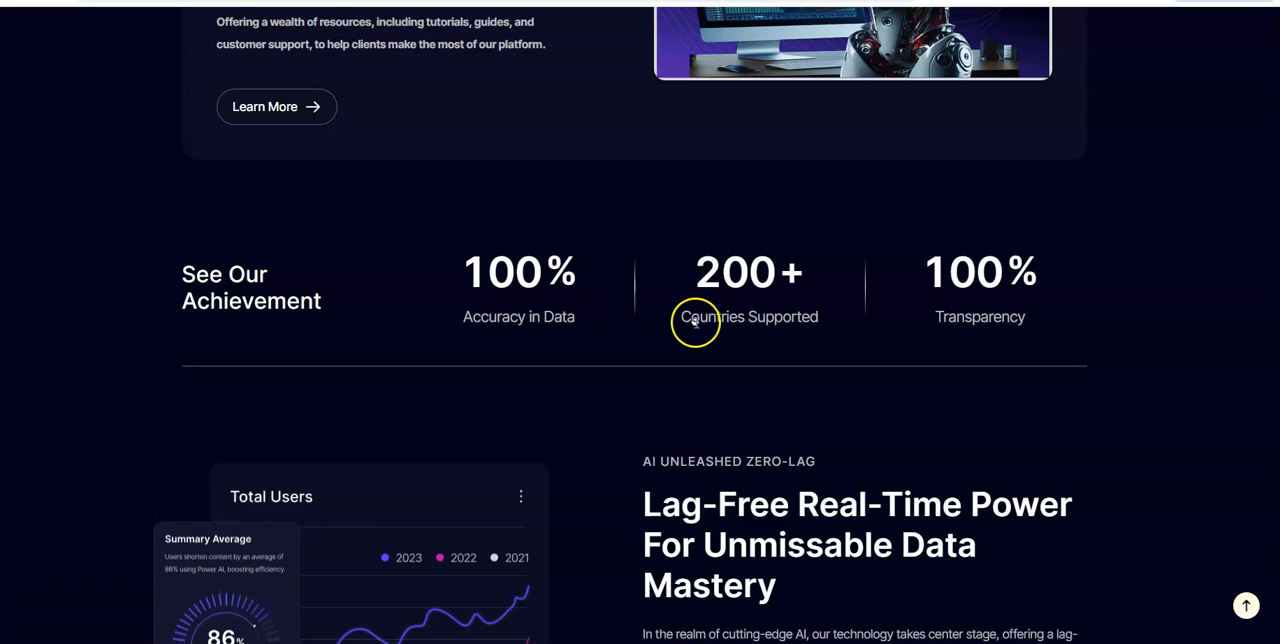
mouse_move(705, 332)
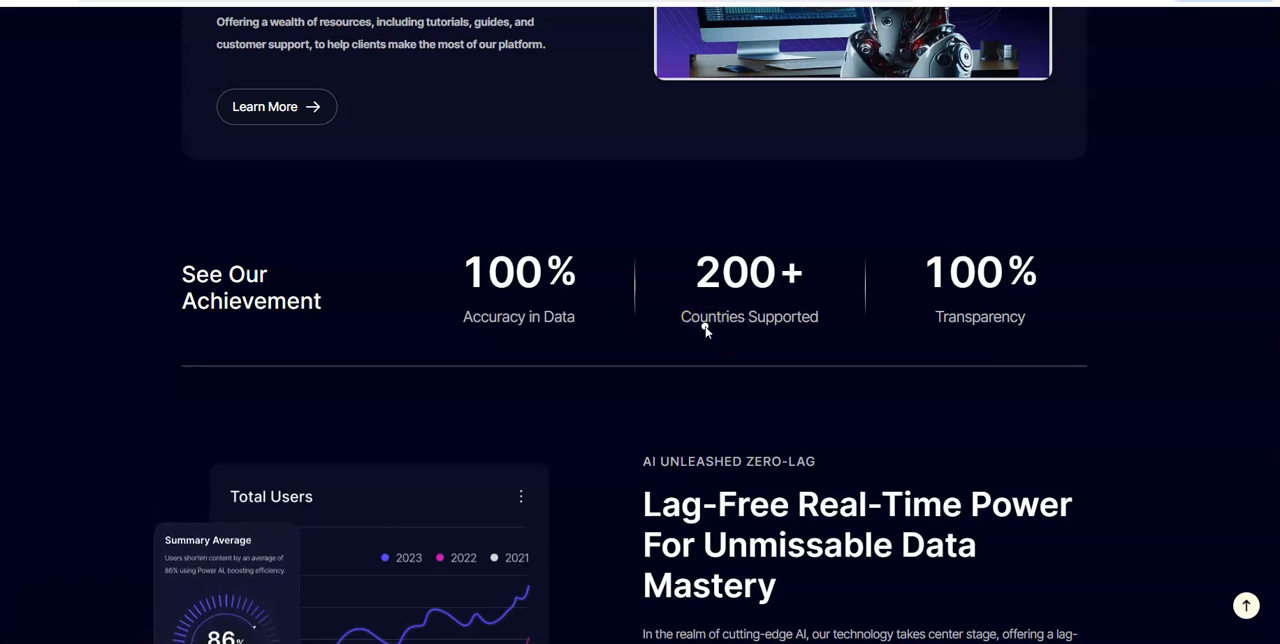
Scroll past the Vision, Mission, Commitment cards and Road Map to Our Investment Packages.
scroll("down", 3)
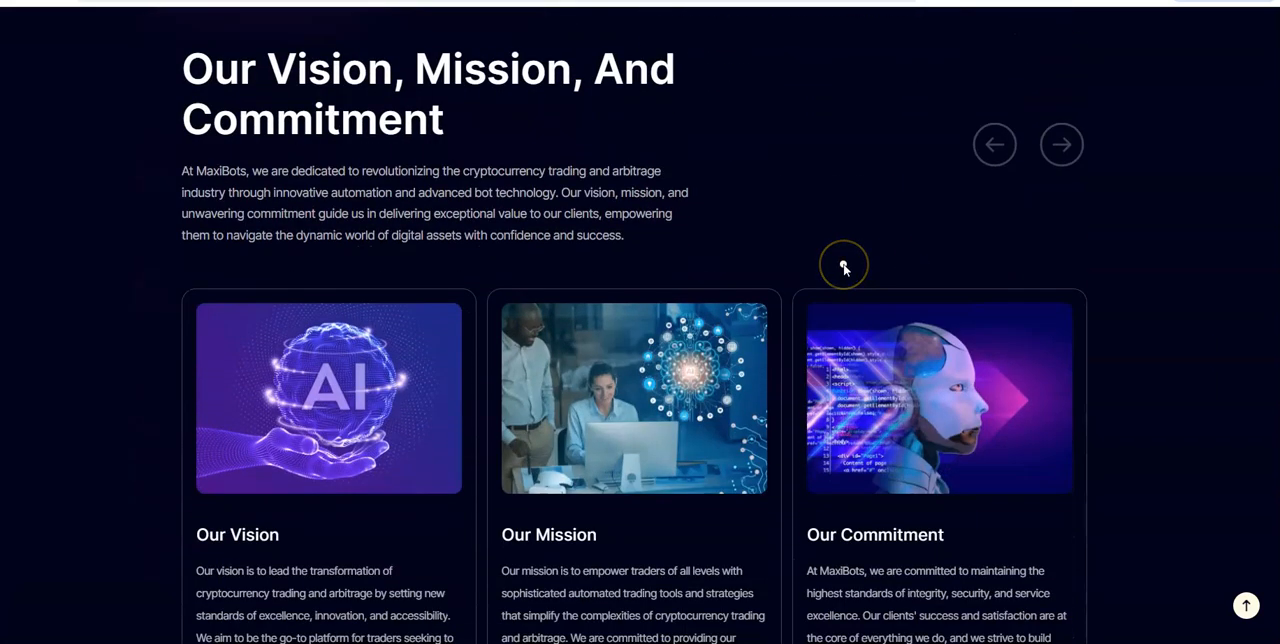
scroll("down", 3)
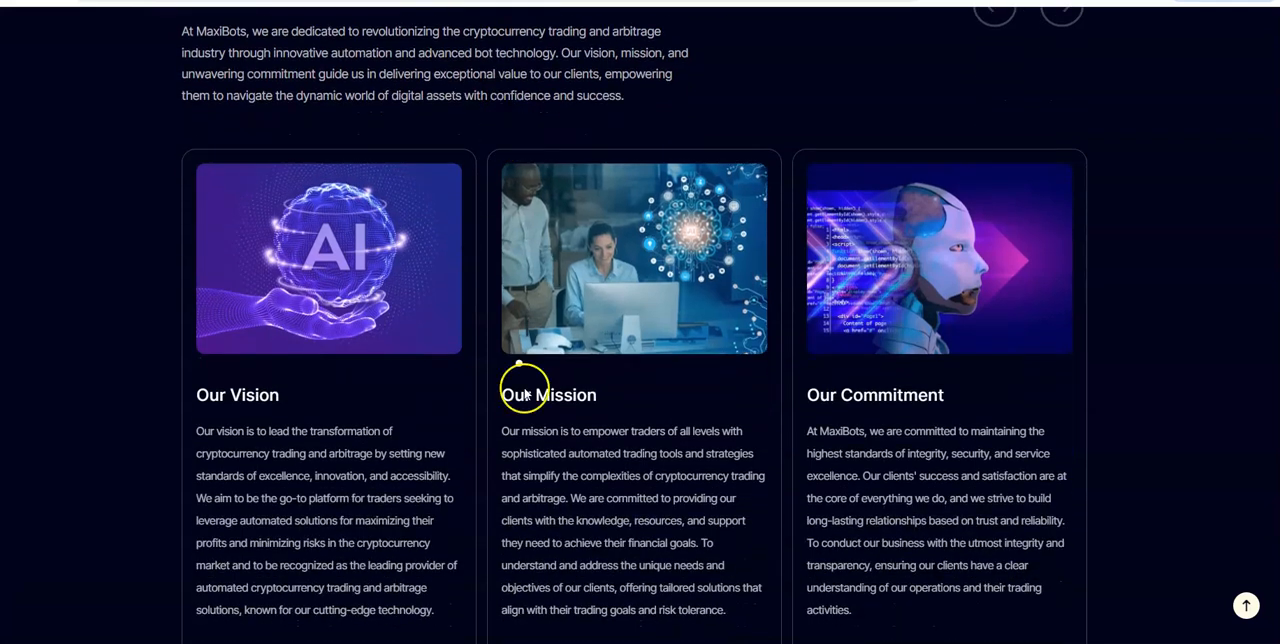
scroll("down", 3)
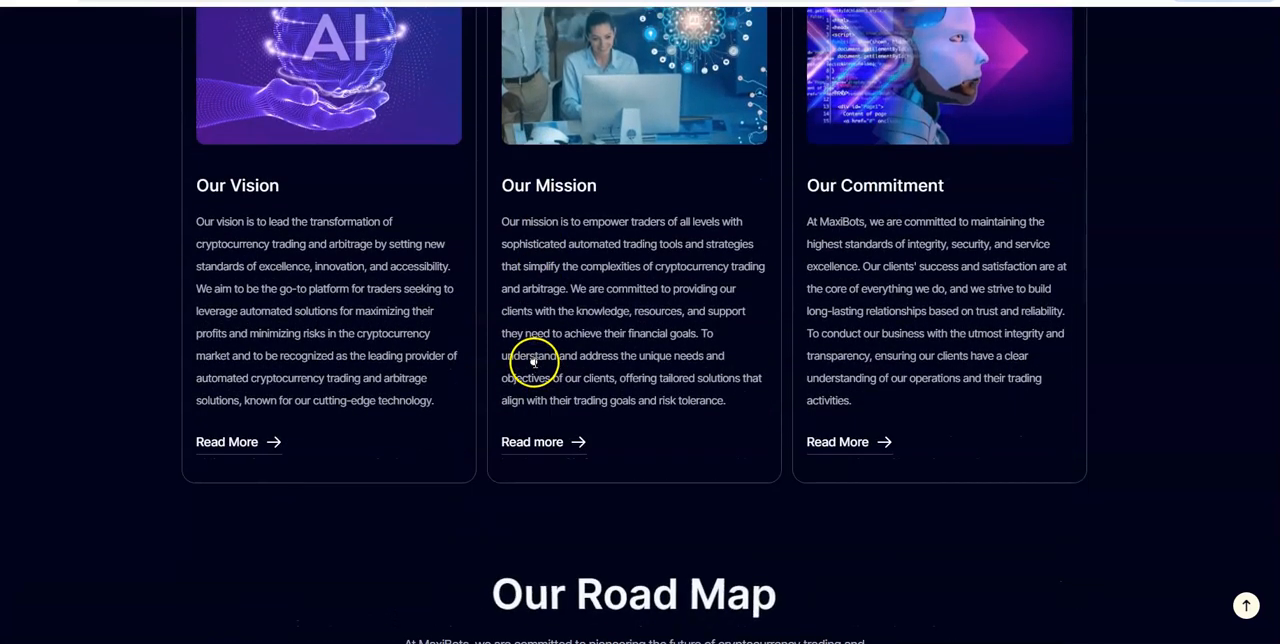
scroll("down", 3)
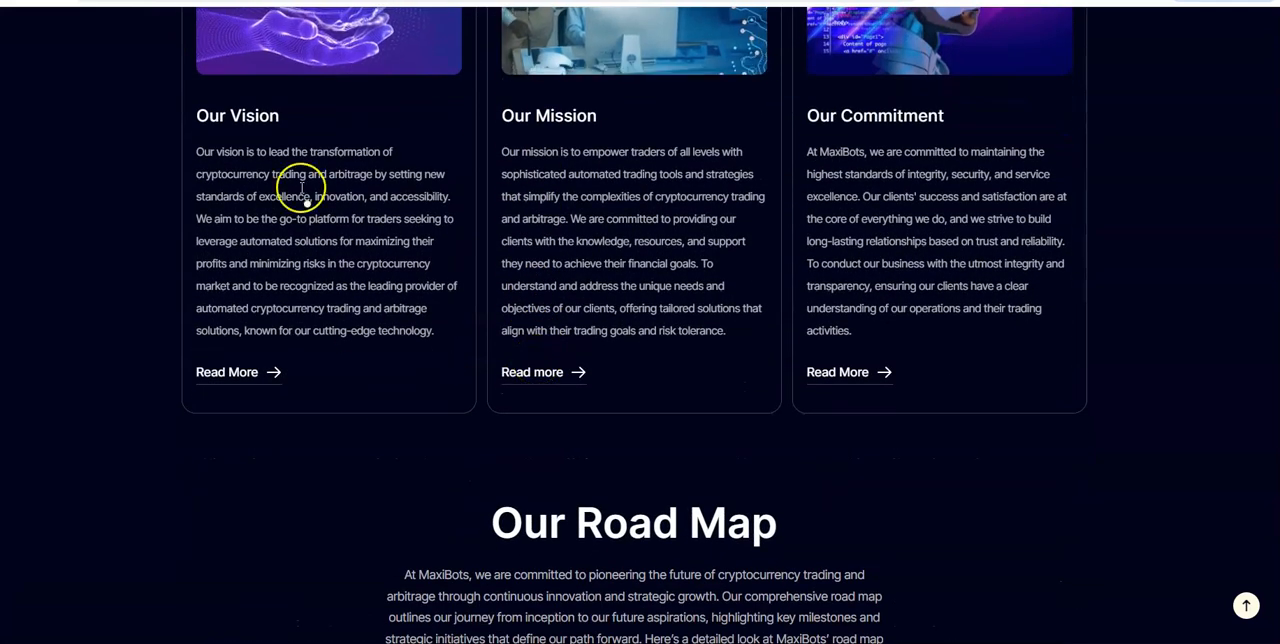
scroll("down", 3)
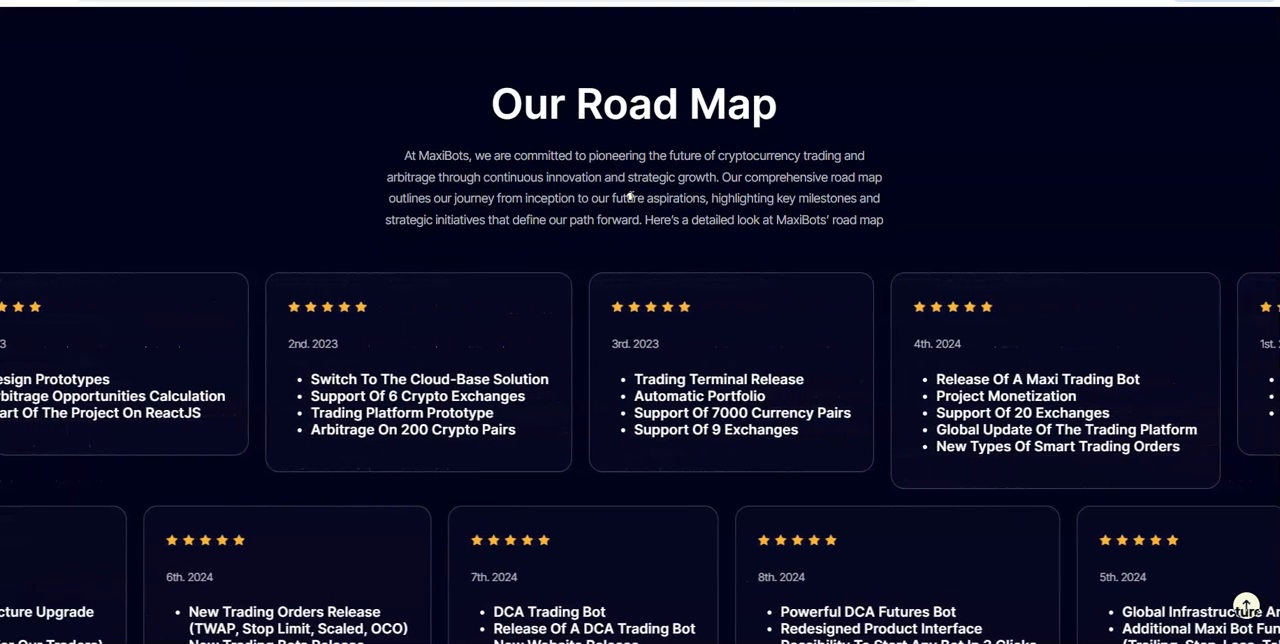
scroll("down", 3)
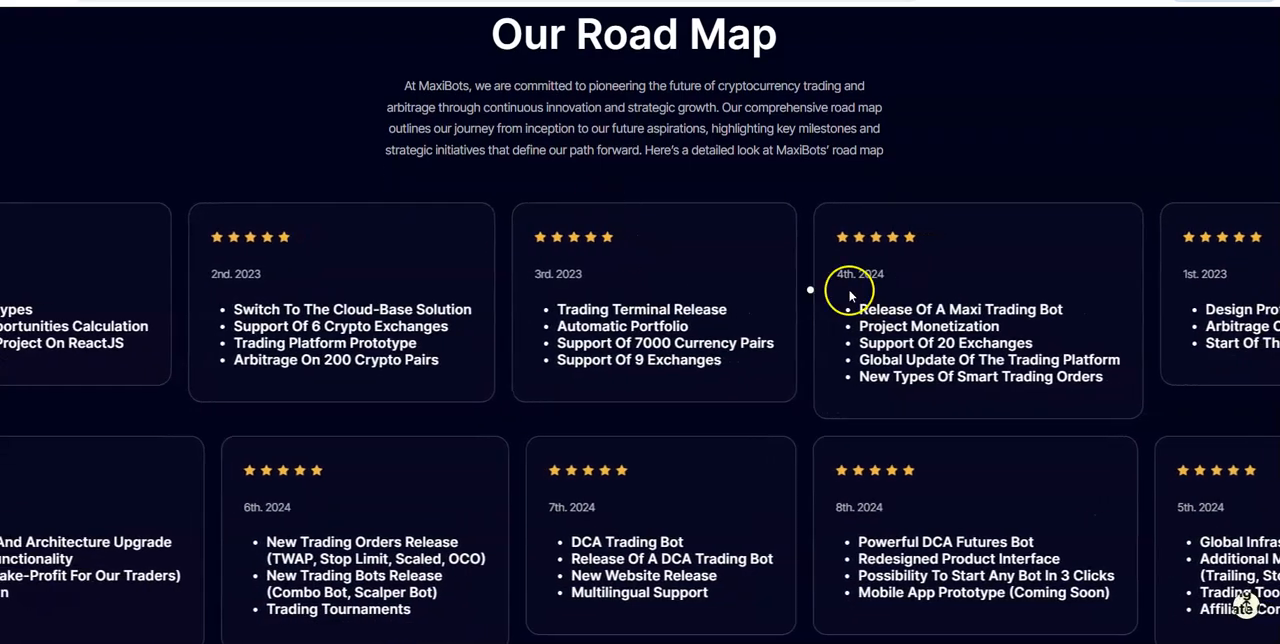
scroll("down", 3)
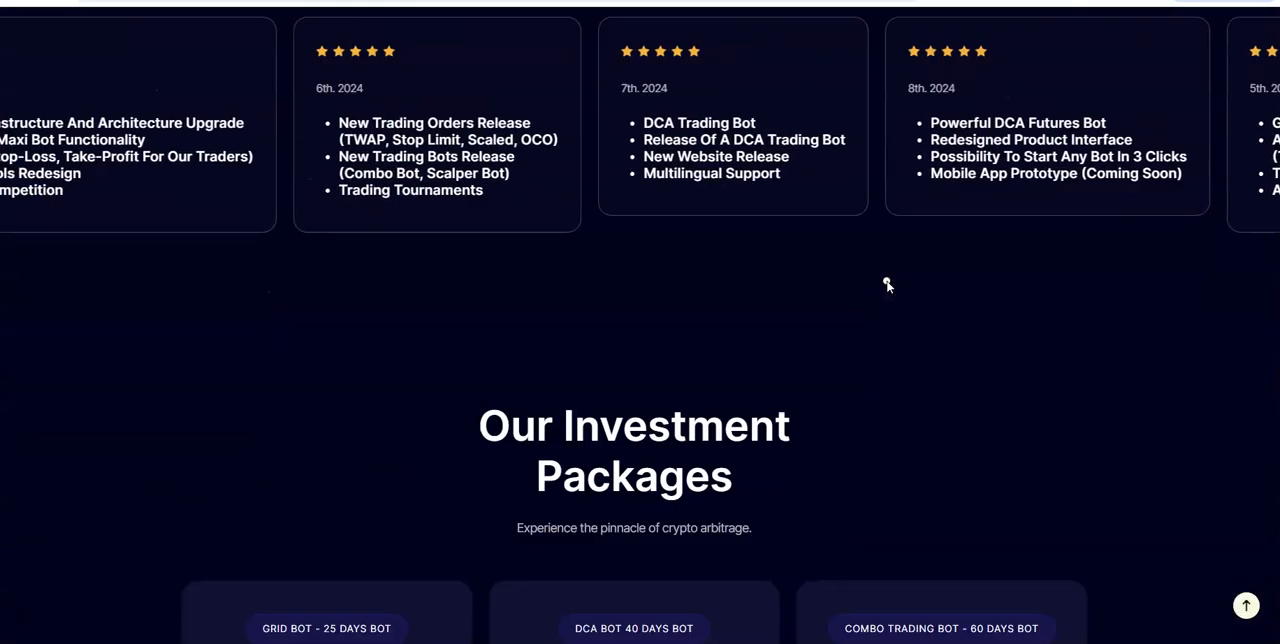
Scroll until the Grid Bot, DCA Bot and Combo Trading Bot package cards are fully visible.
scroll("down", 3)
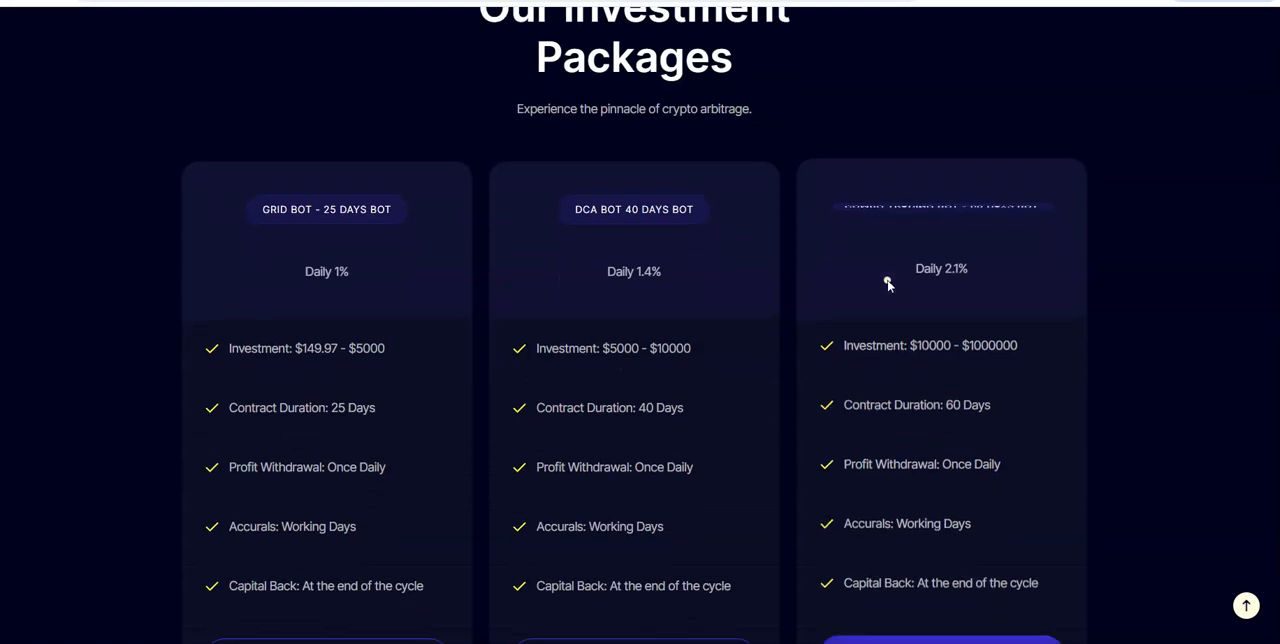
scroll("down", 3)
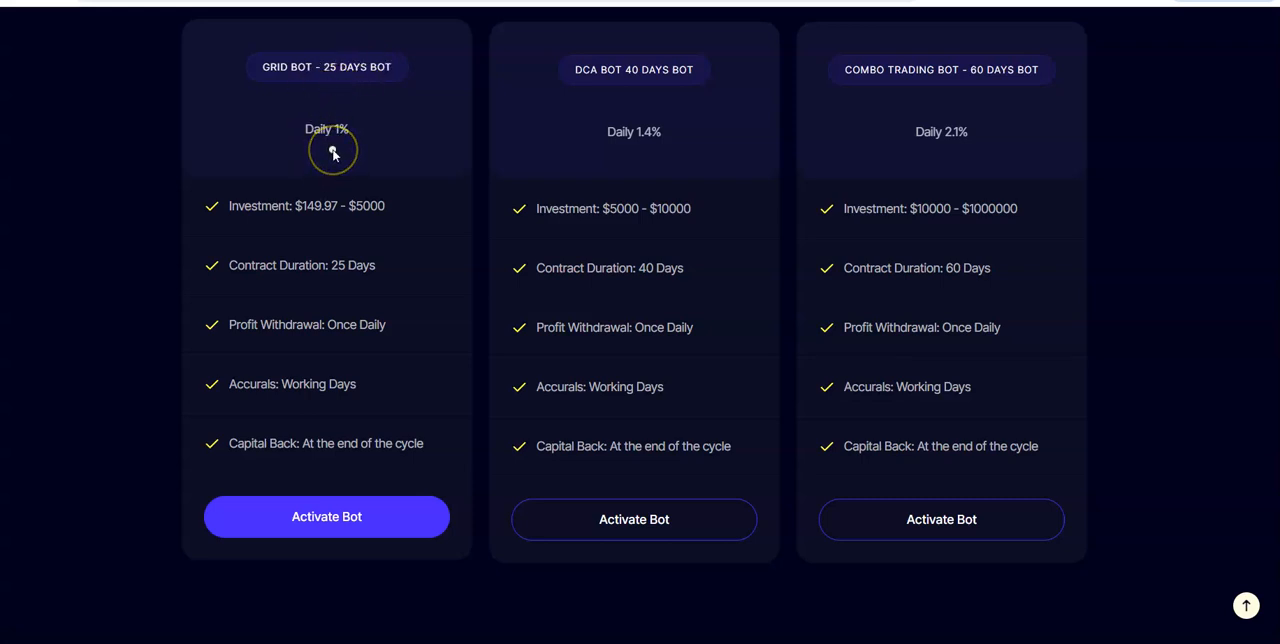
mouse_move(318, 223)
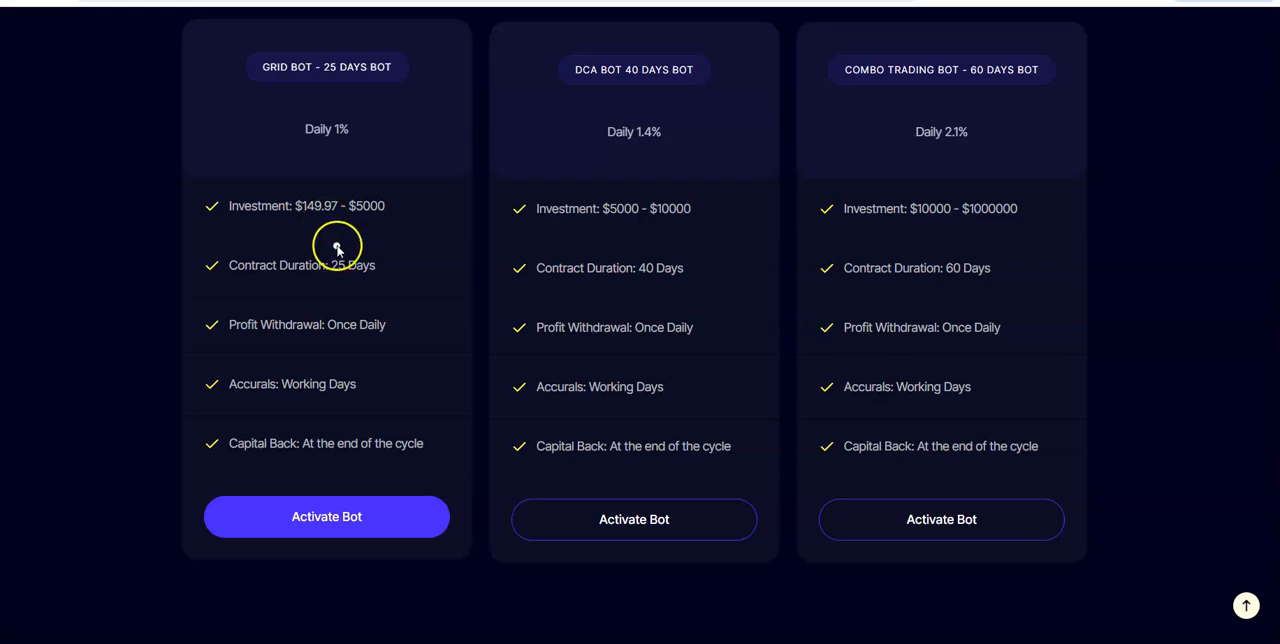
mouse_move(388, 210)
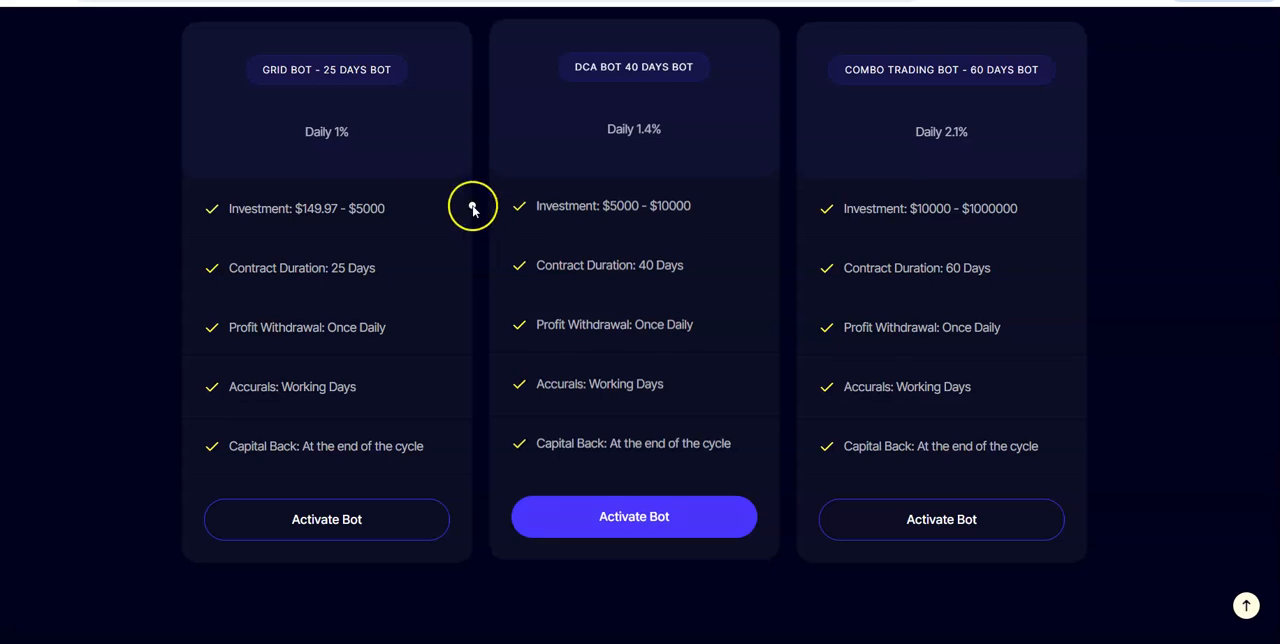
mouse_move(663, 80)
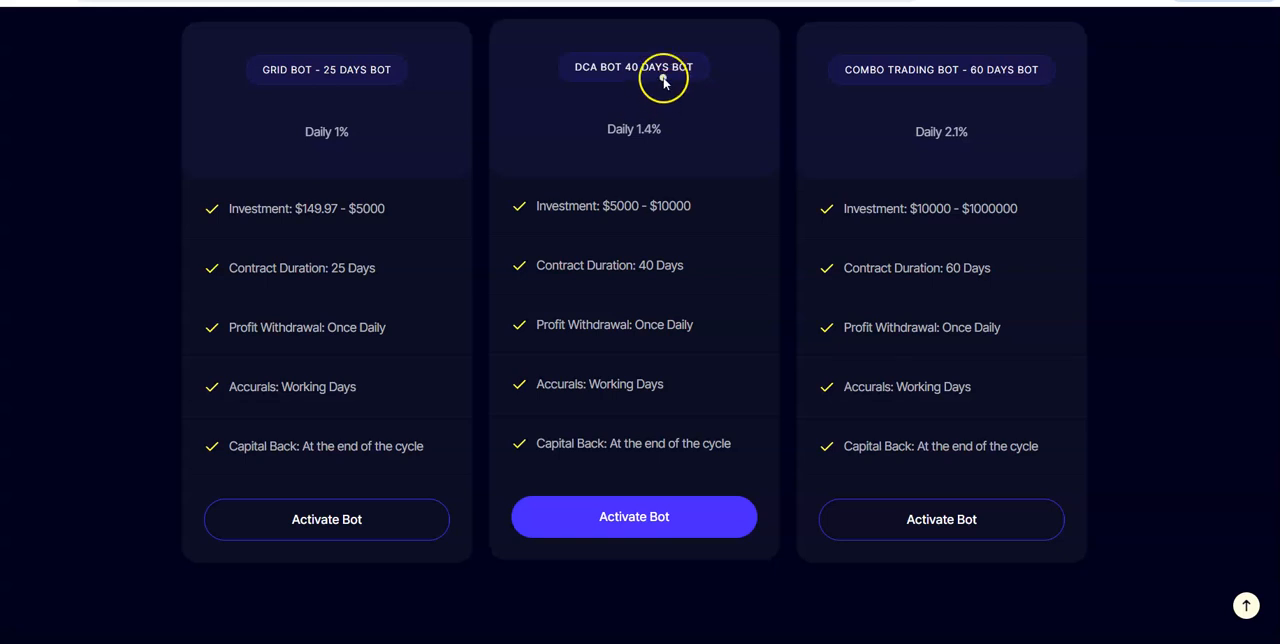
mouse_move(652, 220)
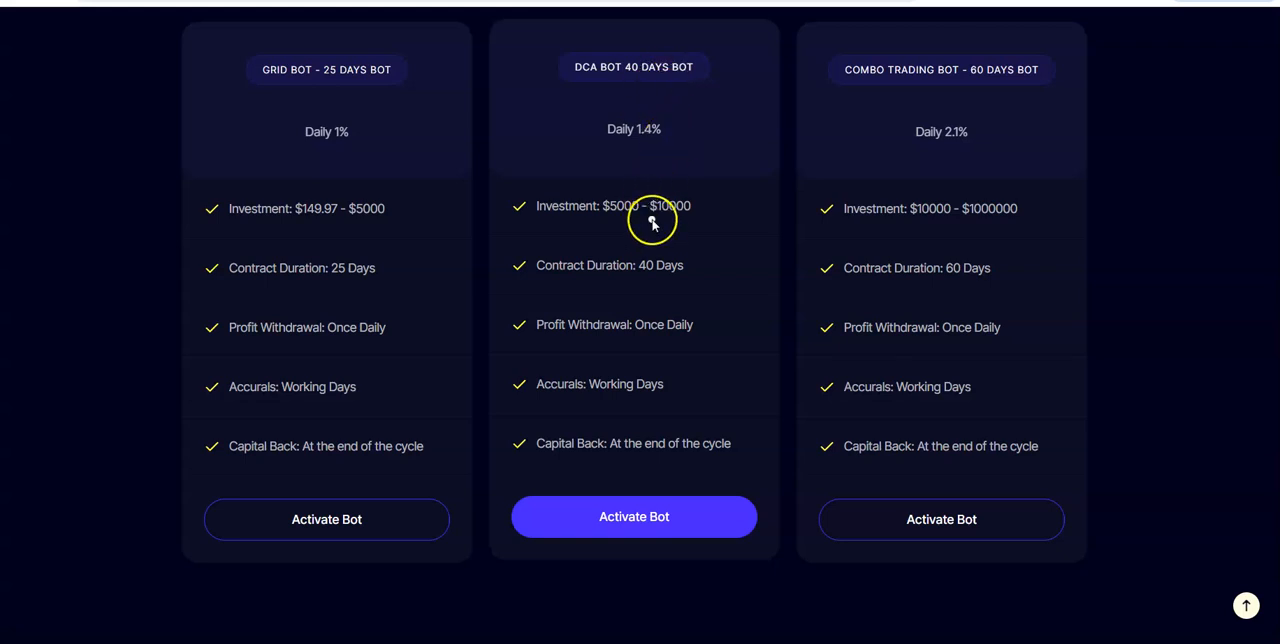
mouse_move(664, 356)
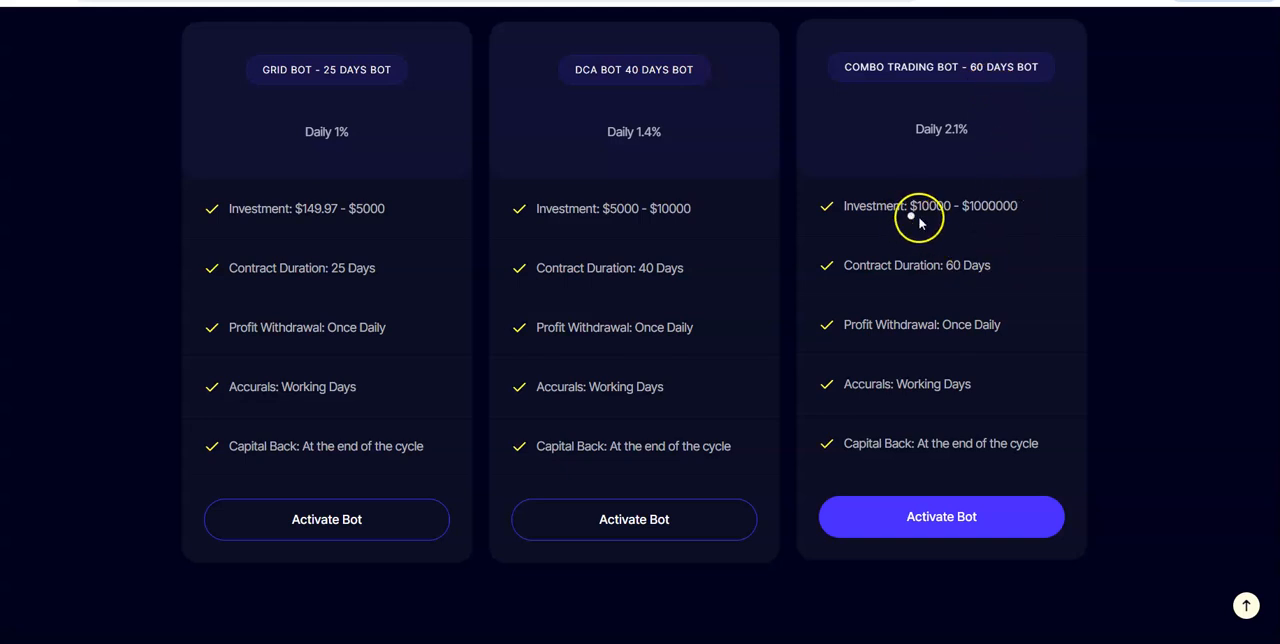
Scroll past the FAQ to the footer and open the MaxiBots-News Telegram channel page.
scroll("down", 3)
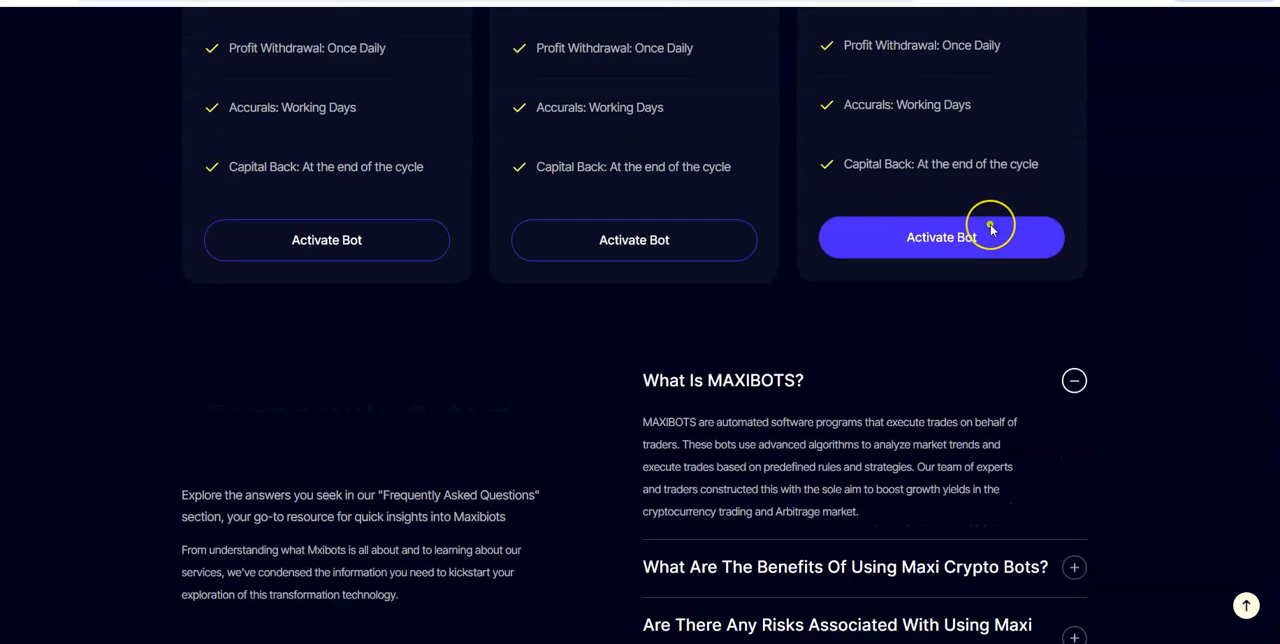
scroll("down", 3)
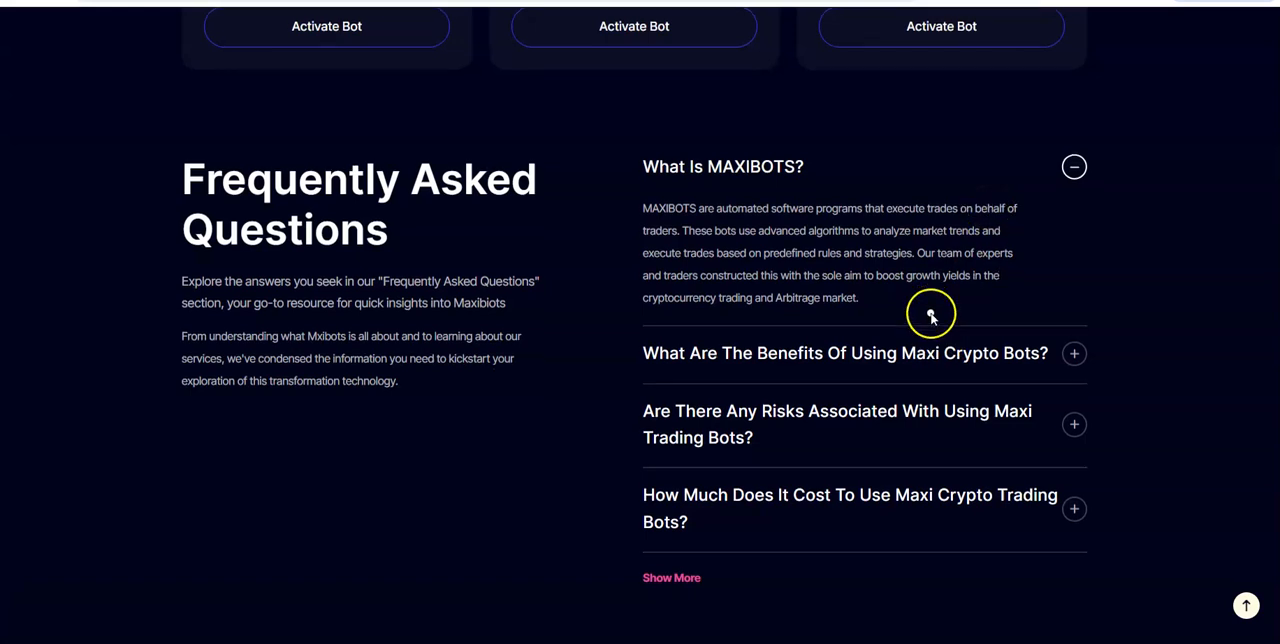
scroll("down", 3)
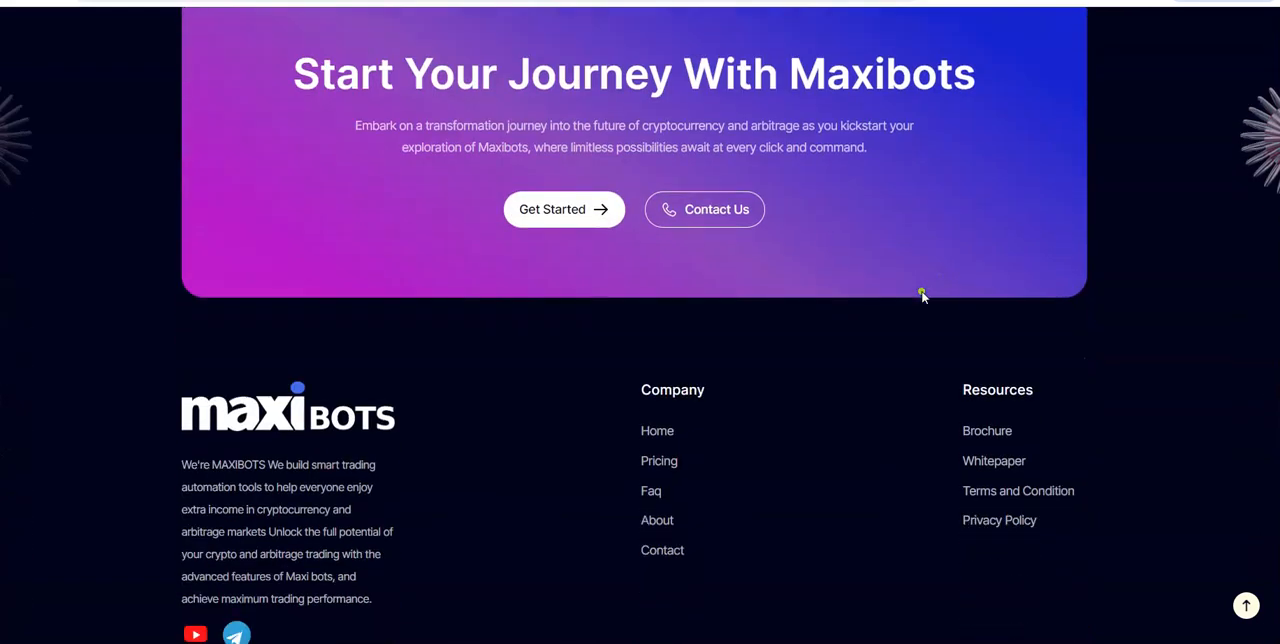
scroll("down", 3)
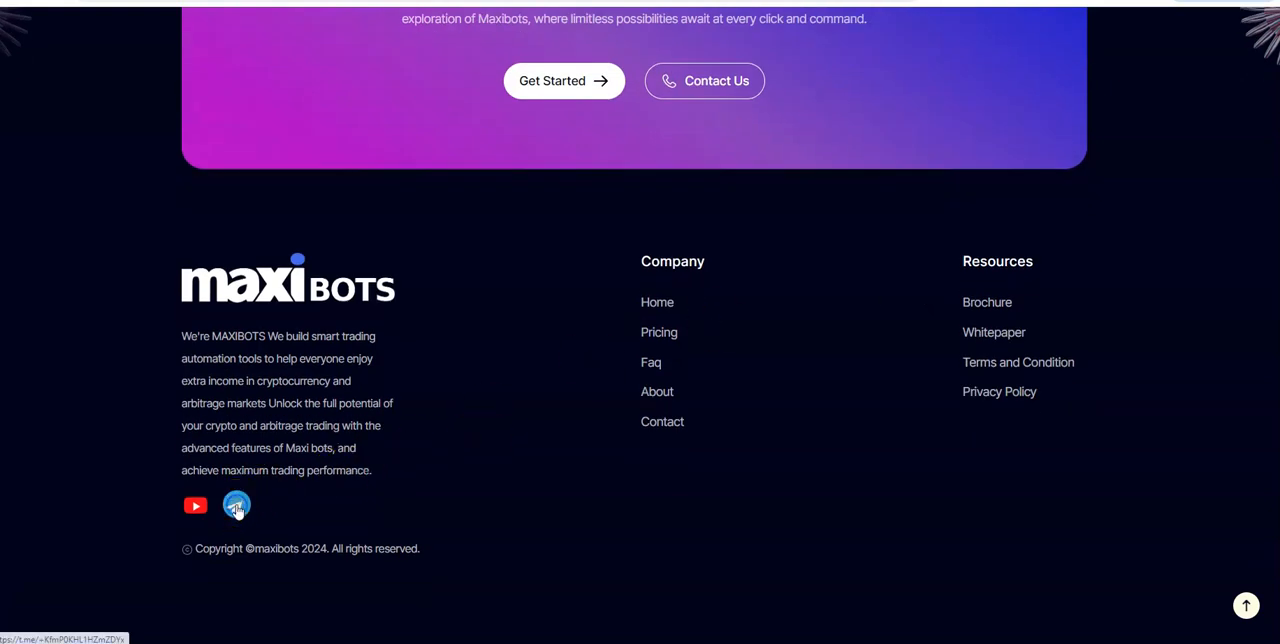
left_click(237, 505)
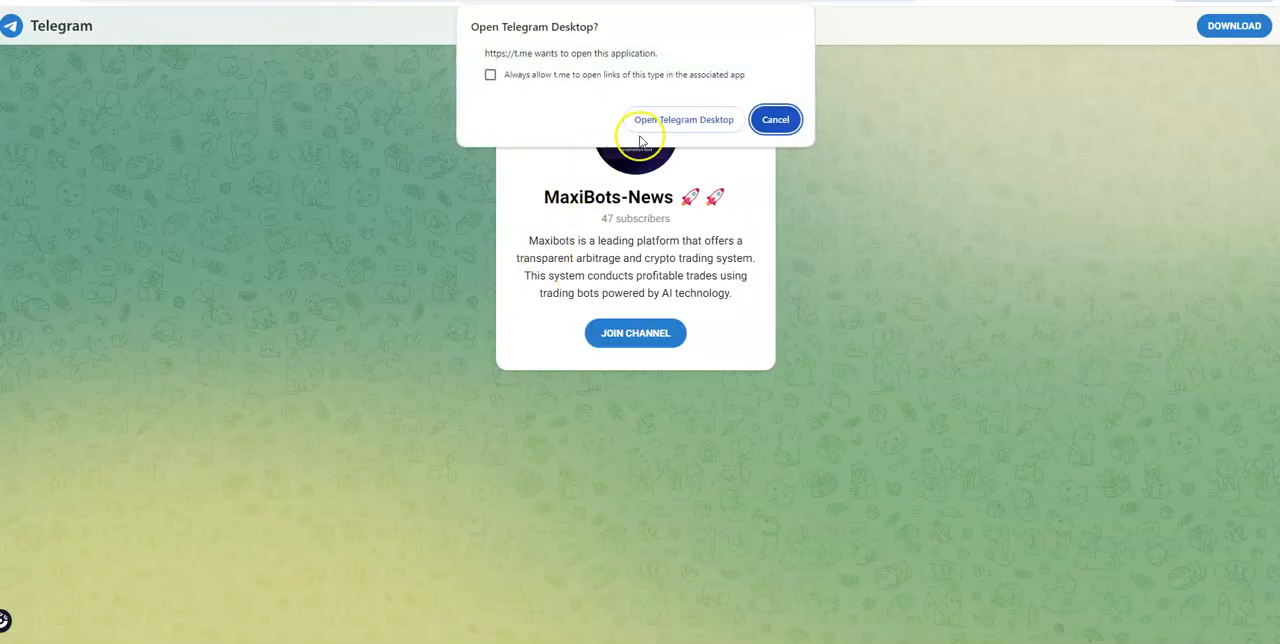
Join MaxiBots-News in Telegram Desktop and scroll the posts down to the Maxi power point PDF.
left_click(683, 119)
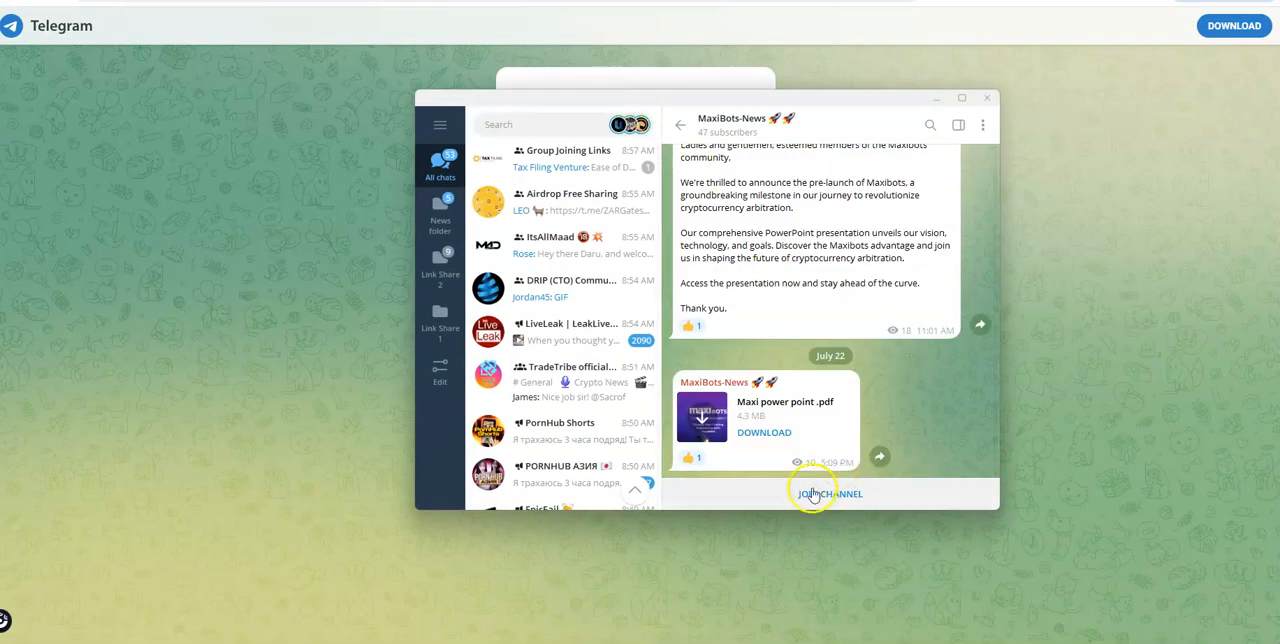
left_click(828, 493)
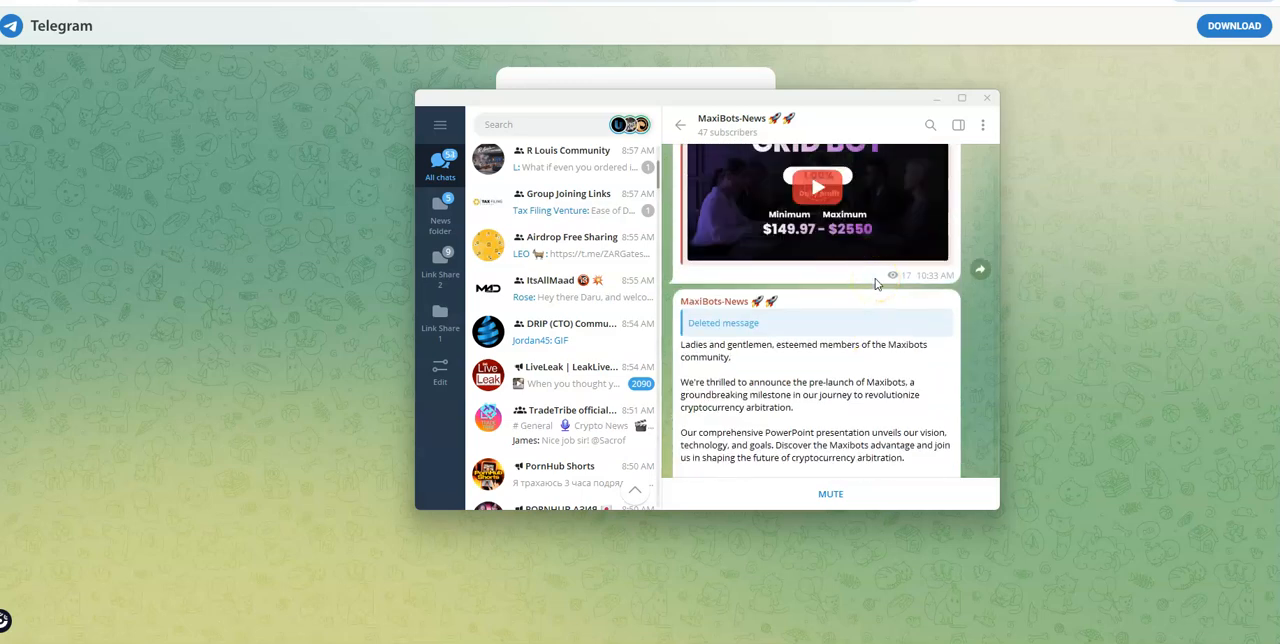
scroll("down", 3)
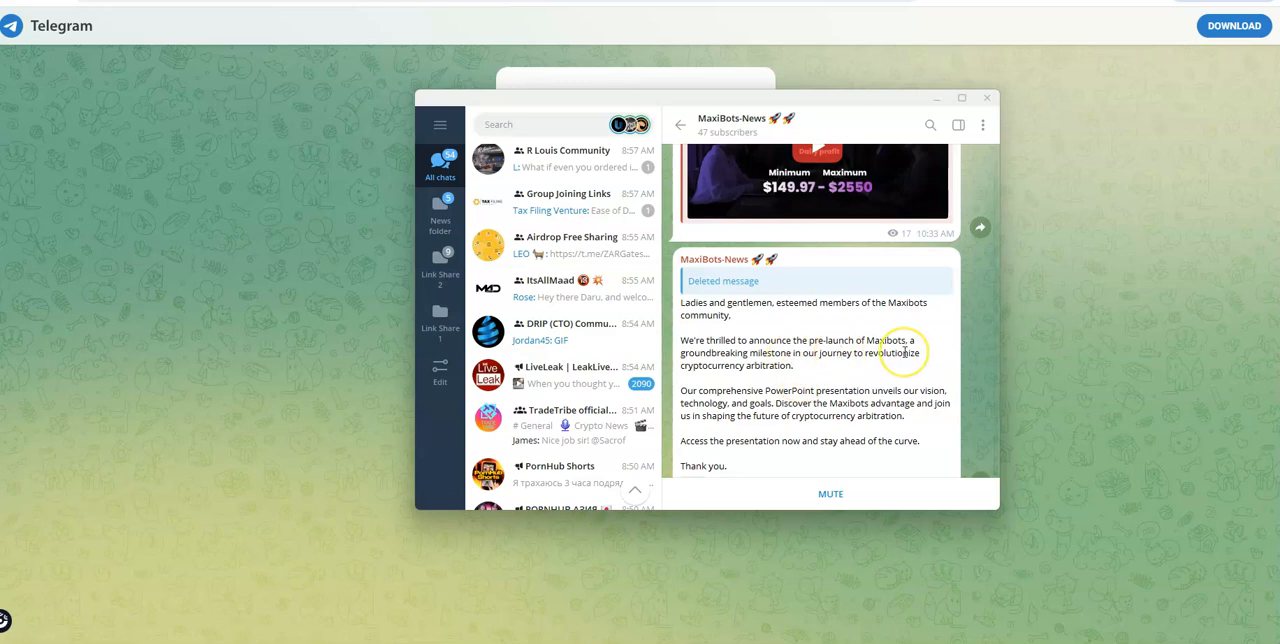
scroll("down", 3)
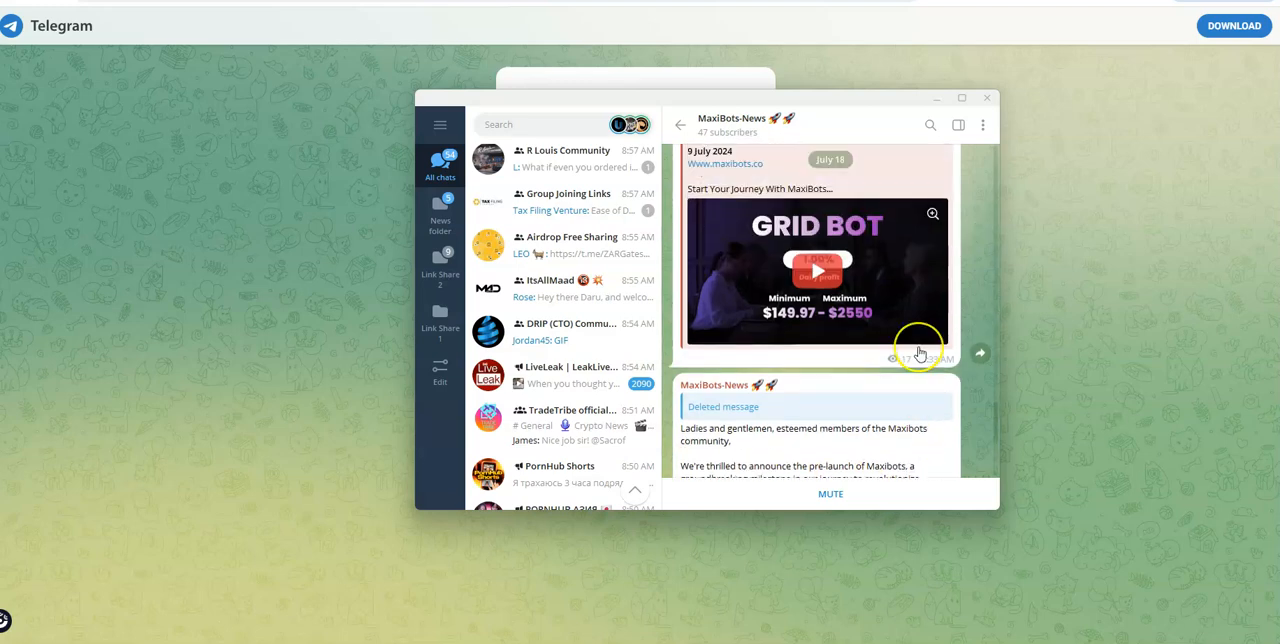
scroll("down", 3)
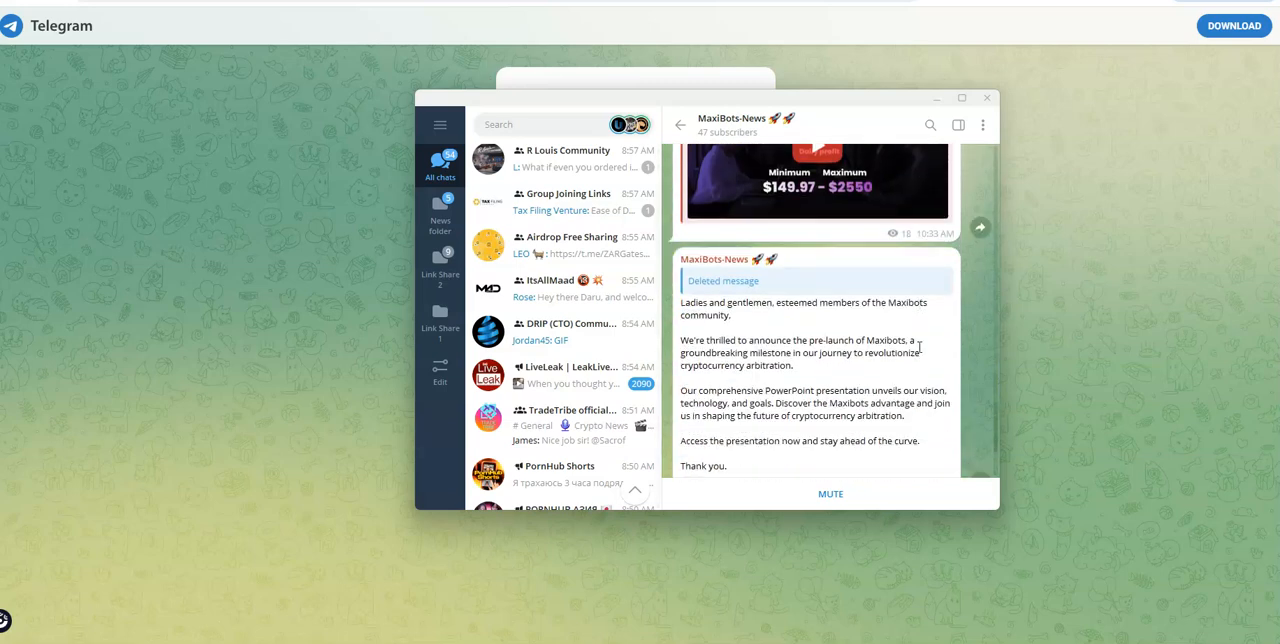
scroll("down", 3)
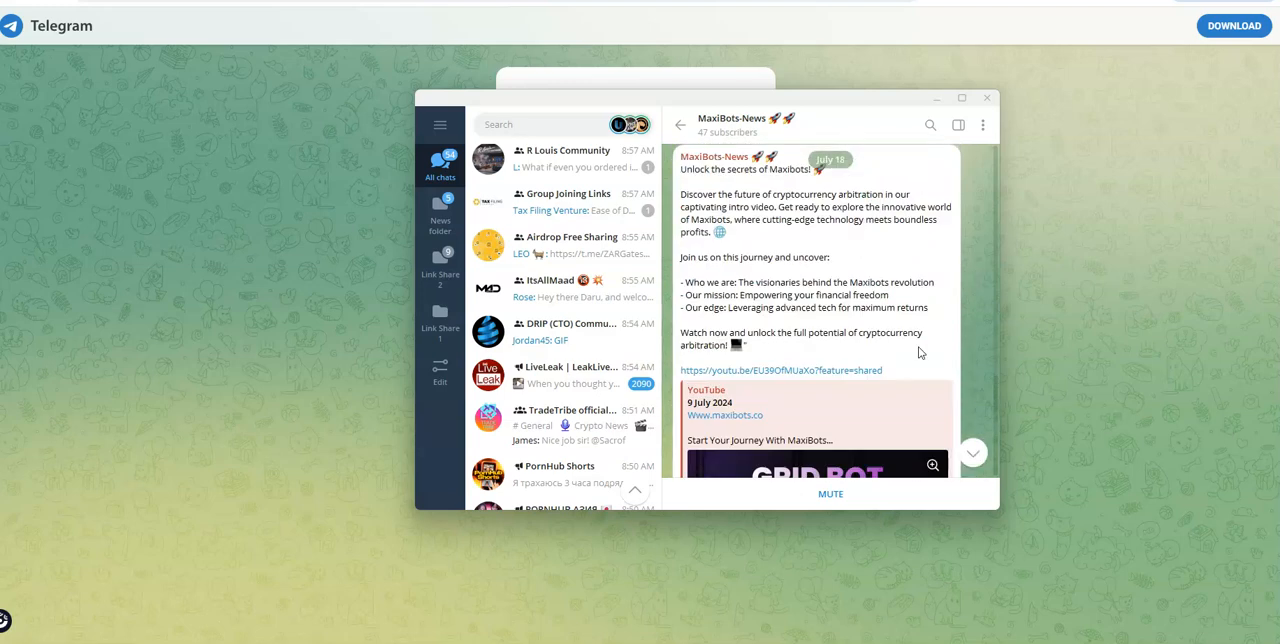
scroll("down", 3)
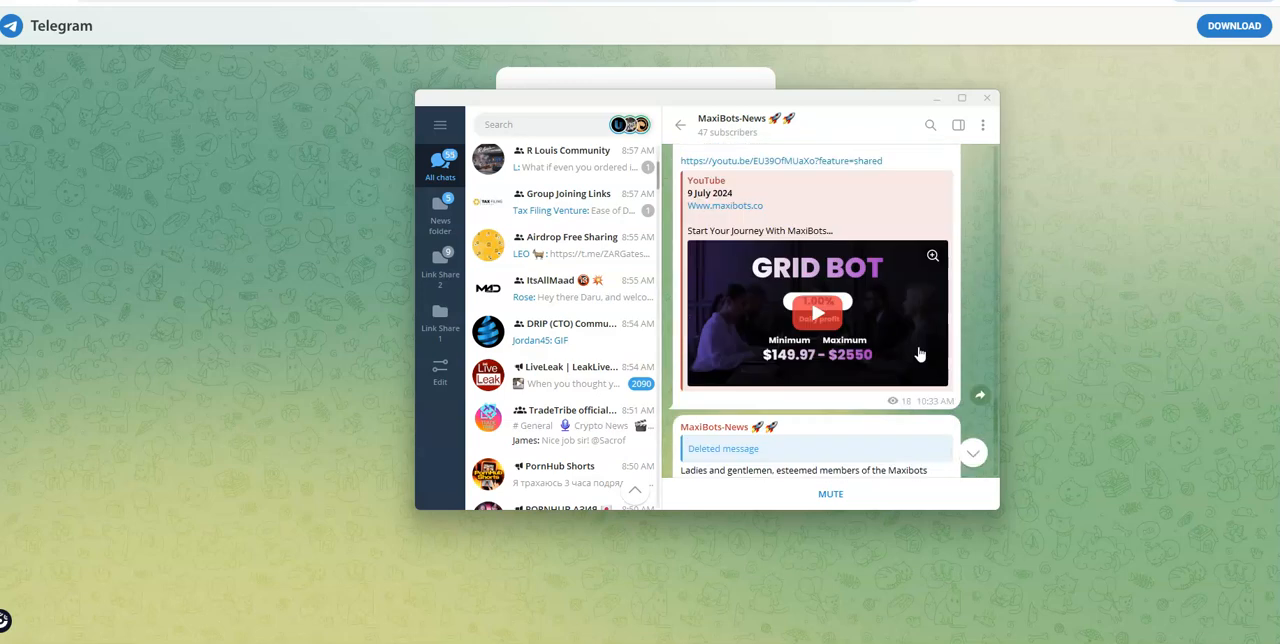
scroll("down", 3)
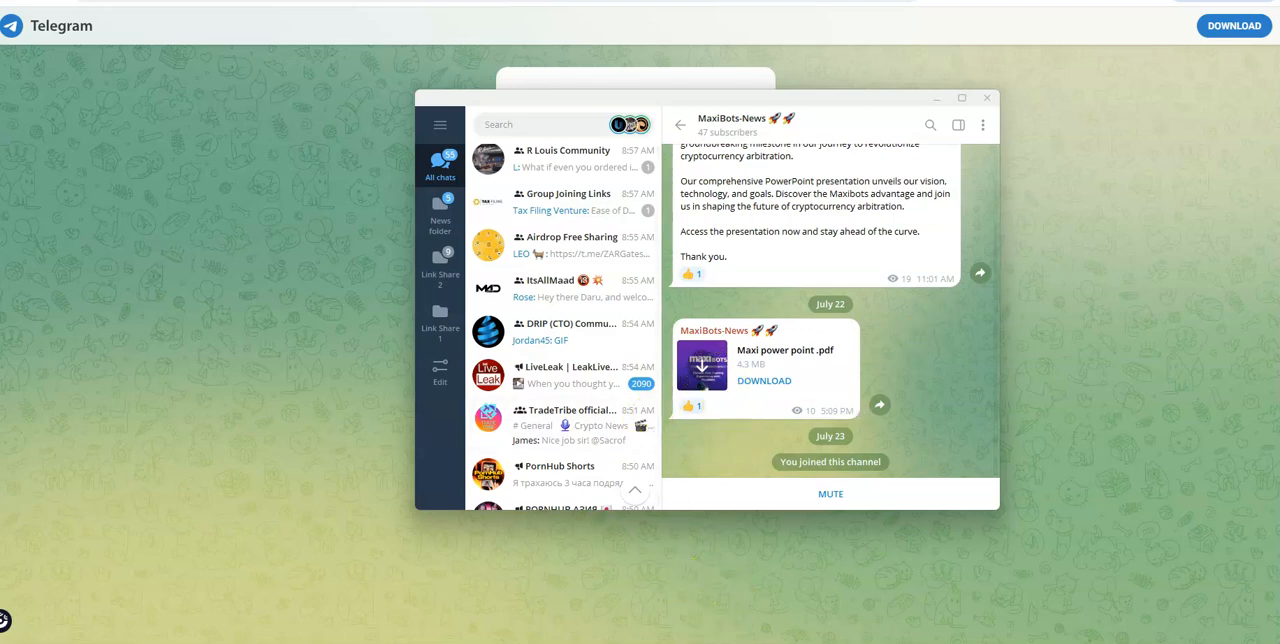
mouse_move(735, 568)
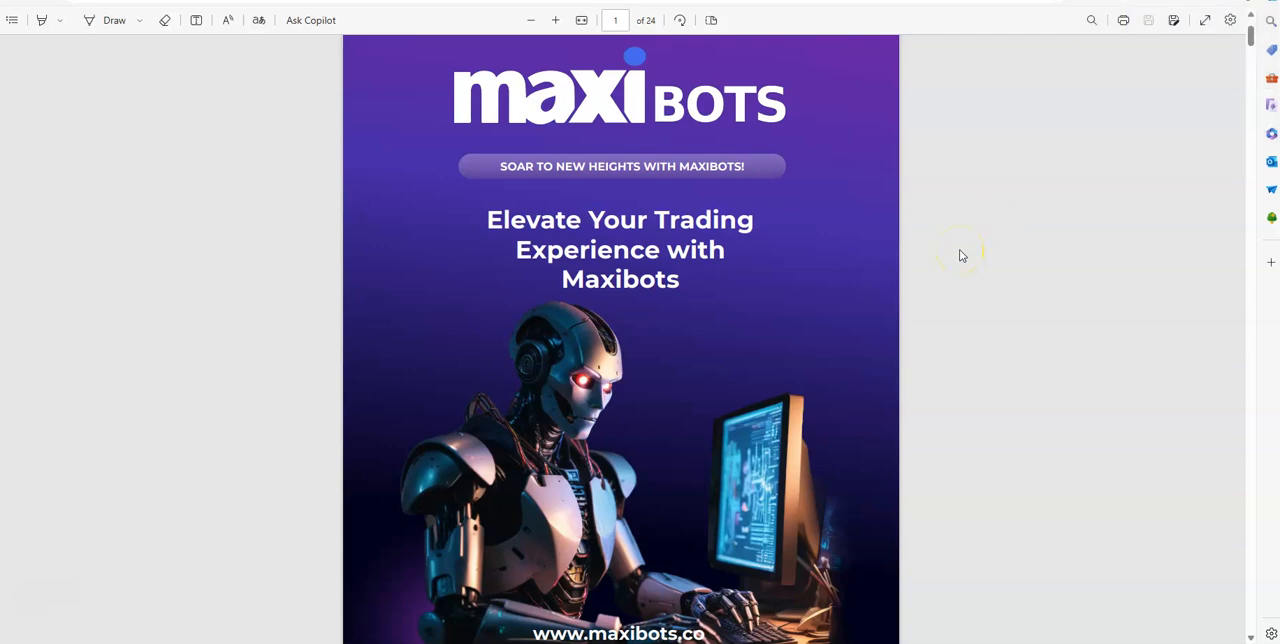
Scroll the Maxi power point PDF through the DCA and BTD bot cards to the Combo Bot page 11.
scroll("down", 3)
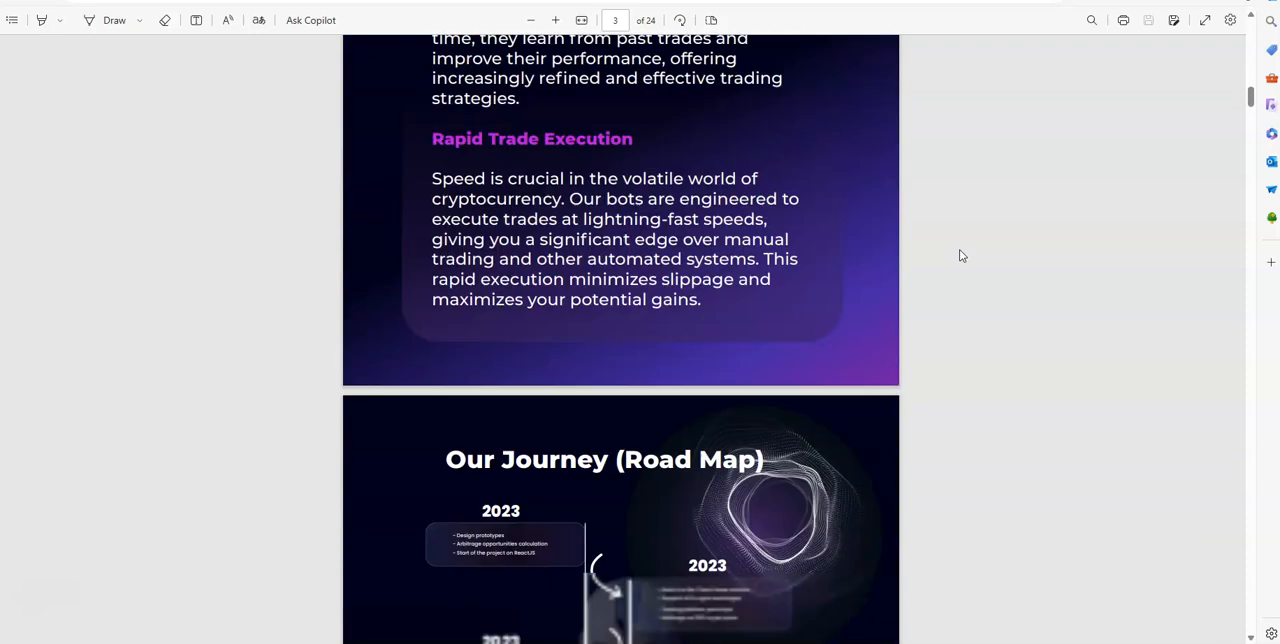
scroll("down", 3)
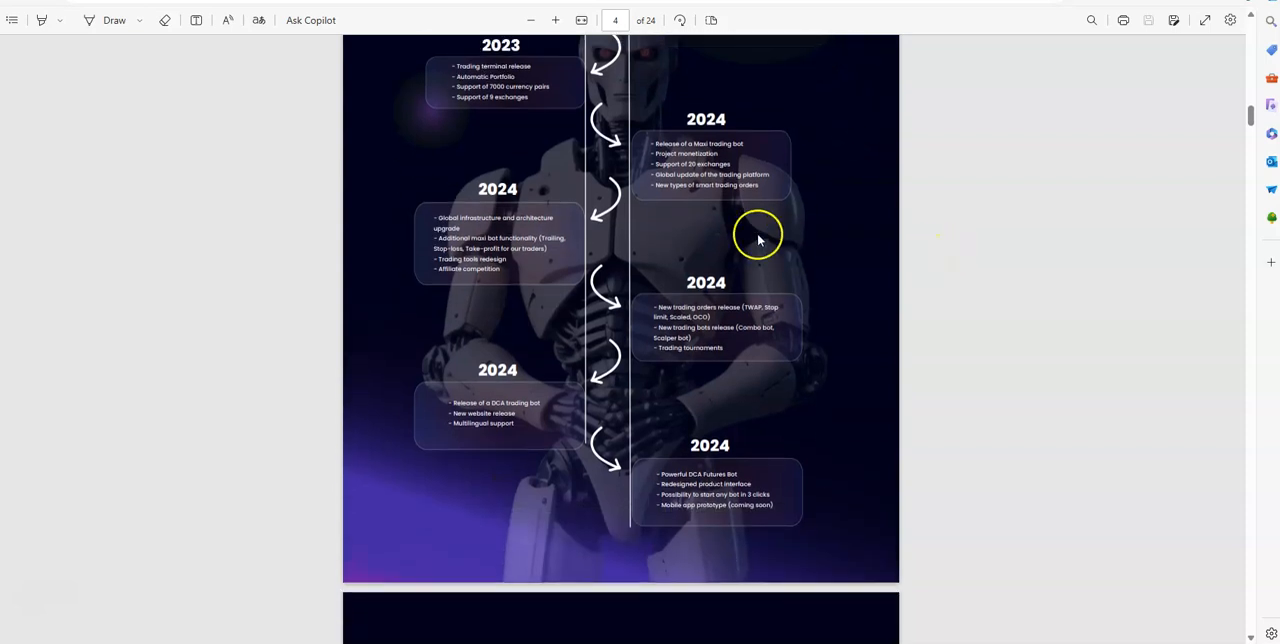
mouse_move(465, 290)
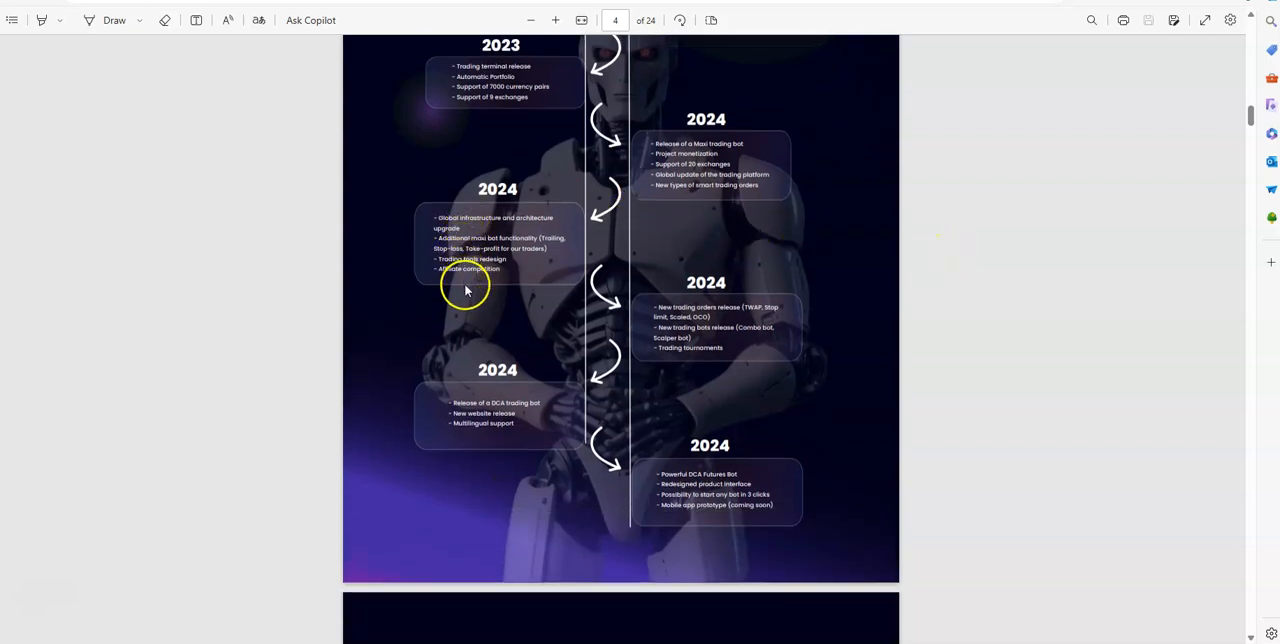
mouse_move(703, 352)
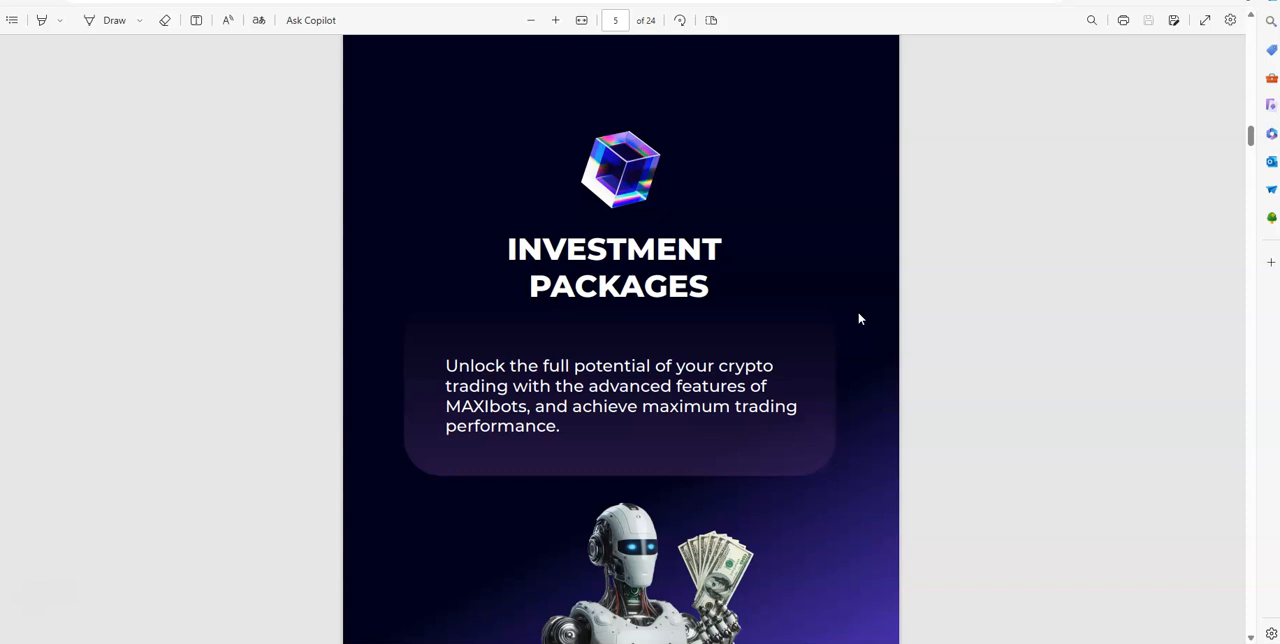
scroll("down", 3)
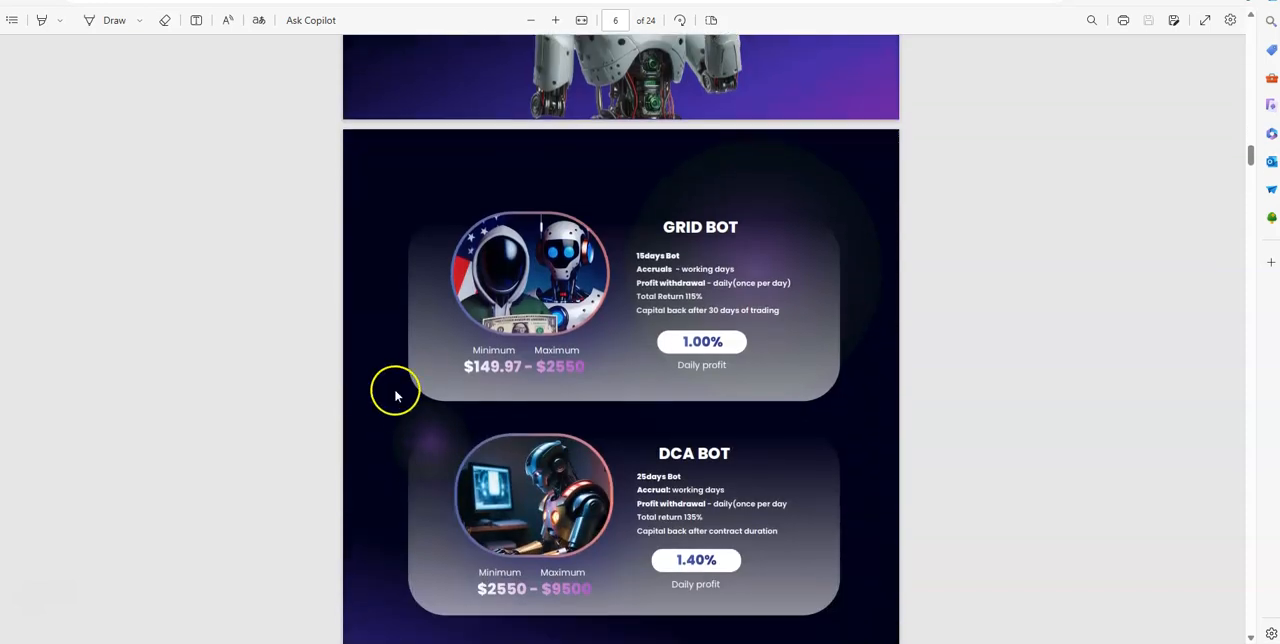
scroll("down", 3)
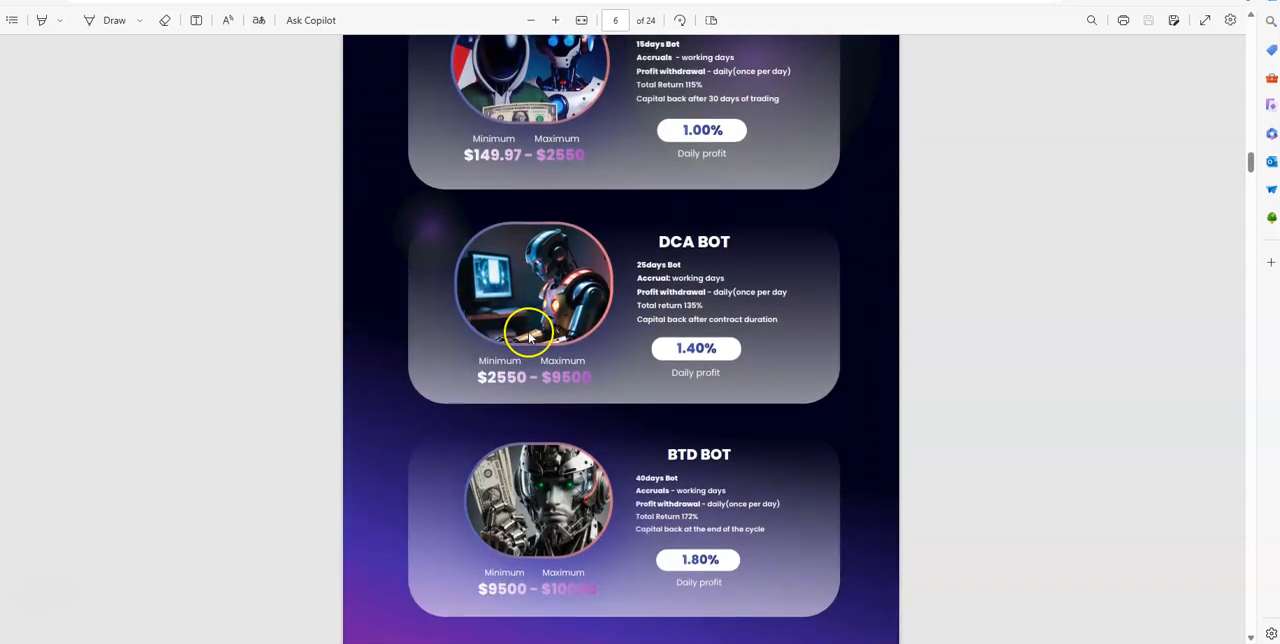
scroll("down", 3)
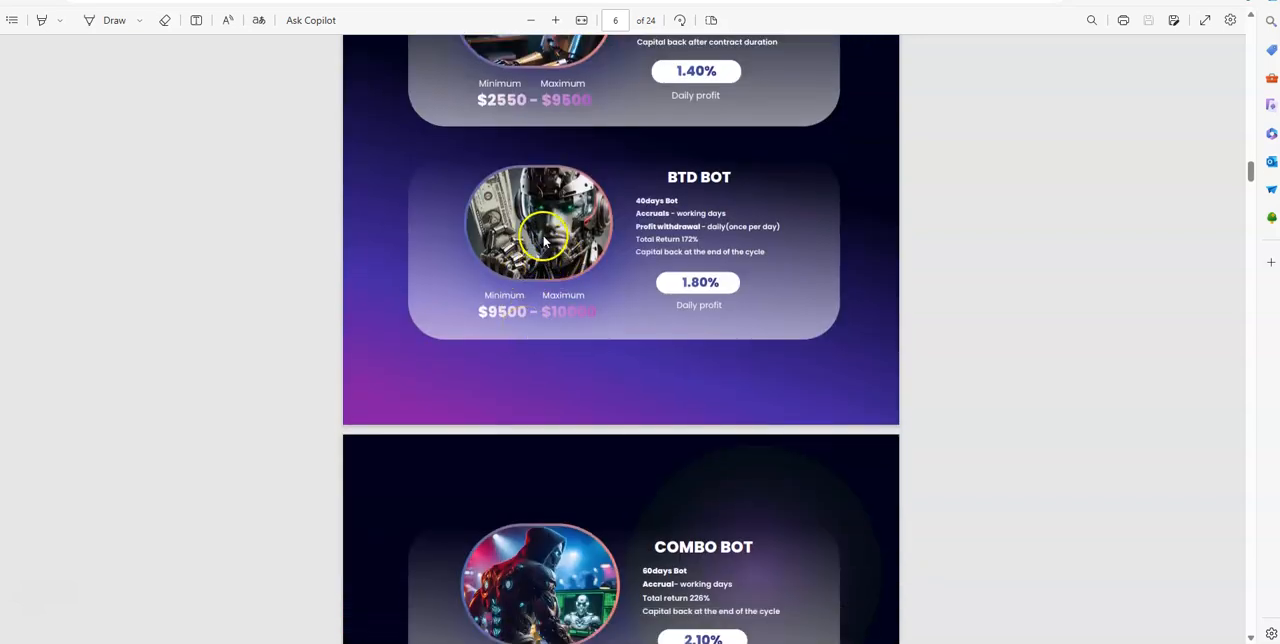
mouse_move(580, 235)
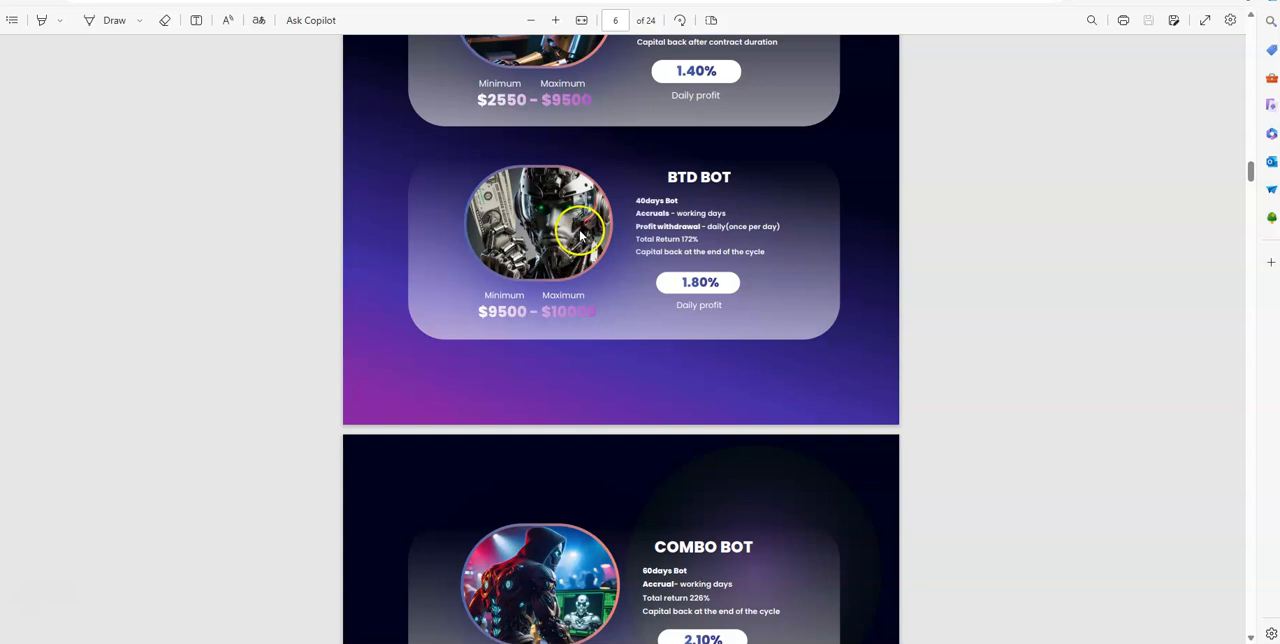
scroll("down", 3)
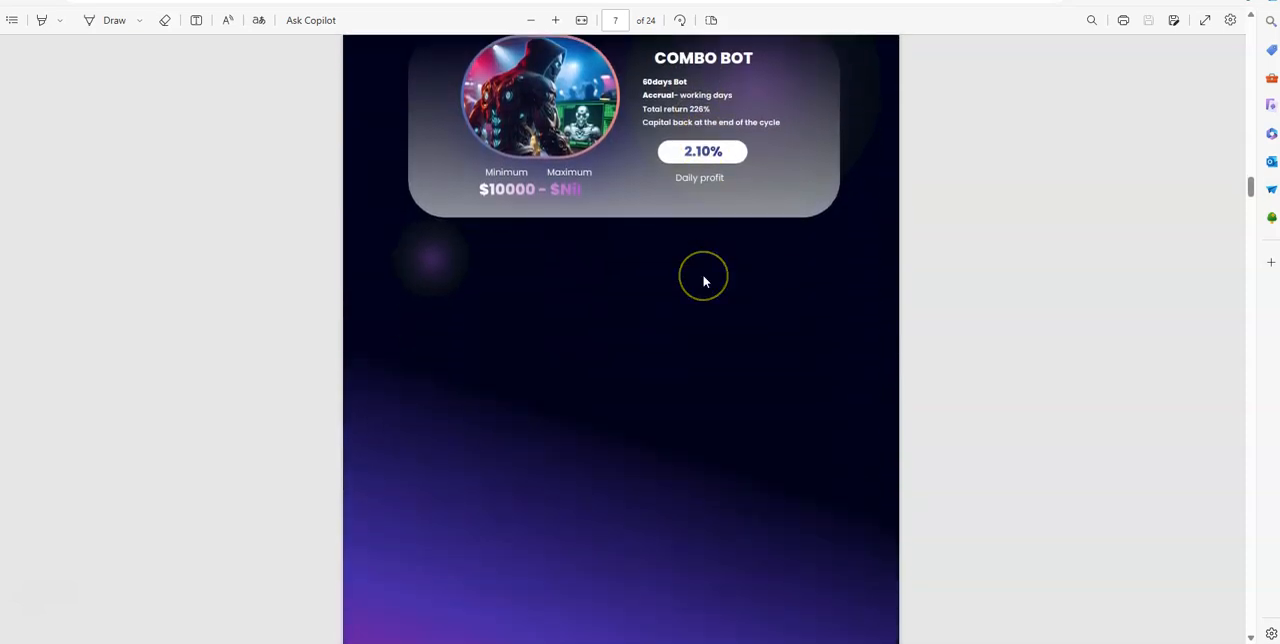
mouse_move(725, 240)
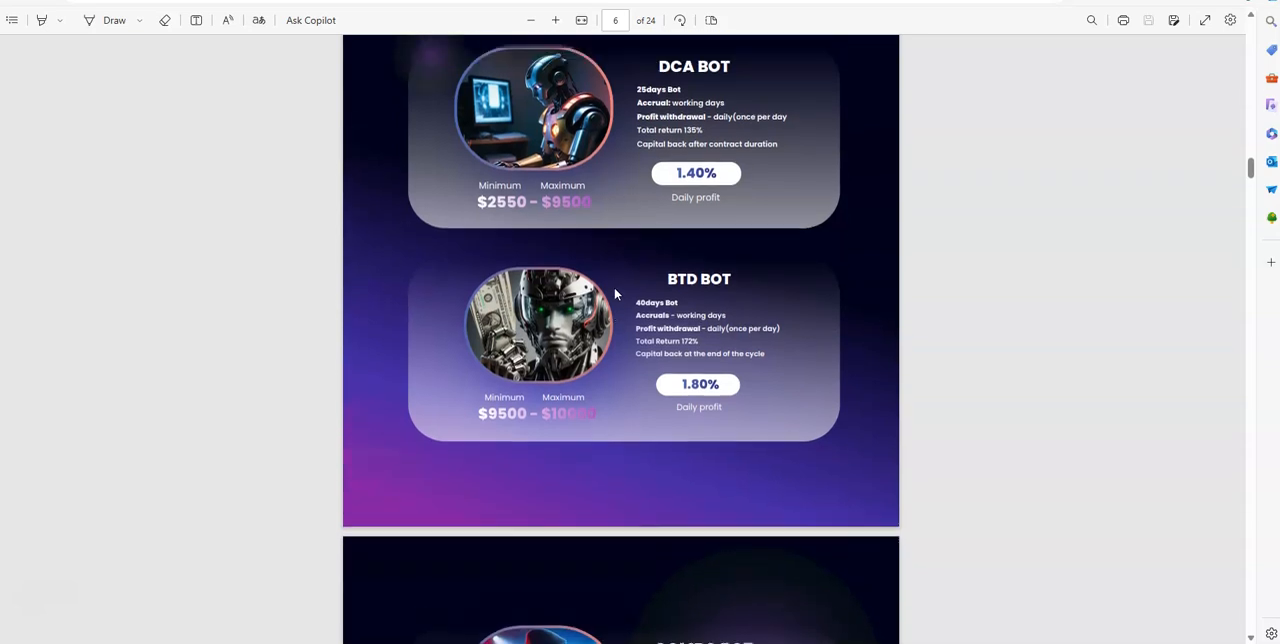
scroll("down", 3)
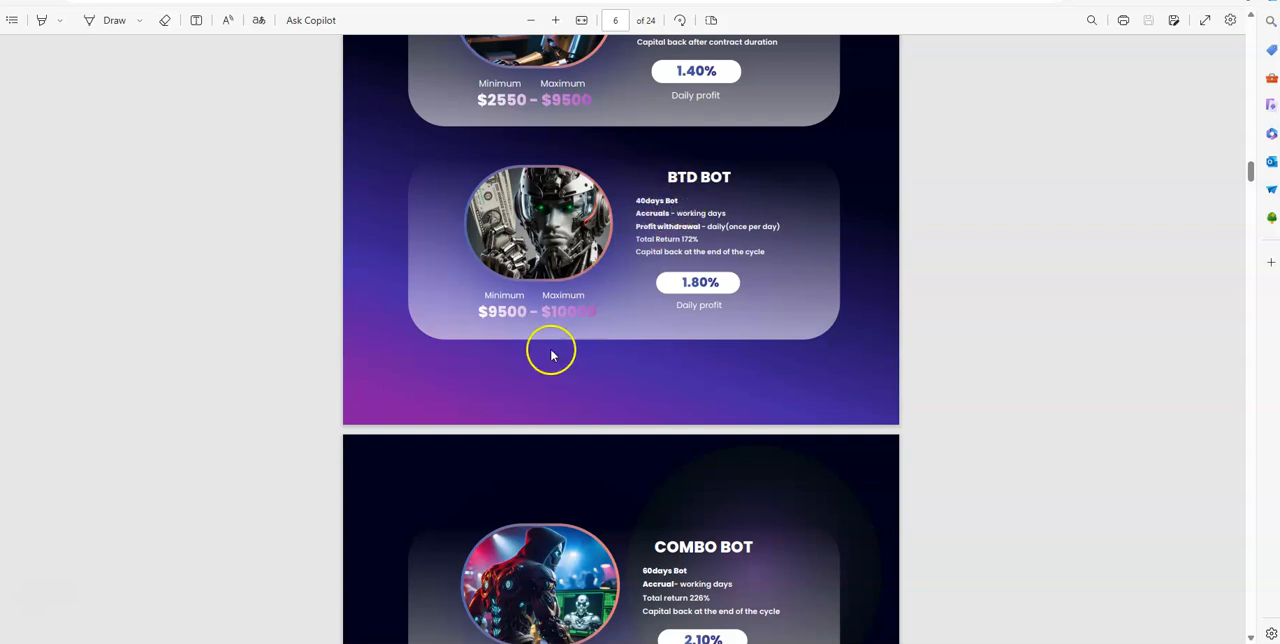
mouse_move(637, 287)
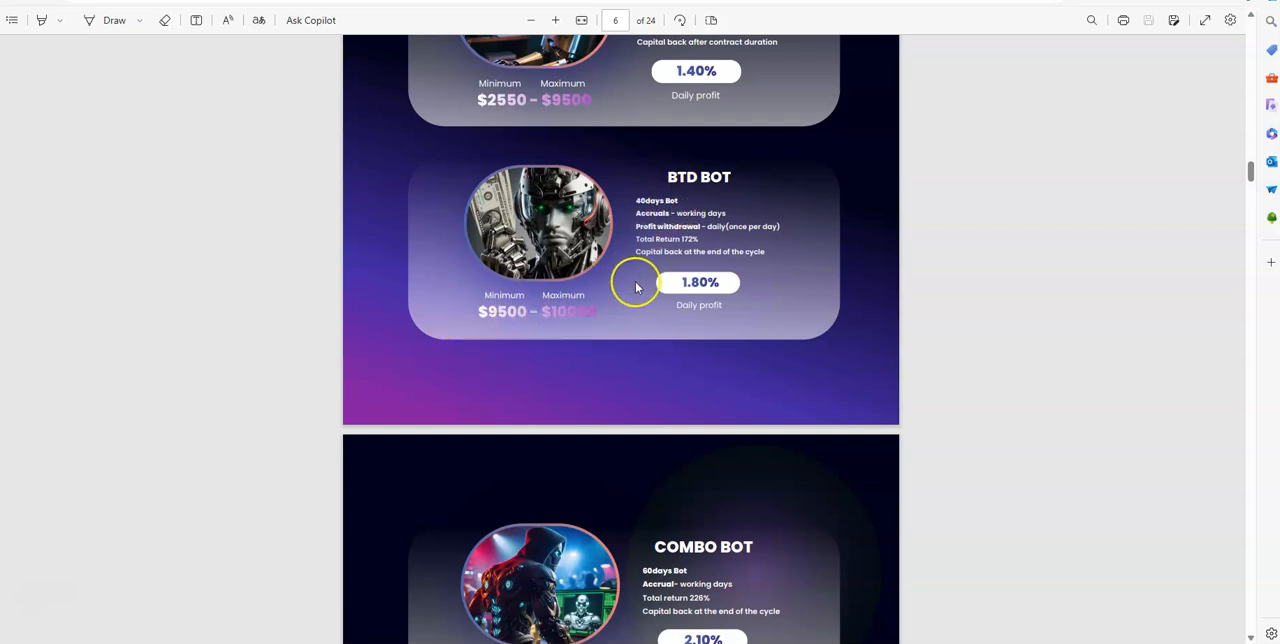
mouse_move(562, 316)
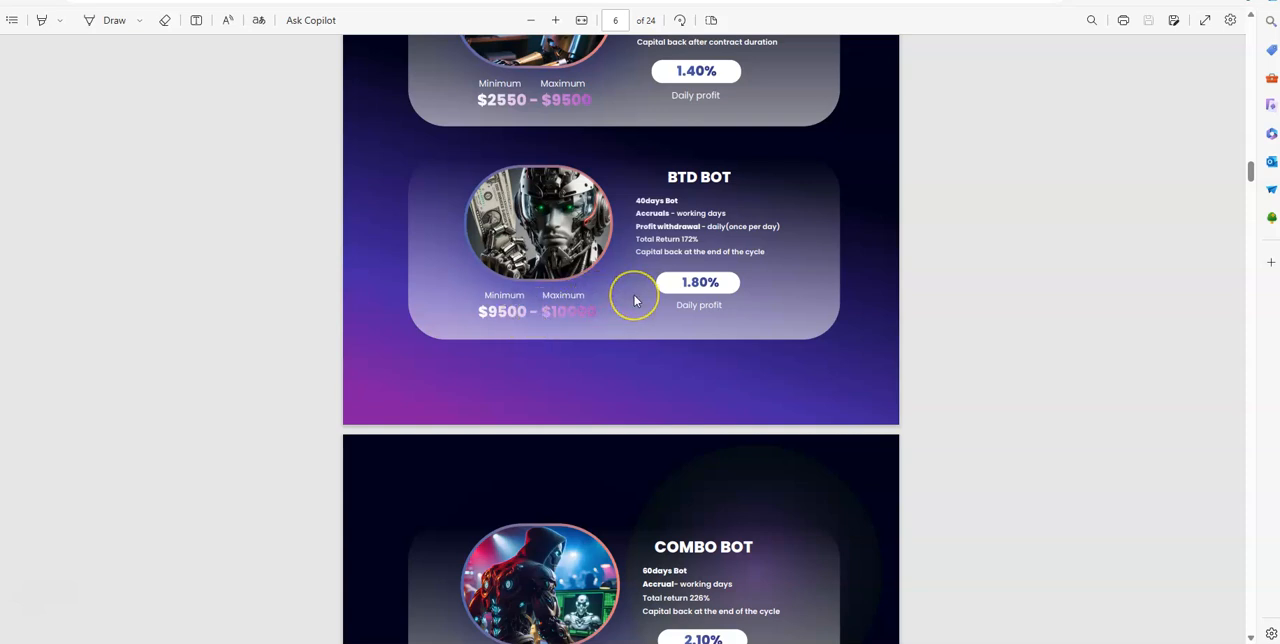
scroll("down", 3)
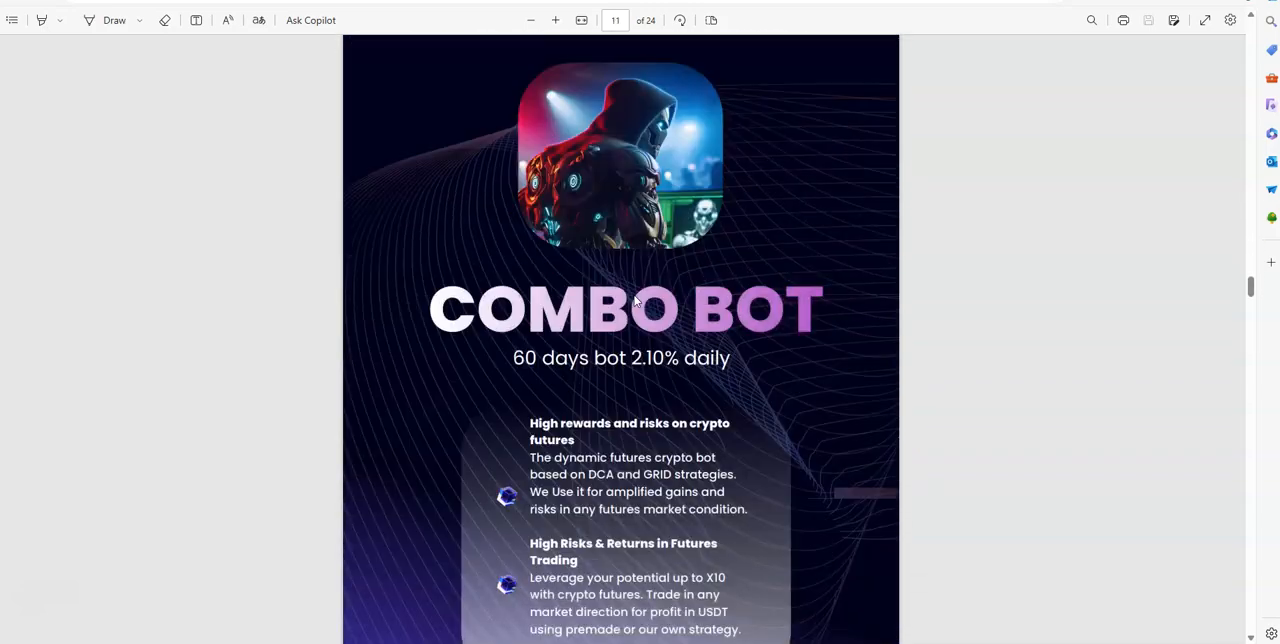
Scroll past the six-level, 18% affiliate chart to page 14's affiliate program steps.
scroll("down", 3)
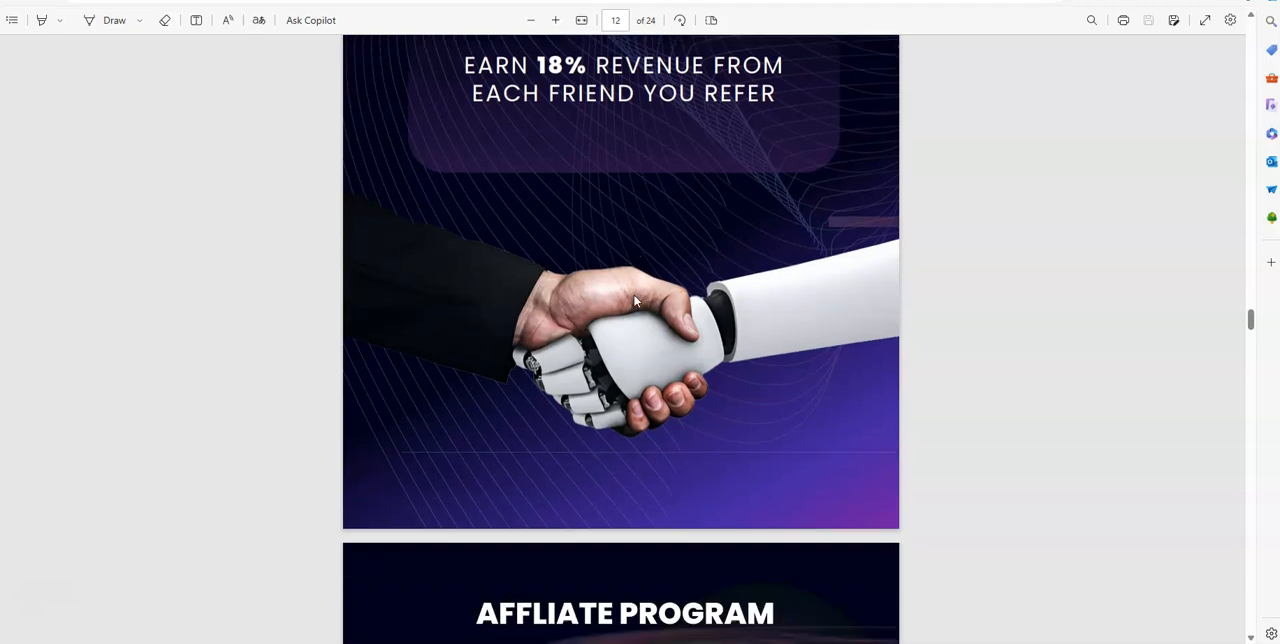
scroll("down", 3)
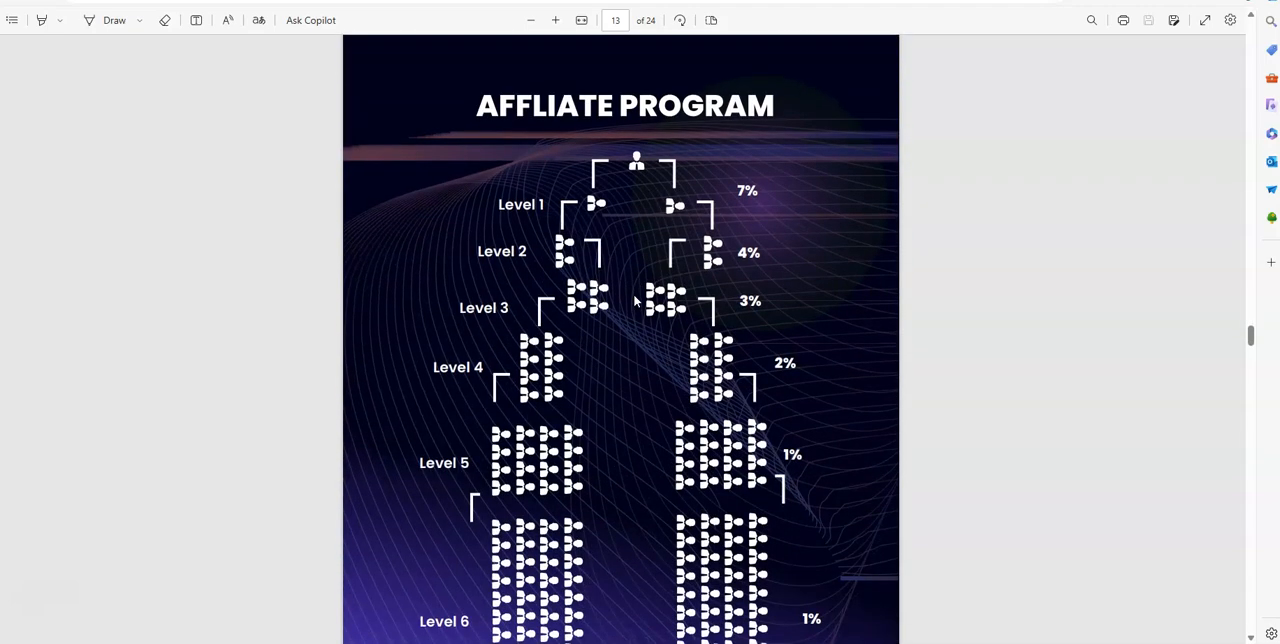
scroll("down", 3)
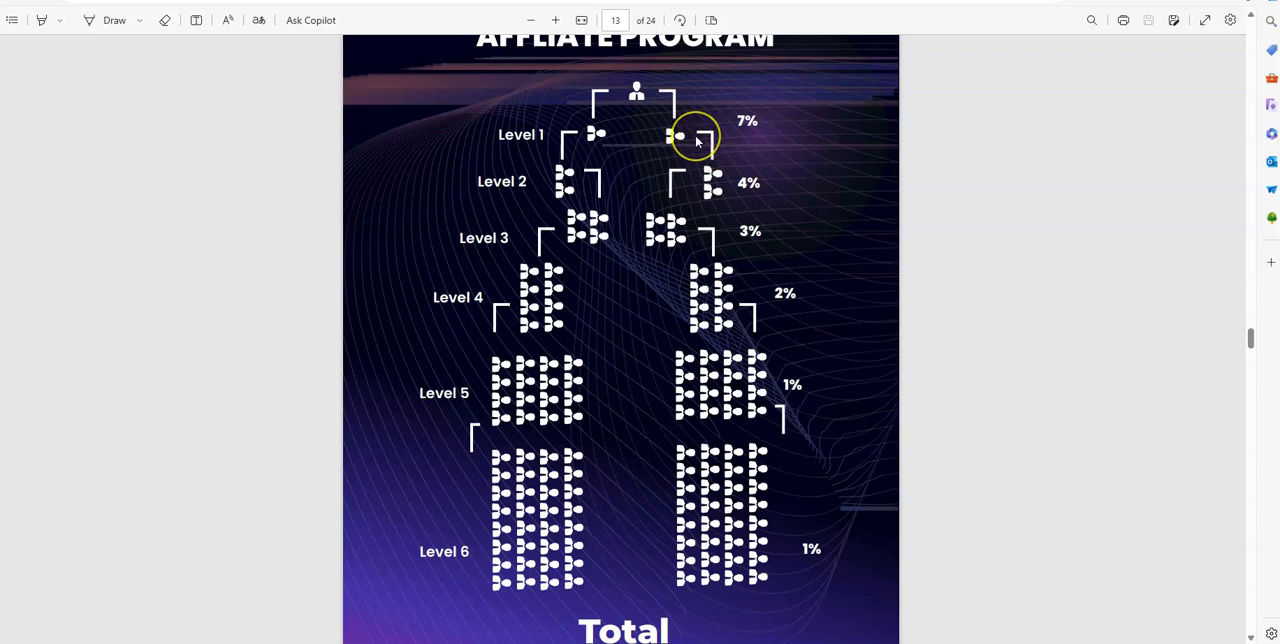
mouse_move(490, 398)
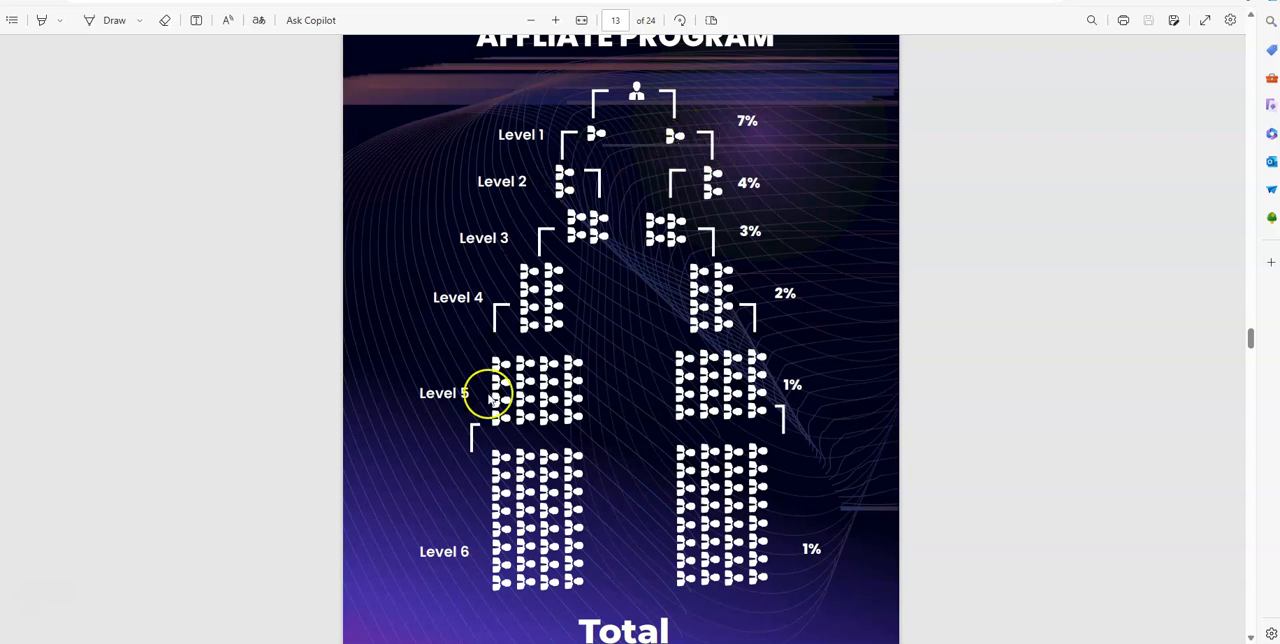
mouse_move(610, 110)
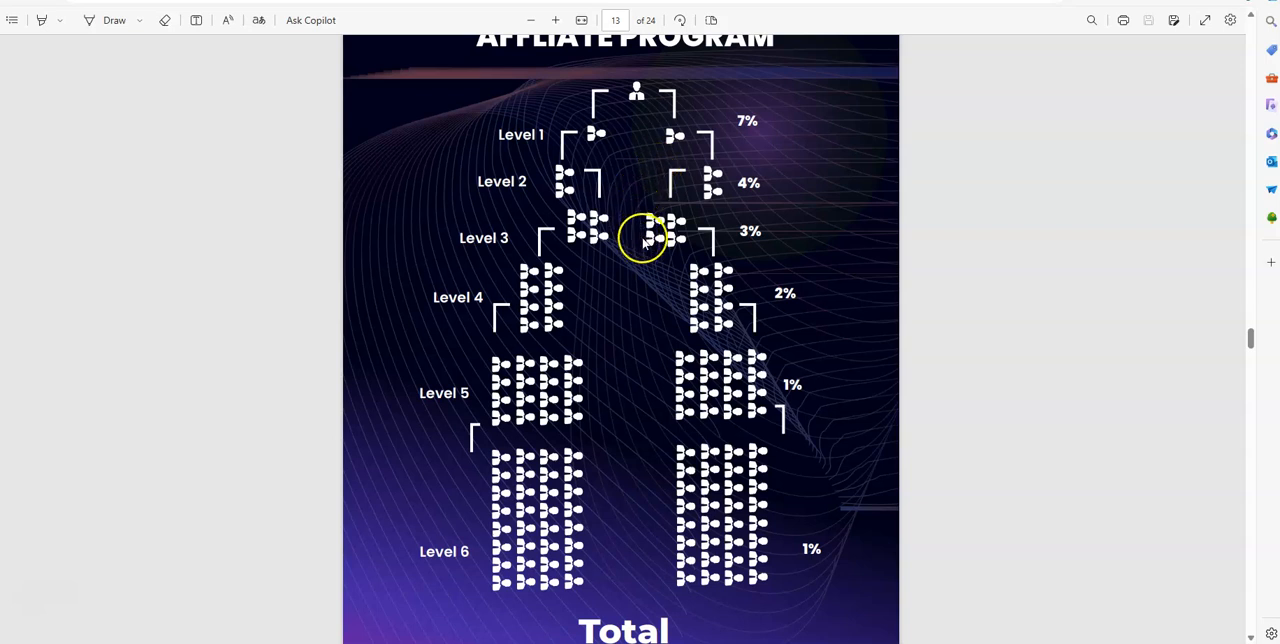
mouse_move(605, 133)
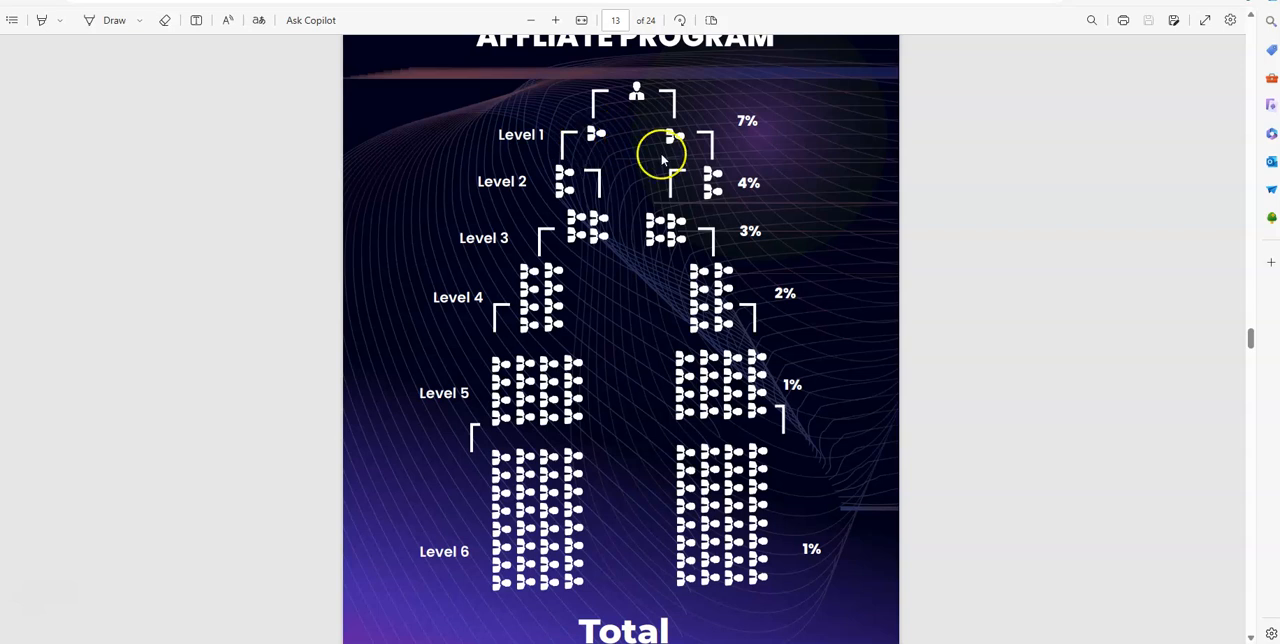
mouse_move(678, 203)
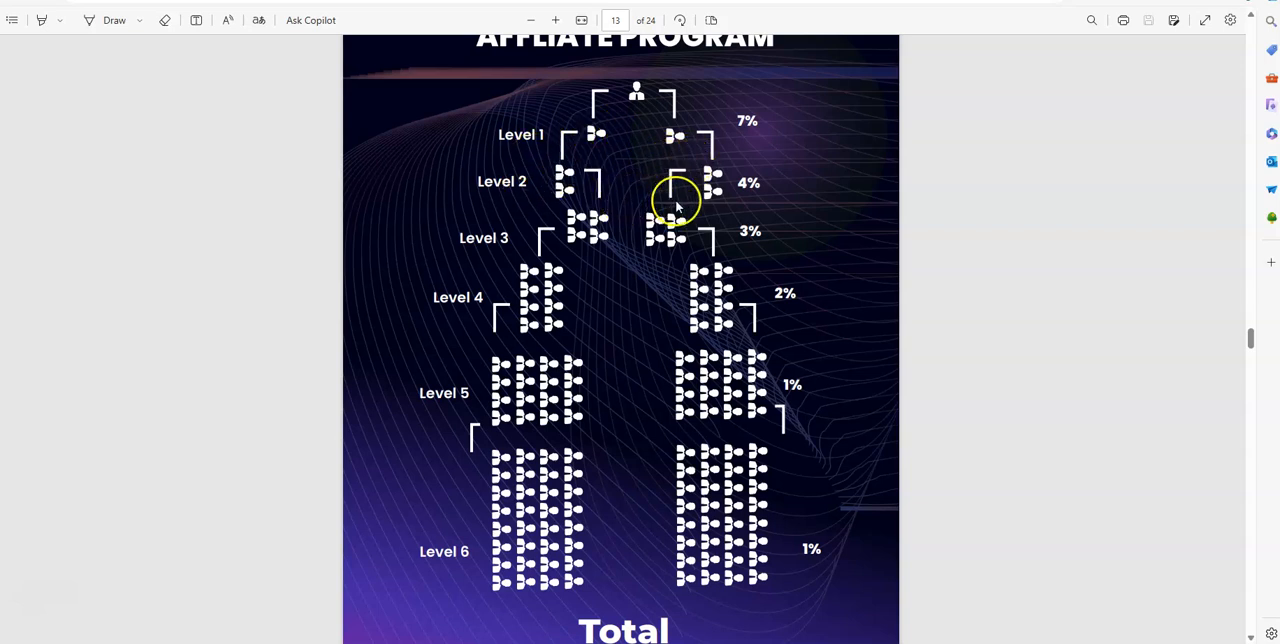
mouse_move(543, 323)
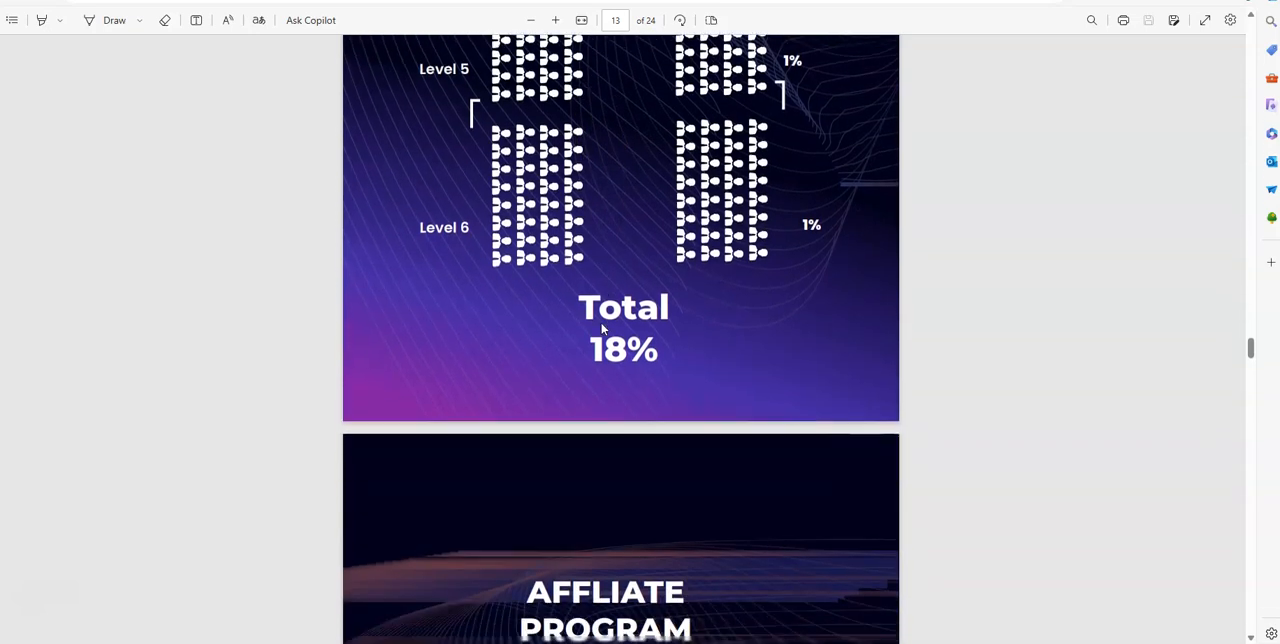
scroll("down", 3)
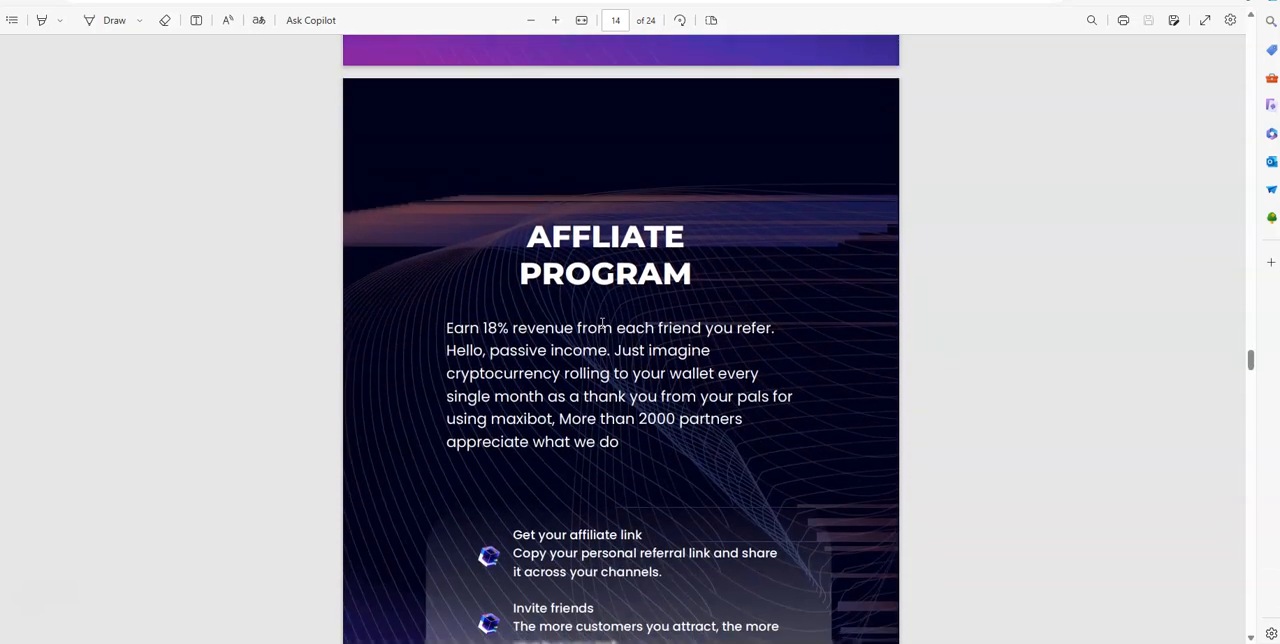
scroll("down", 3)
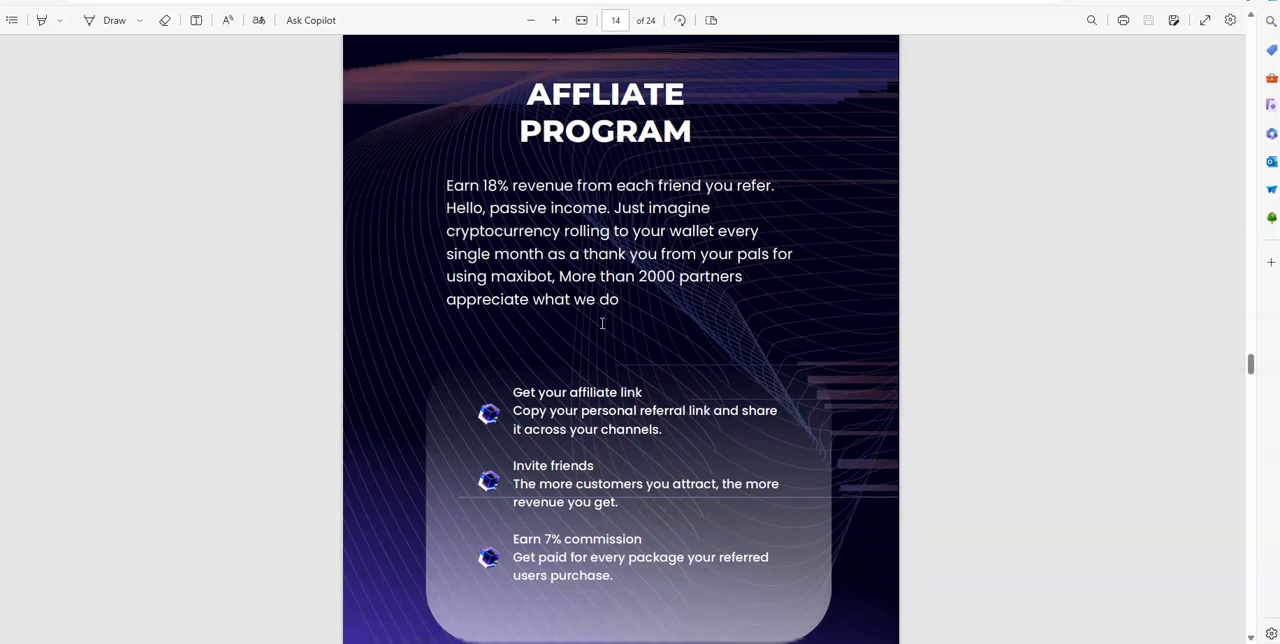
scroll("down", 3)
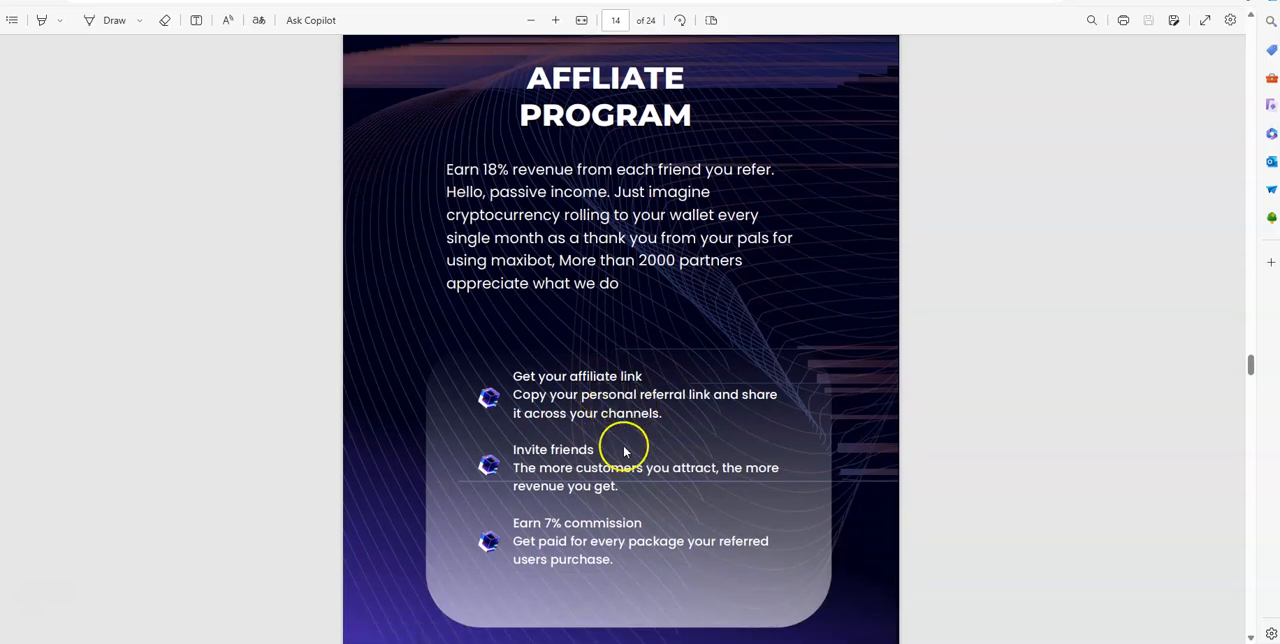
mouse_move(655, 458)
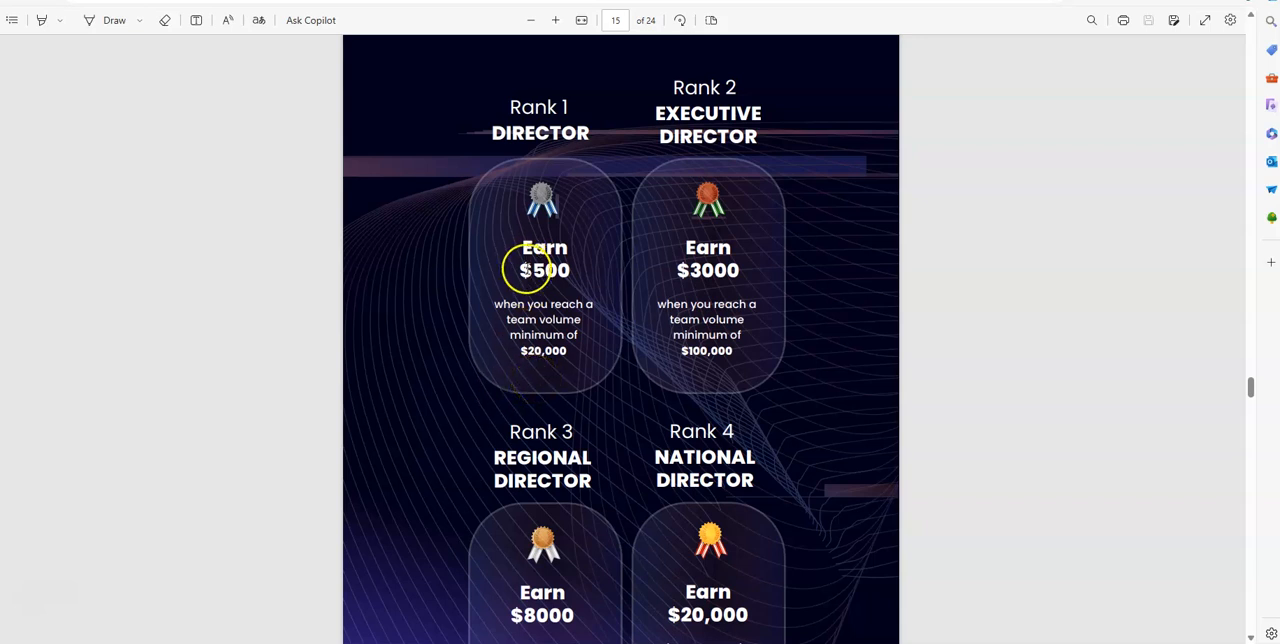
mouse_move(714, 150)
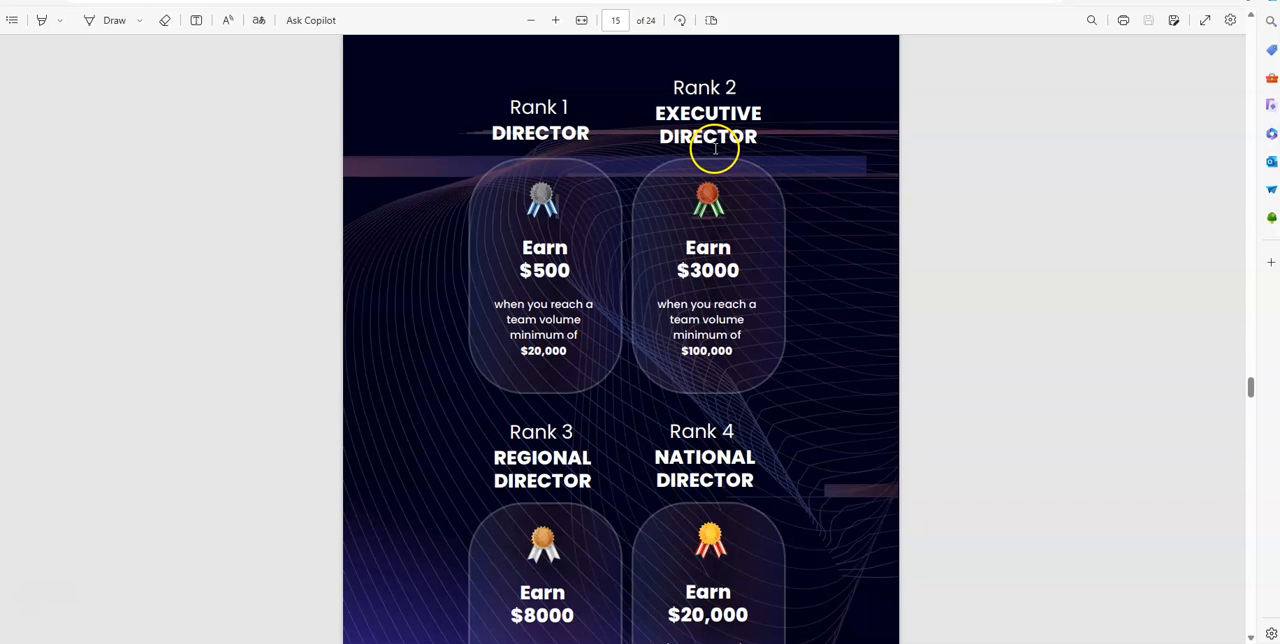
mouse_move(707, 343)
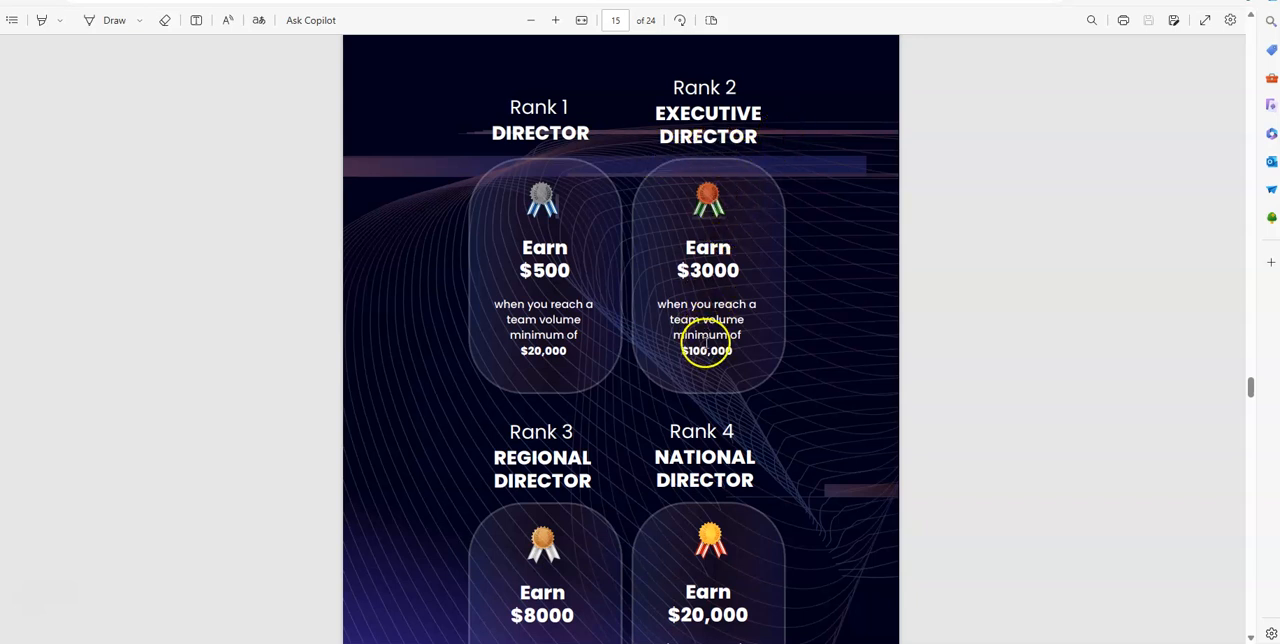
Scroll through the Rank 1–8 rewards, Director to National Ambassador, to page 17's FAQ.
scroll("down", 3)
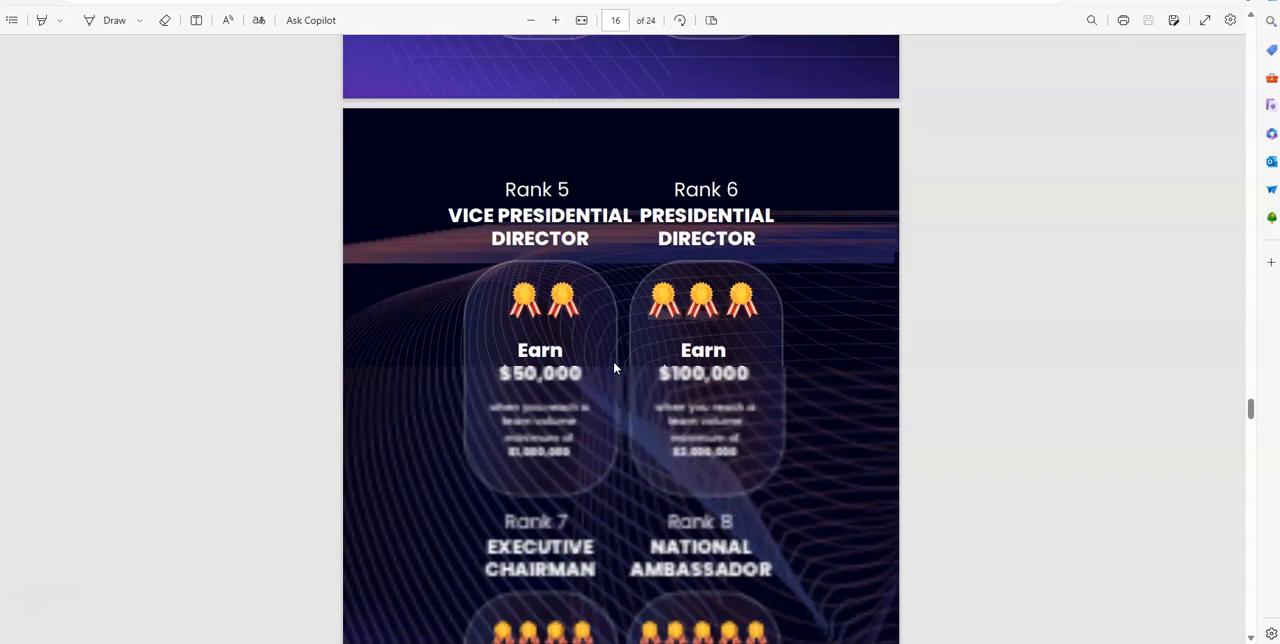
scroll("down", 3)
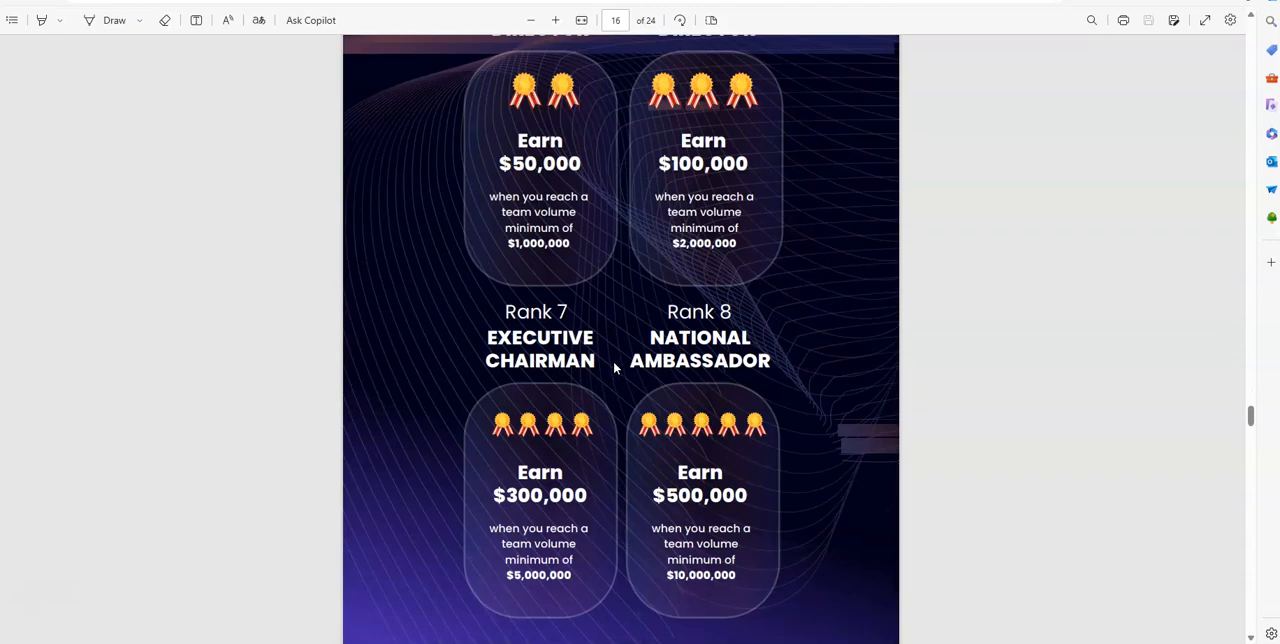
scroll("down", 3)
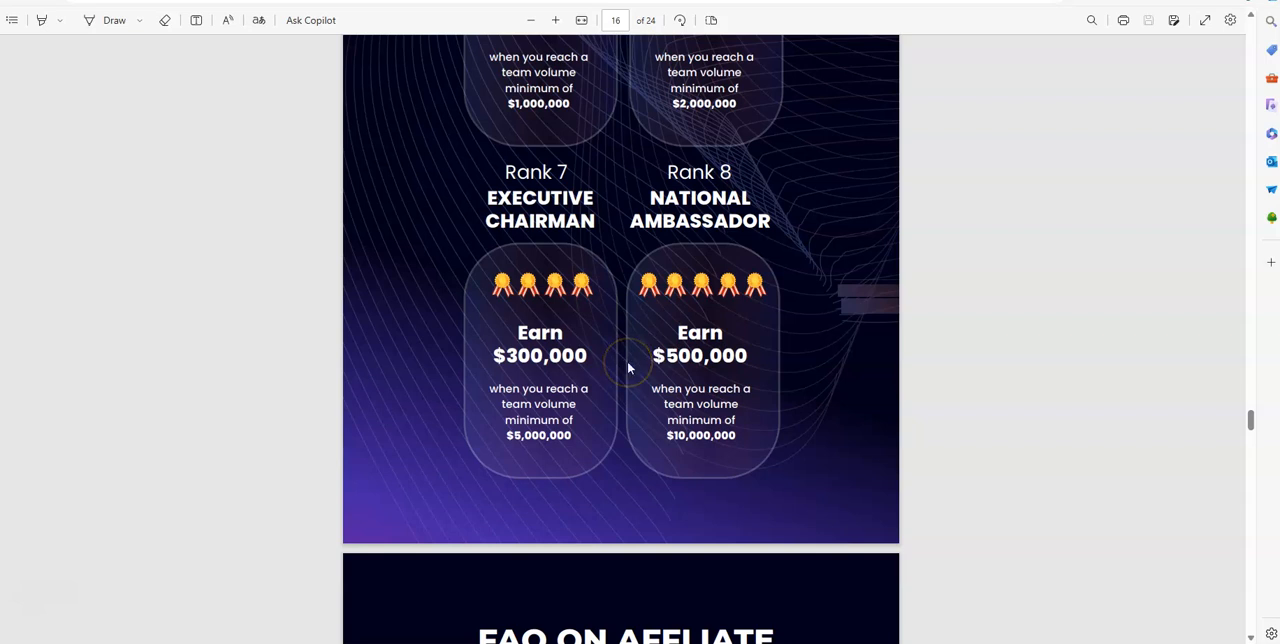
mouse_move(578, 320)
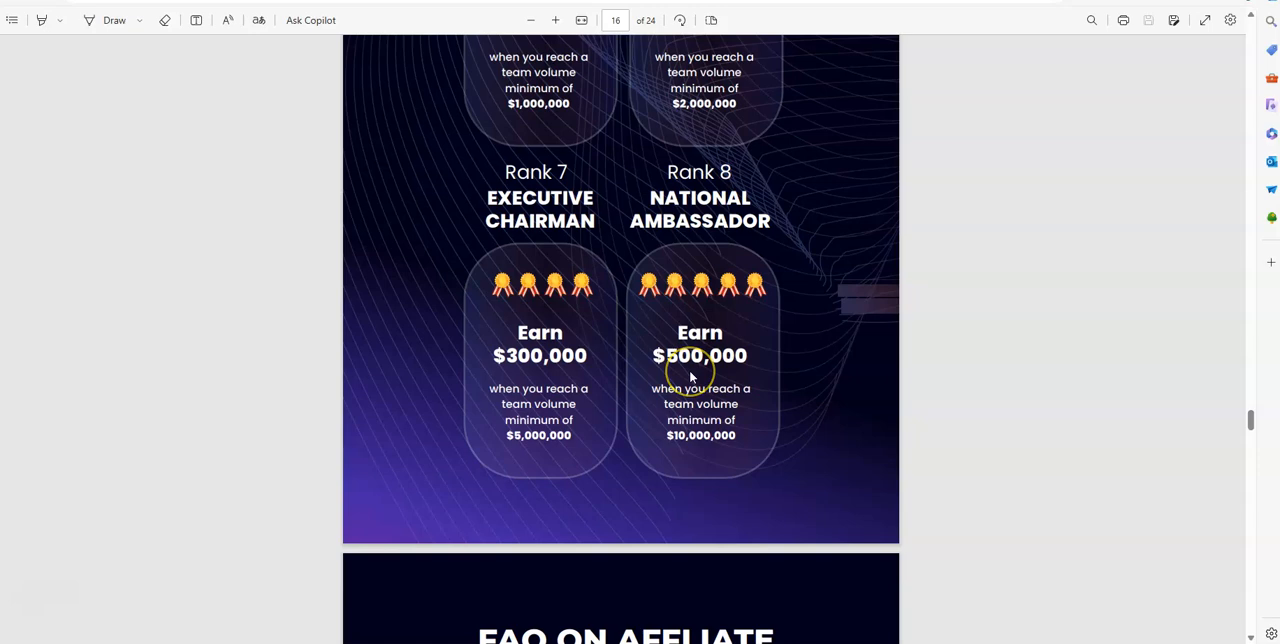
scroll("down", 3)
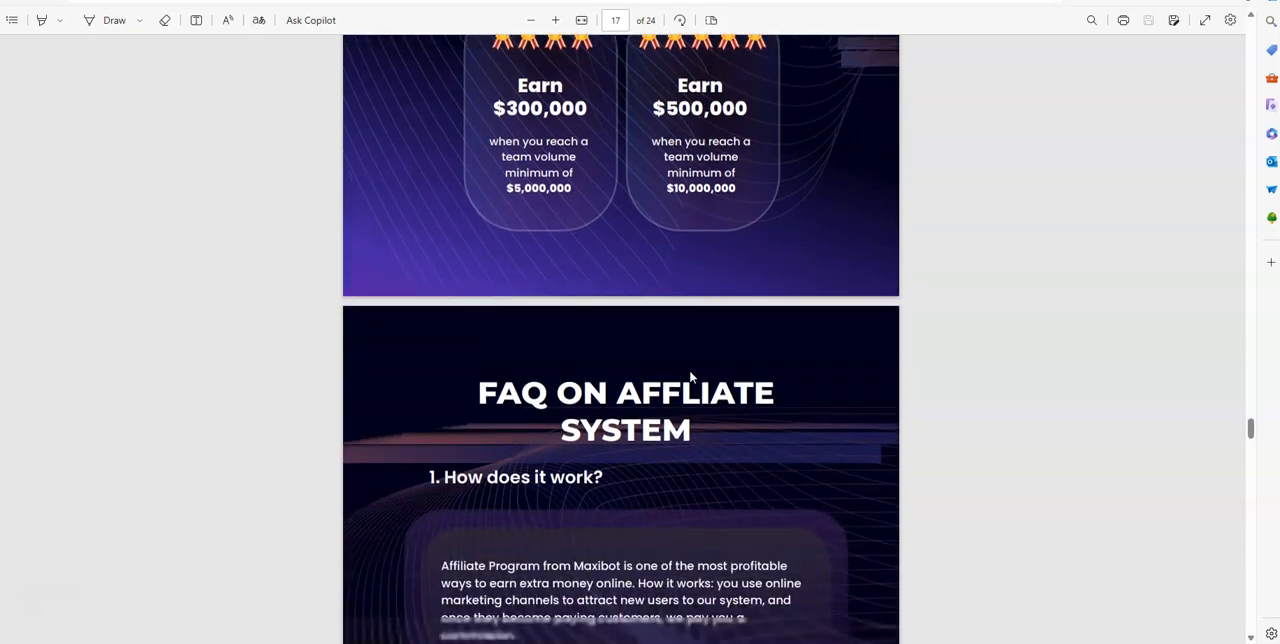
Scroll past page 18's 'What is not allowed' rules onto page 19's spam and fraud warnings.
scroll("down", 3)
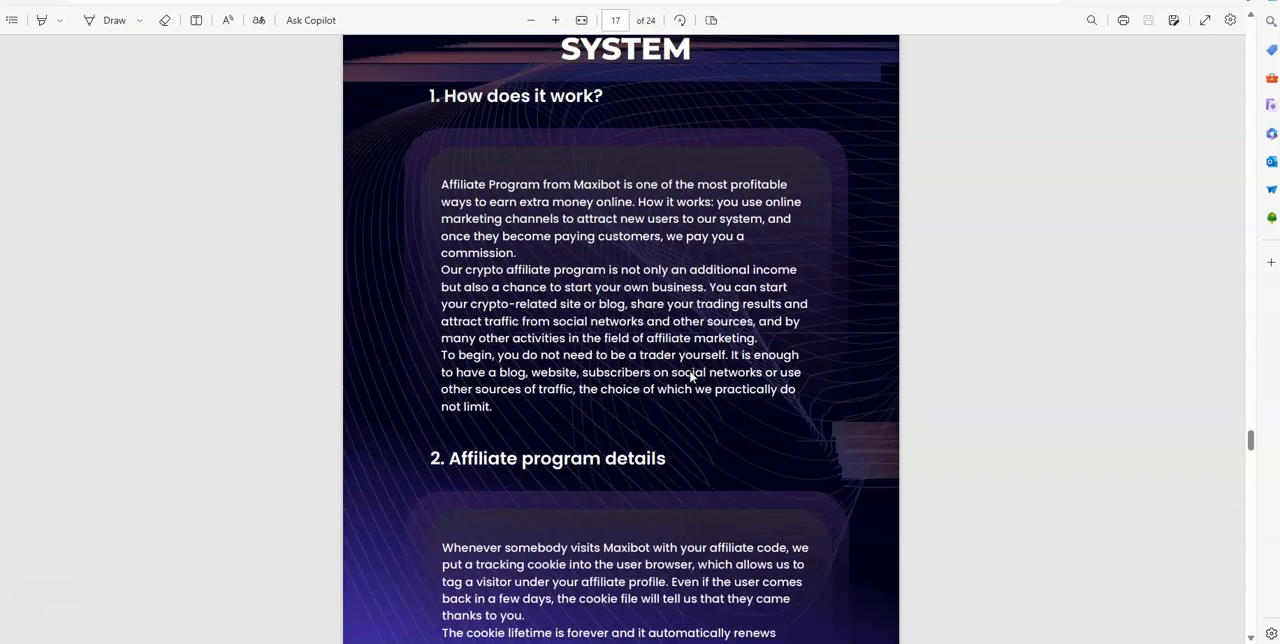
scroll("down", 3)
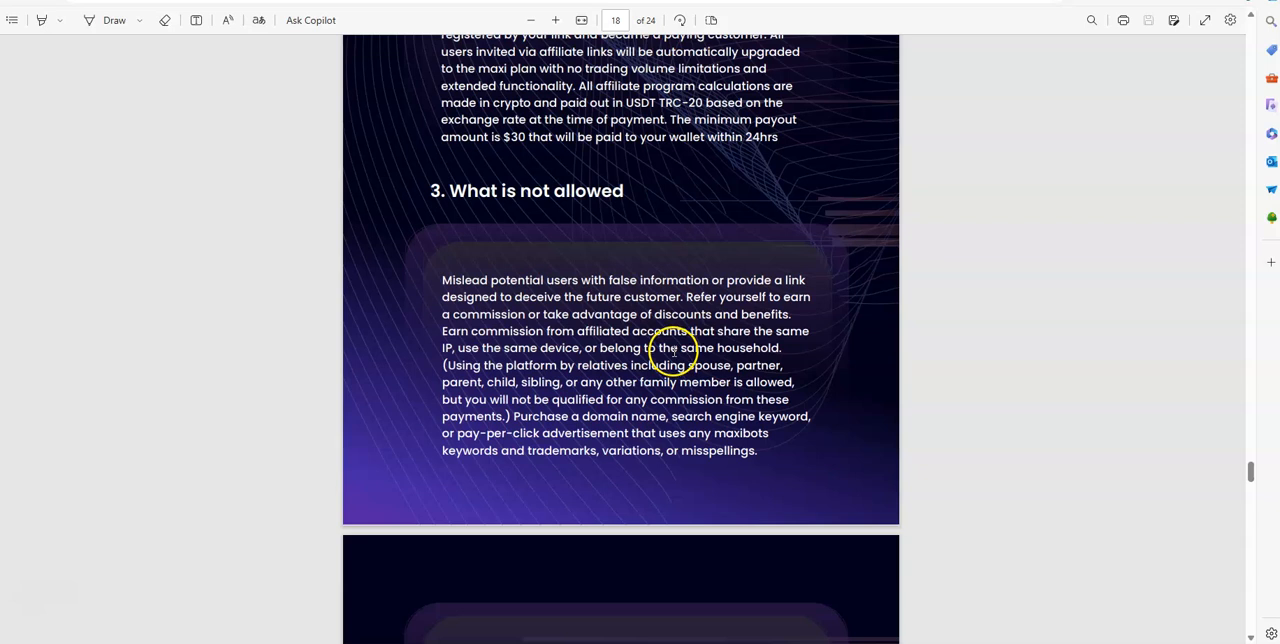
mouse_move(826, 324)
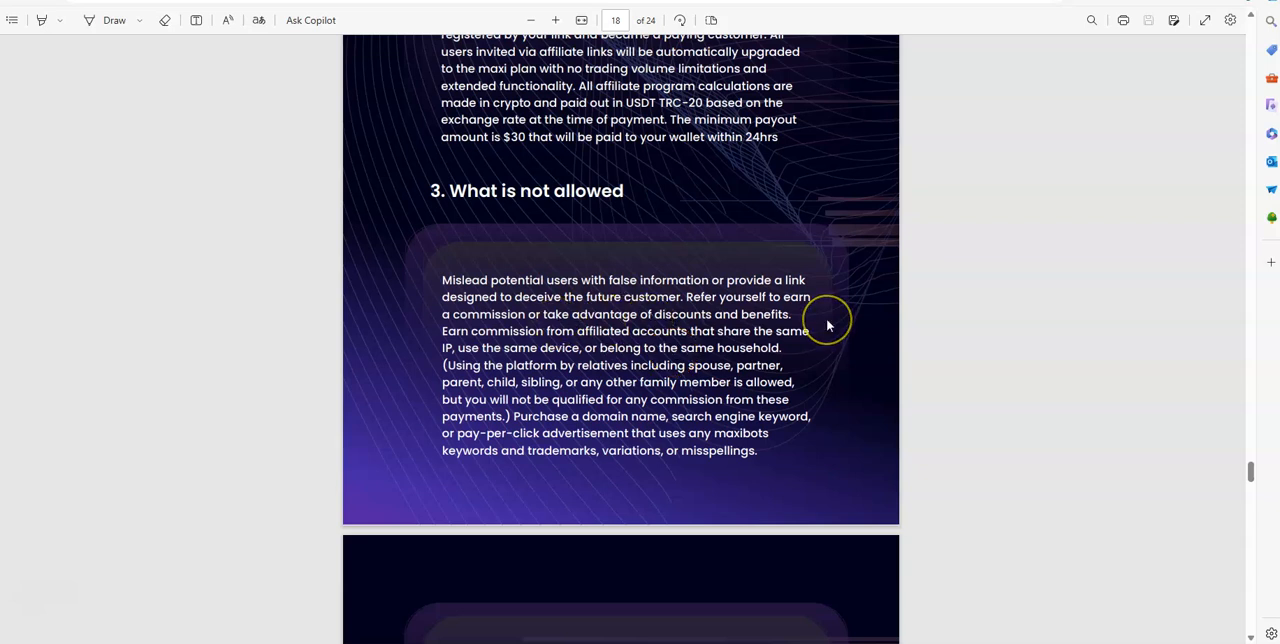
mouse_move(647, 337)
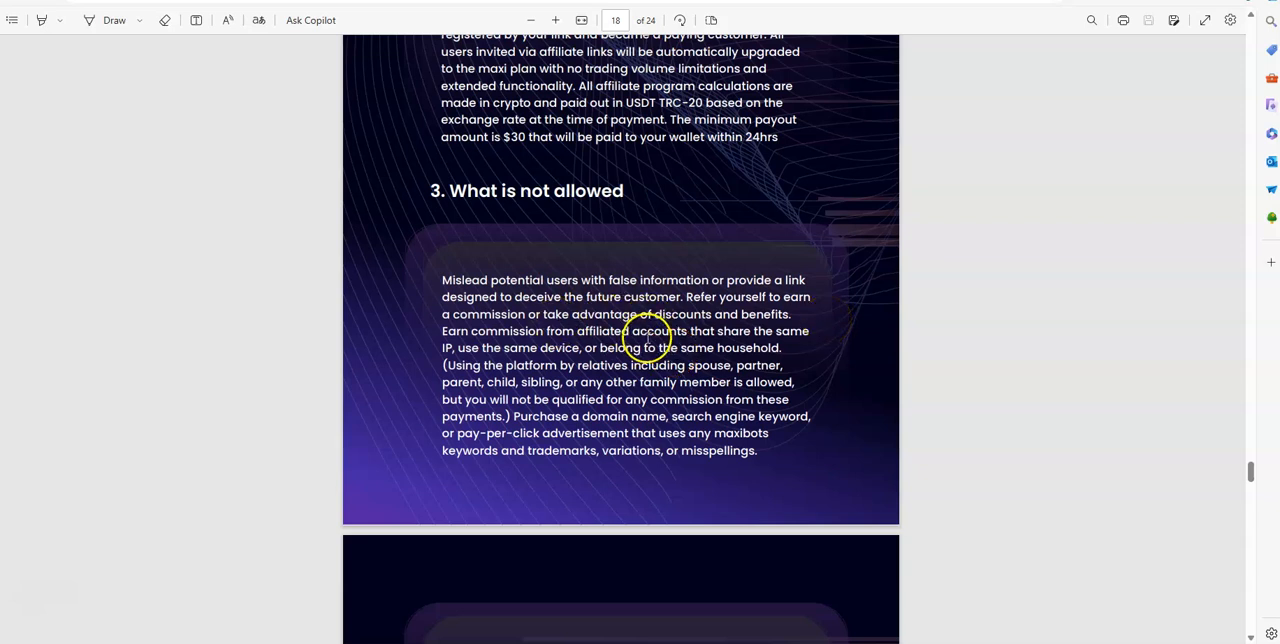
mouse_move(595, 340)
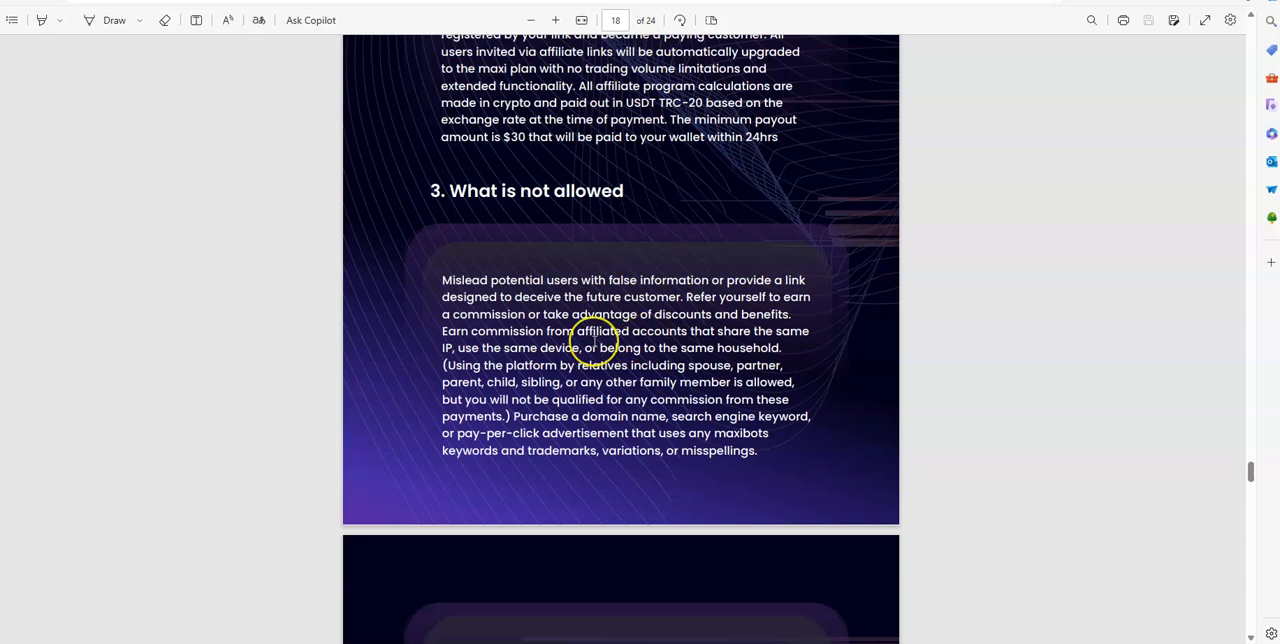
scroll("down", 3)
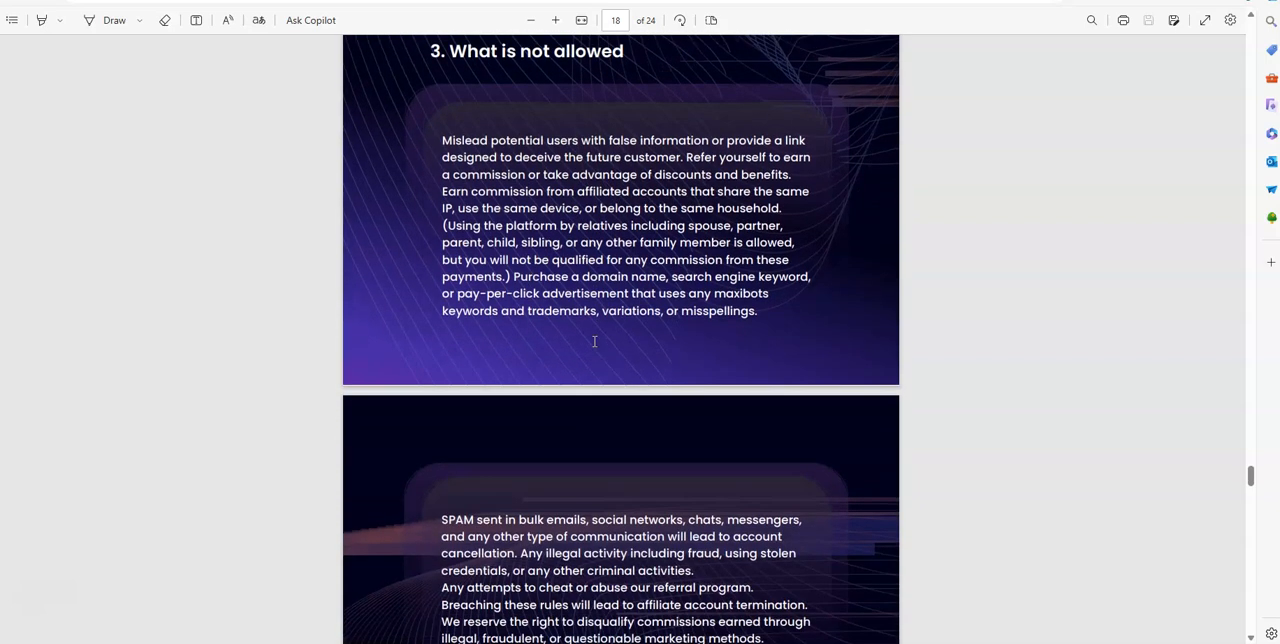
scroll("down", 3)
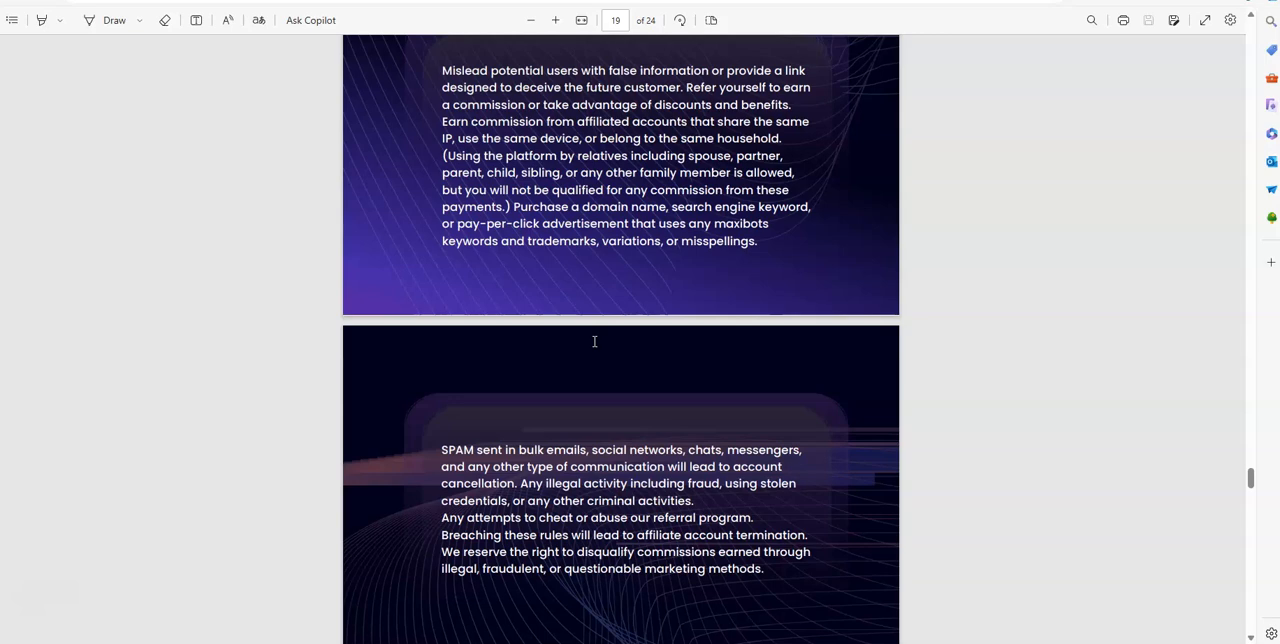
scroll("down", 3)
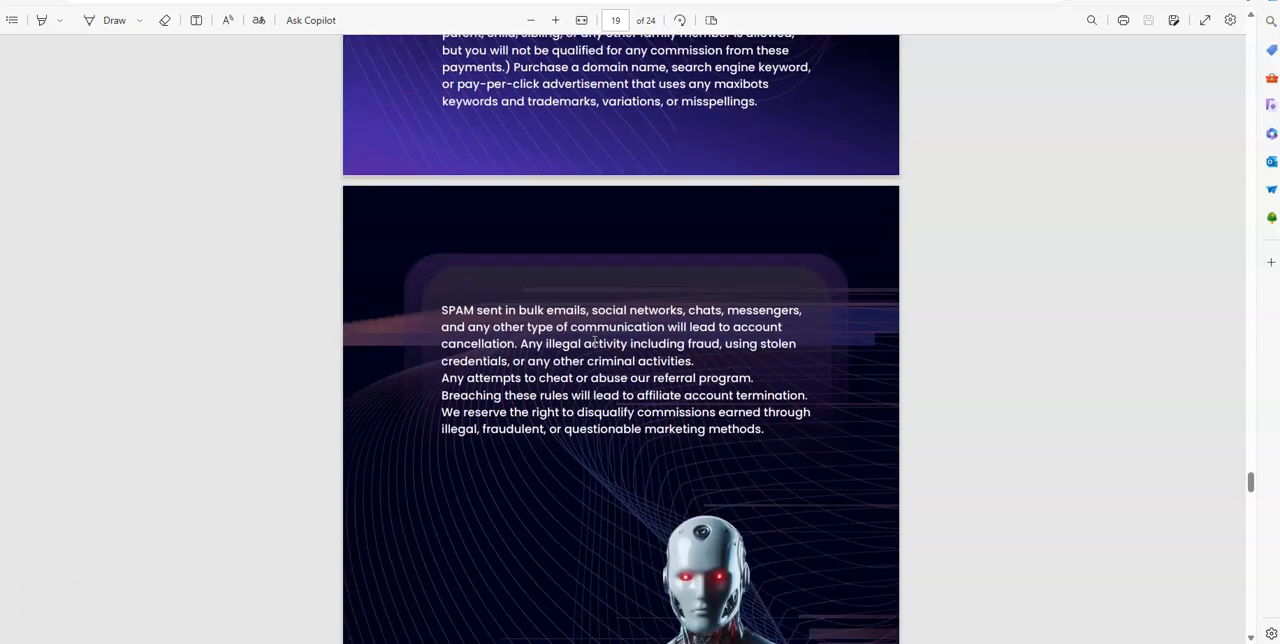
Scroll the PDF from page 19 to 23 through the cost, risk, fee and security FAQs.
scroll("down", 3)
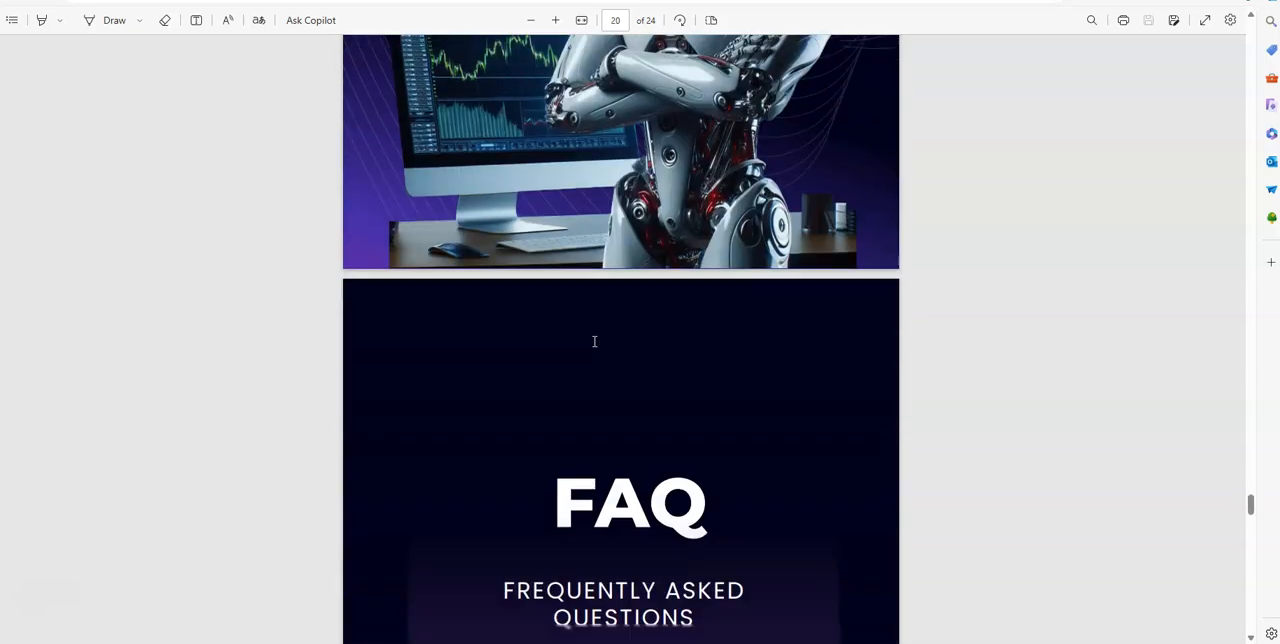
scroll("down", 3)
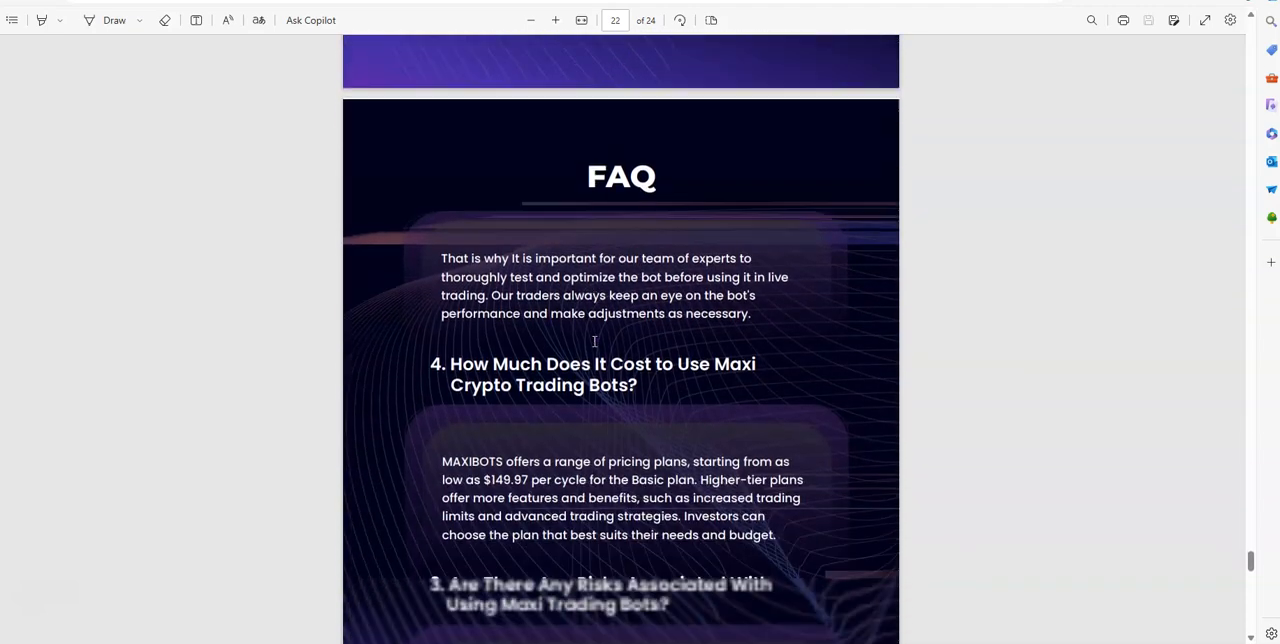
scroll("down", 3)
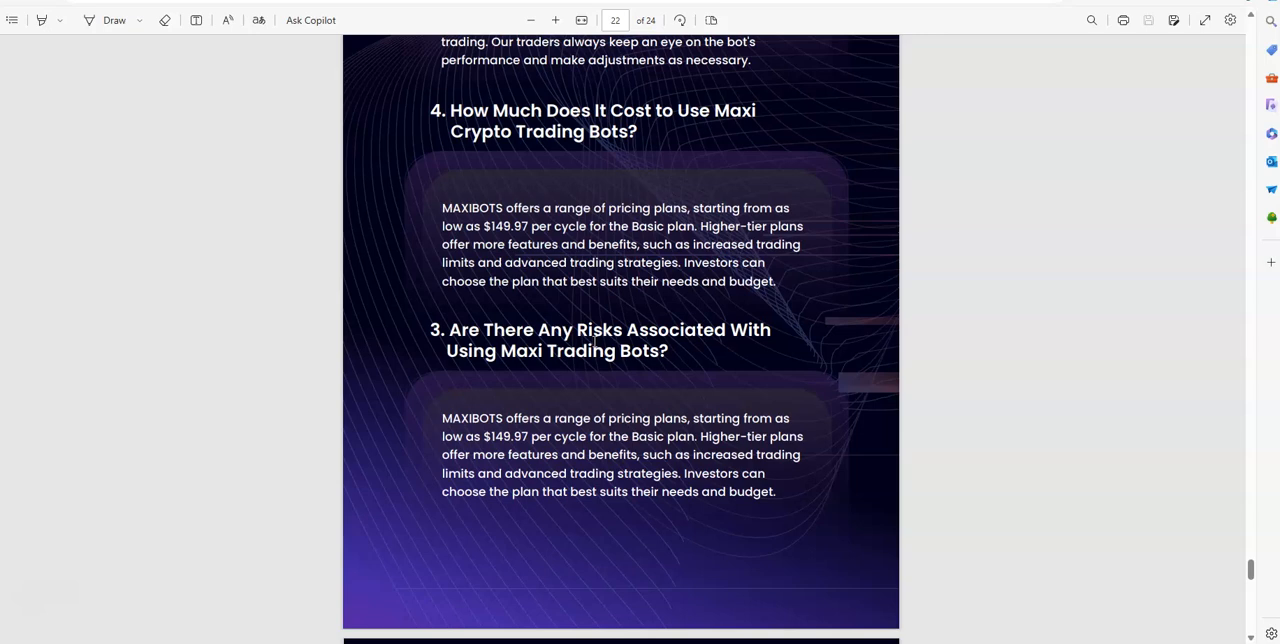
scroll("down", 3)
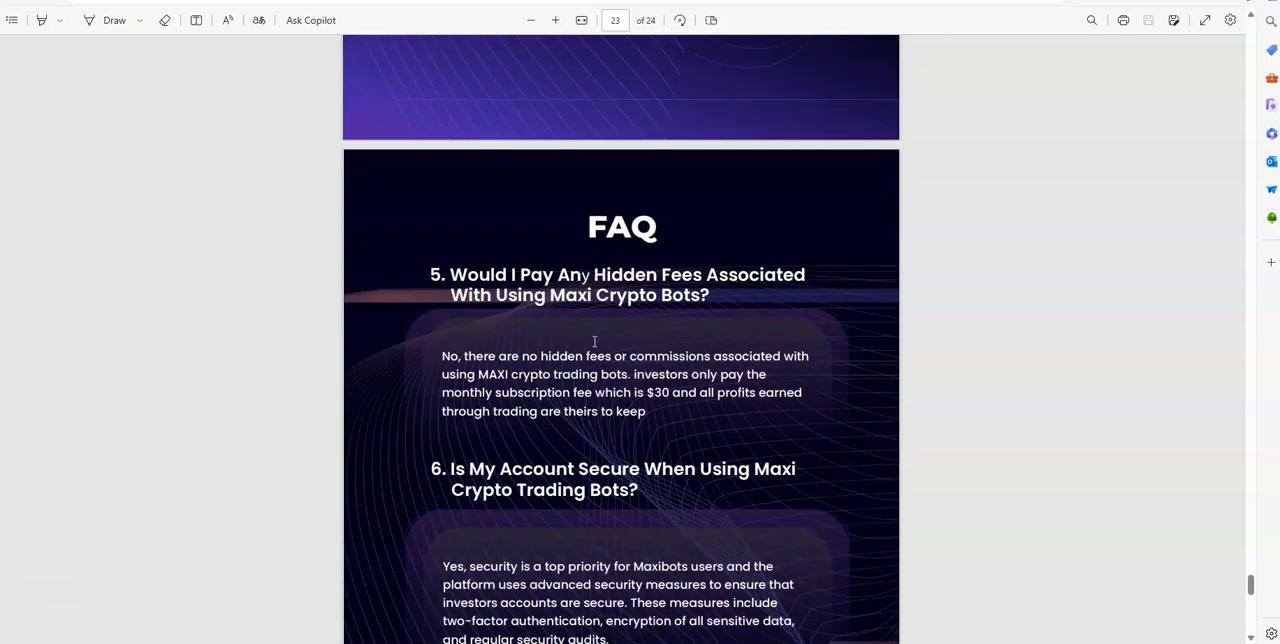
scroll("down", 3)
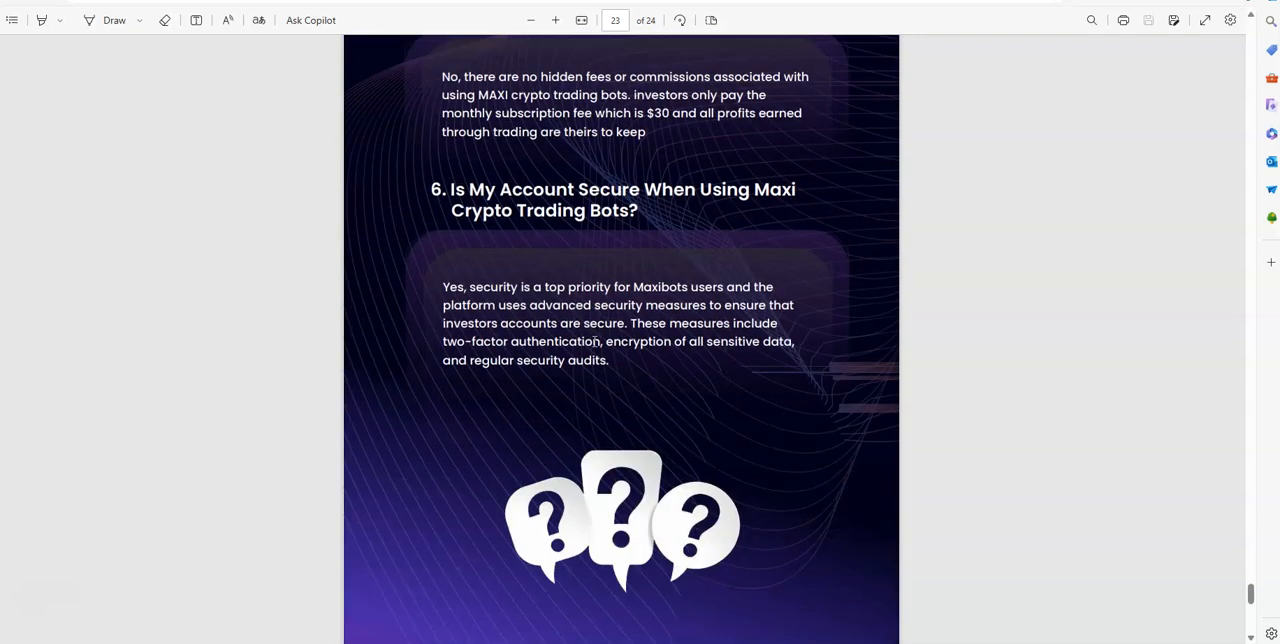
scroll("down", 3)
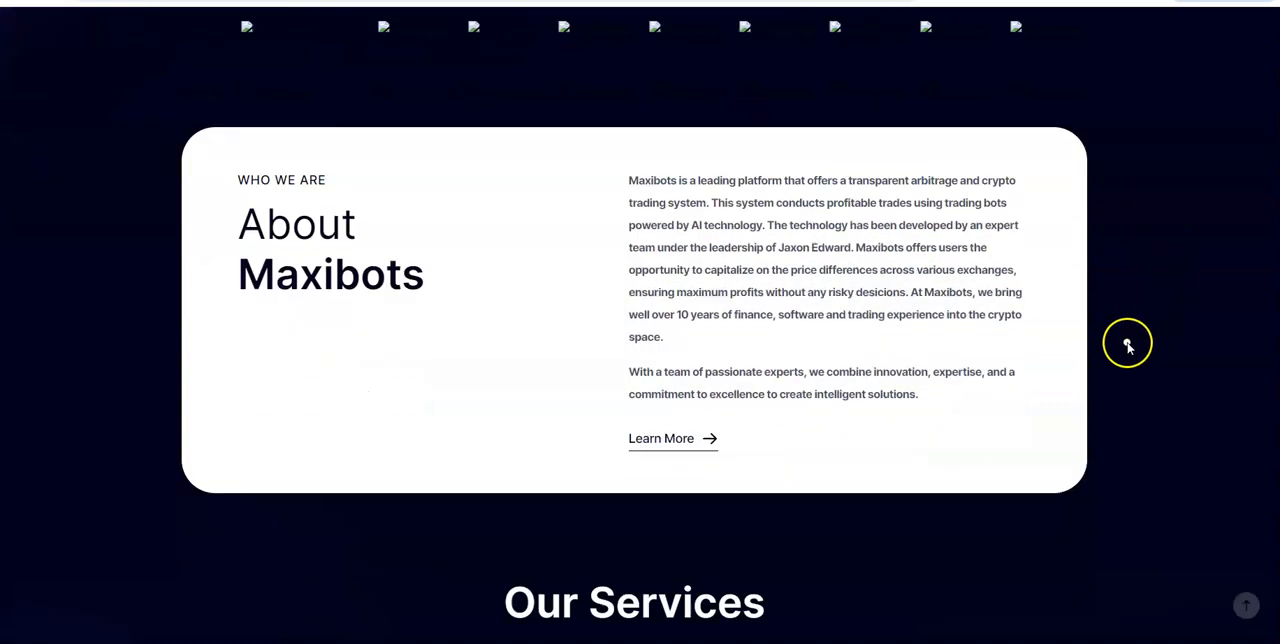
Scroll the Maxibots home page past the achievements to the footer and follow its Faq link.
scroll("down", 3)
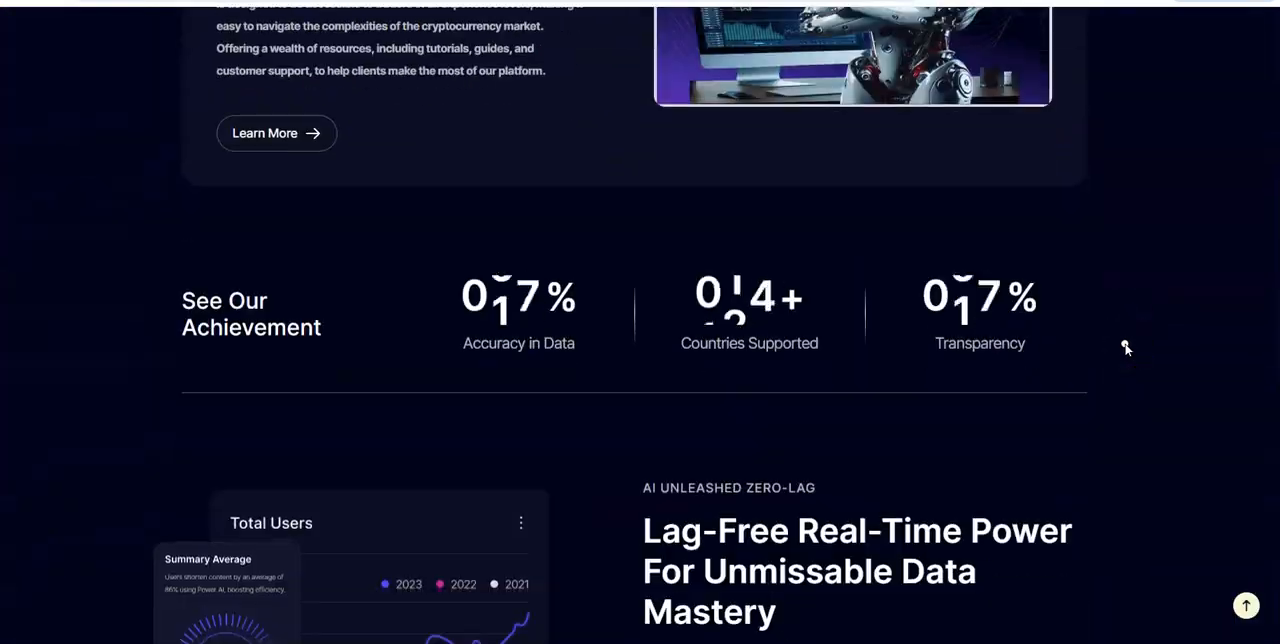
scroll("down", 3)
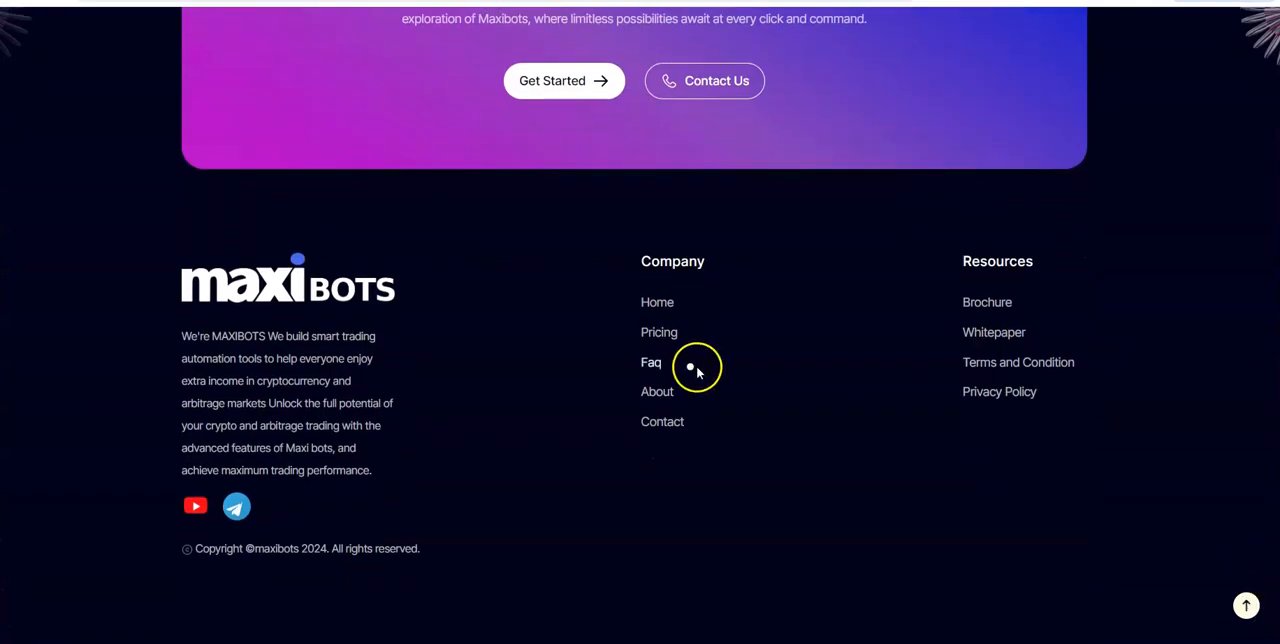
left_click(651, 362)
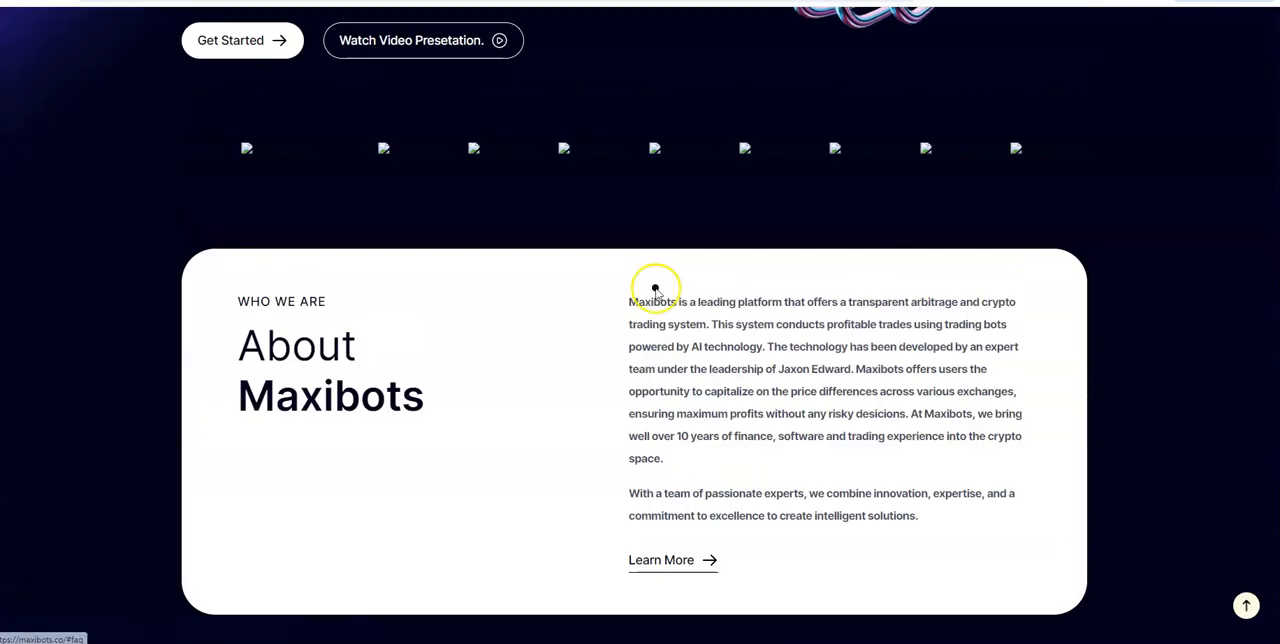
mouse_move(590, 228)
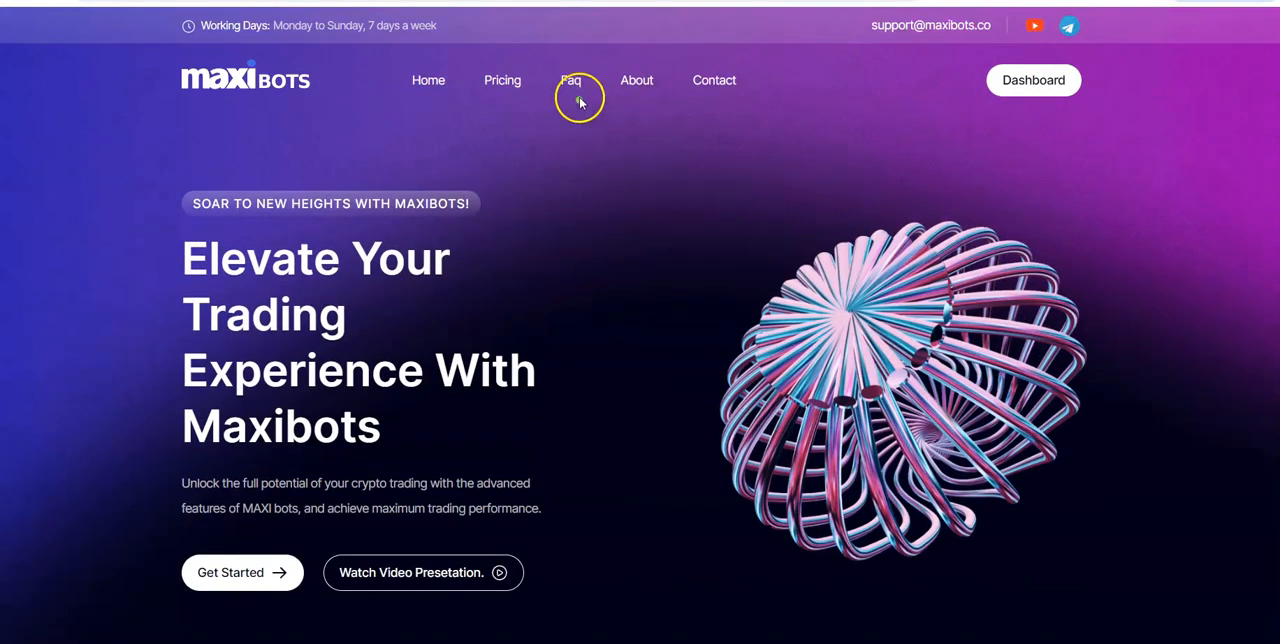
Show the full Frequently Asked Questions list and scroll through the questions.
left_click(571, 80)
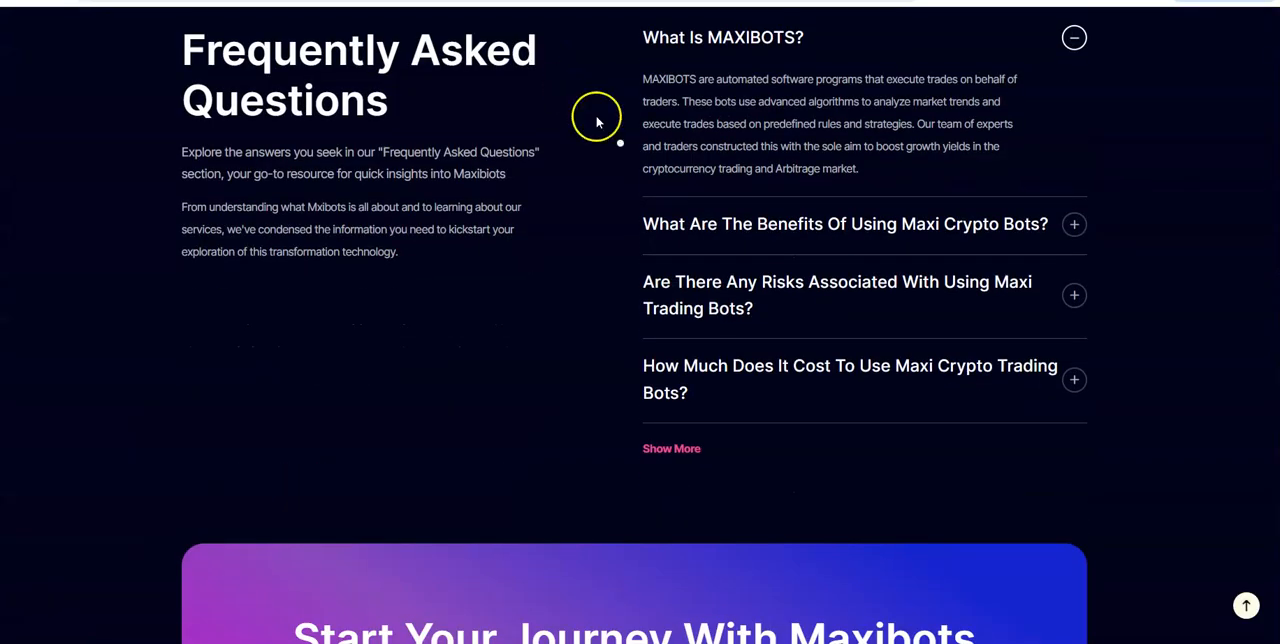
left_click(671, 448)
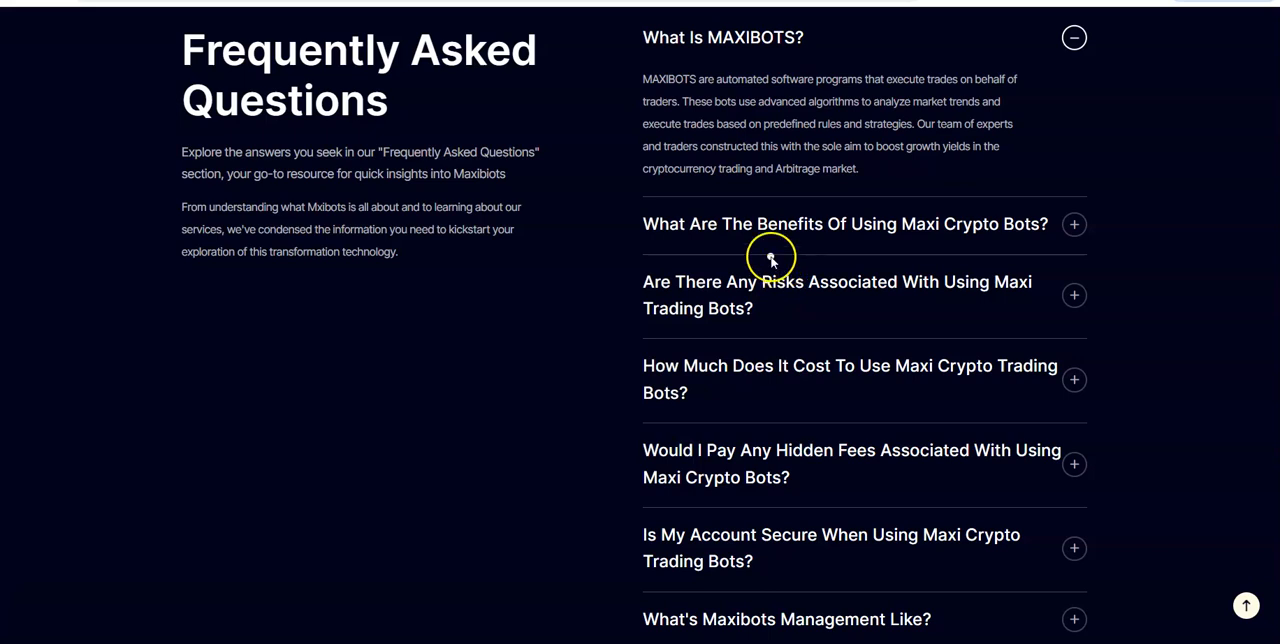
scroll("down", 3)
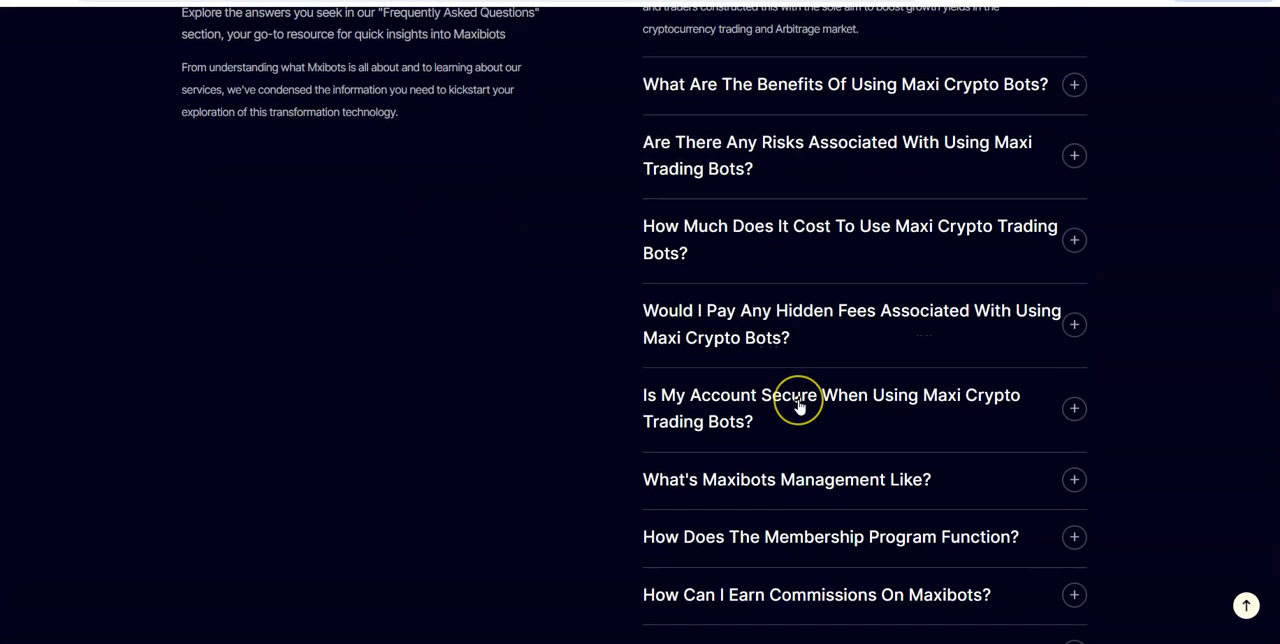
scroll("down", 3)
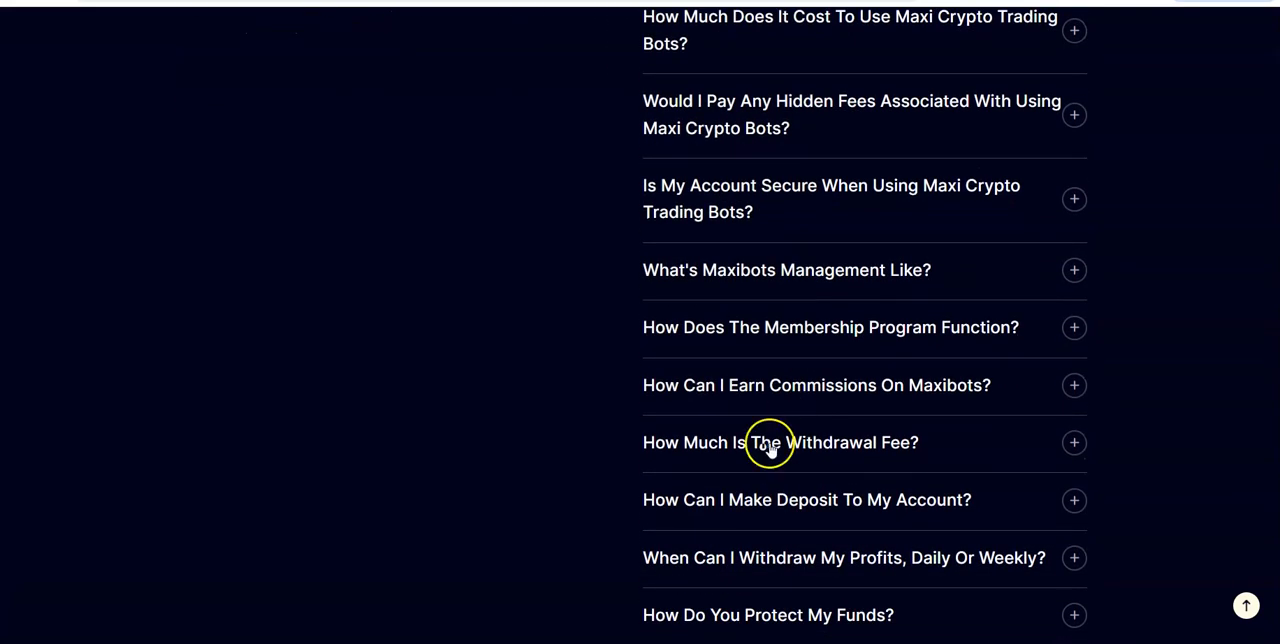
scroll("down", 3)
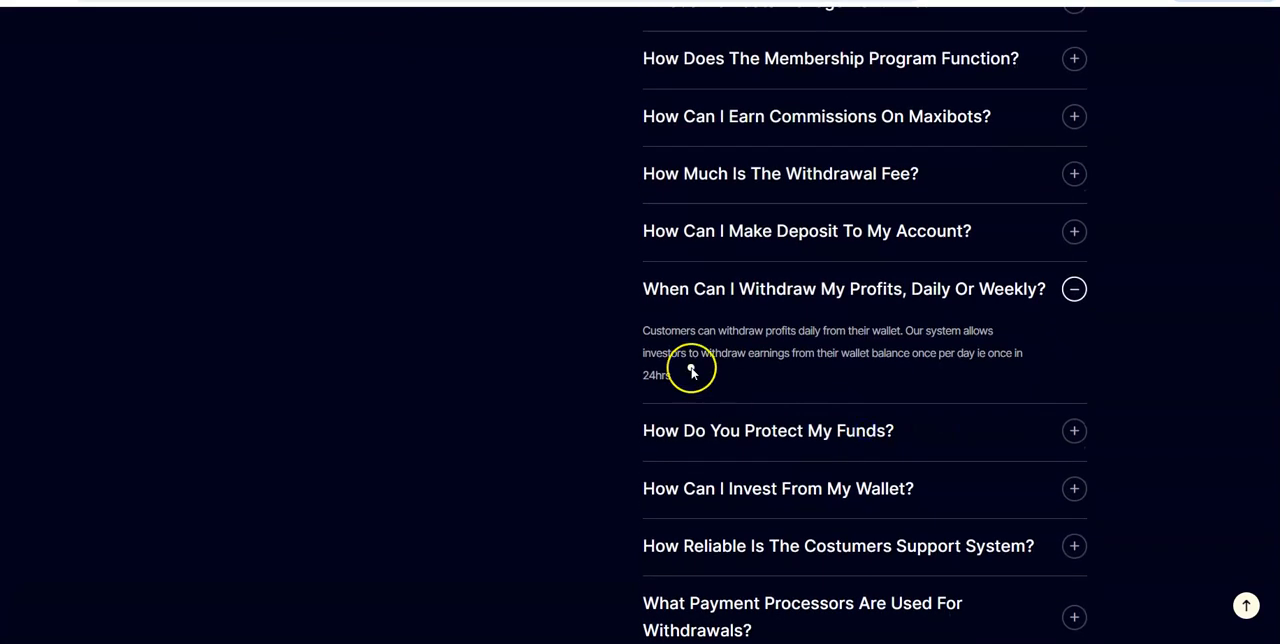
mouse_move(875, 352)
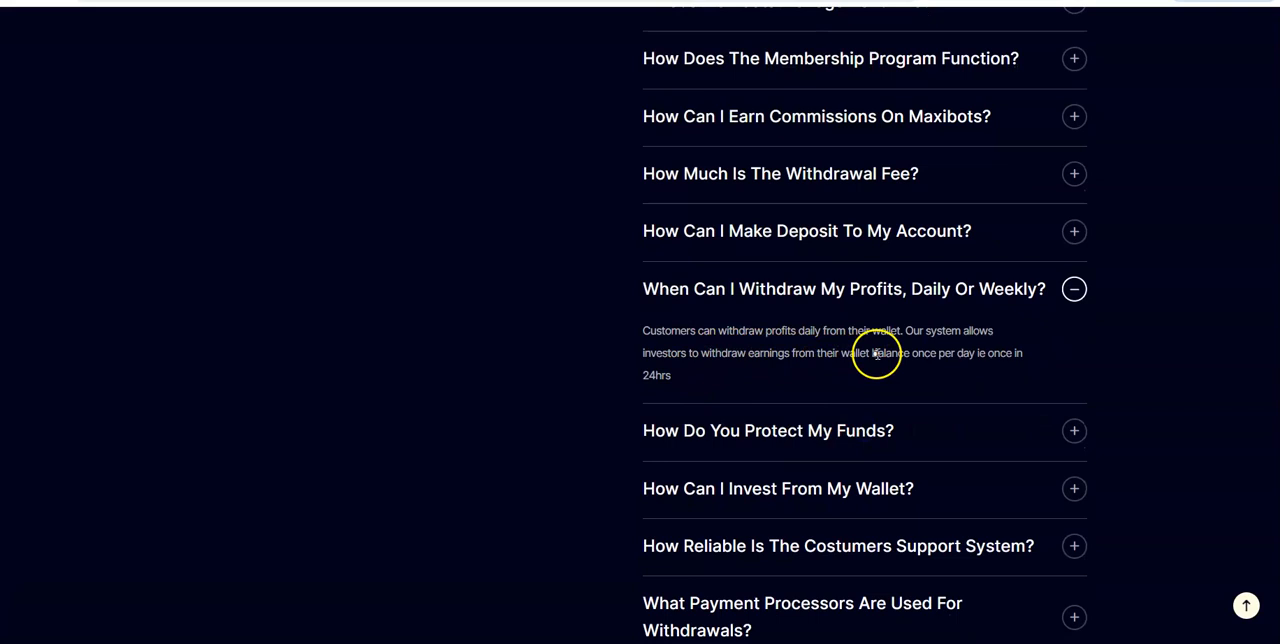
scroll("down", 3)
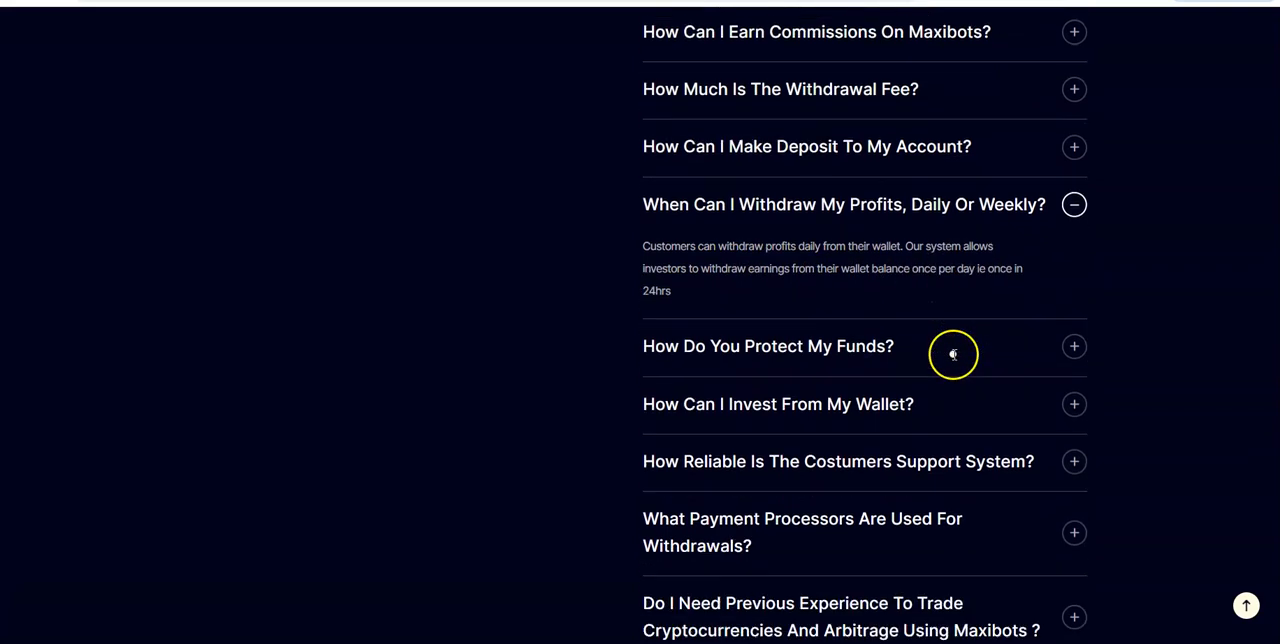
scroll("down", 3)
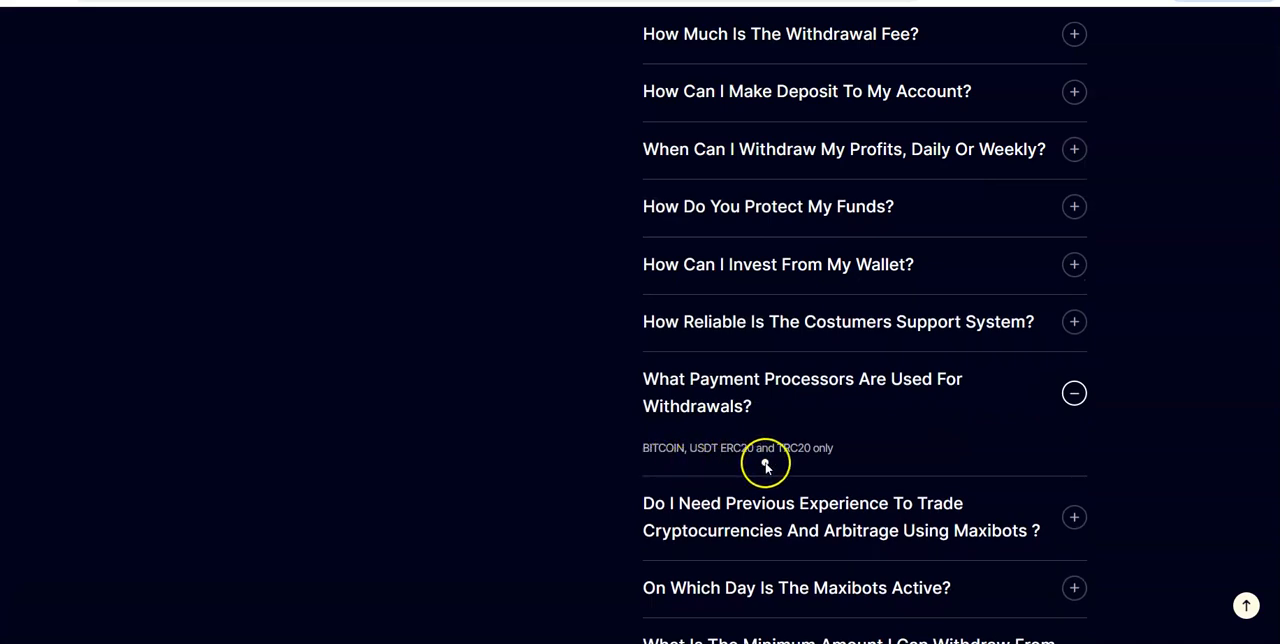
mouse_move(867, 465)
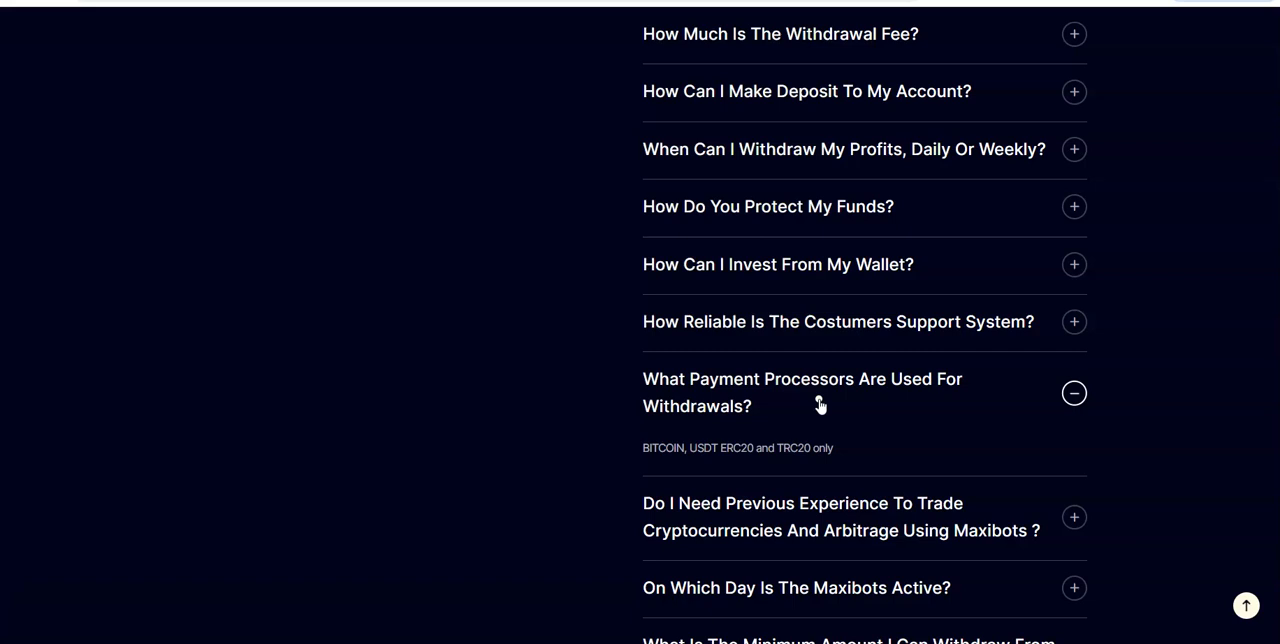
scroll("down", 3)
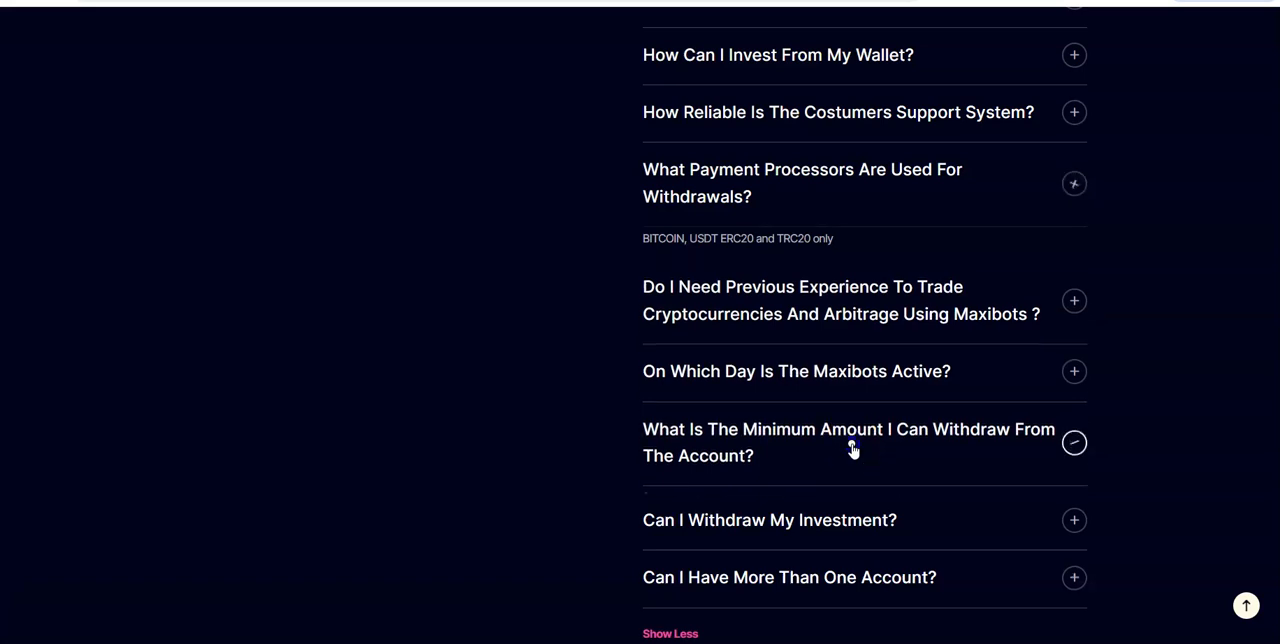
Expand the answers on withdrawing the investment and on which days Maxibots is active.
left_click(849, 442)
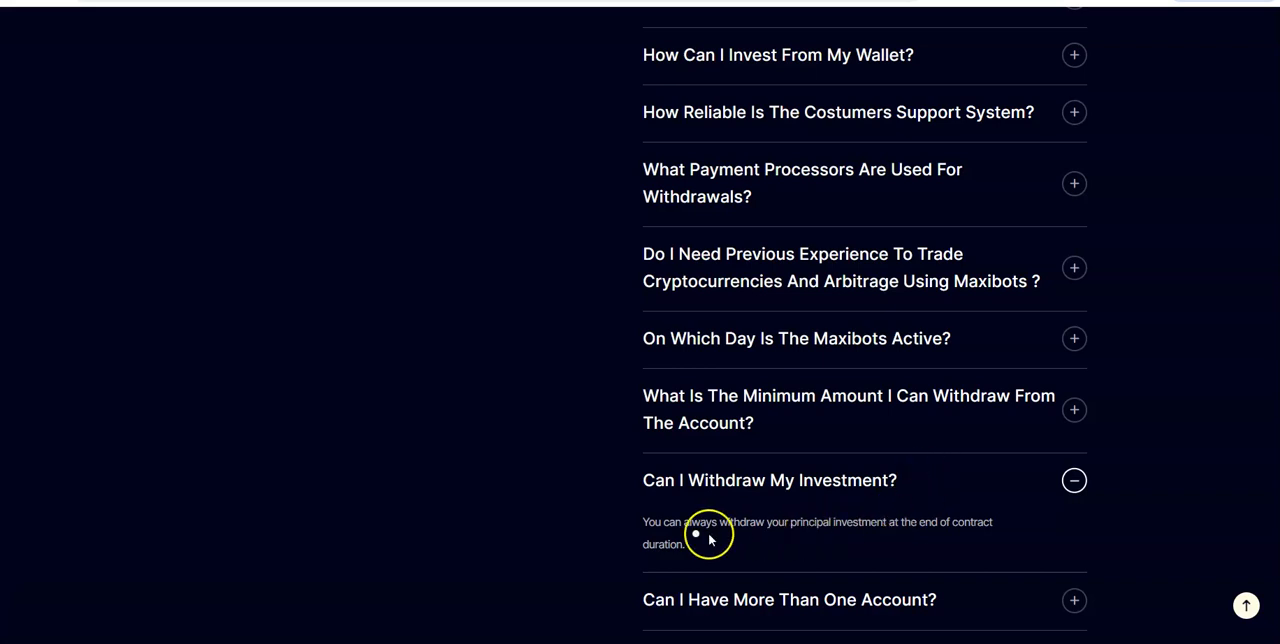
mouse_move(933, 547)
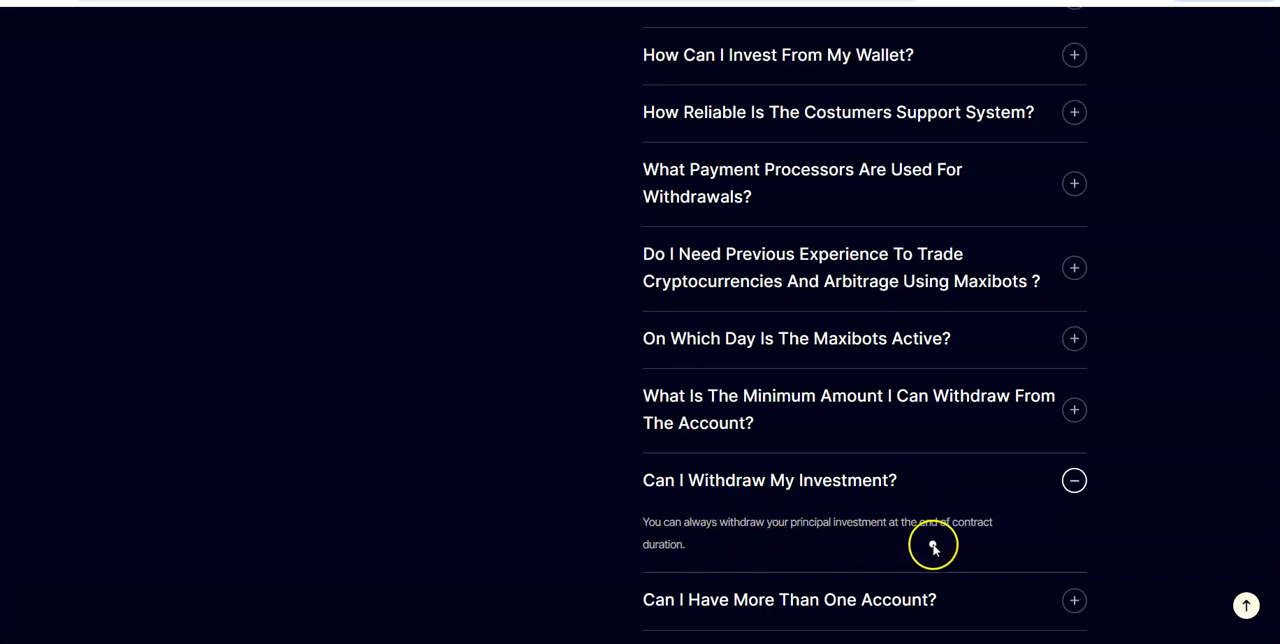
mouse_move(855, 408)
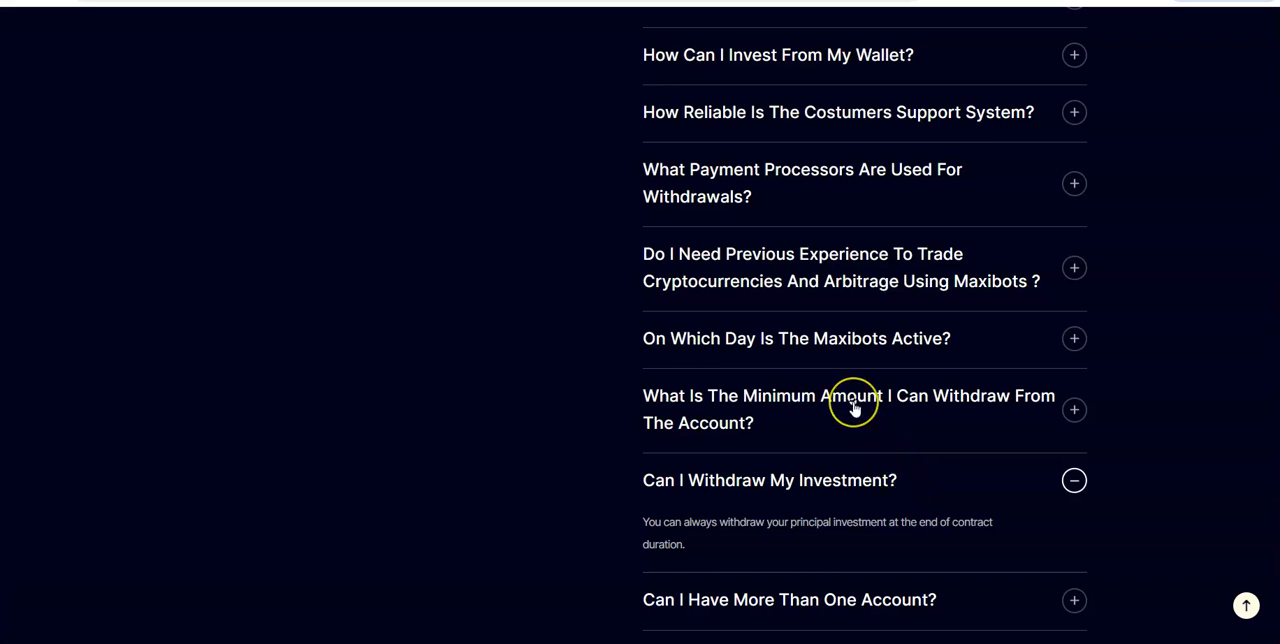
scroll("down", 3)
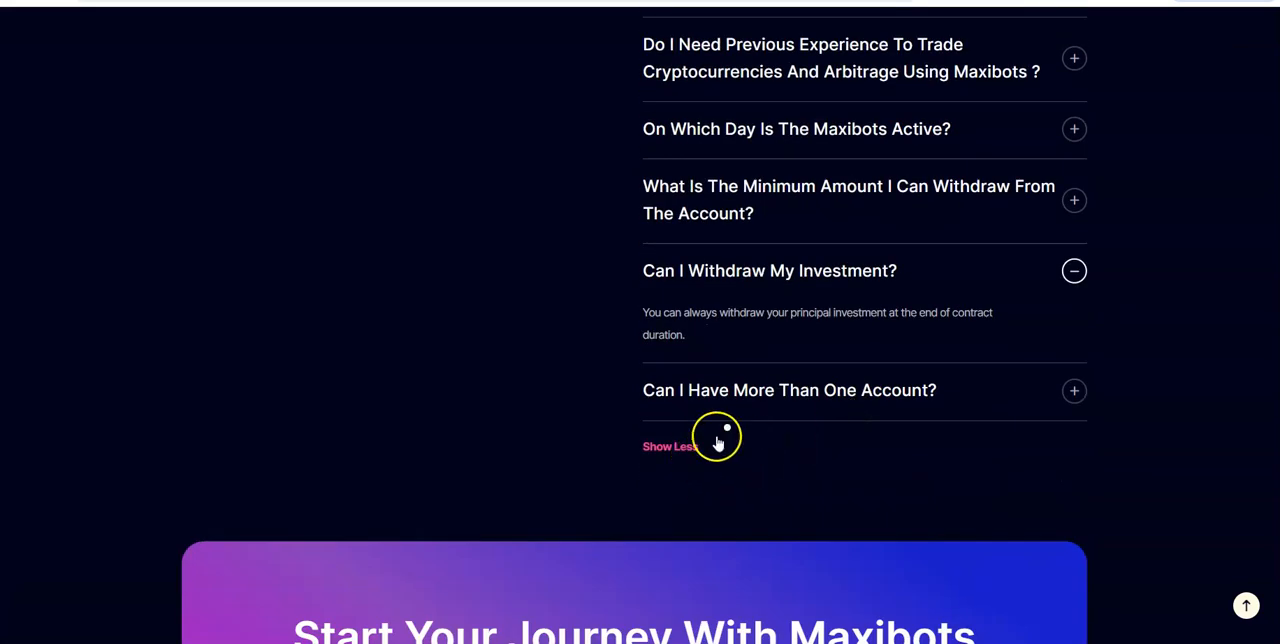
mouse_move(795, 388)
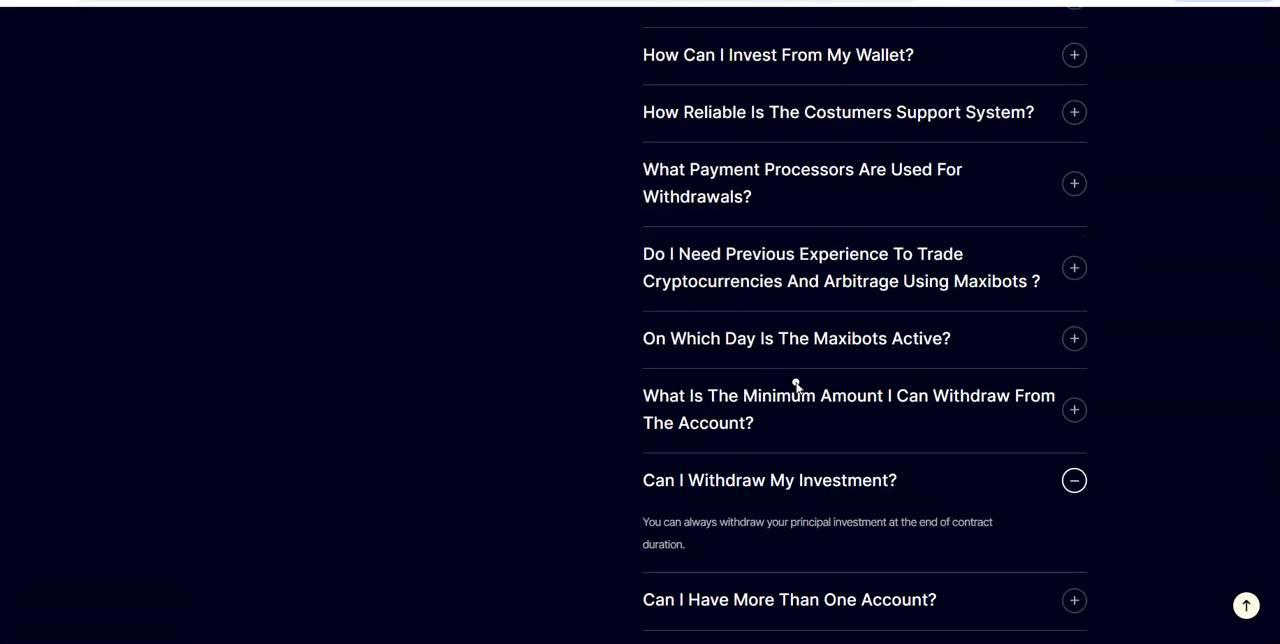
left_click(1073, 338)
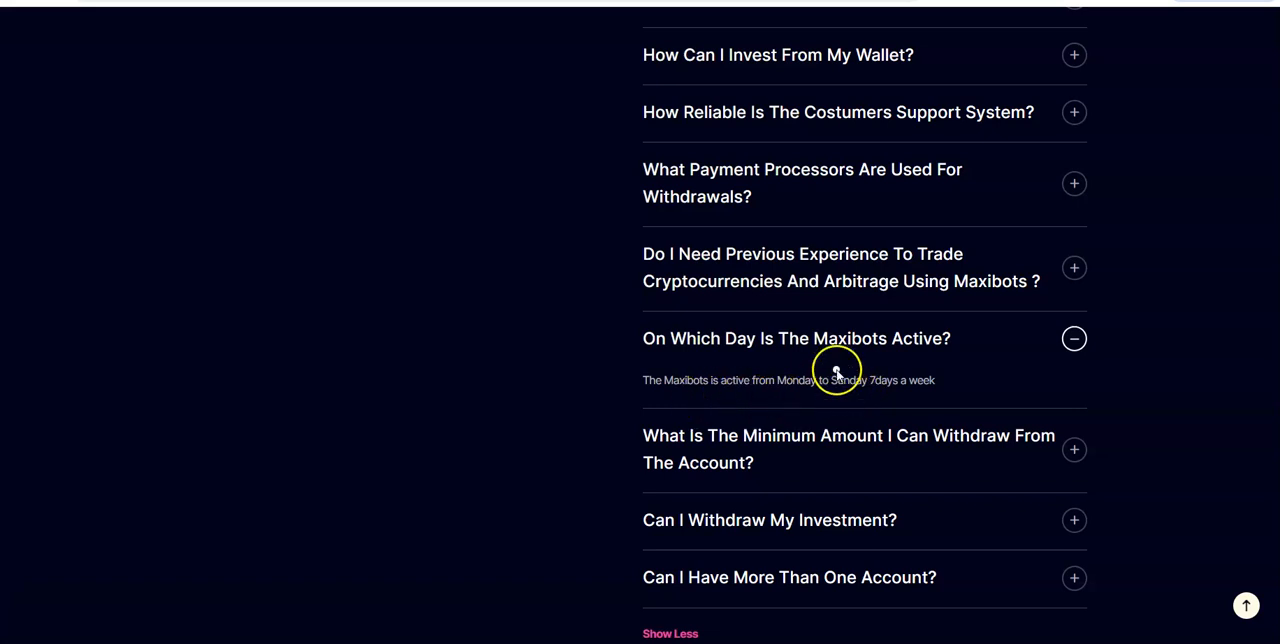
scroll("down", 3)
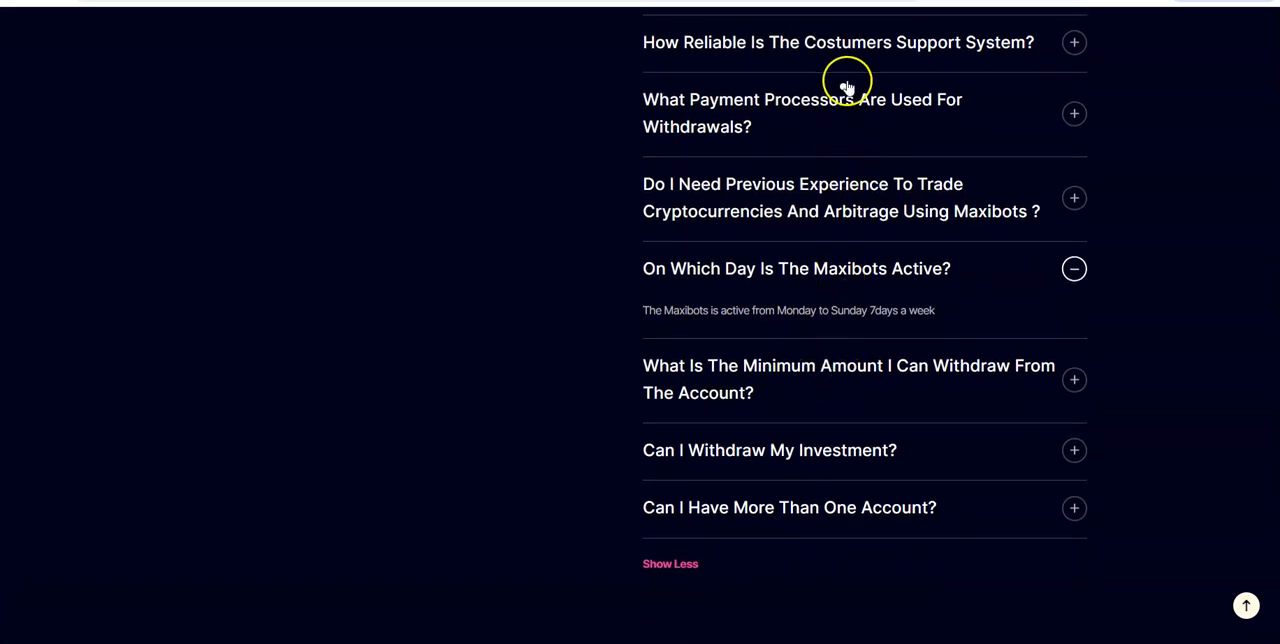
mouse_move(843, 378)
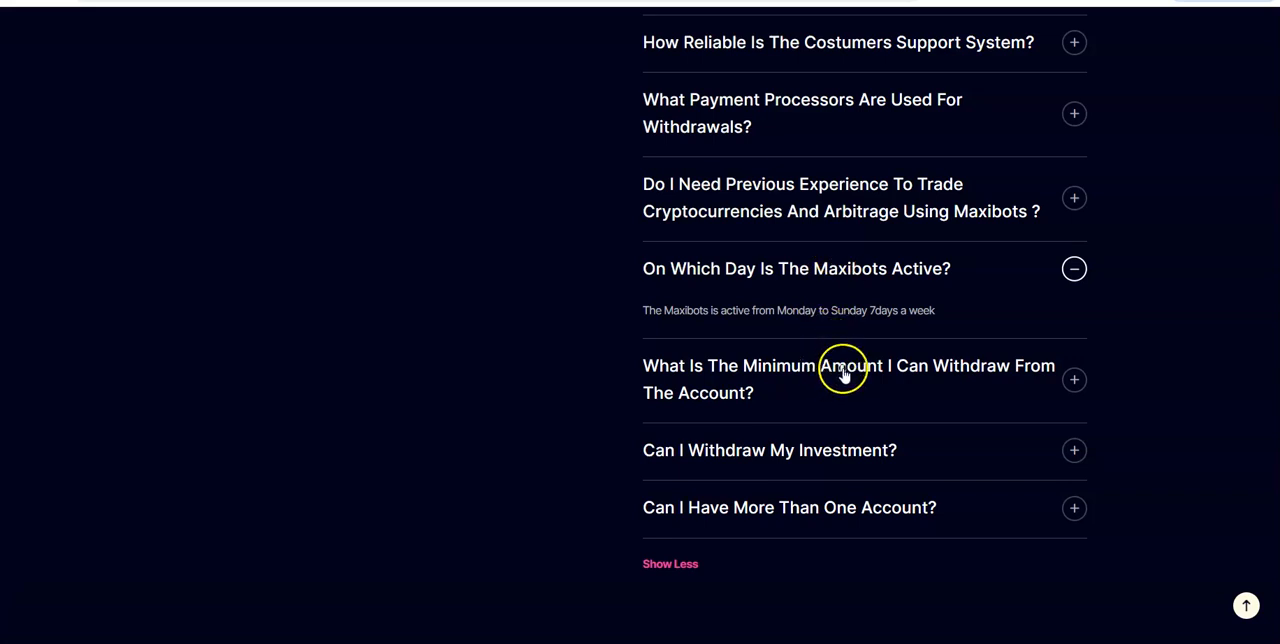
mouse_move(815, 460)
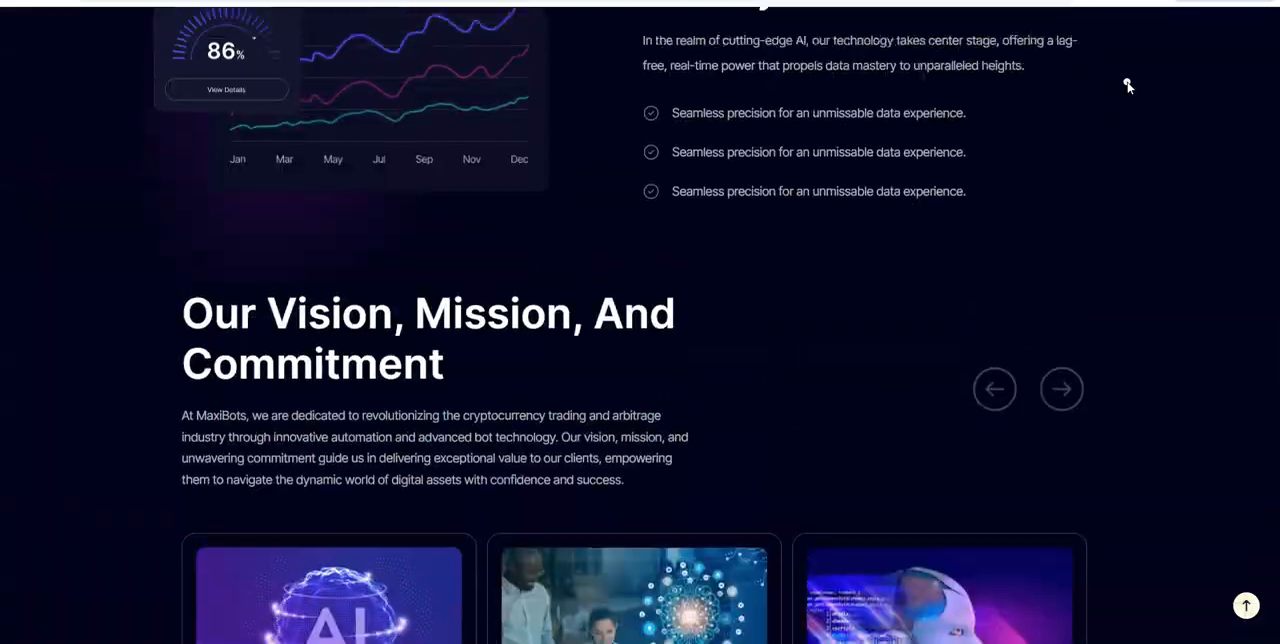
scroll("down", 3)
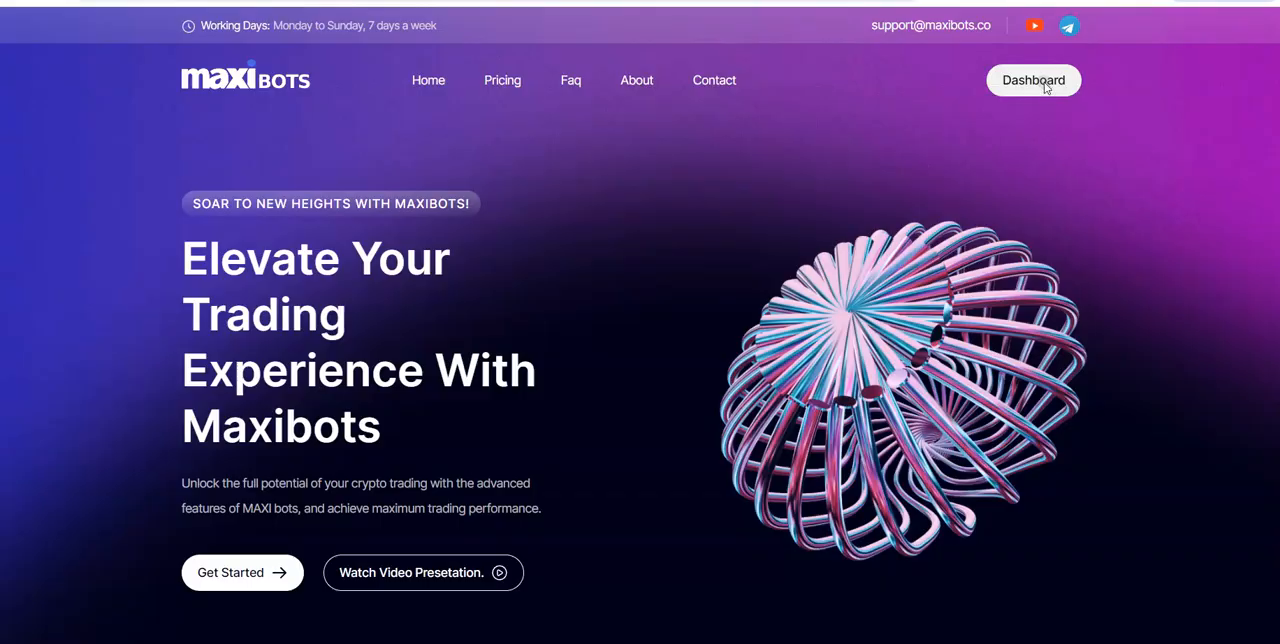
Open the zero-balance dashboard and expand Deposit Funds to show Create Deposit and Deposit History.
left_click(1033, 80)
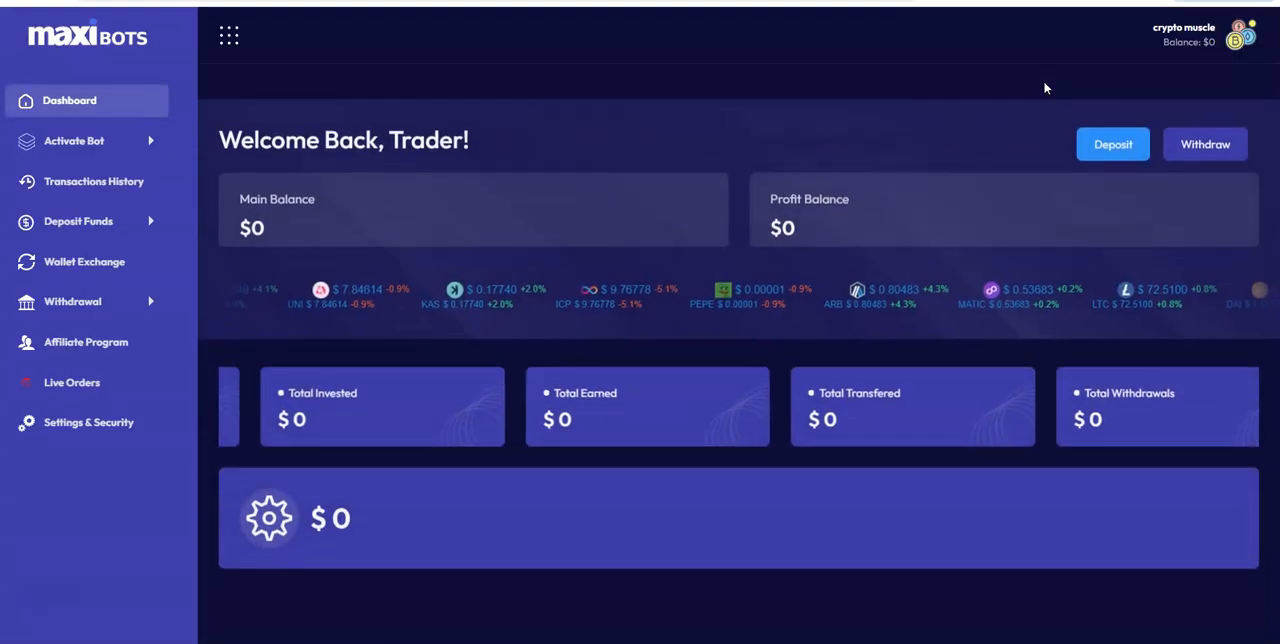
scroll("down", 3)
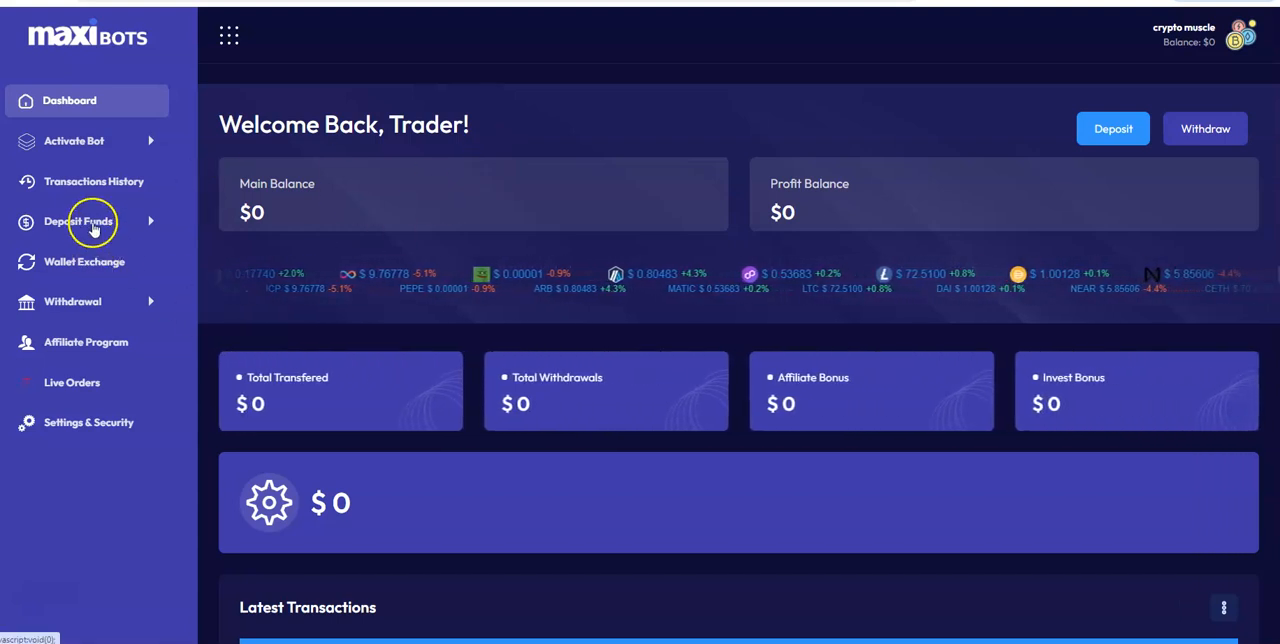
left_click(74, 140)
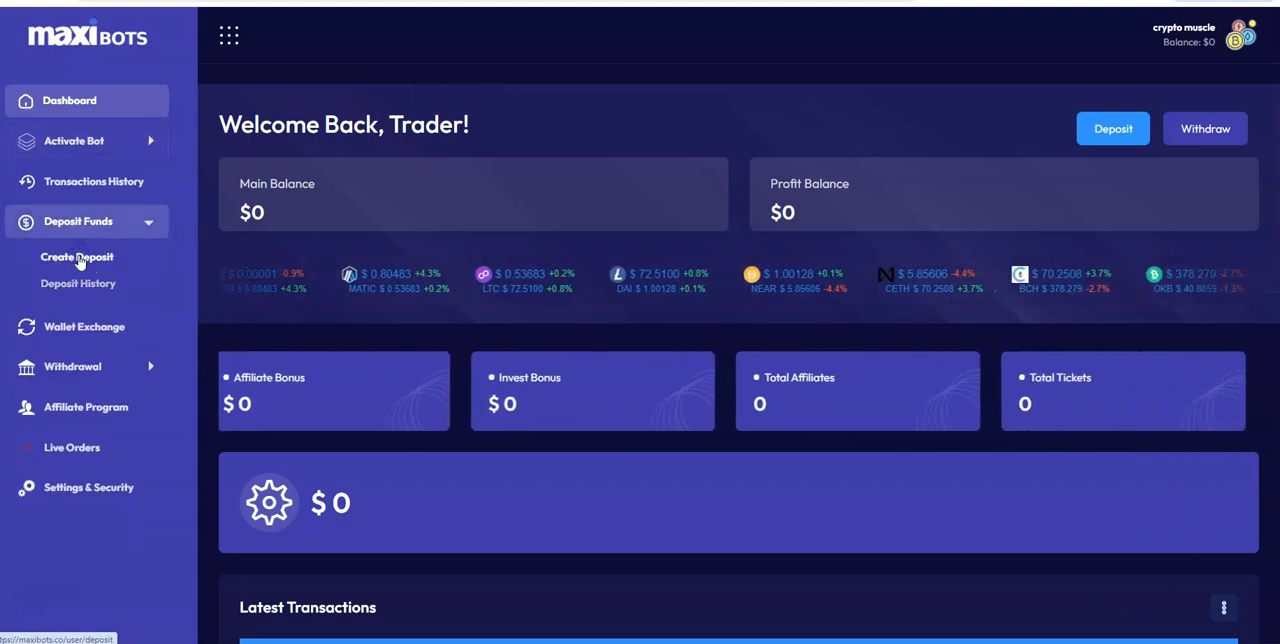
Create a new deposit with USDT TRC20 as the payment method, revealing the wallet address.
left_click(76, 257)
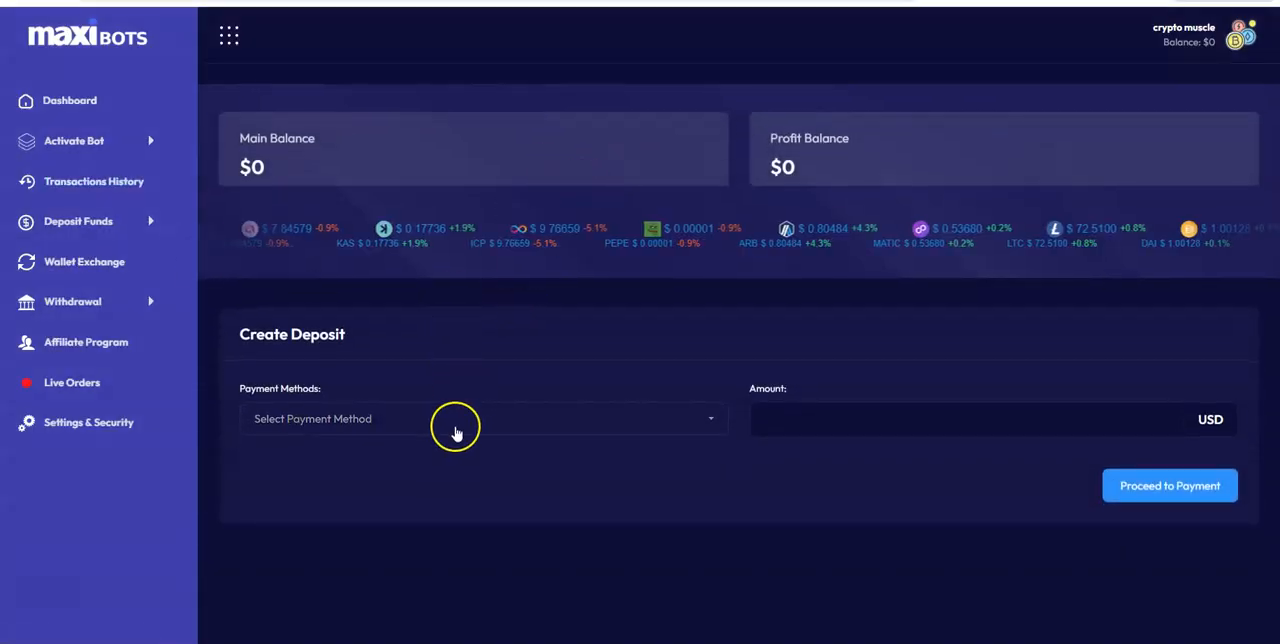
left_click(484, 418)
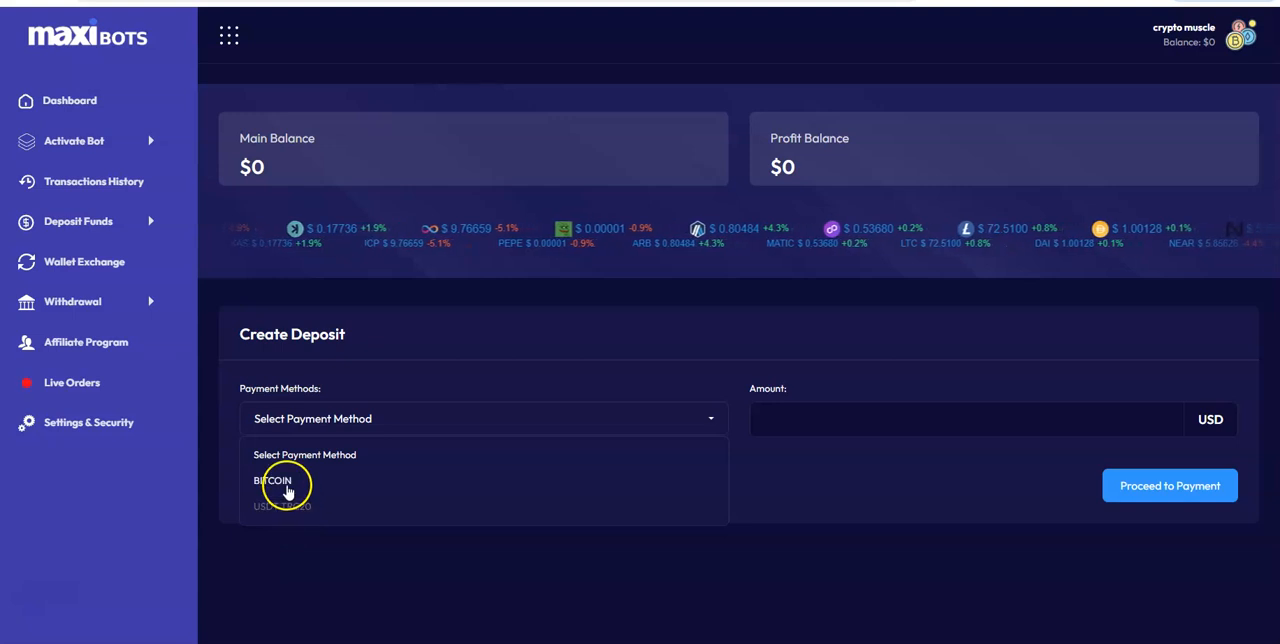
mouse_move(302, 525)
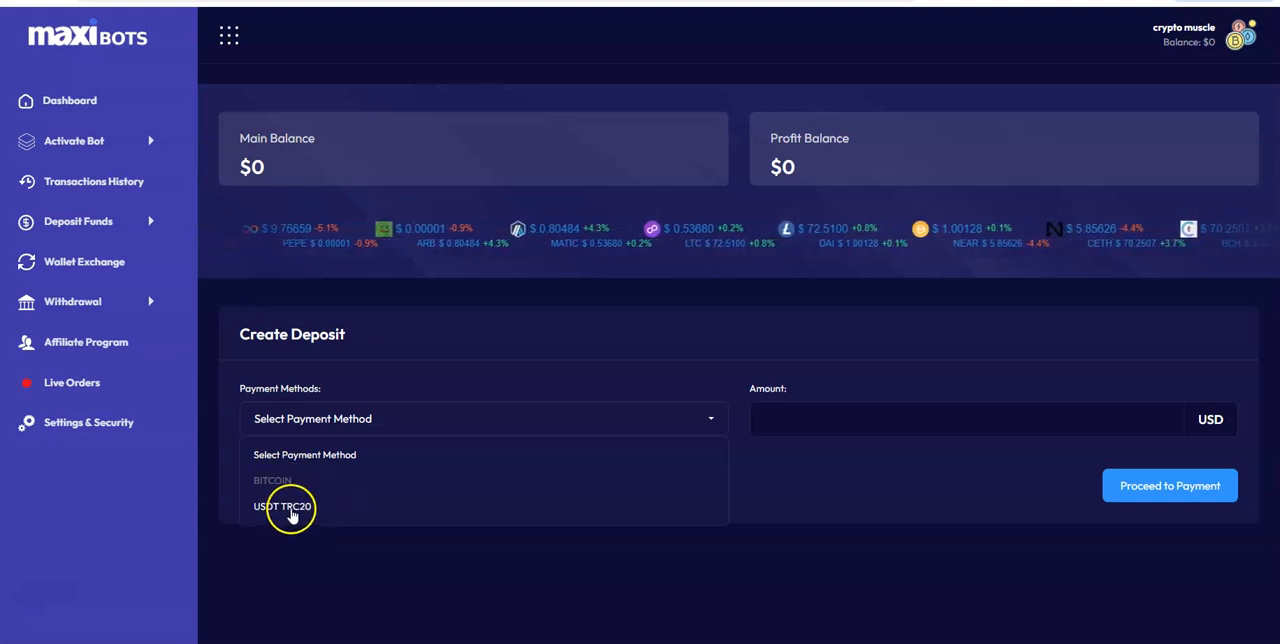
left_click(283, 506)
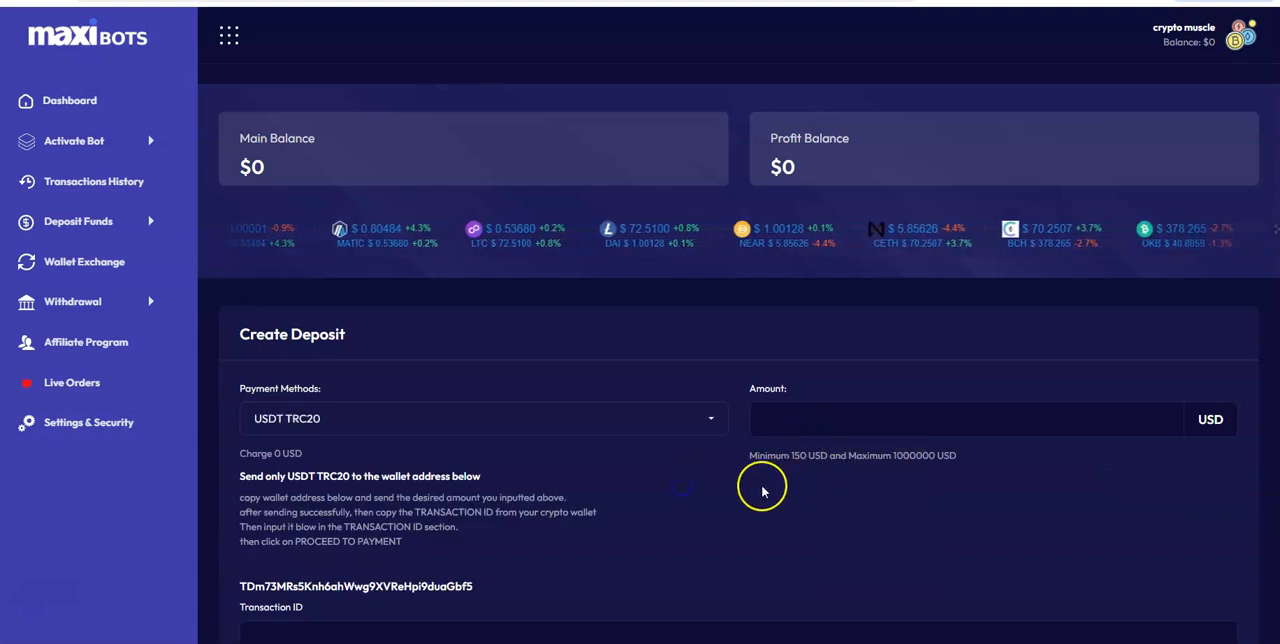
Scroll the homepage's Investment Packages to check the Grid Bot 25-day investment range.
left_click(960, 419)
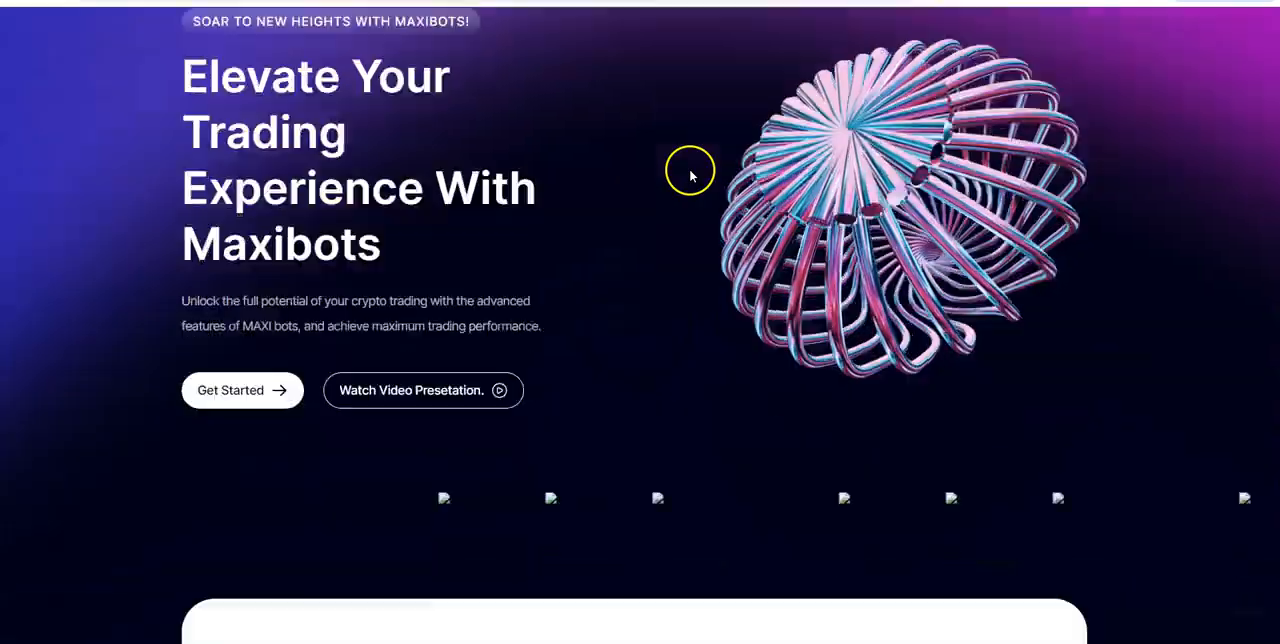
scroll("down", 3)
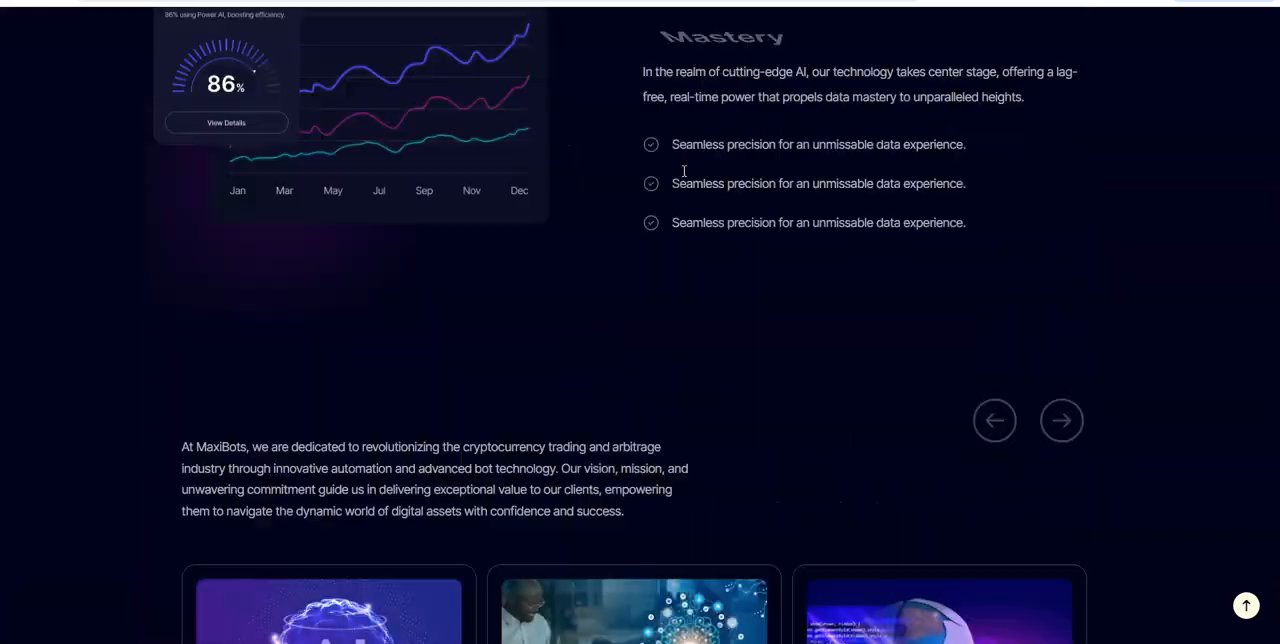
scroll("down", 3)
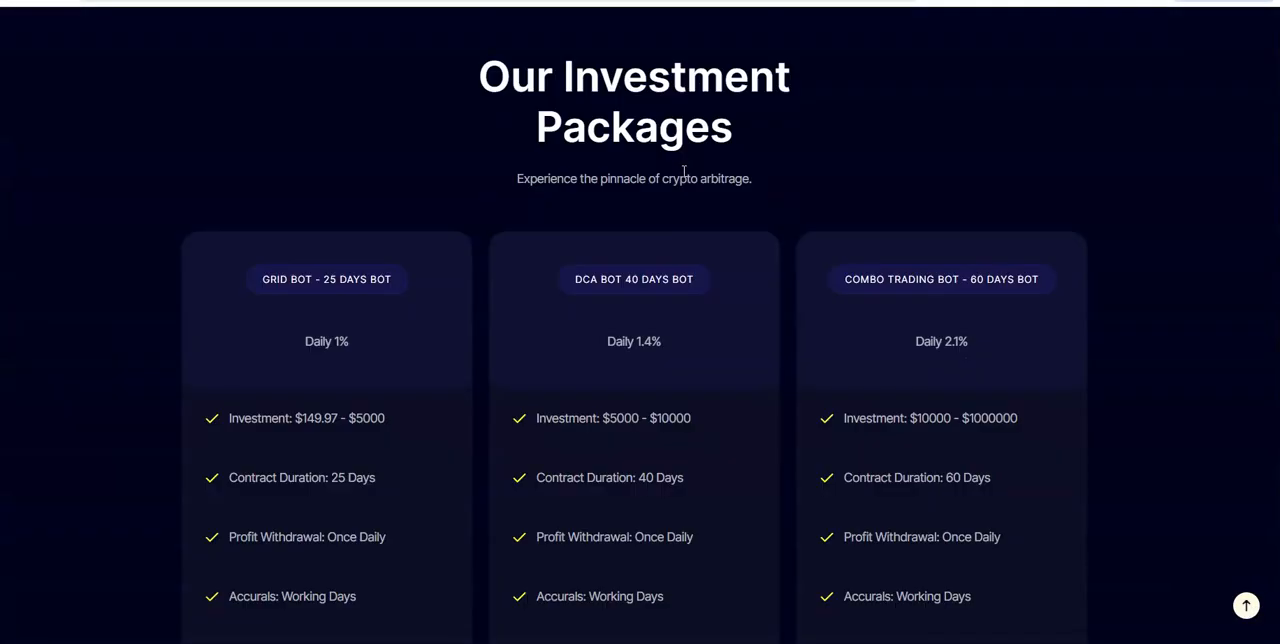
scroll("down", 3)
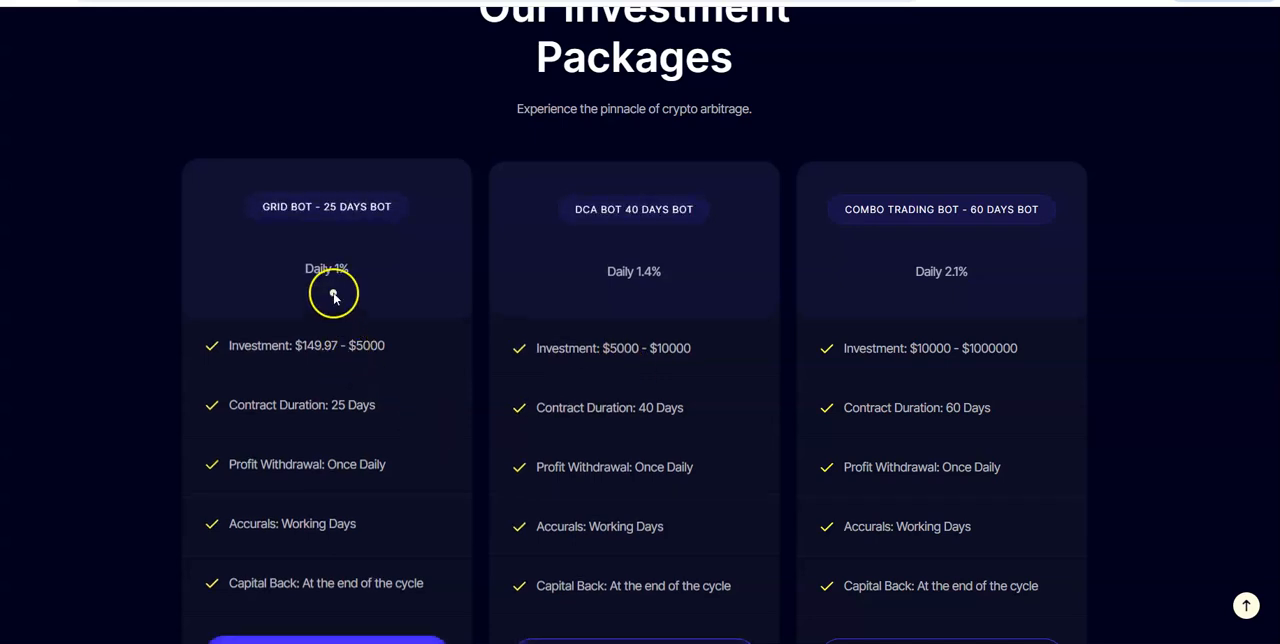
mouse_move(405, 312)
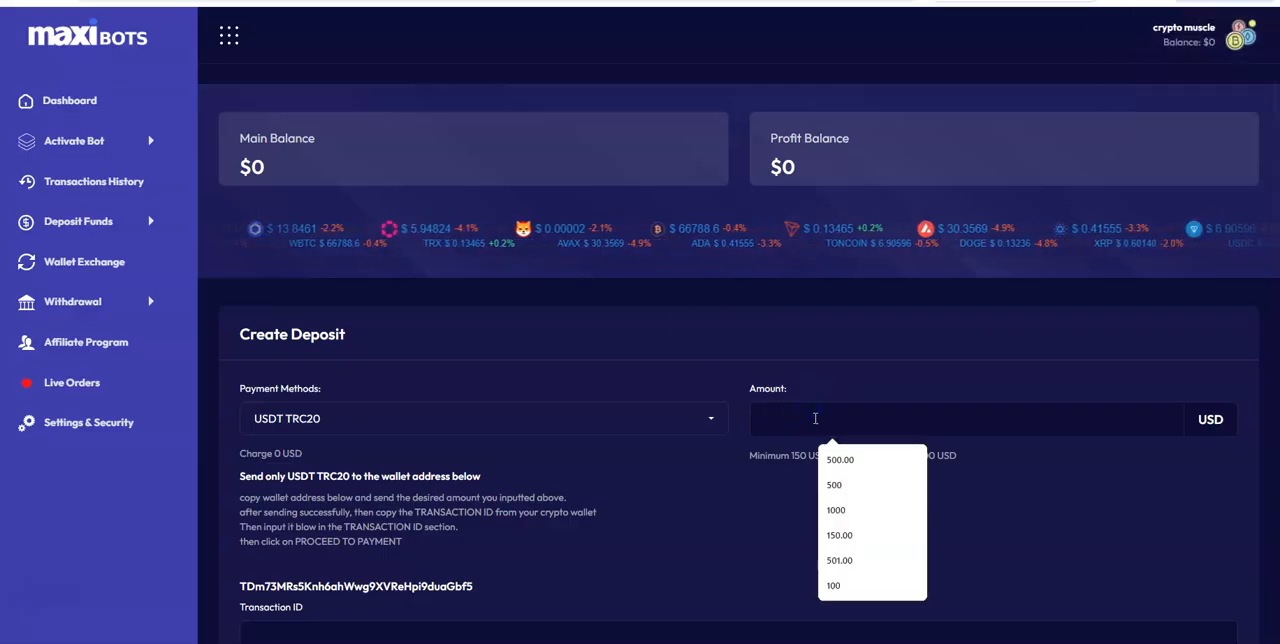
Enter a 1000 USD deposit amount and sign the 1,000 USDT wallet transfer.
left_click(835, 510)
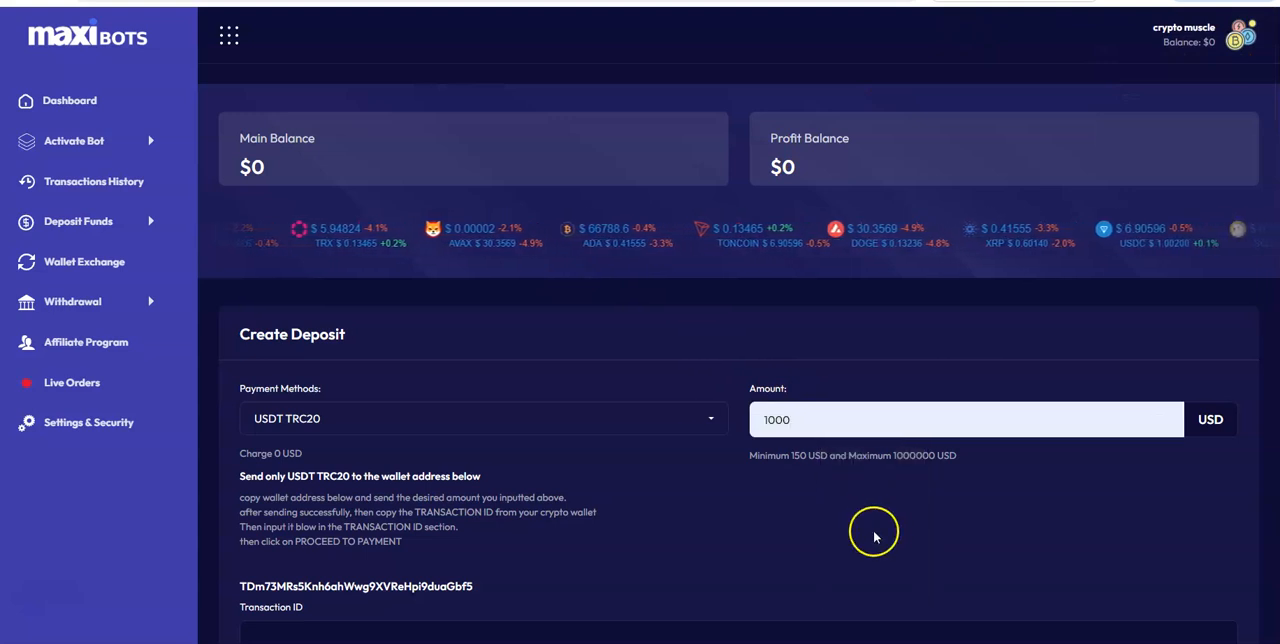
scroll("down", 3)
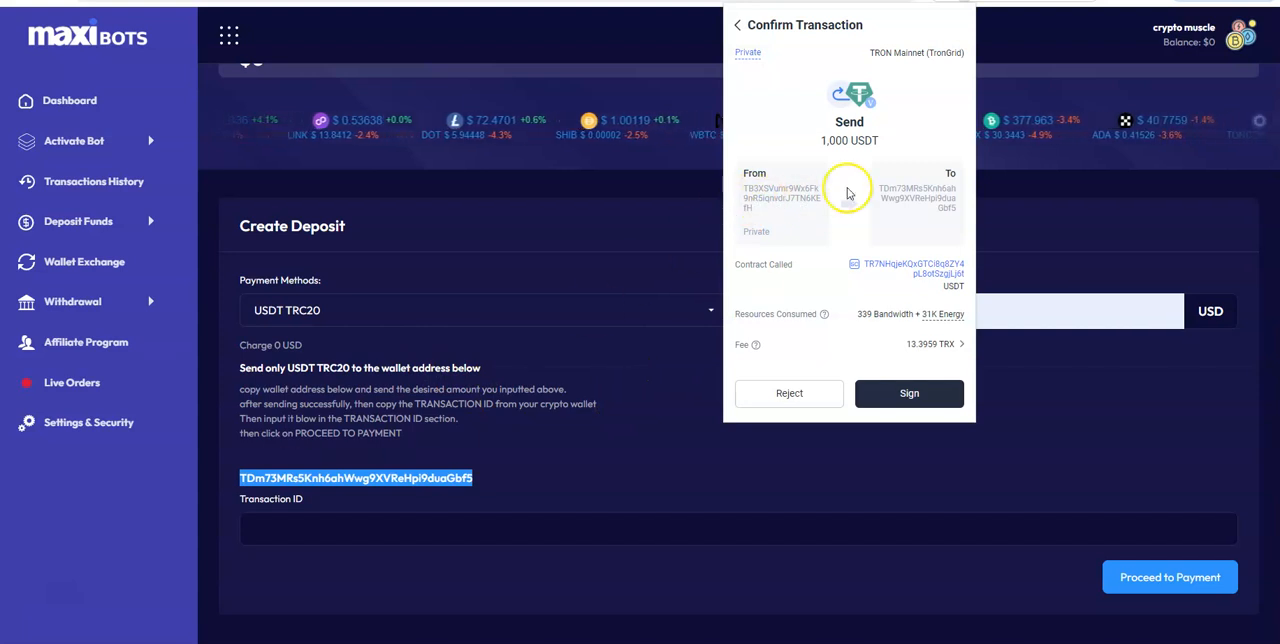
mouse_move(890, 197)
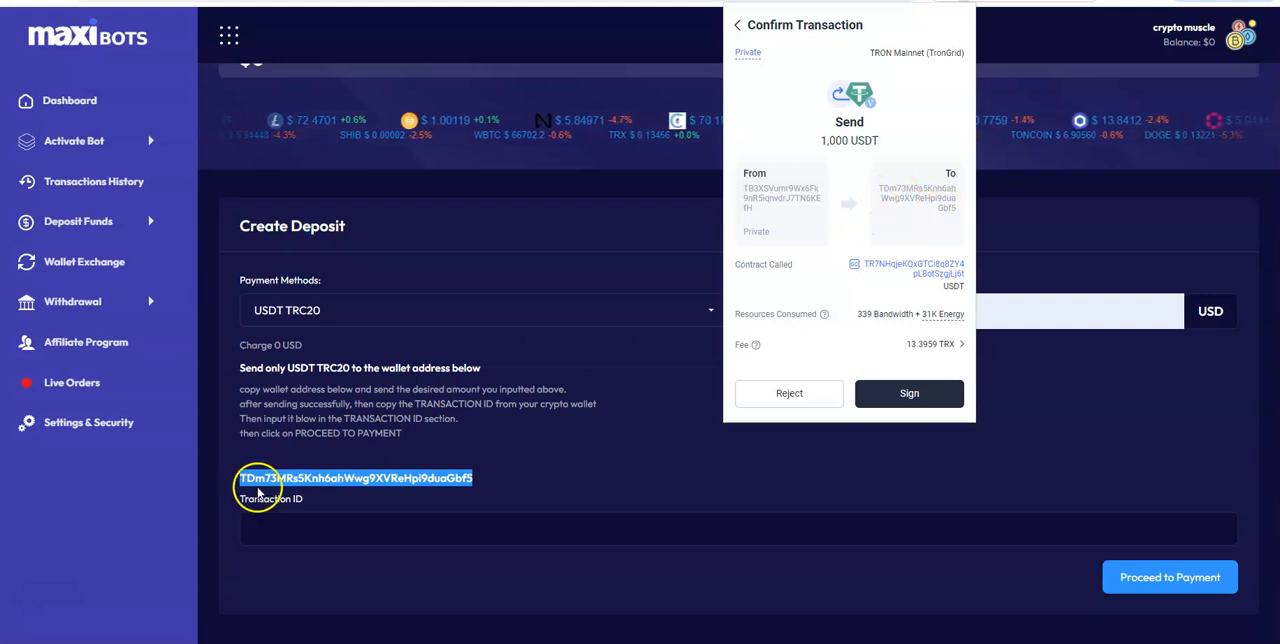
mouse_move(950, 225)
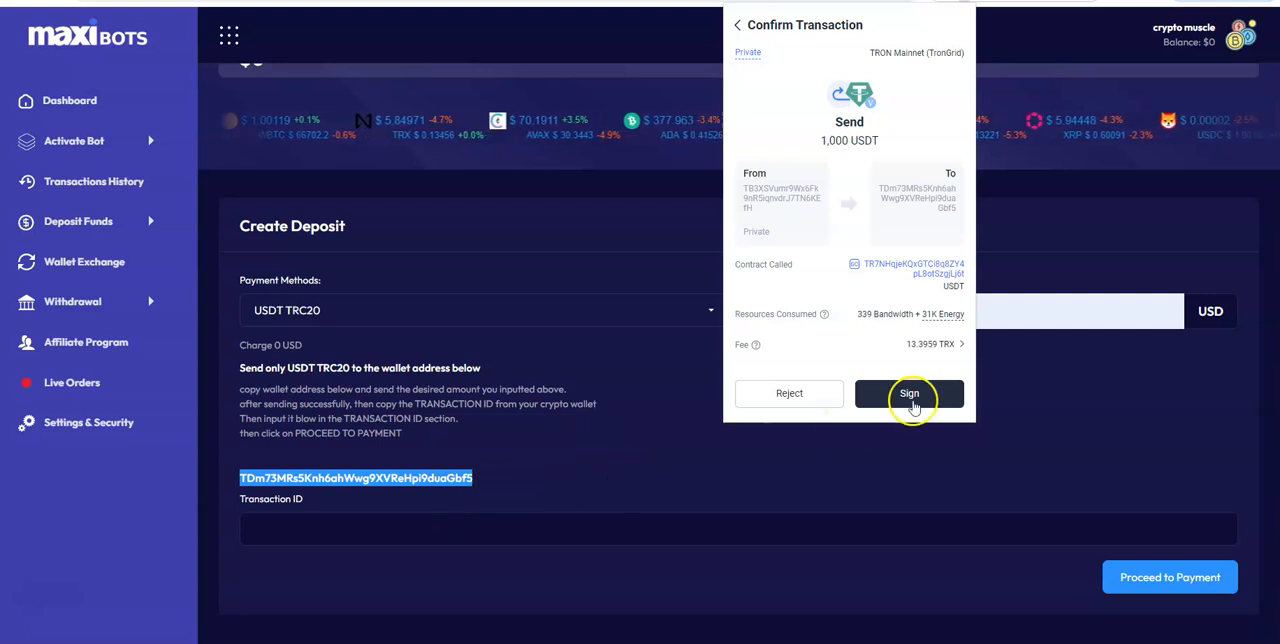
left_click(908, 393)
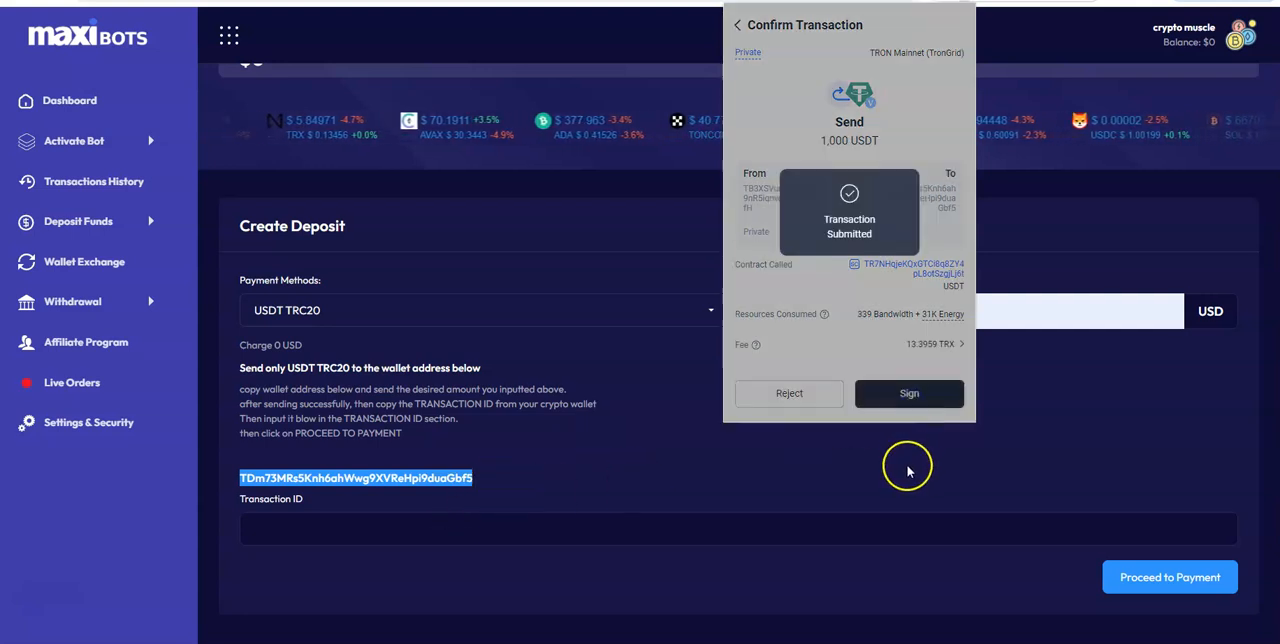
left_click(908, 392)
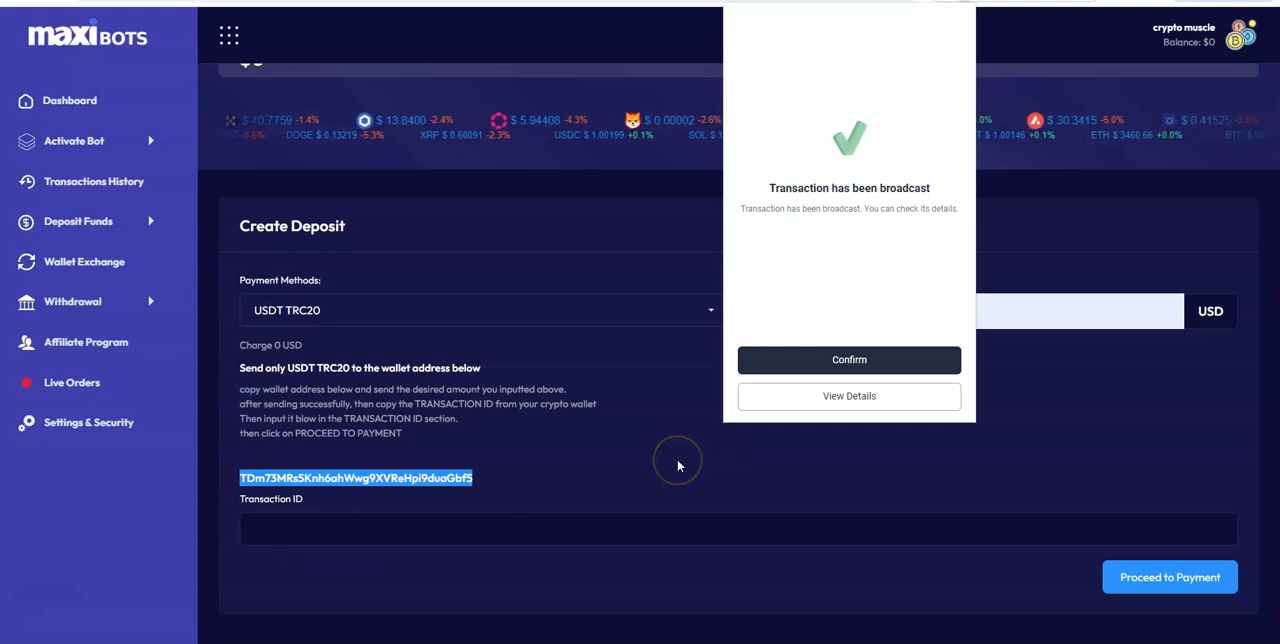
mouse_move(58, 620)
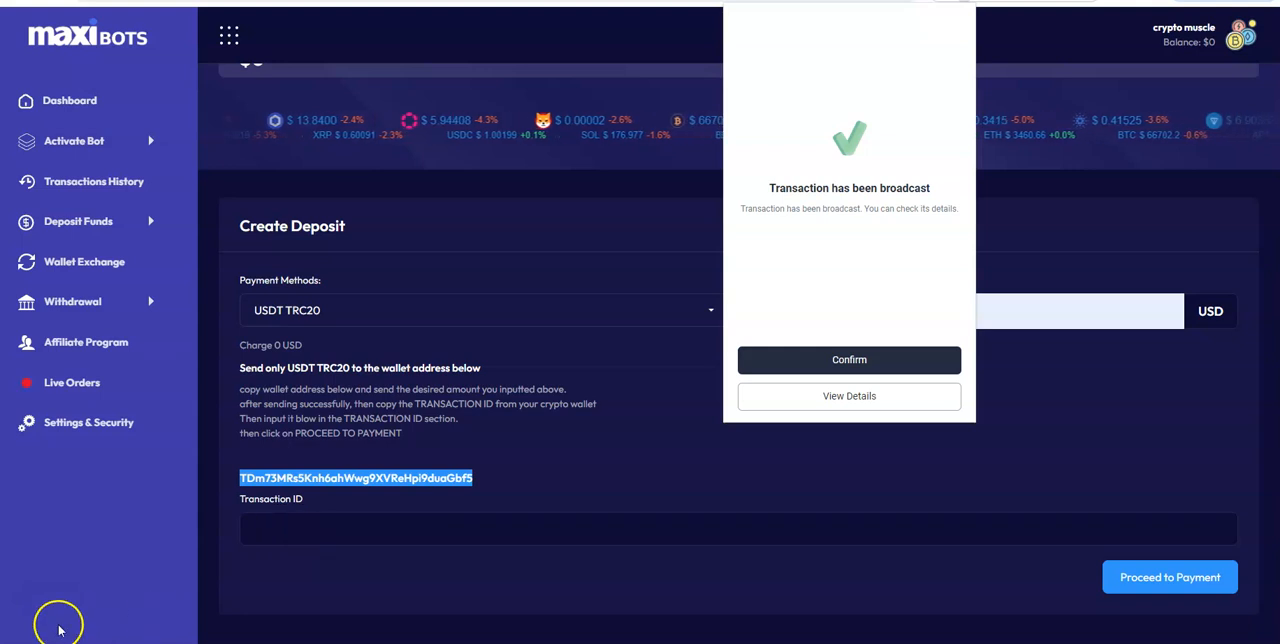
Proceed to payment for the $1000 deposit and view it pending in Latest Transactions.
left_click(849, 360)
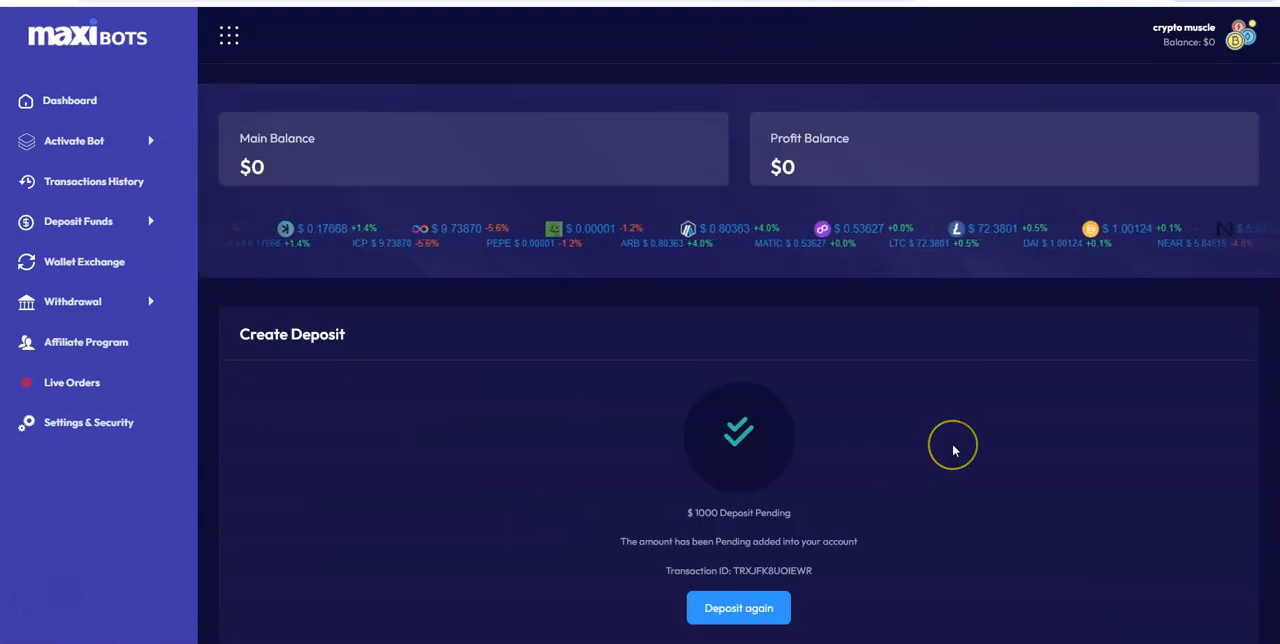
mouse_move(940, 393)
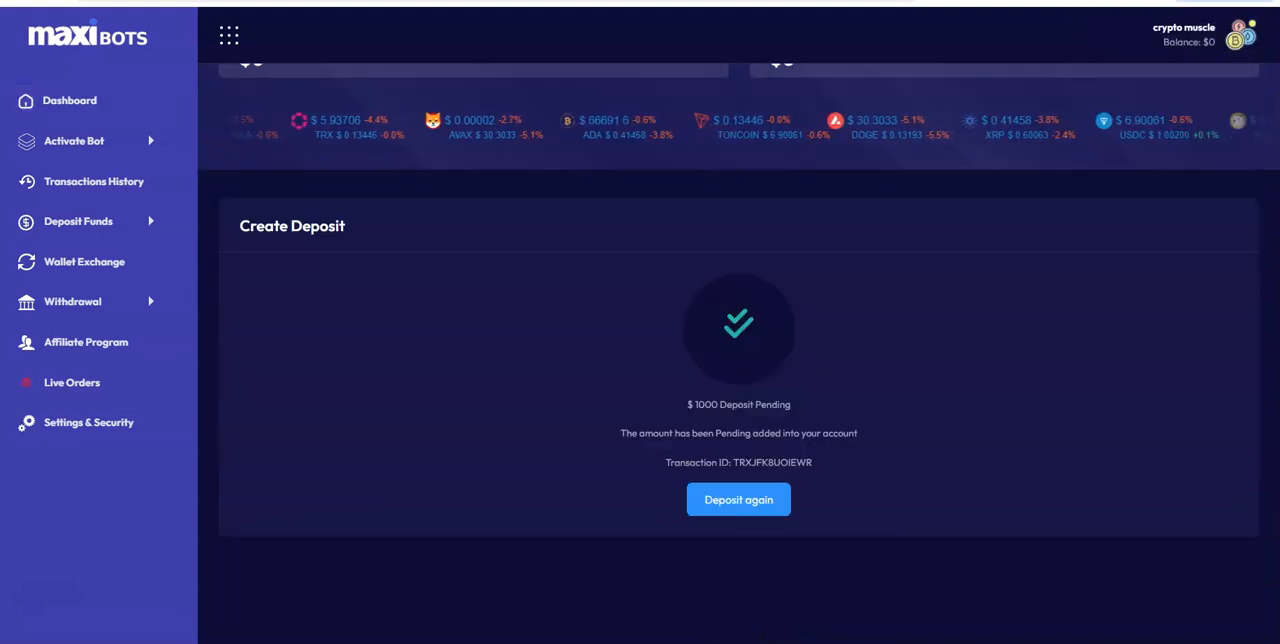
mouse_move(1087, 340)
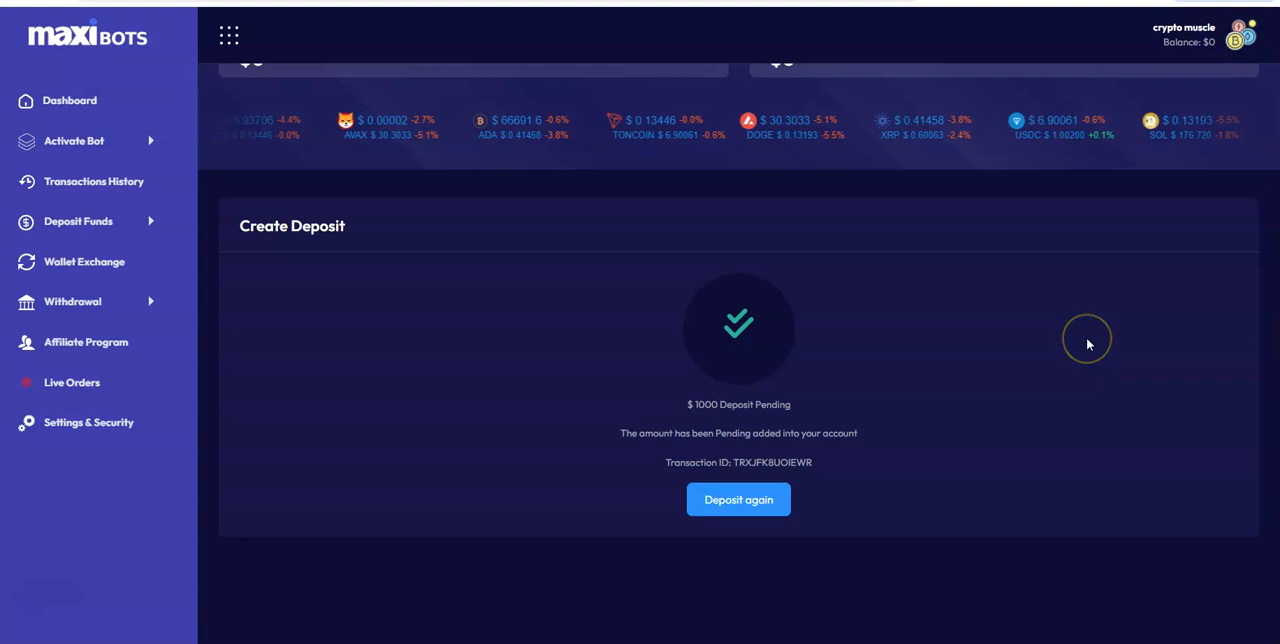
left_click(69, 100)
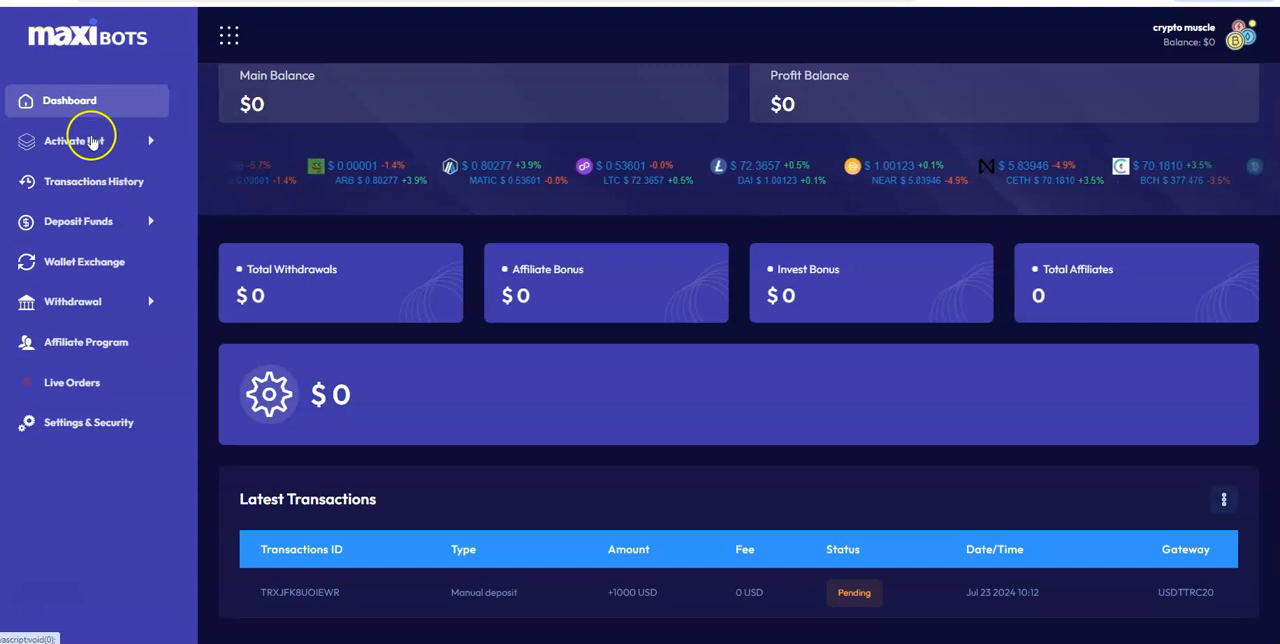
Open Activate Bot's Select Bot page and scroll through the Grid, DCA and COMBO plan cards.
left_click(73, 140)
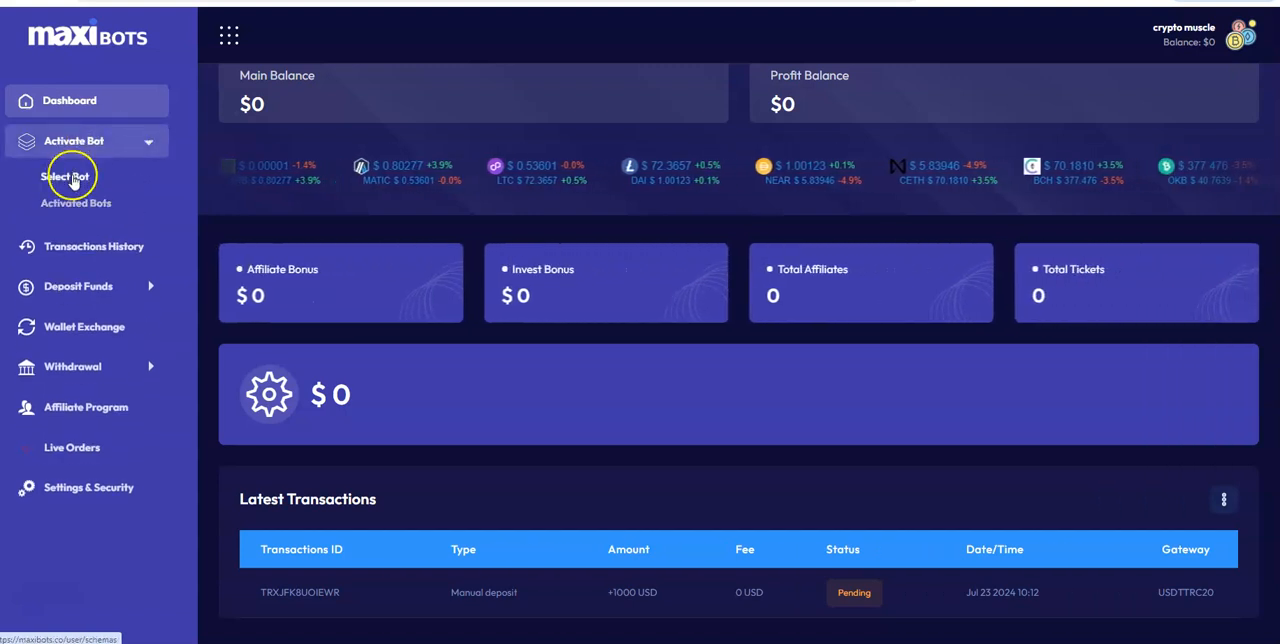
left_click(67, 176)
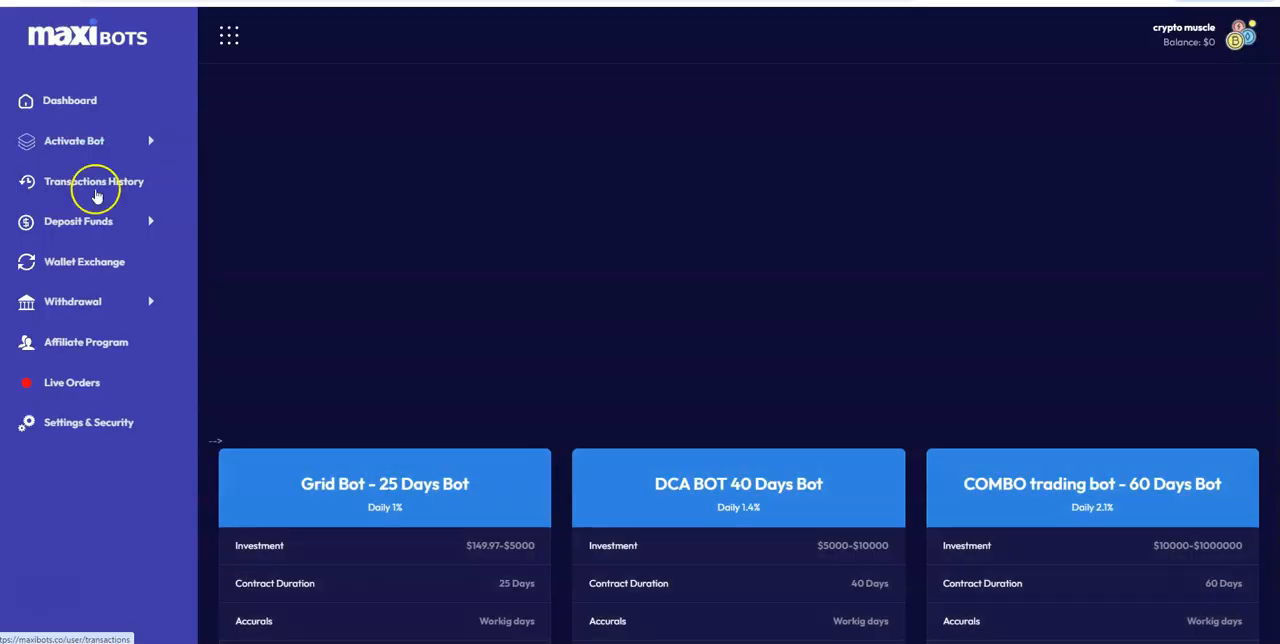
scroll("down", 3)
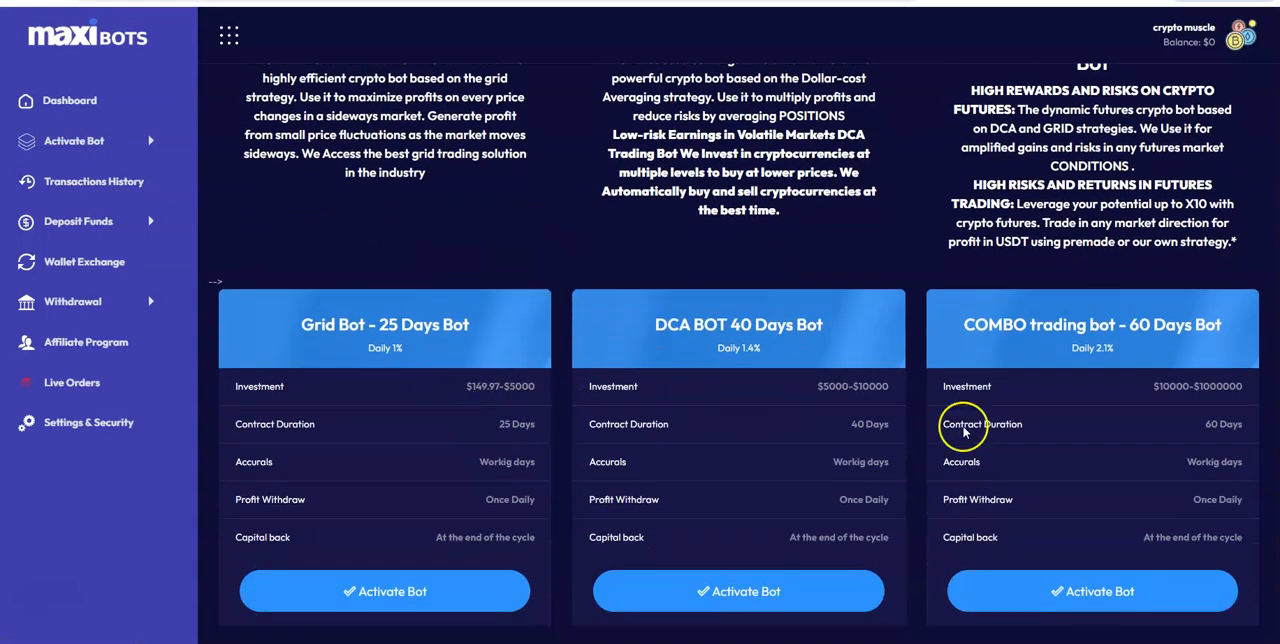
mouse_move(489, 517)
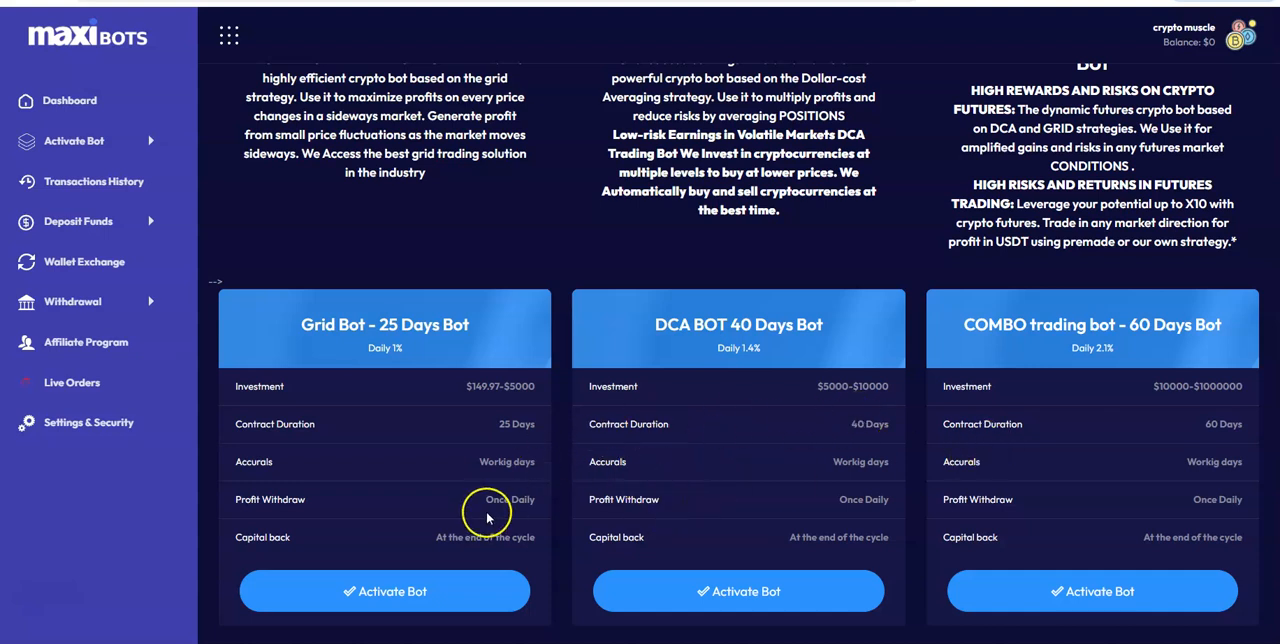
scroll("down", 3)
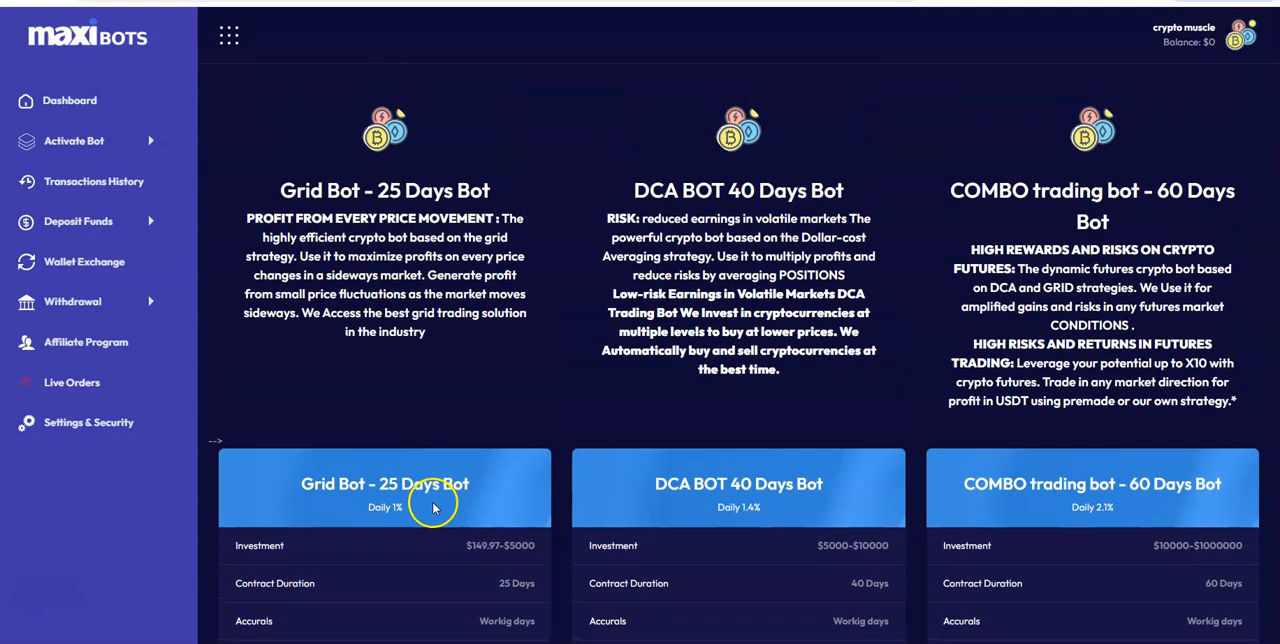
scroll("down", 3)
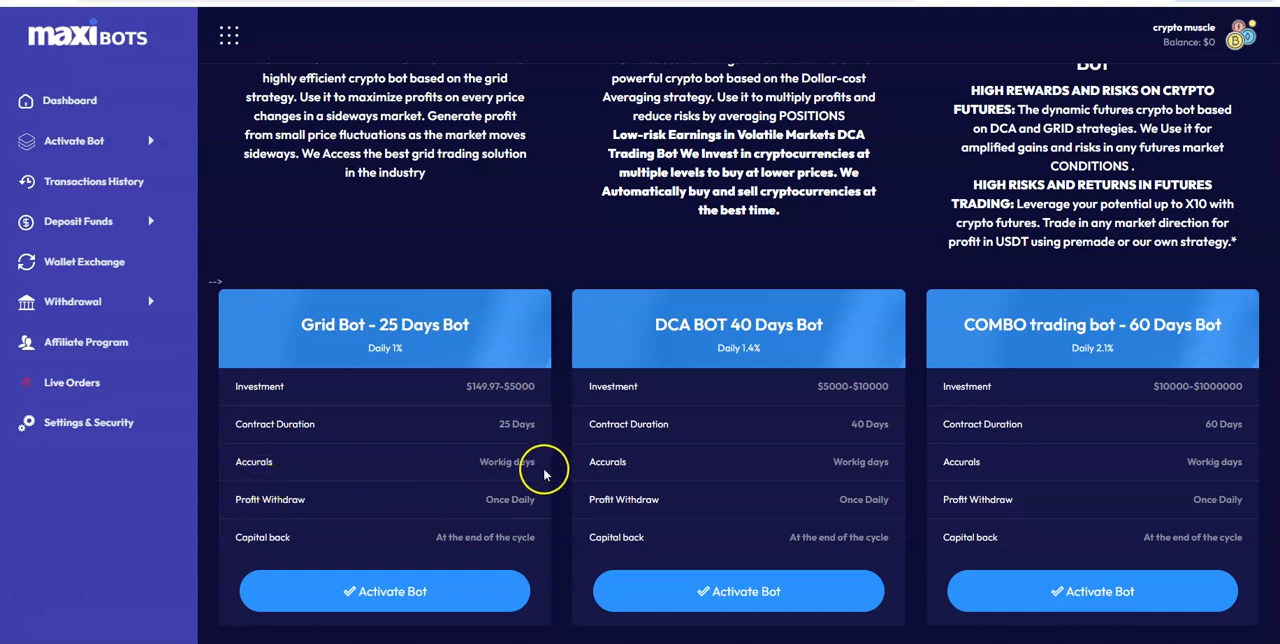
mouse_move(342, 479)
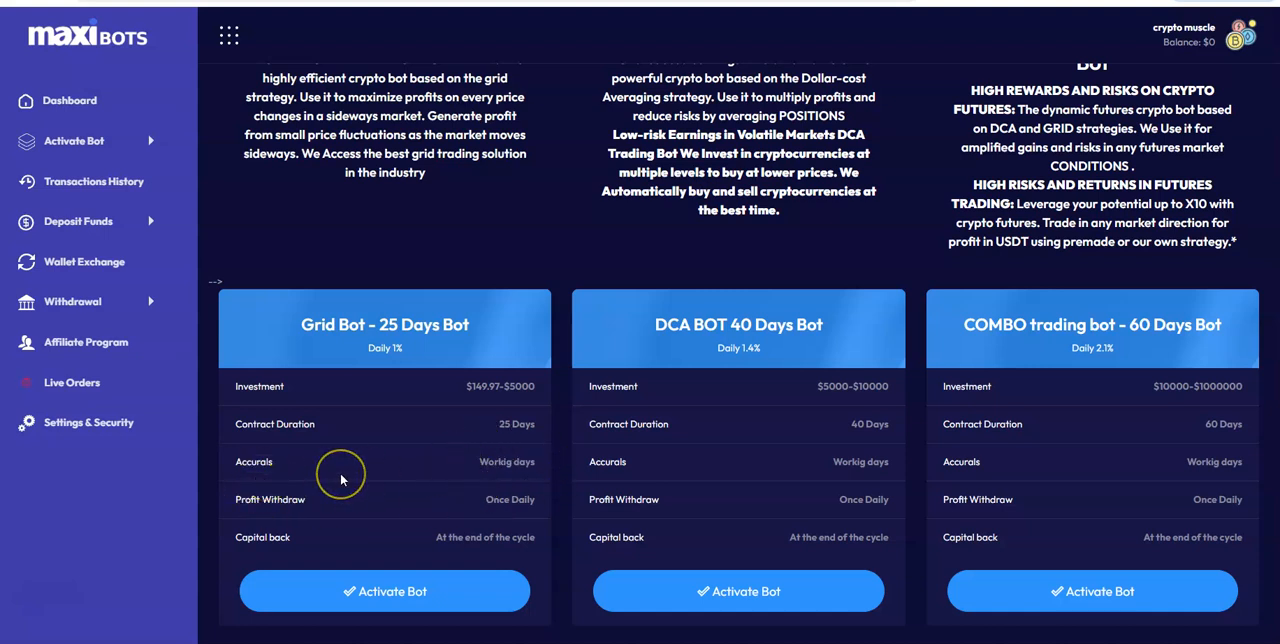
mouse_move(342, 480)
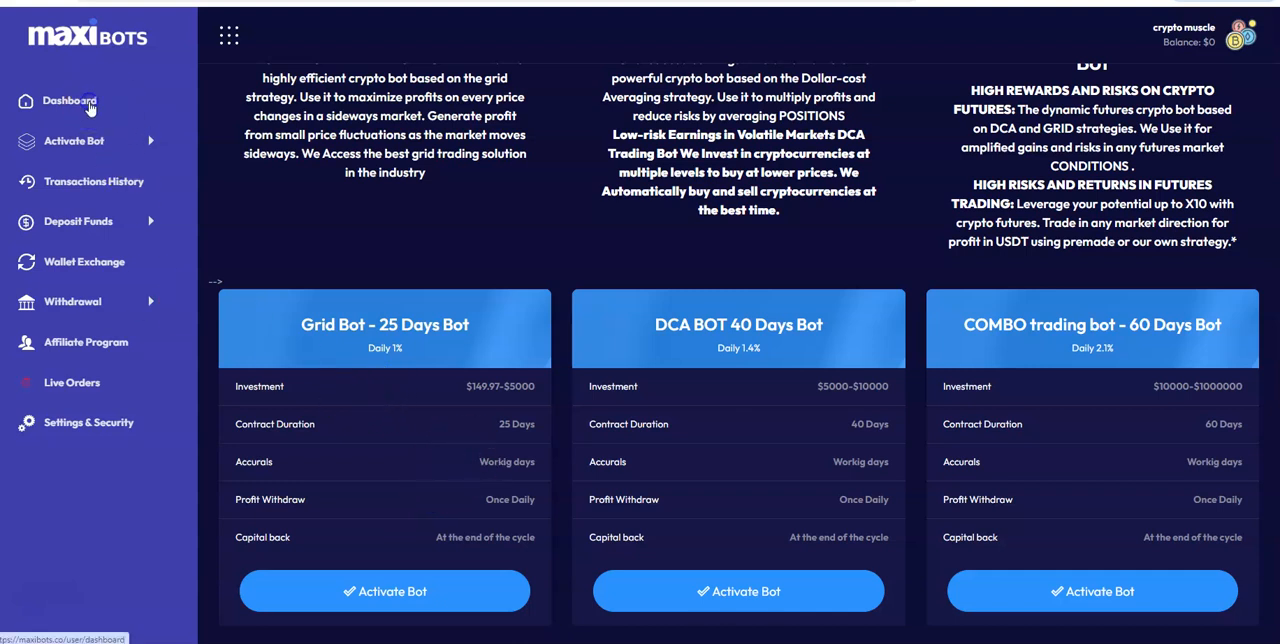
Check the dashboard's $1000 Main Balance, then open the empty Ongoing Investments page.
left_click(69, 100)
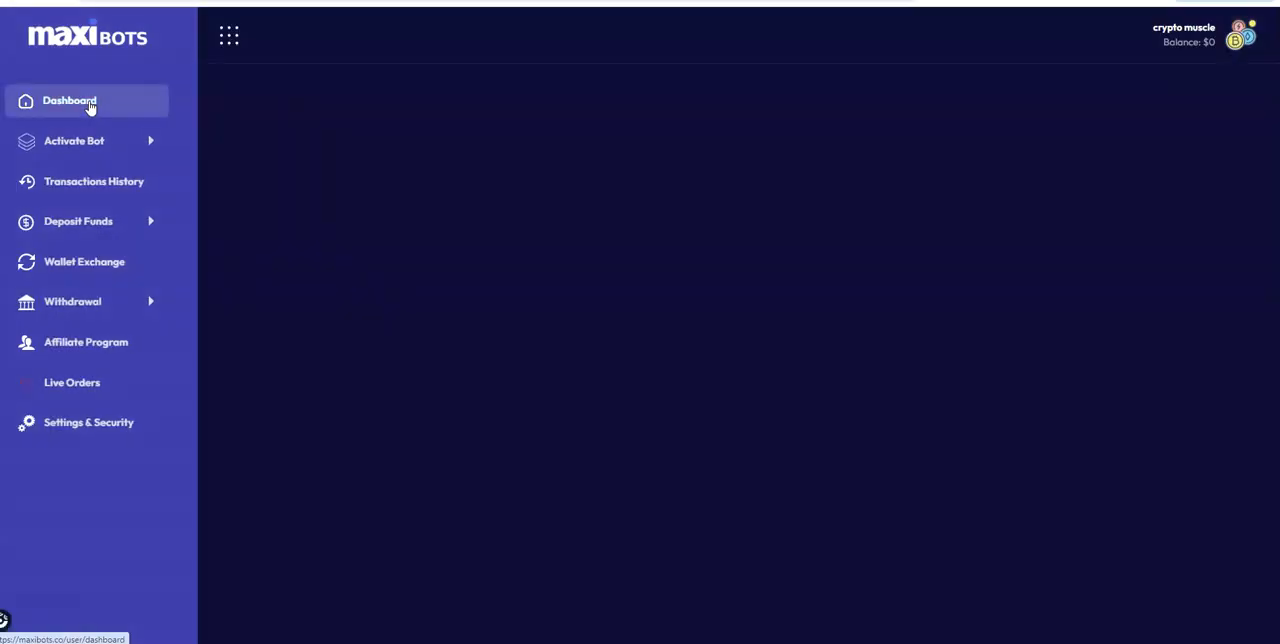
left_click(69, 100)
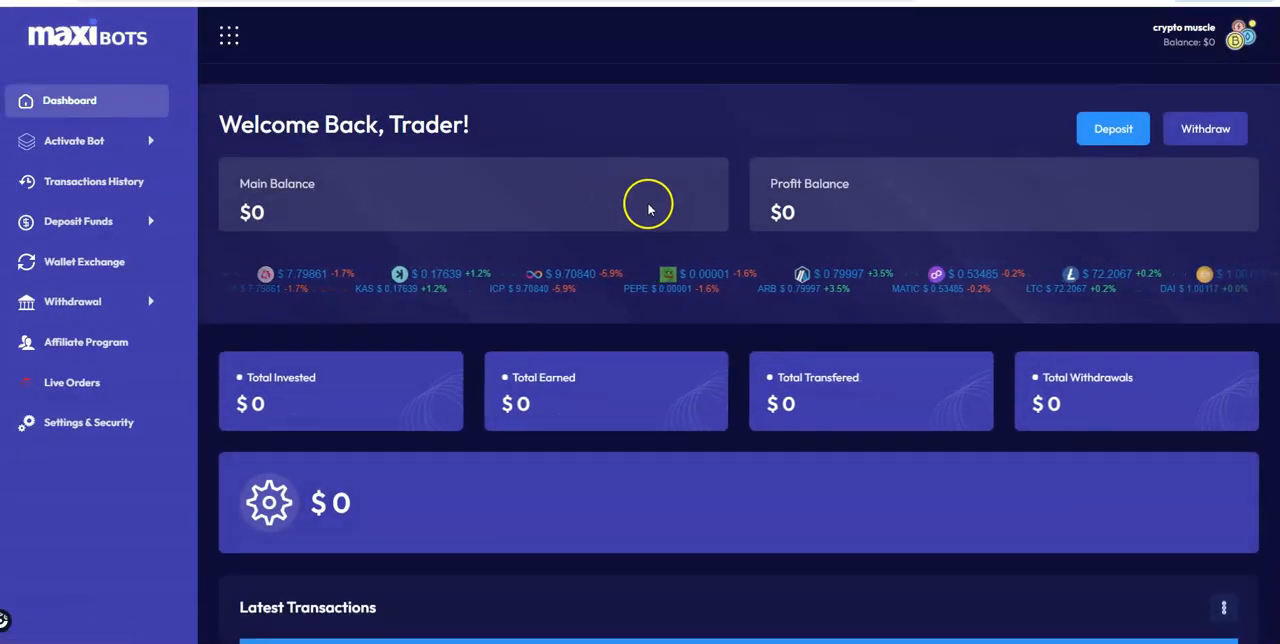
scroll("down", 3)
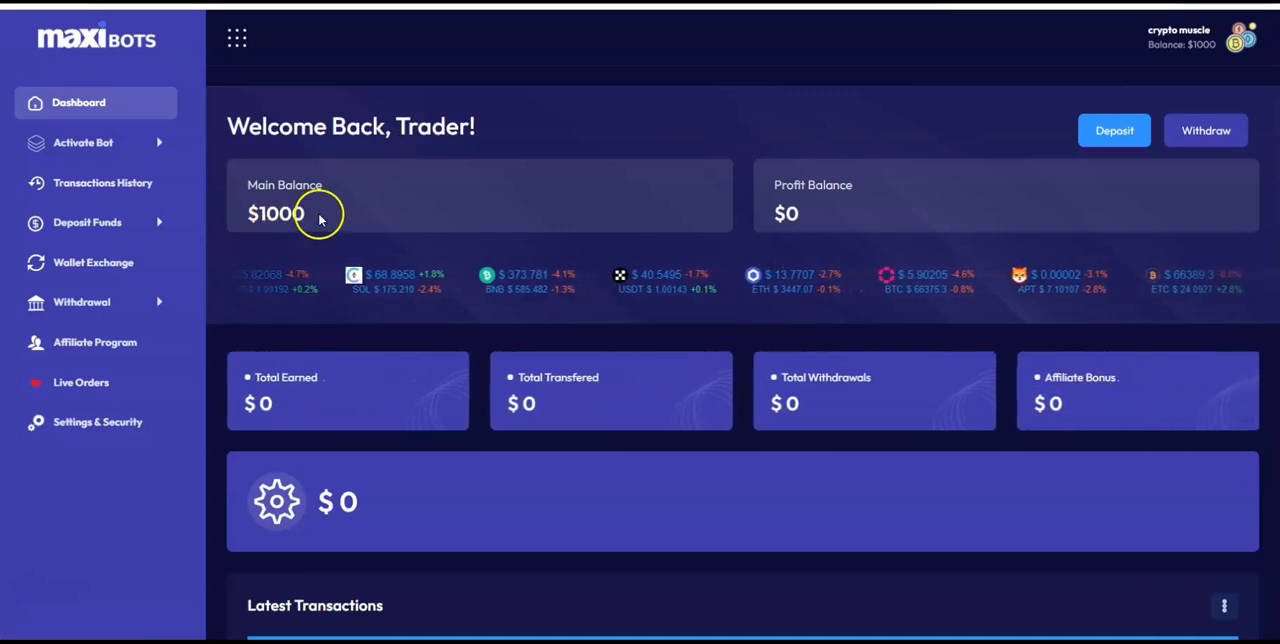
left_click(78, 102)
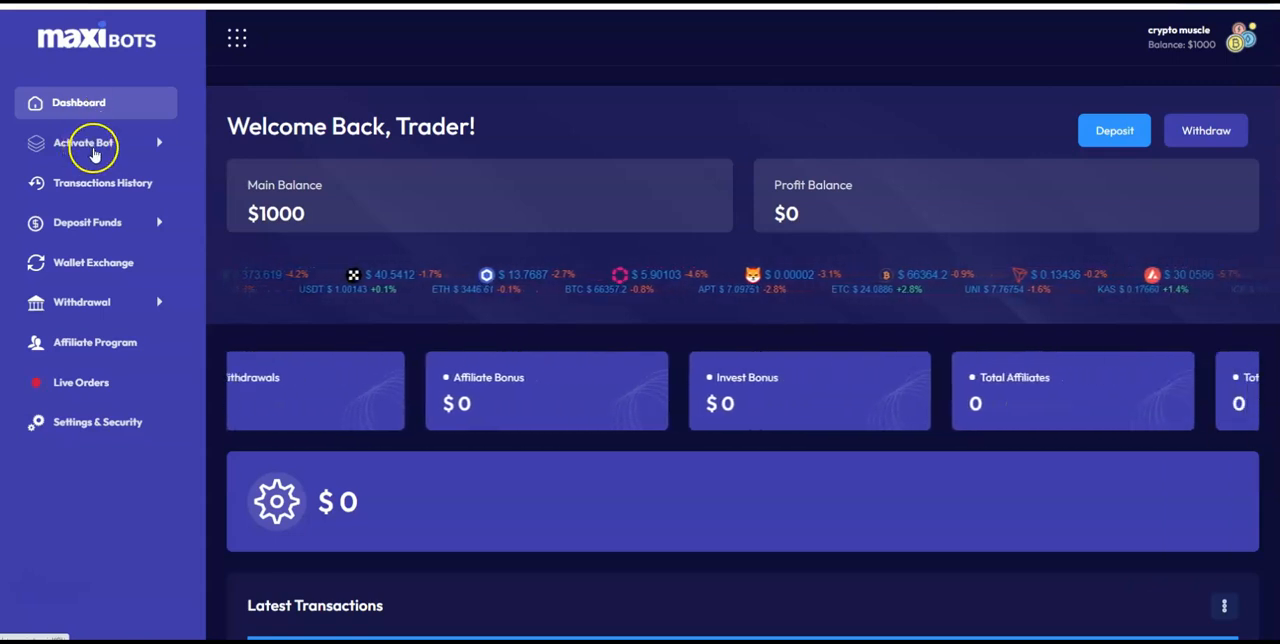
left_click(83, 142)
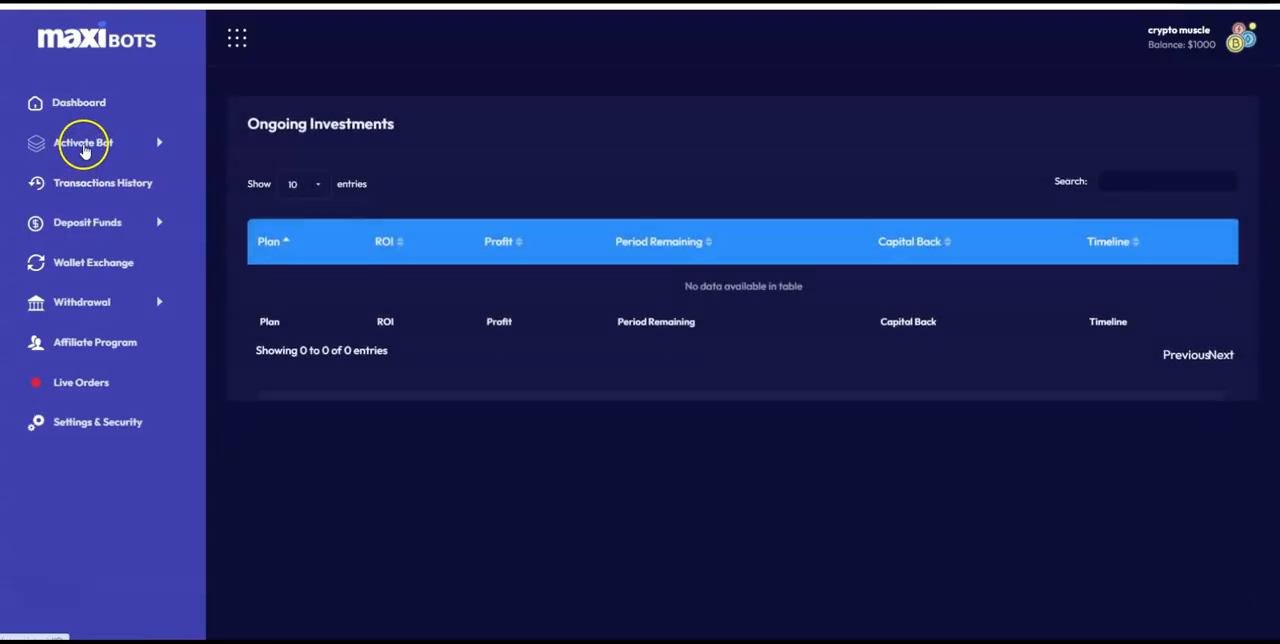
Invest 1000 from the Main Wallet in Grid Bot - 25 Days Bot.
left_click(85, 143)
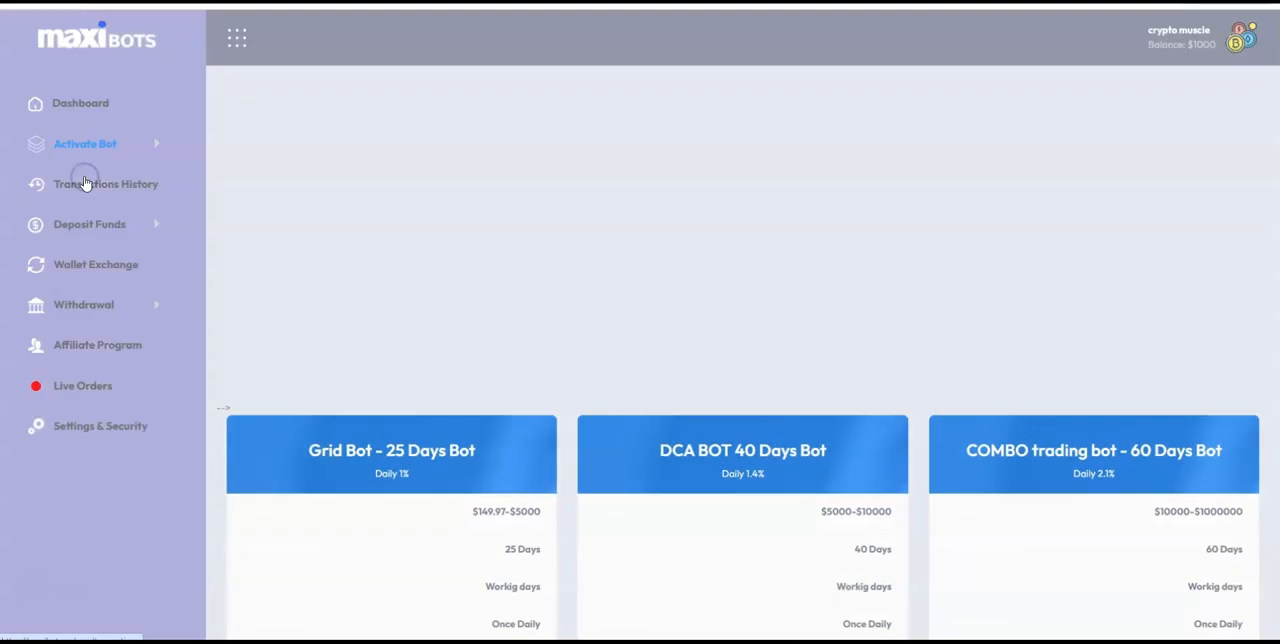
scroll("down", 3)
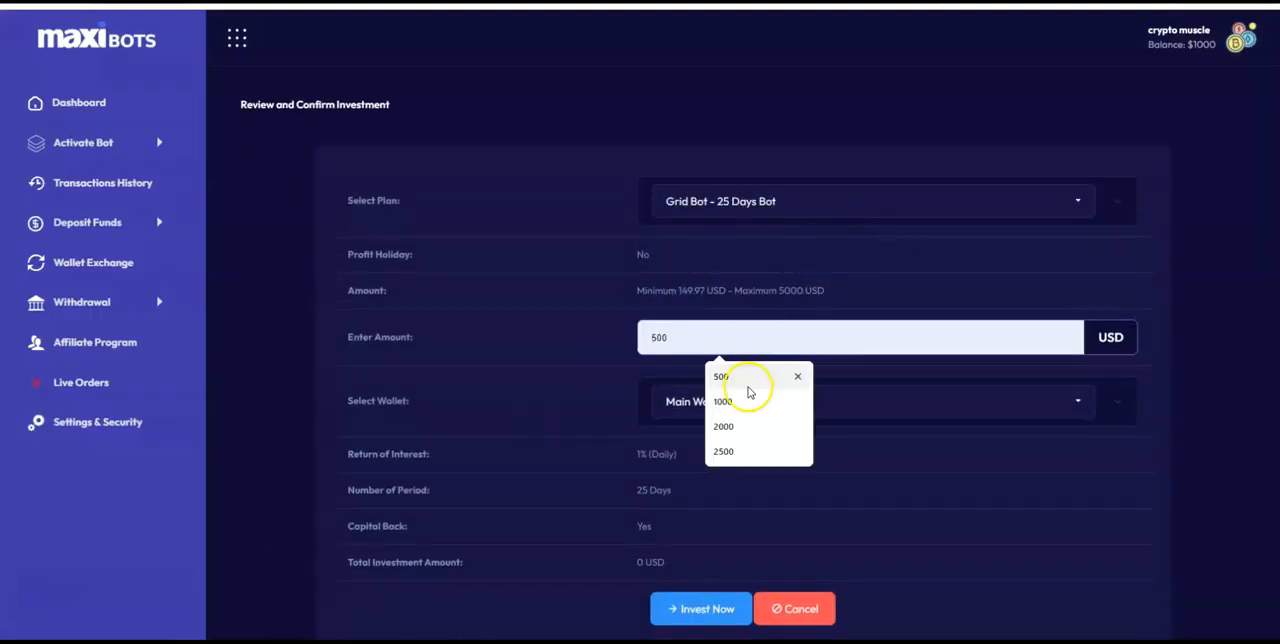
left_click(723, 401)
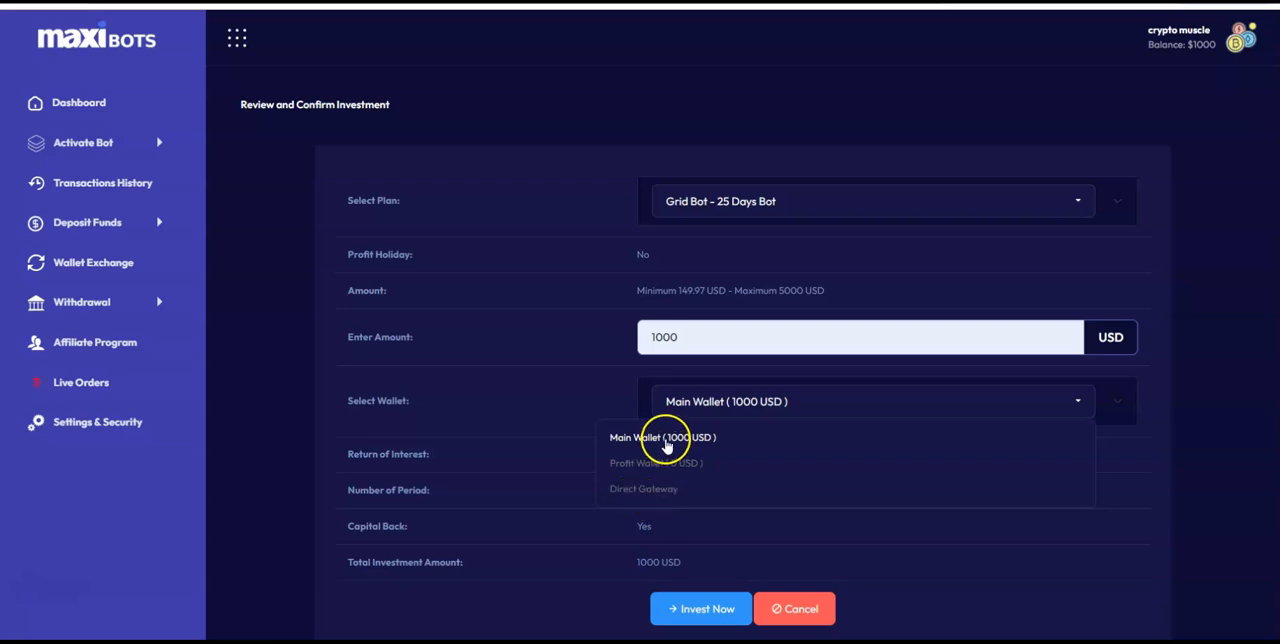
left_click(663, 437)
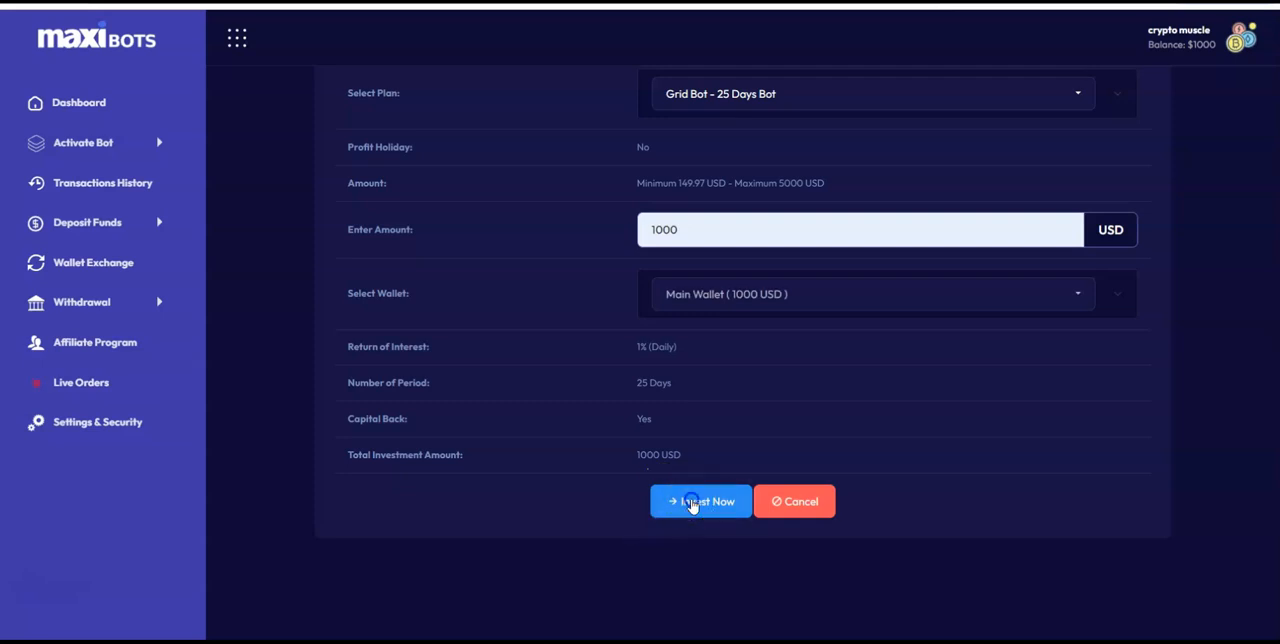
left_click(700, 501)
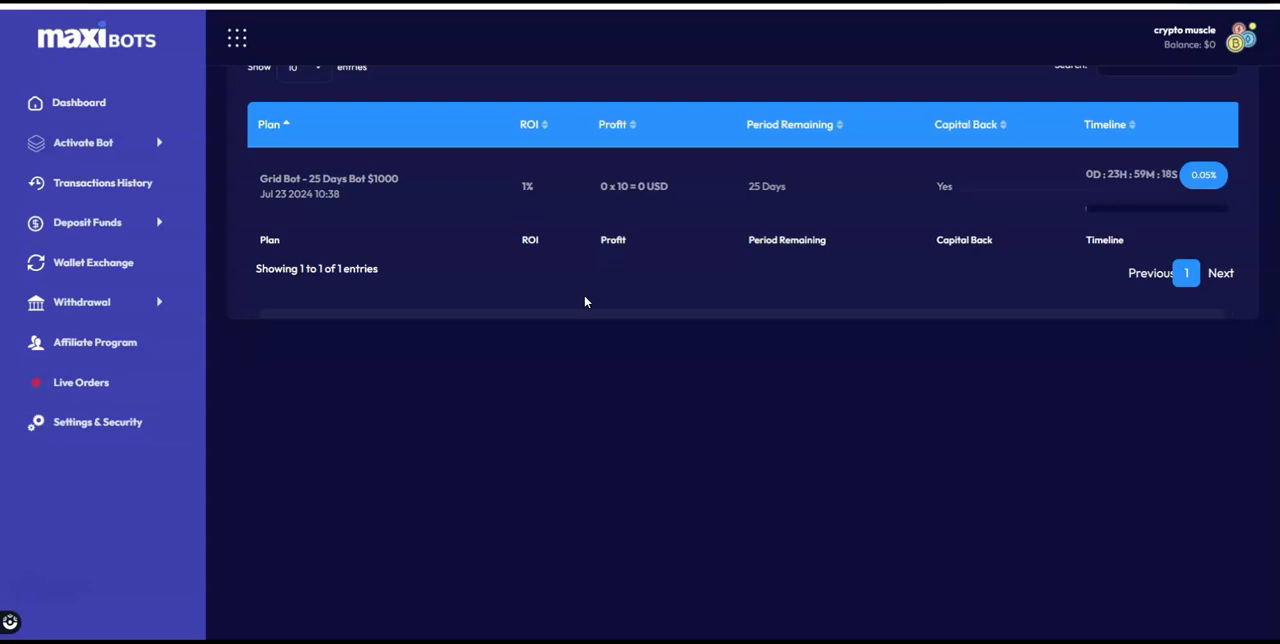
mouse_move(740, 342)
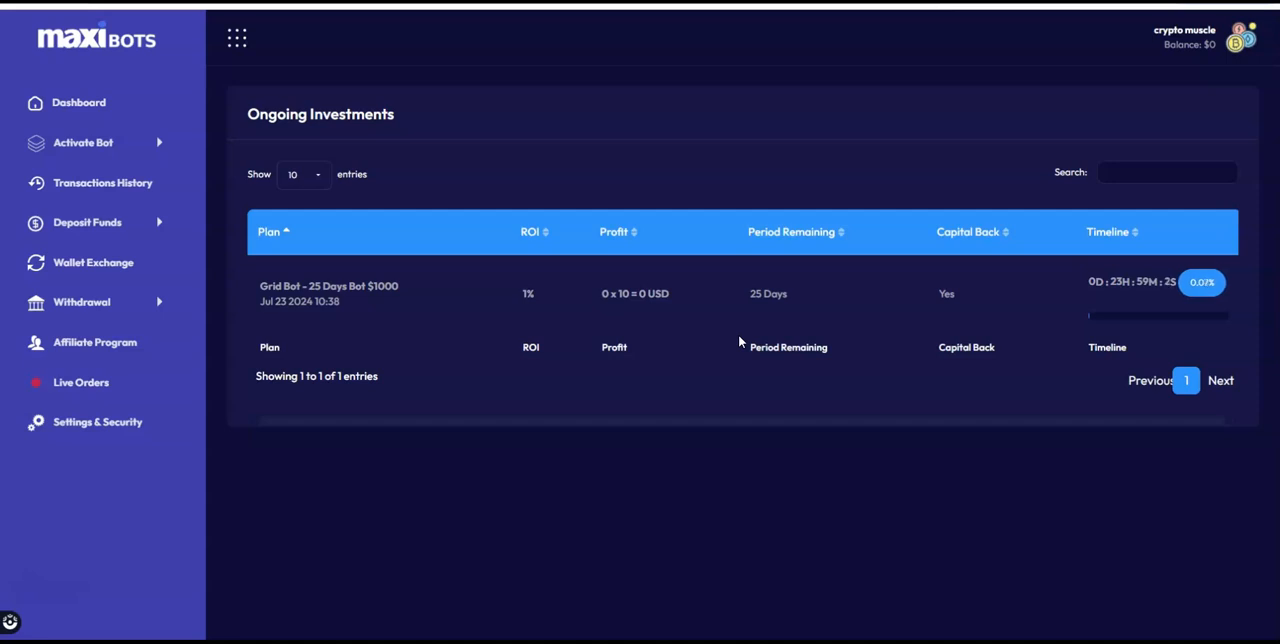
mouse_move(79, 102)
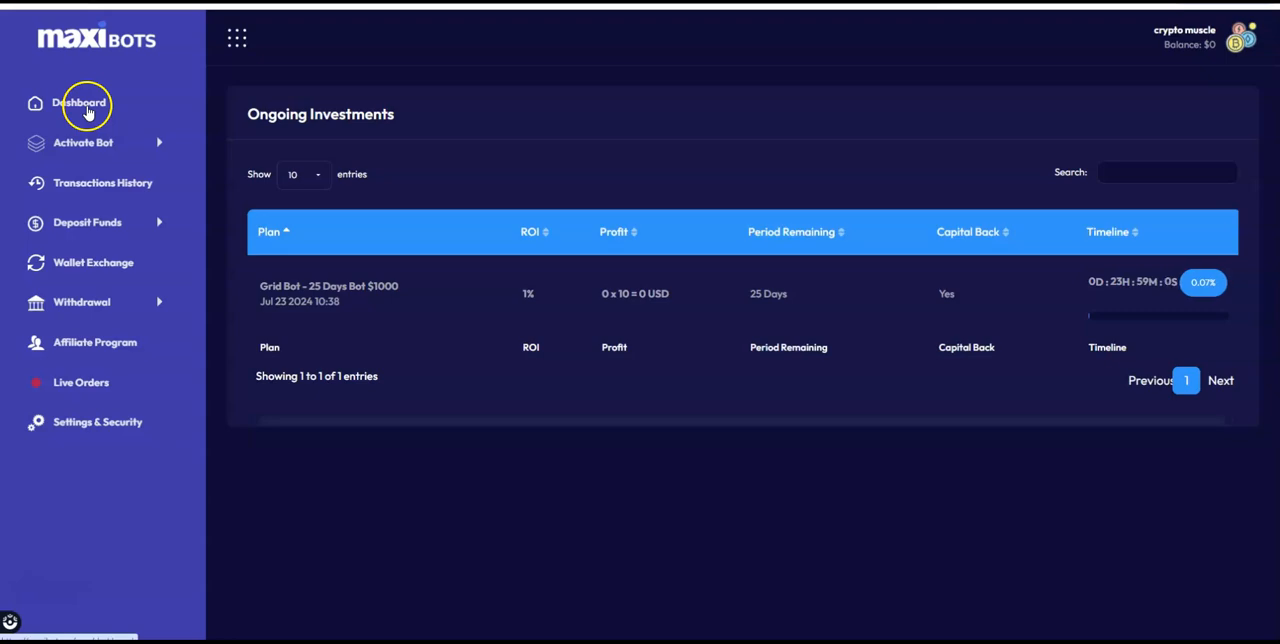
Review the dashboard's activated $1000 Grid Bot plan and the -1000 USD investment transaction.
left_click(78, 103)
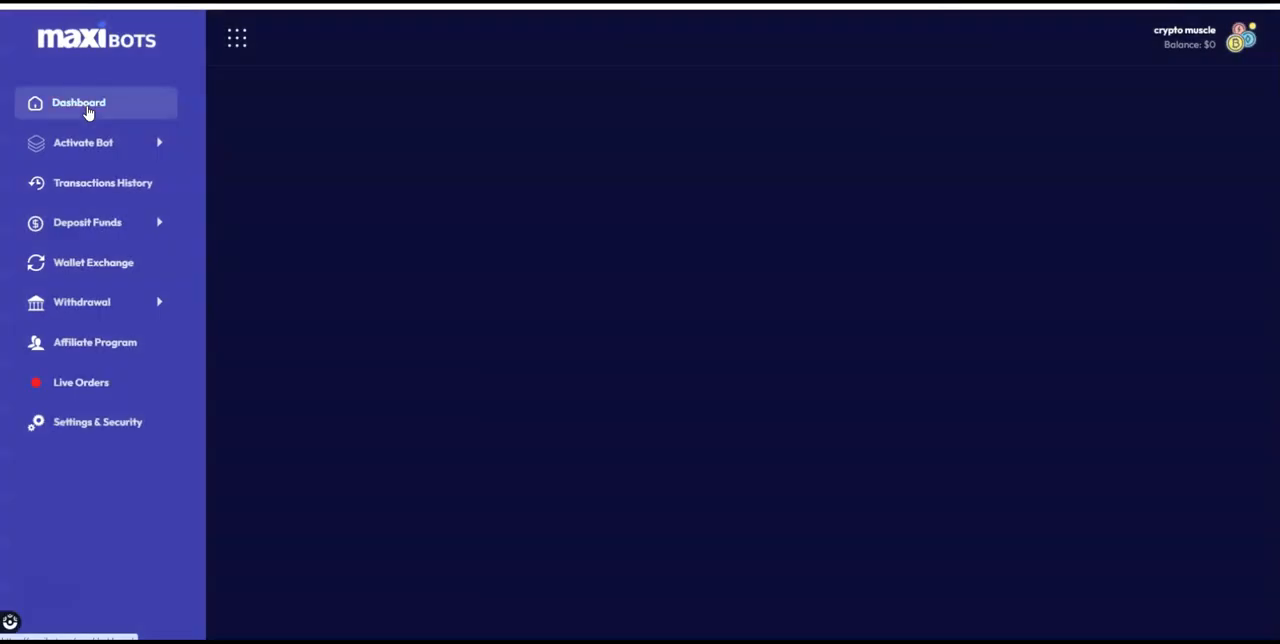
left_click(78, 102)
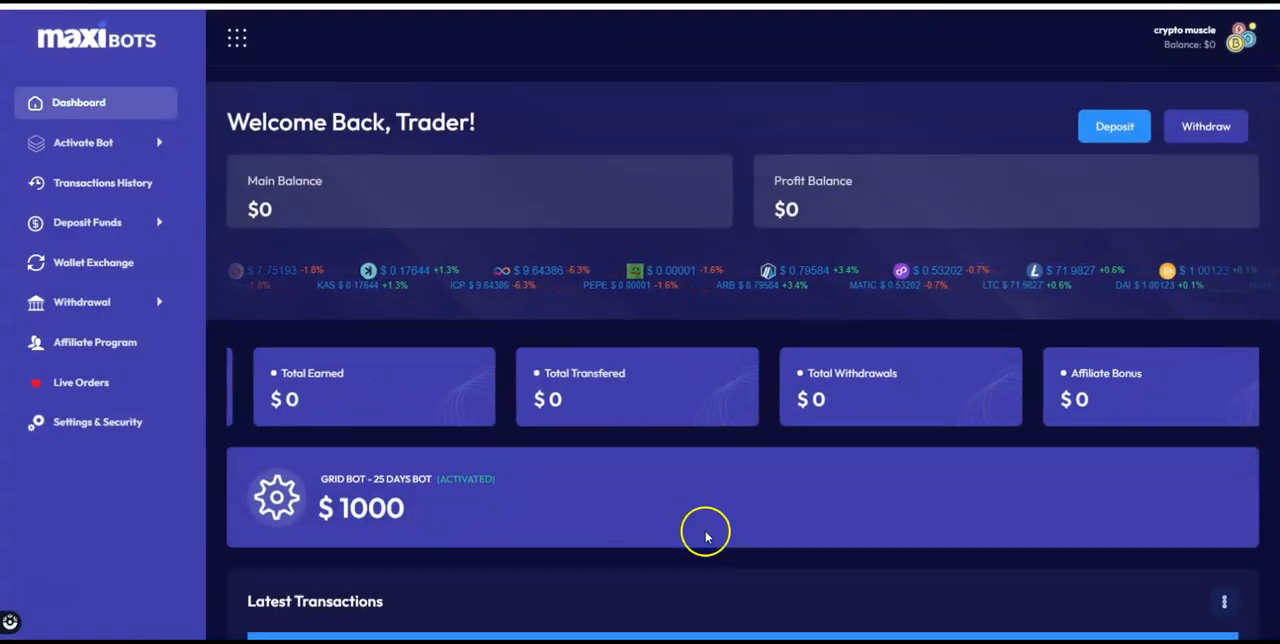
scroll("down", 3)
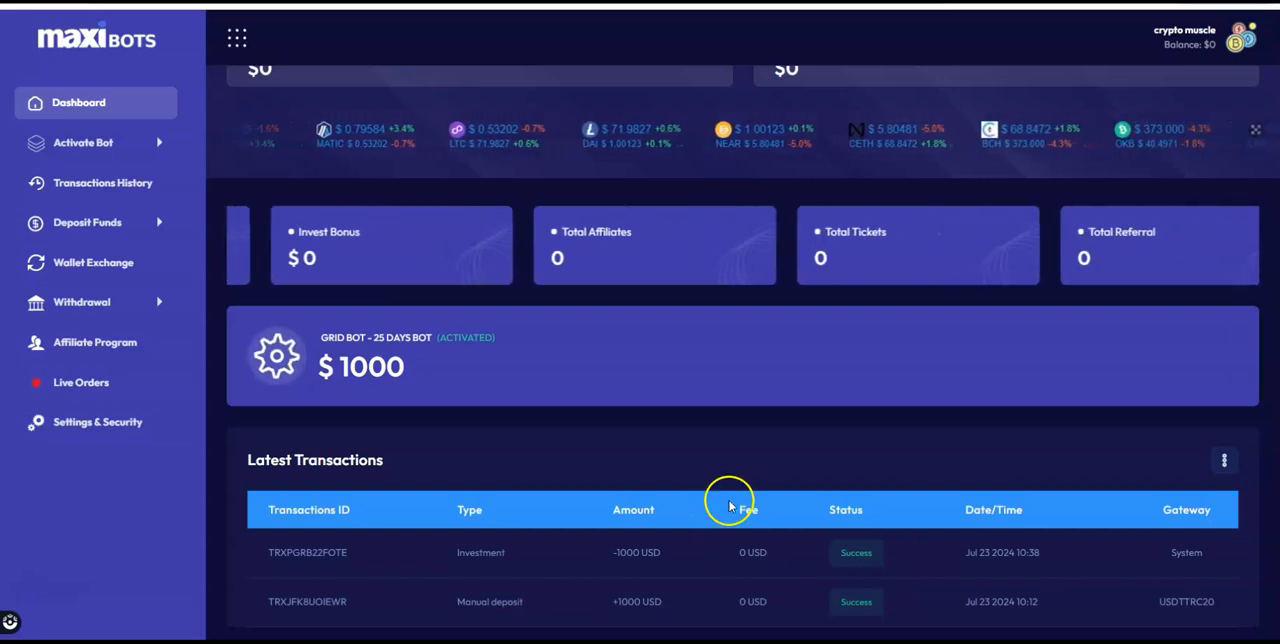
scroll("up", 3)
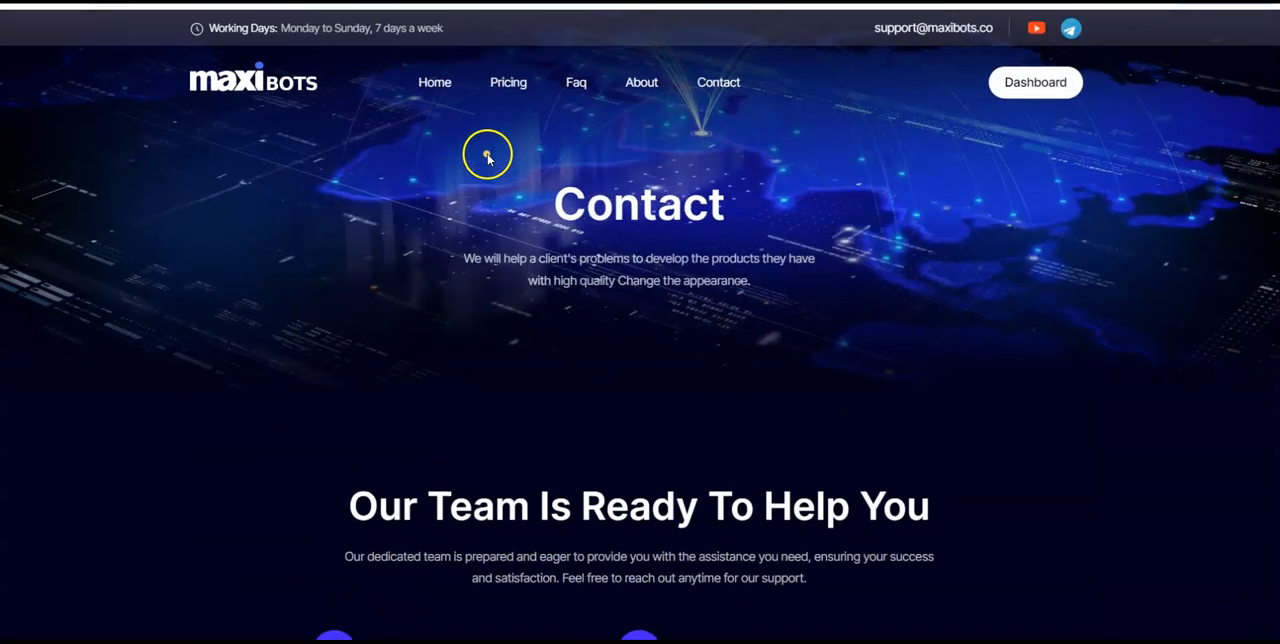
scroll("down", 3)
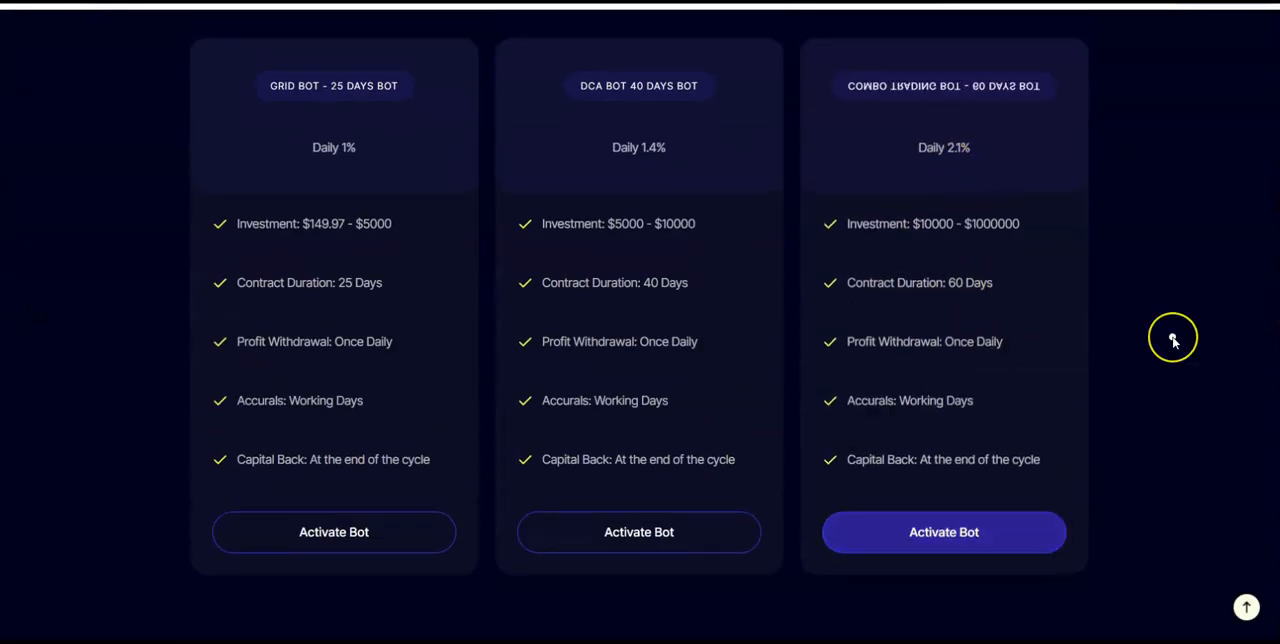
scroll("down", 3)
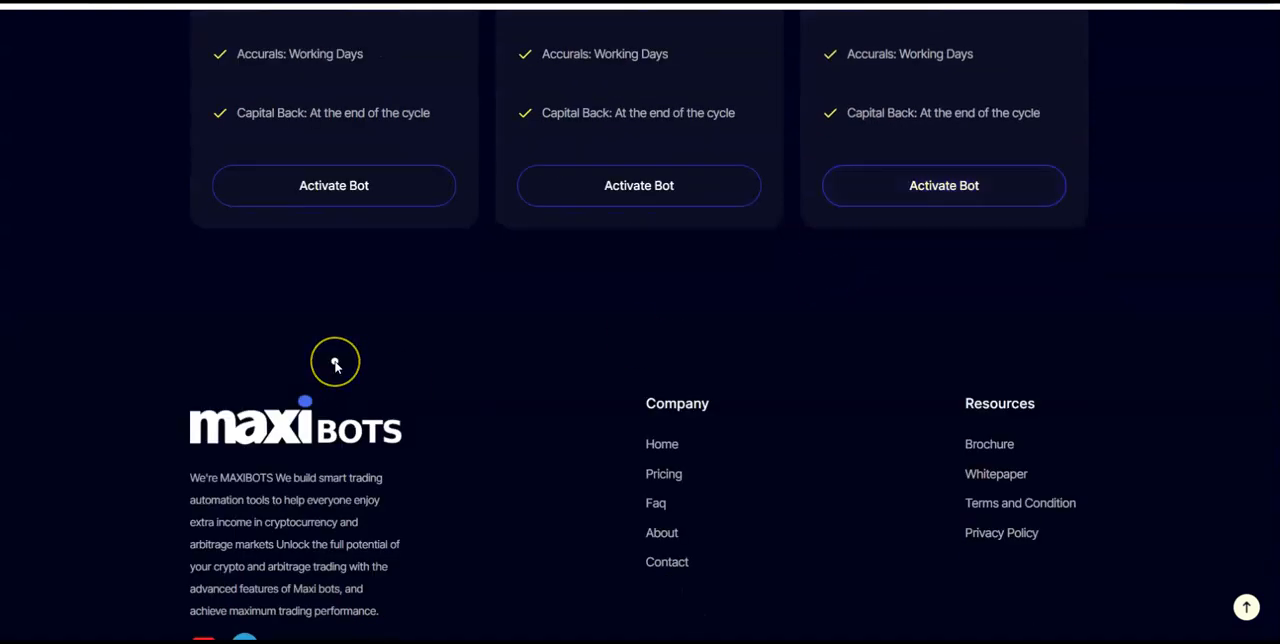
mouse_move(115, 483)
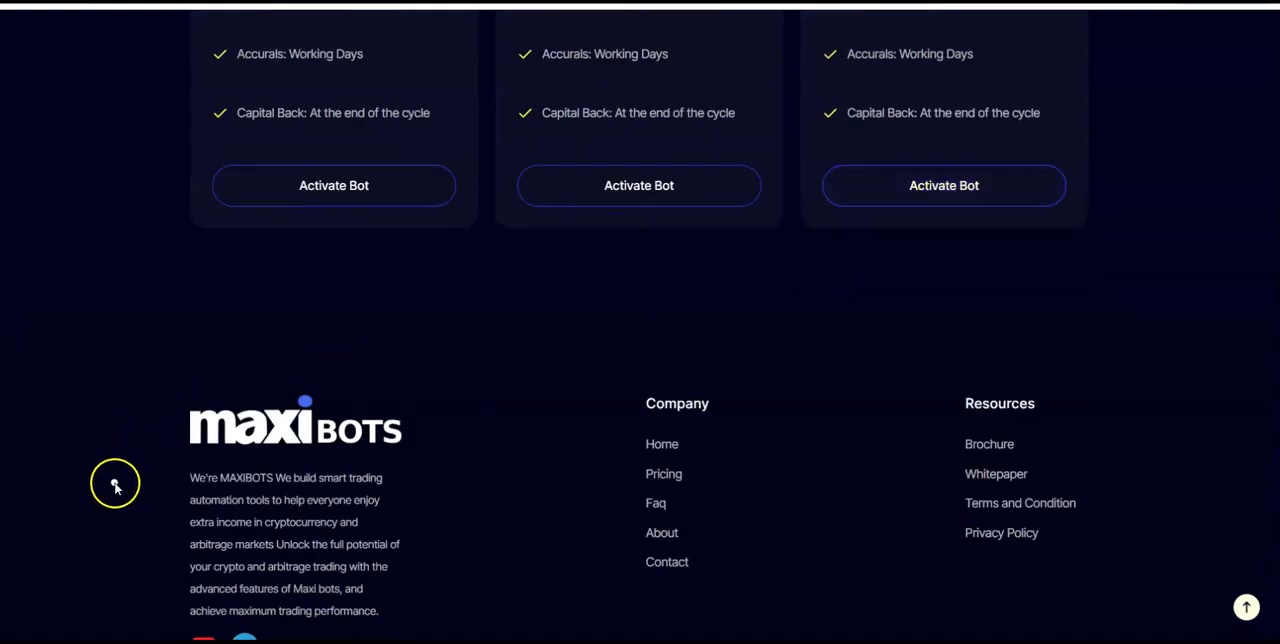